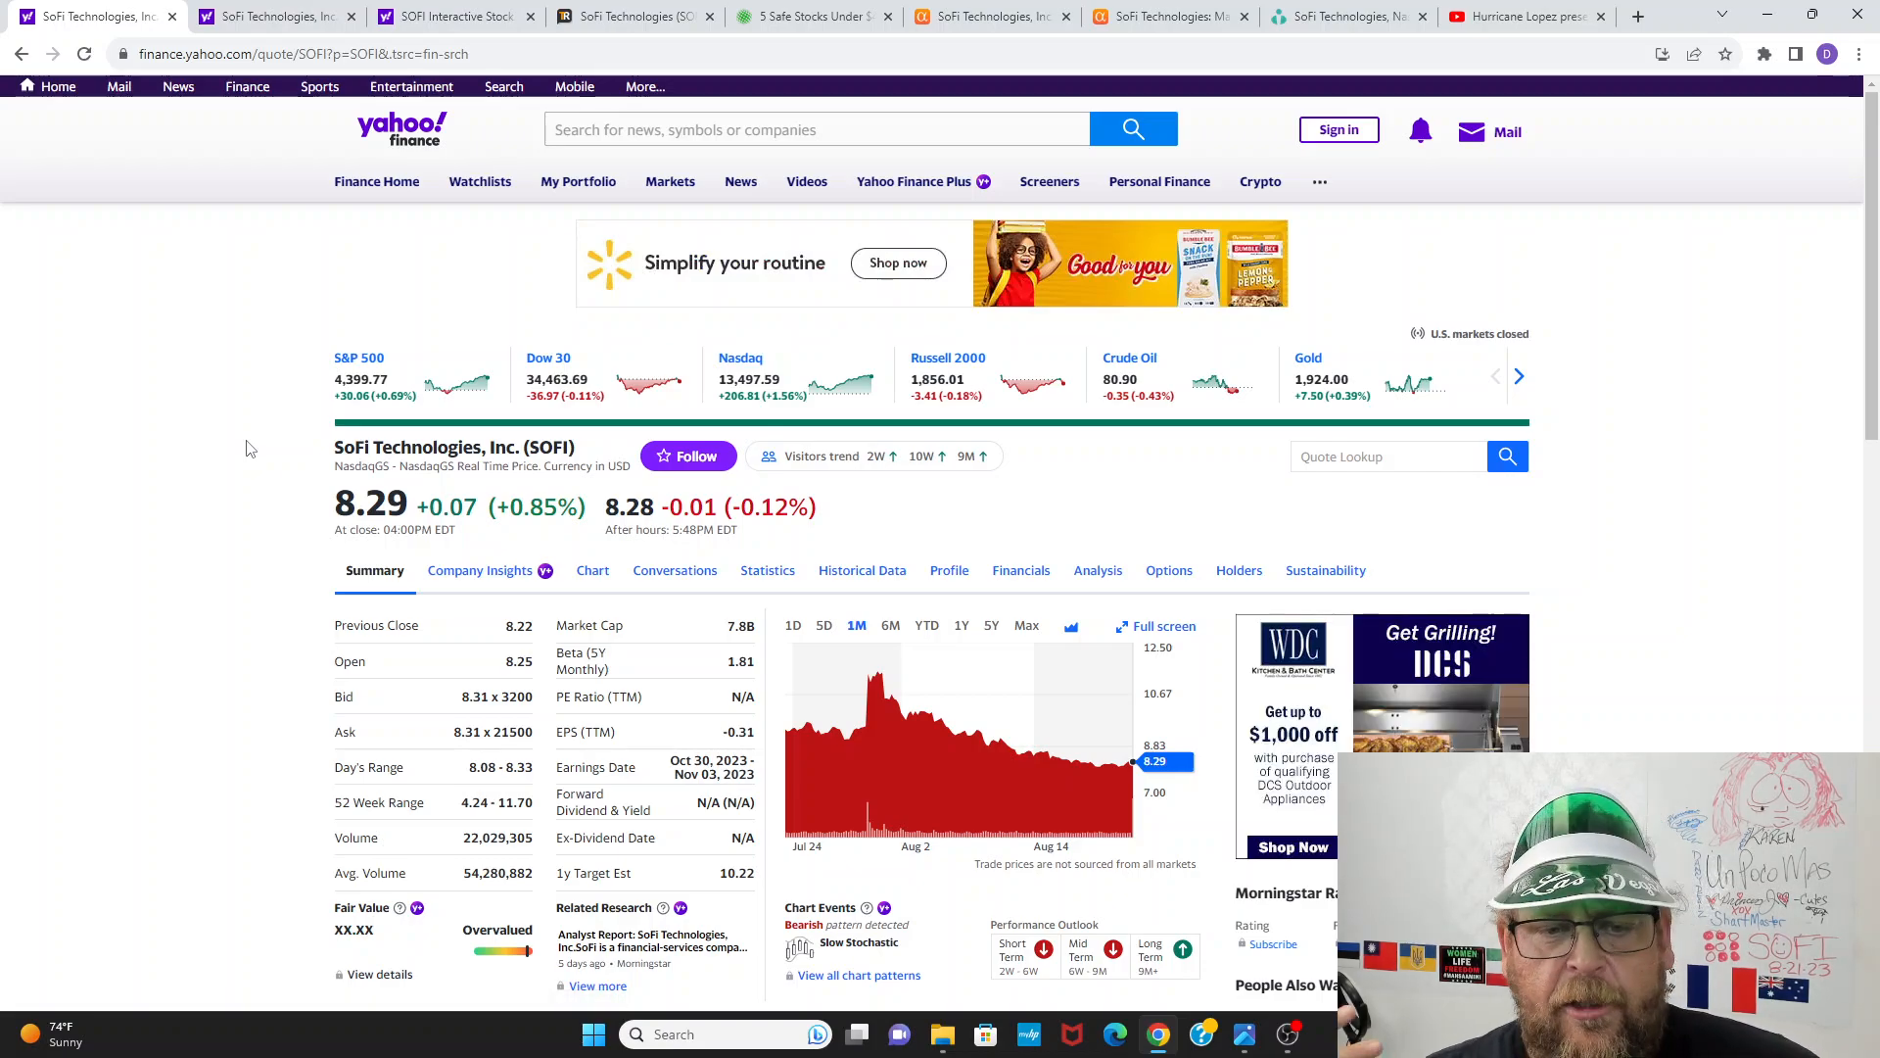
mouse_move(177, 449)
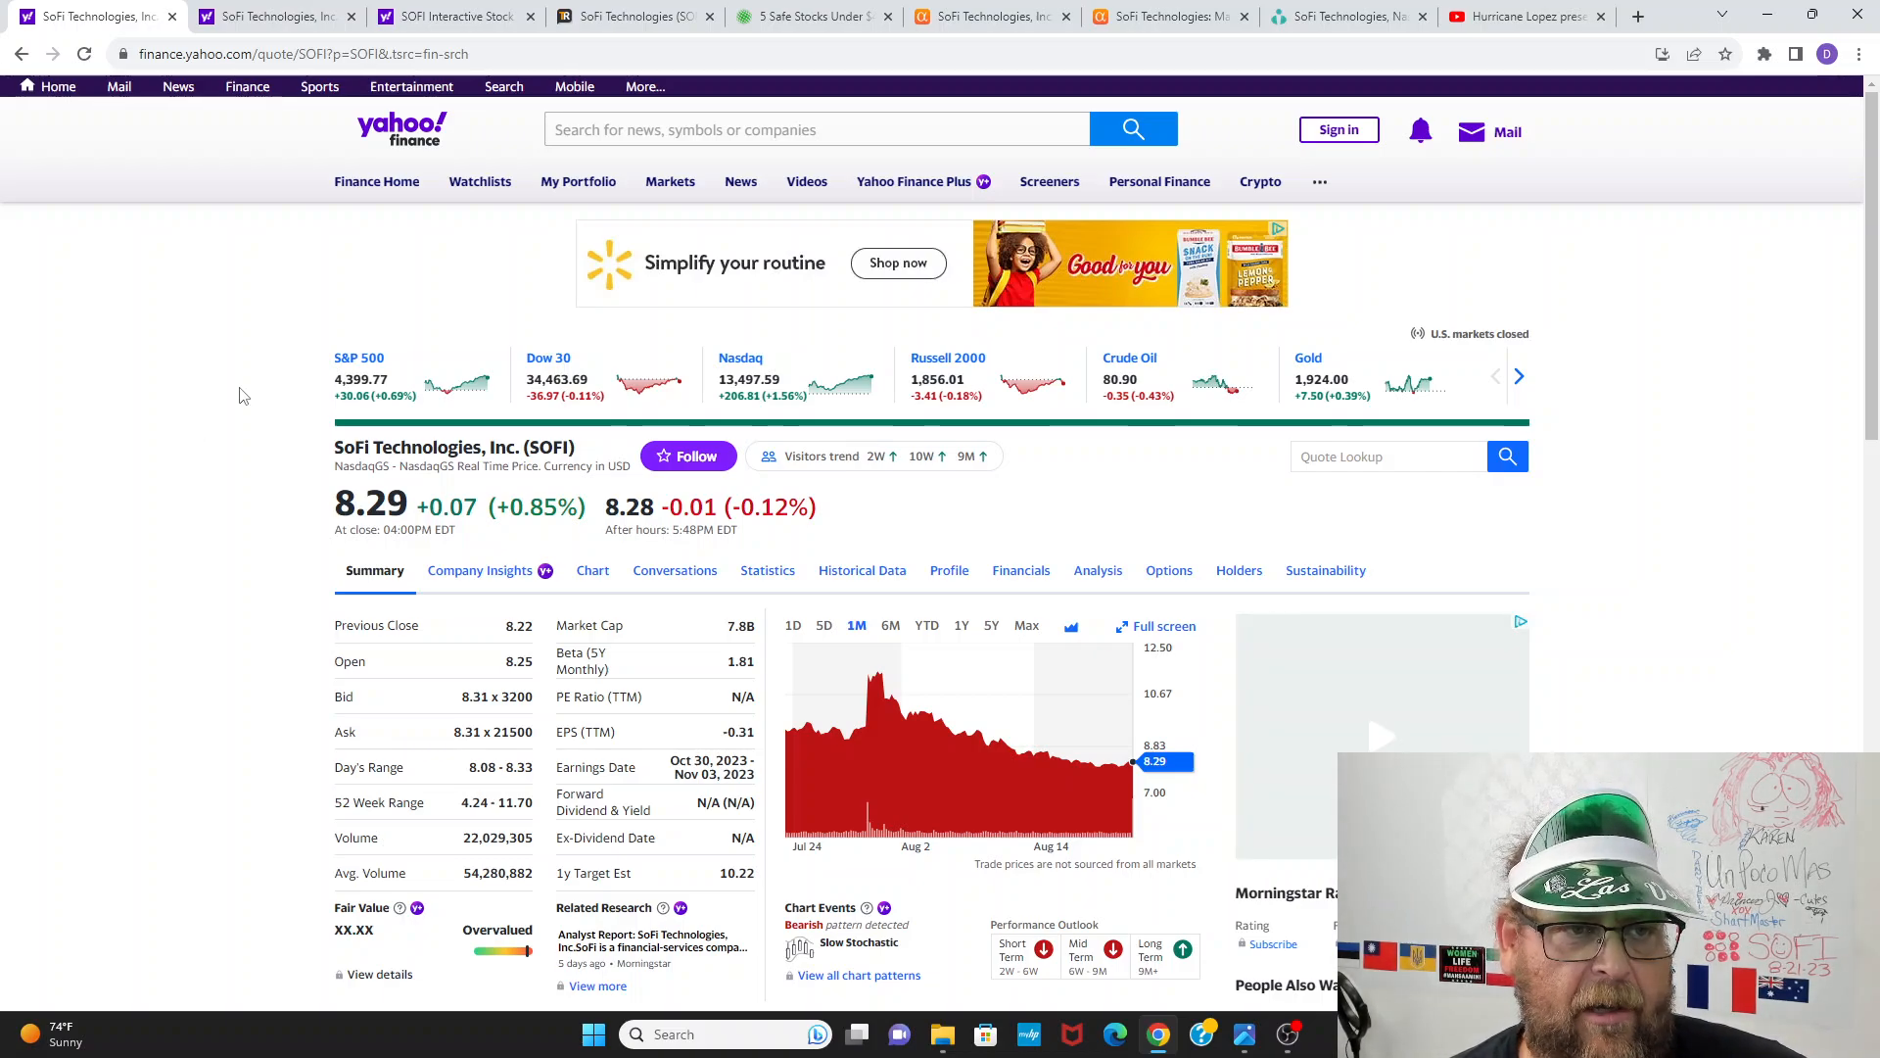
Step: Widen the annotated SOFI chart to show daily prices from 2021 through August 2023
scroll("down", 3)
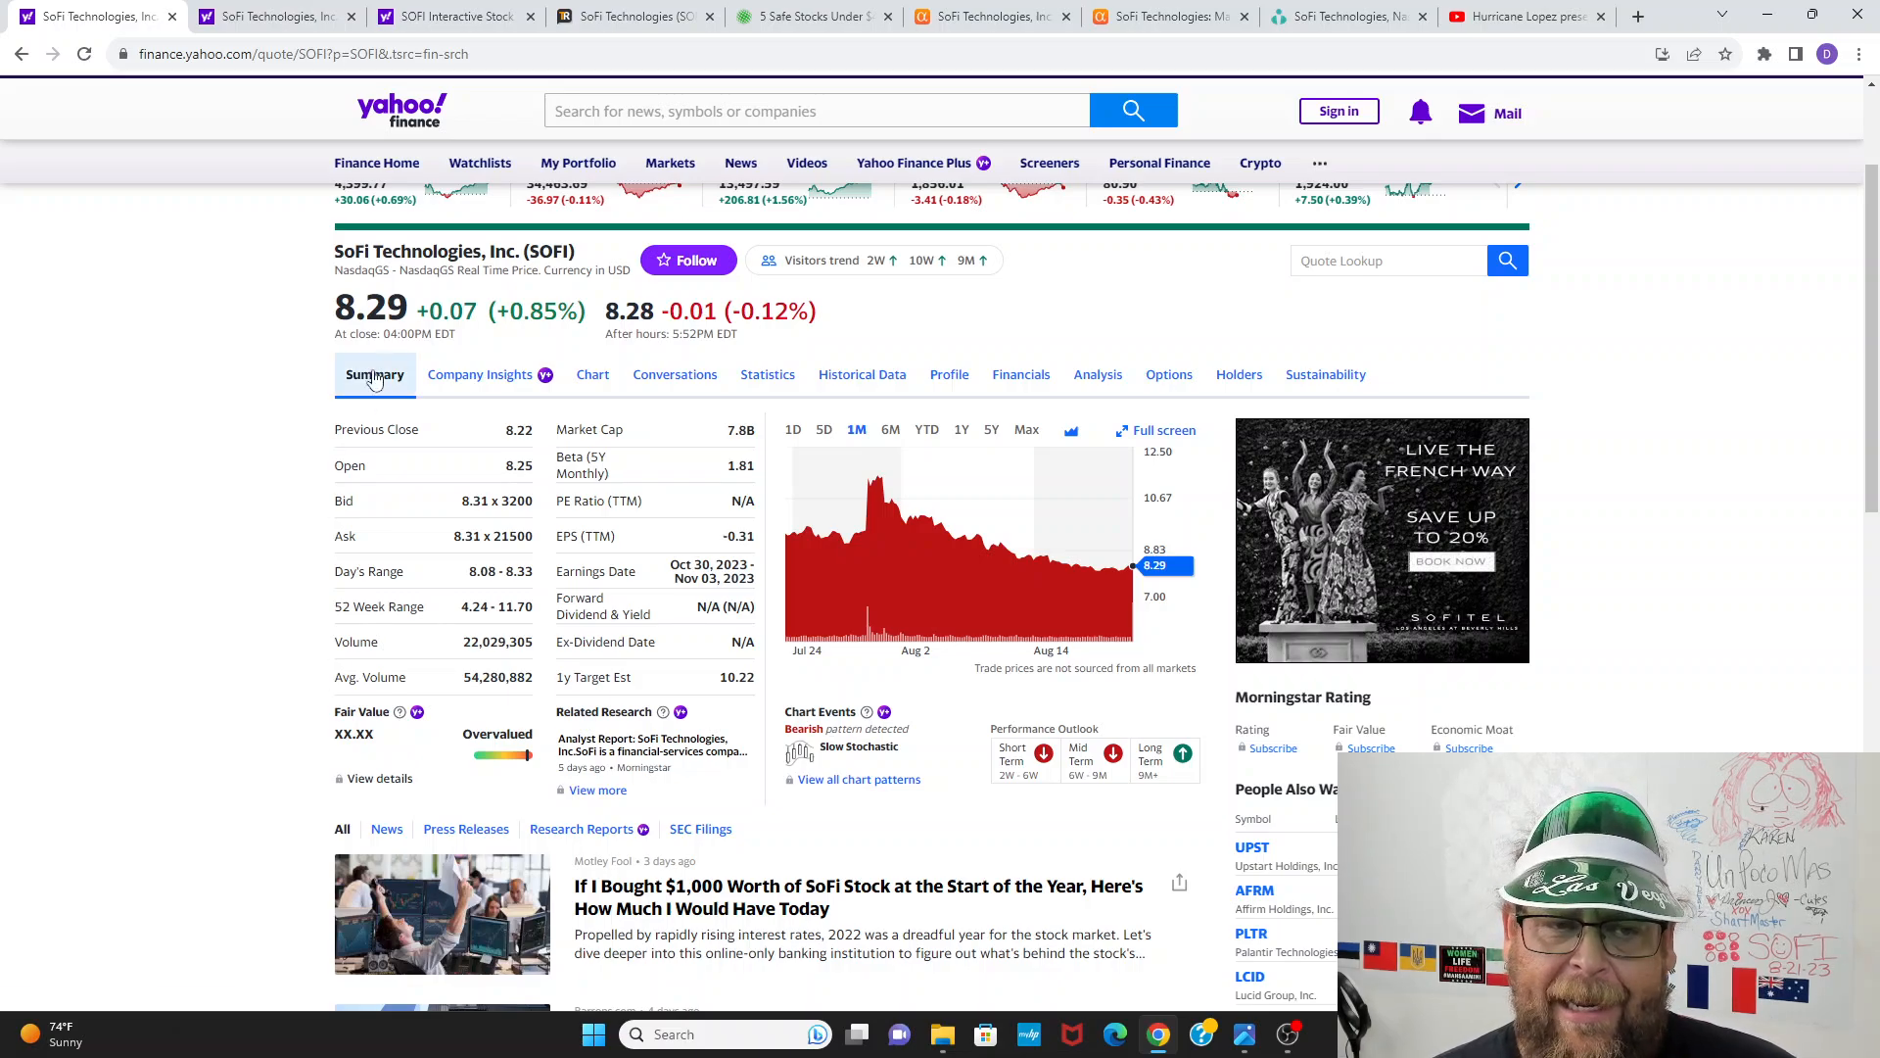
mouse_move(276, 16)
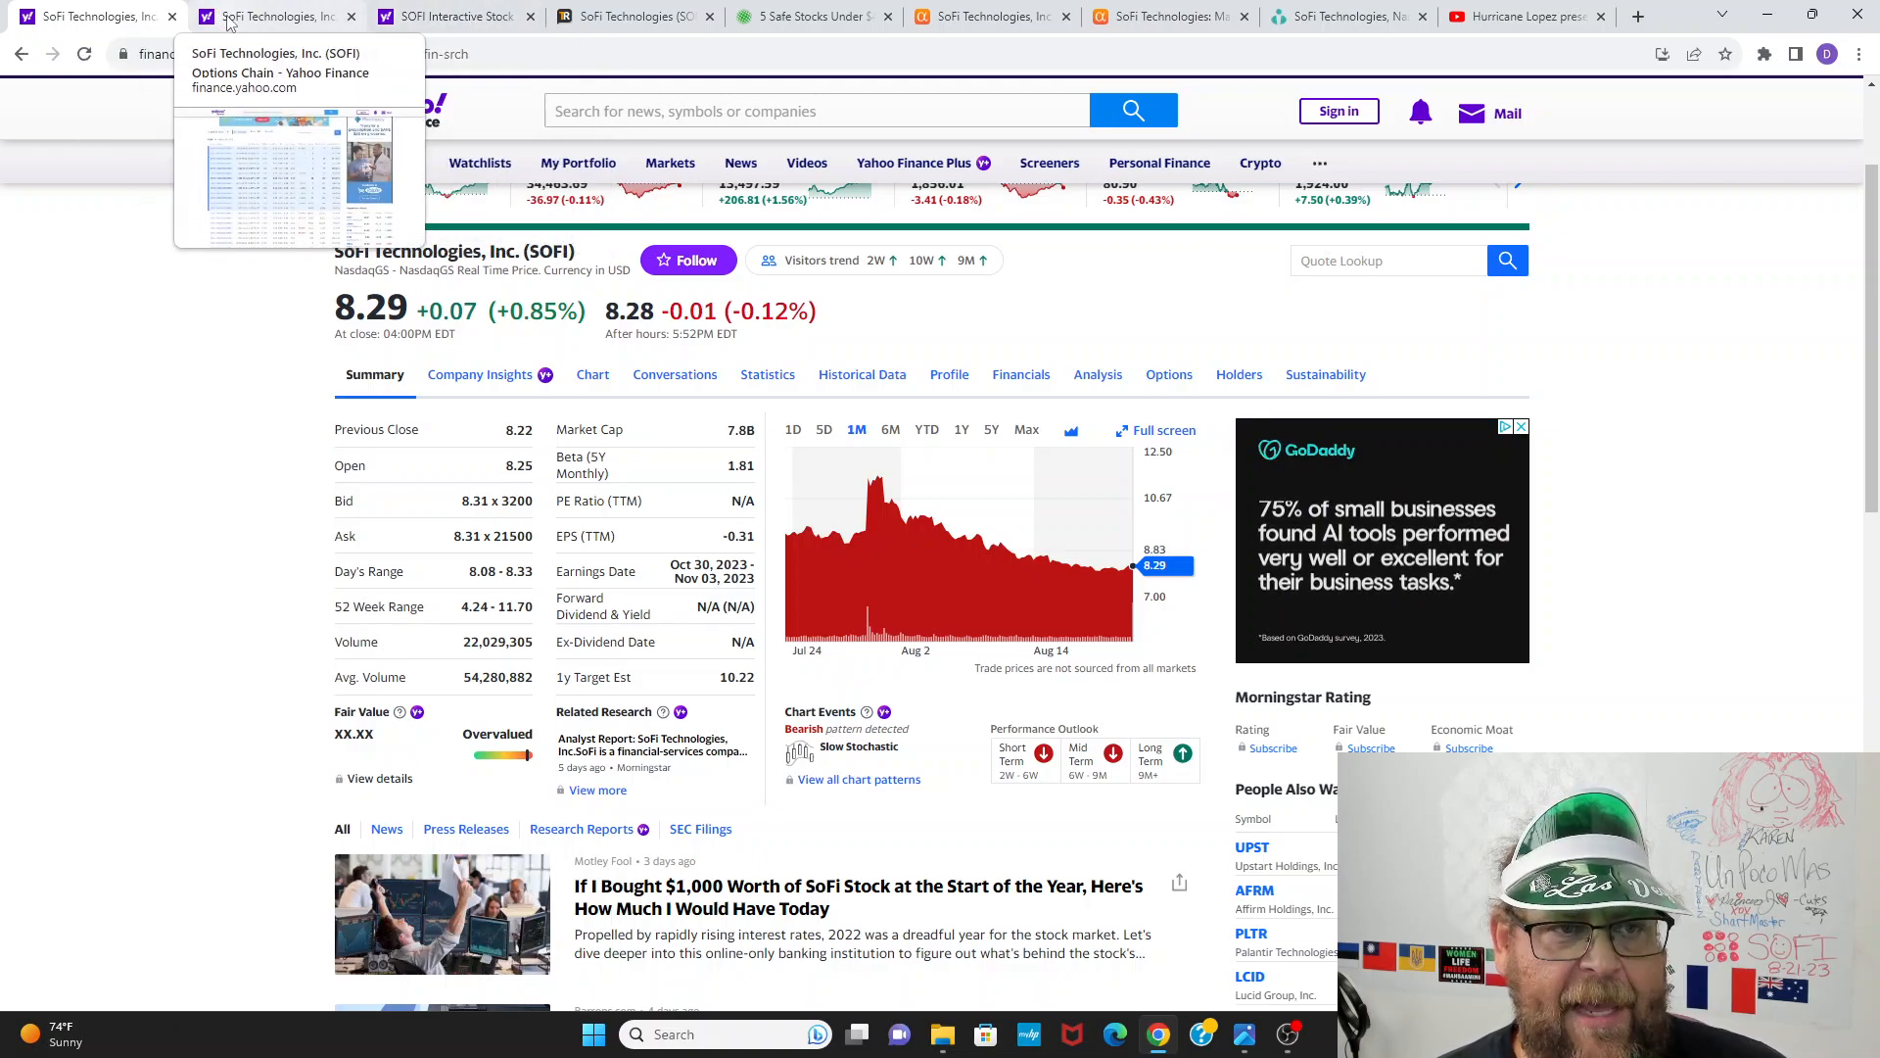
left_click(276, 15)
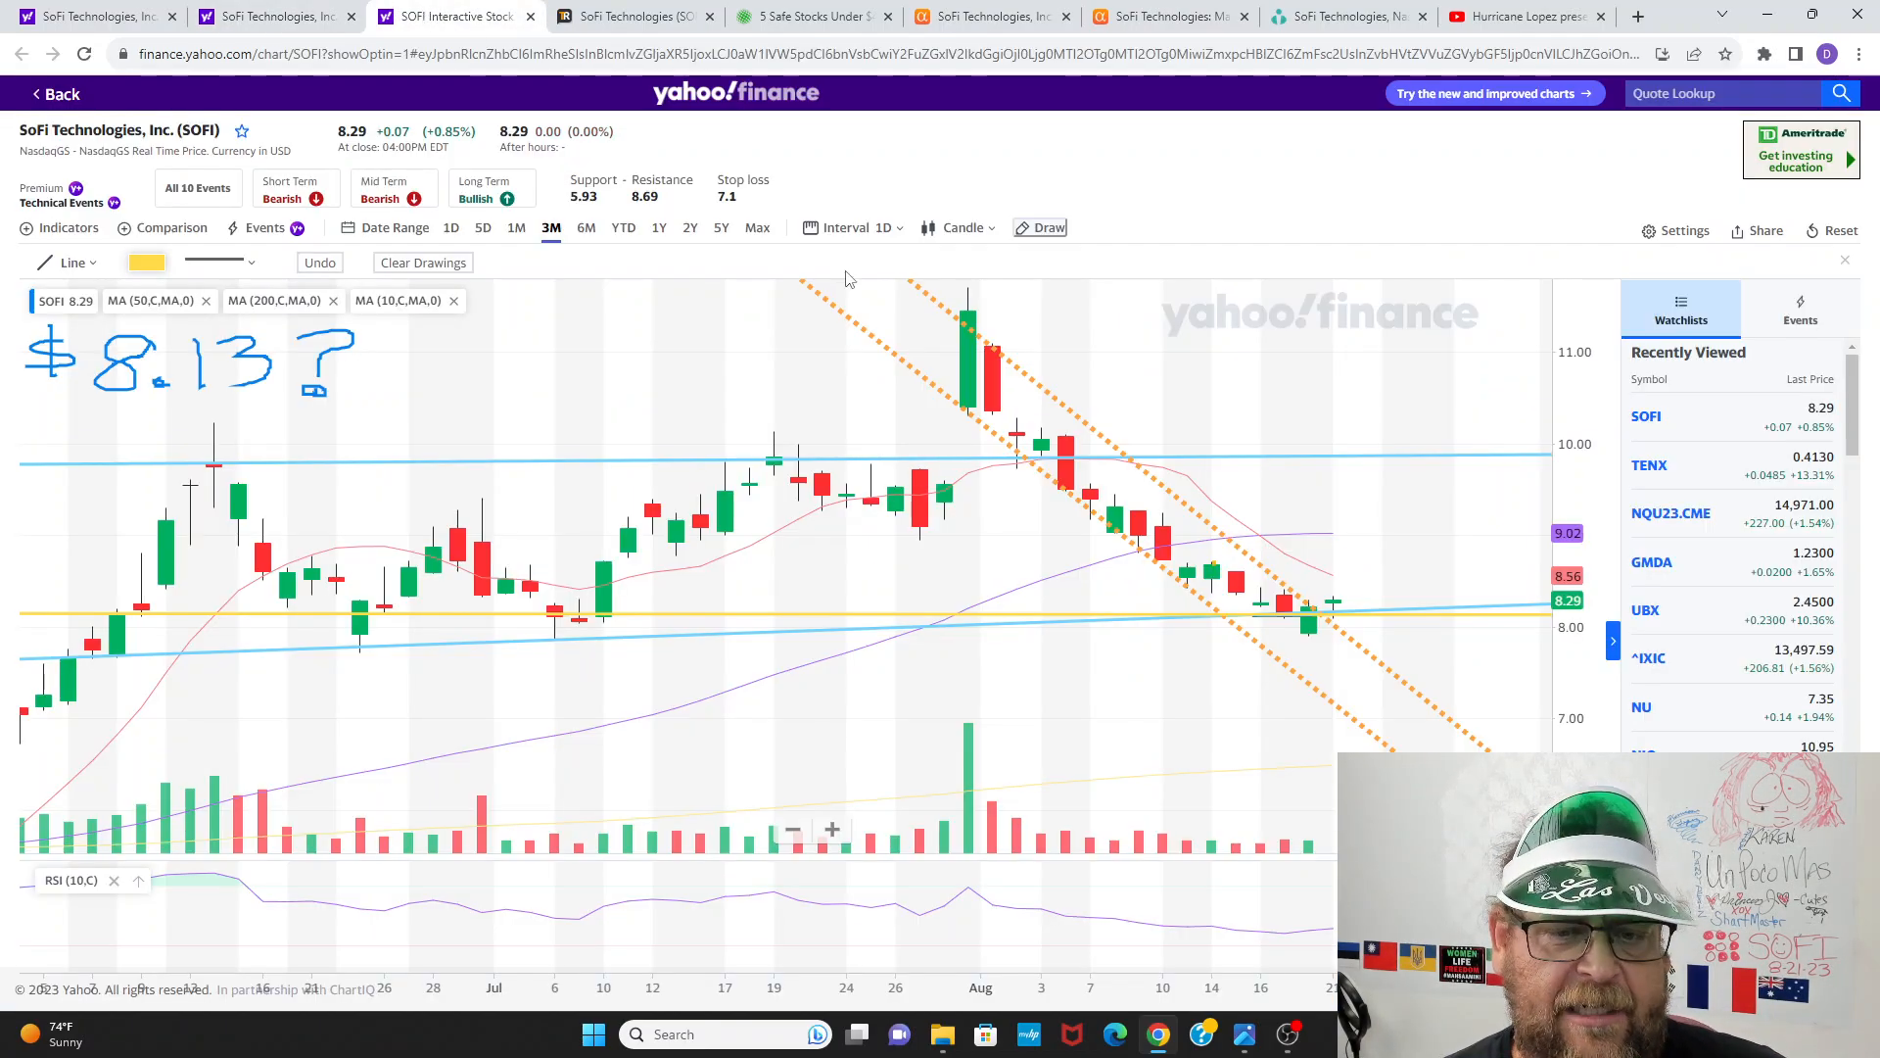
mouse_move(1181, 705)
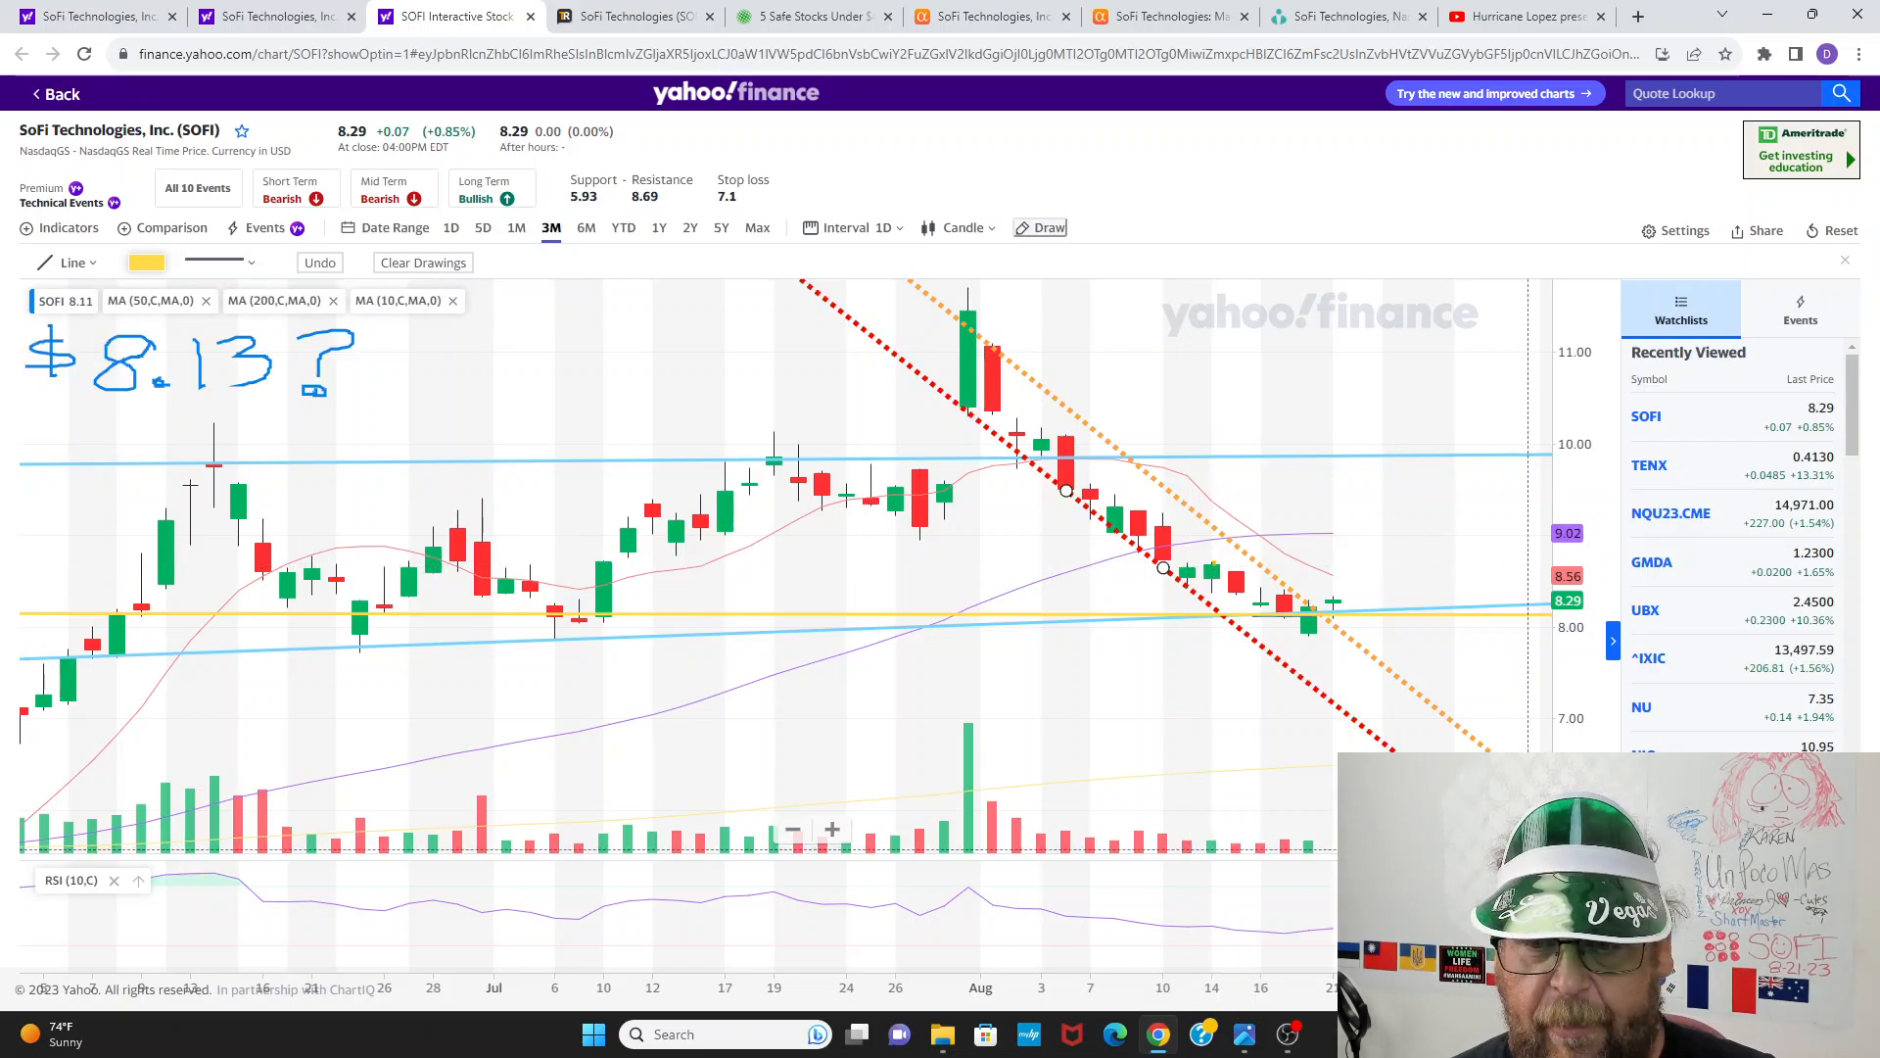
left_click_drag(141, 613, 1429, 613)
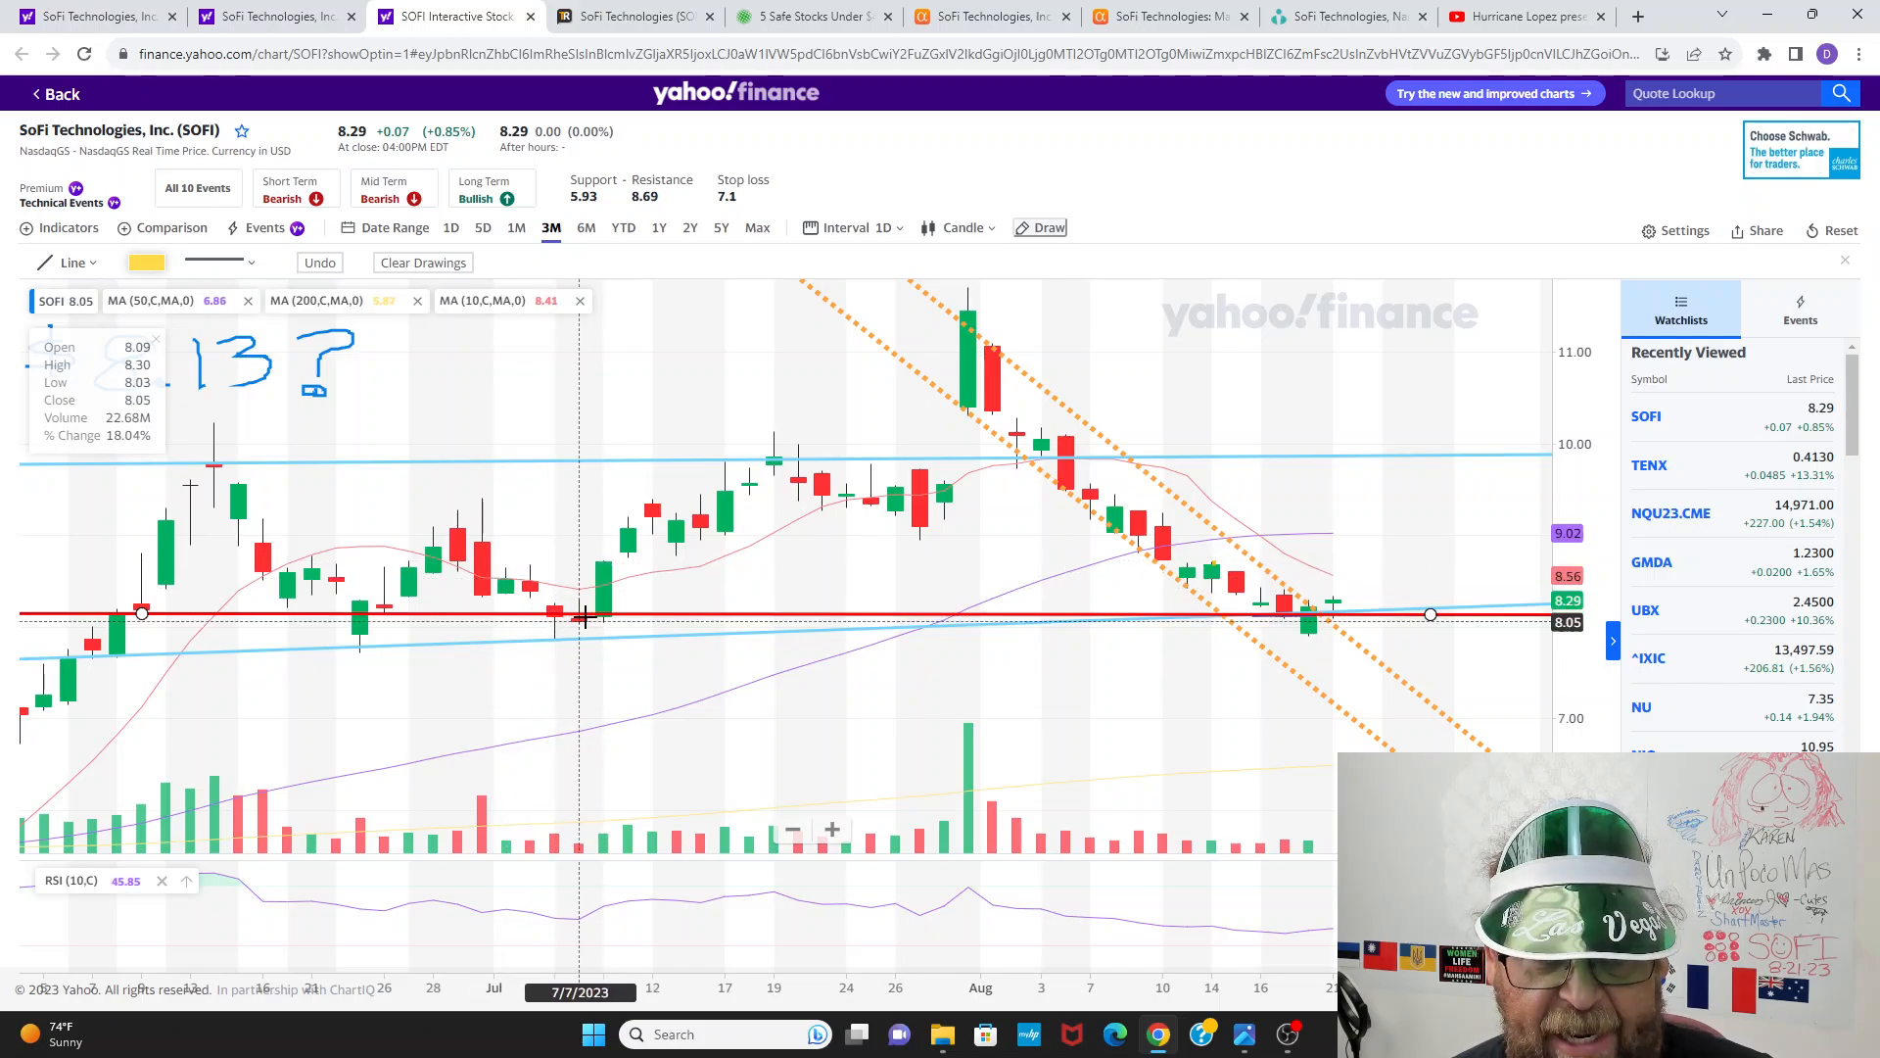
mouse_move(601, 617)
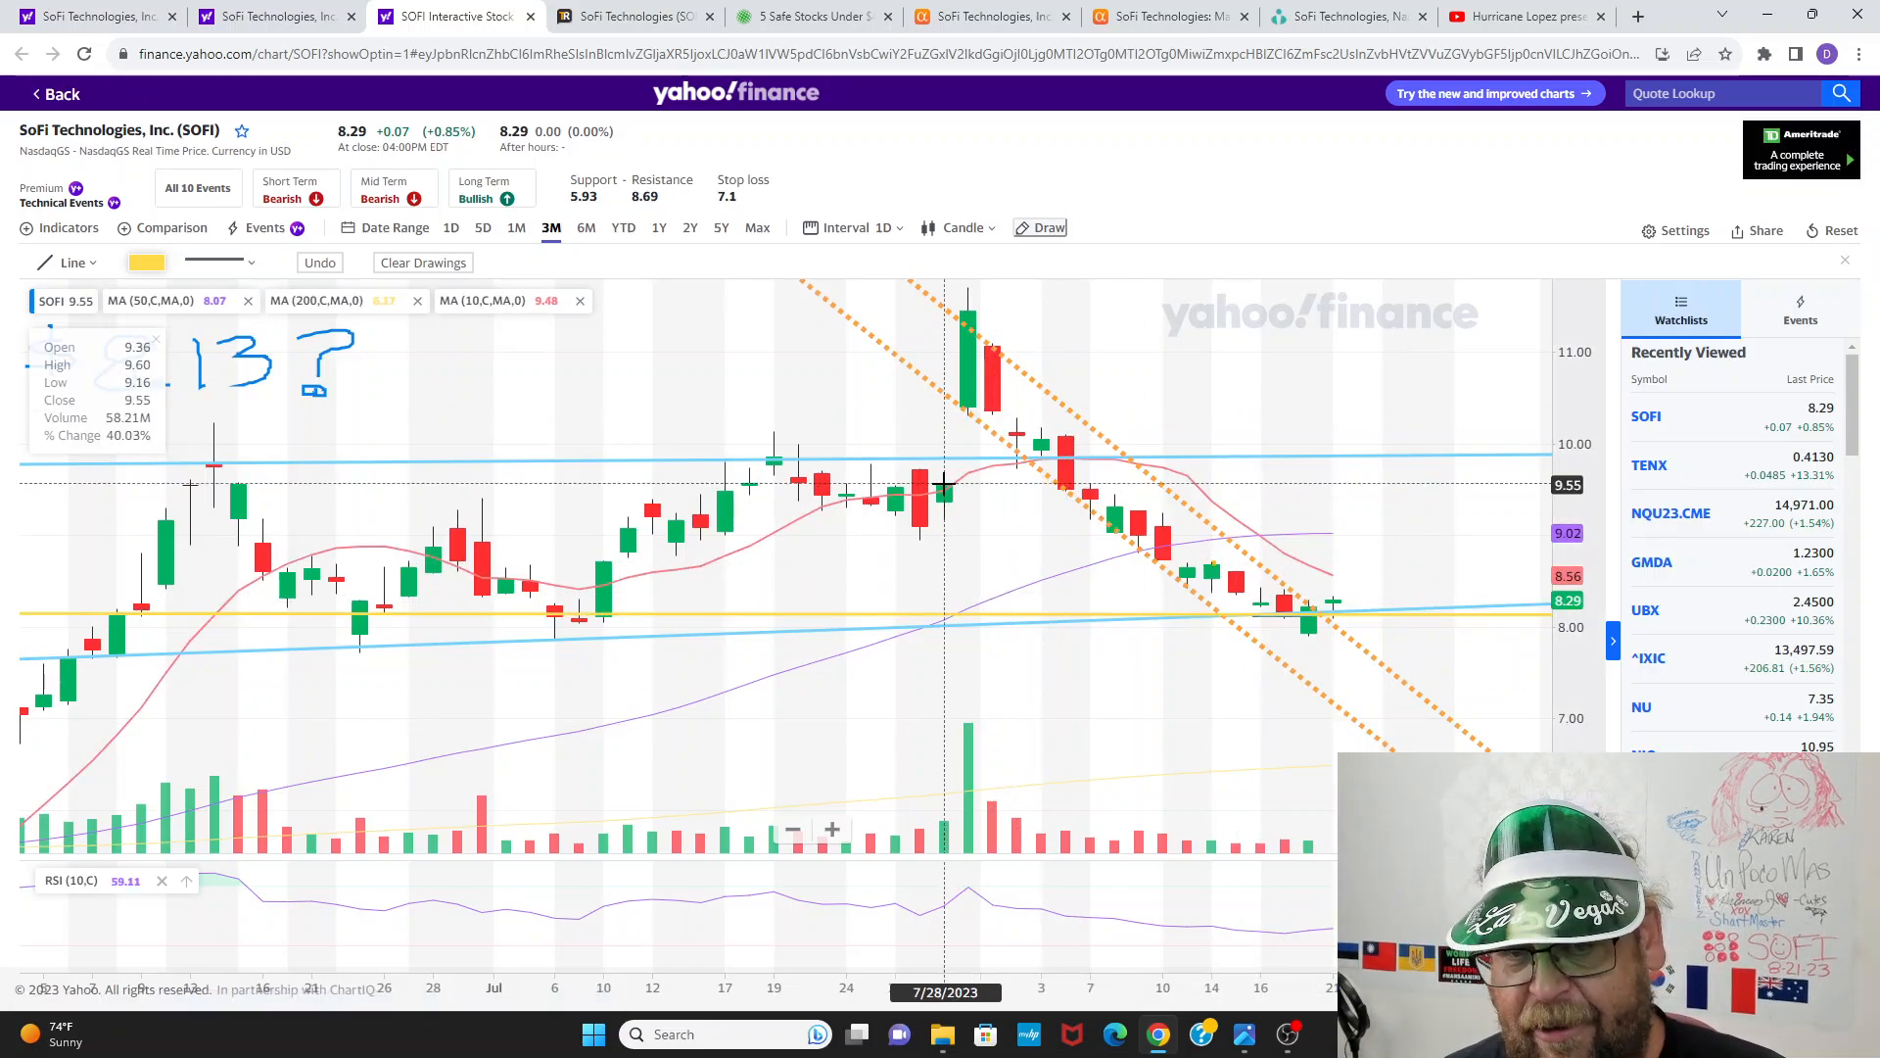
left_click_drag(801, 282, 1367, 751)
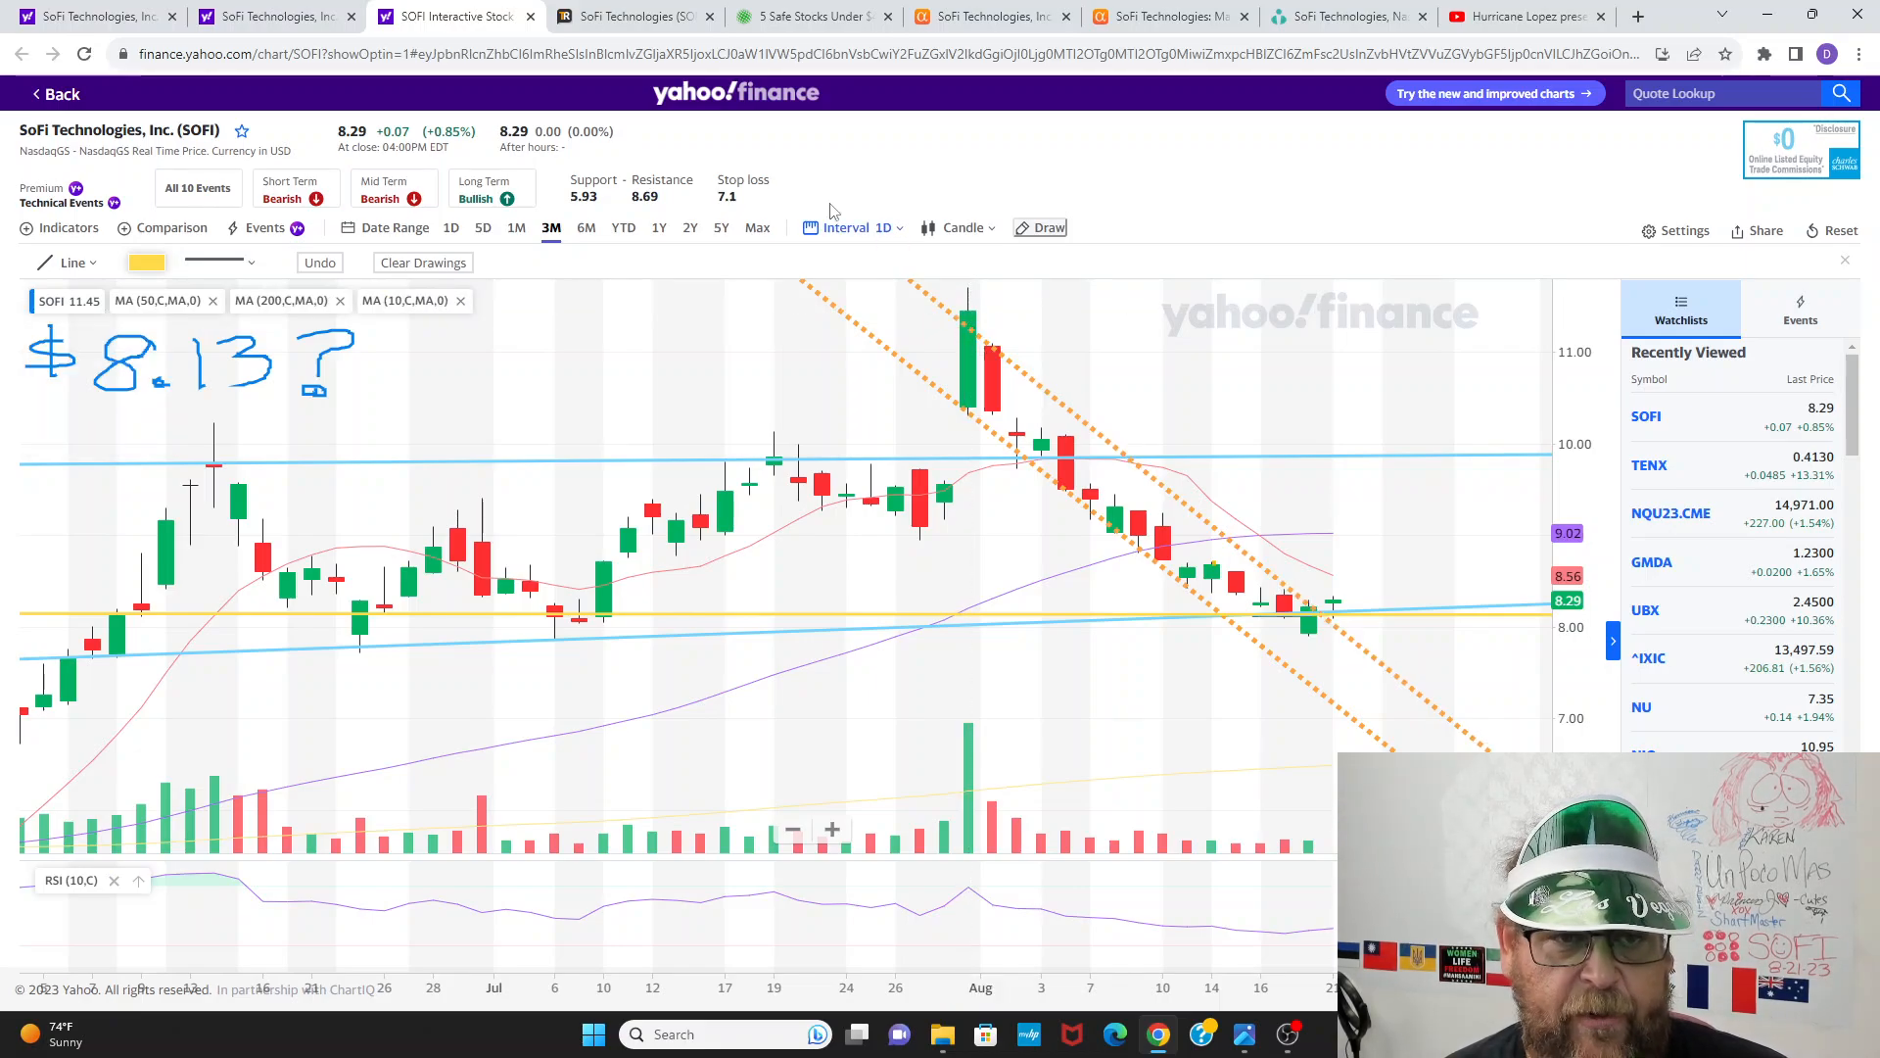
mouse_move(1140, 785)
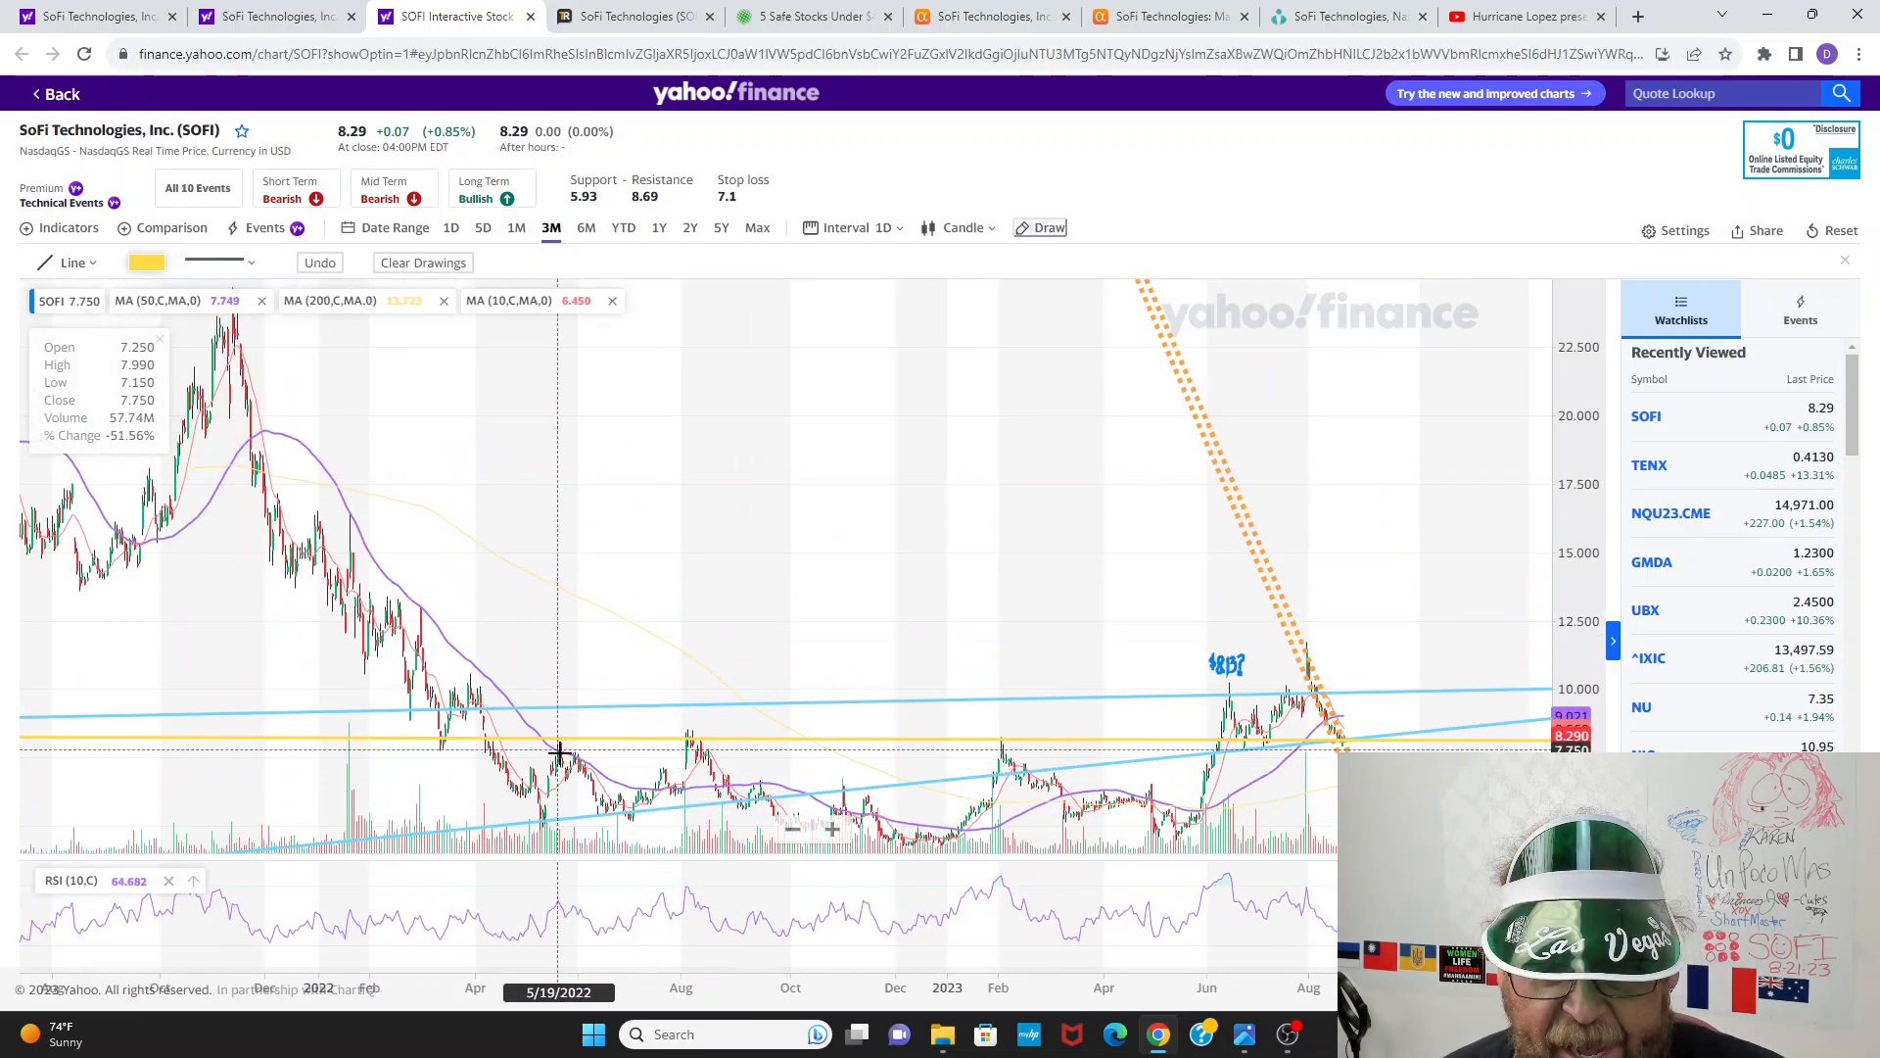
mouse_move(570, 825)
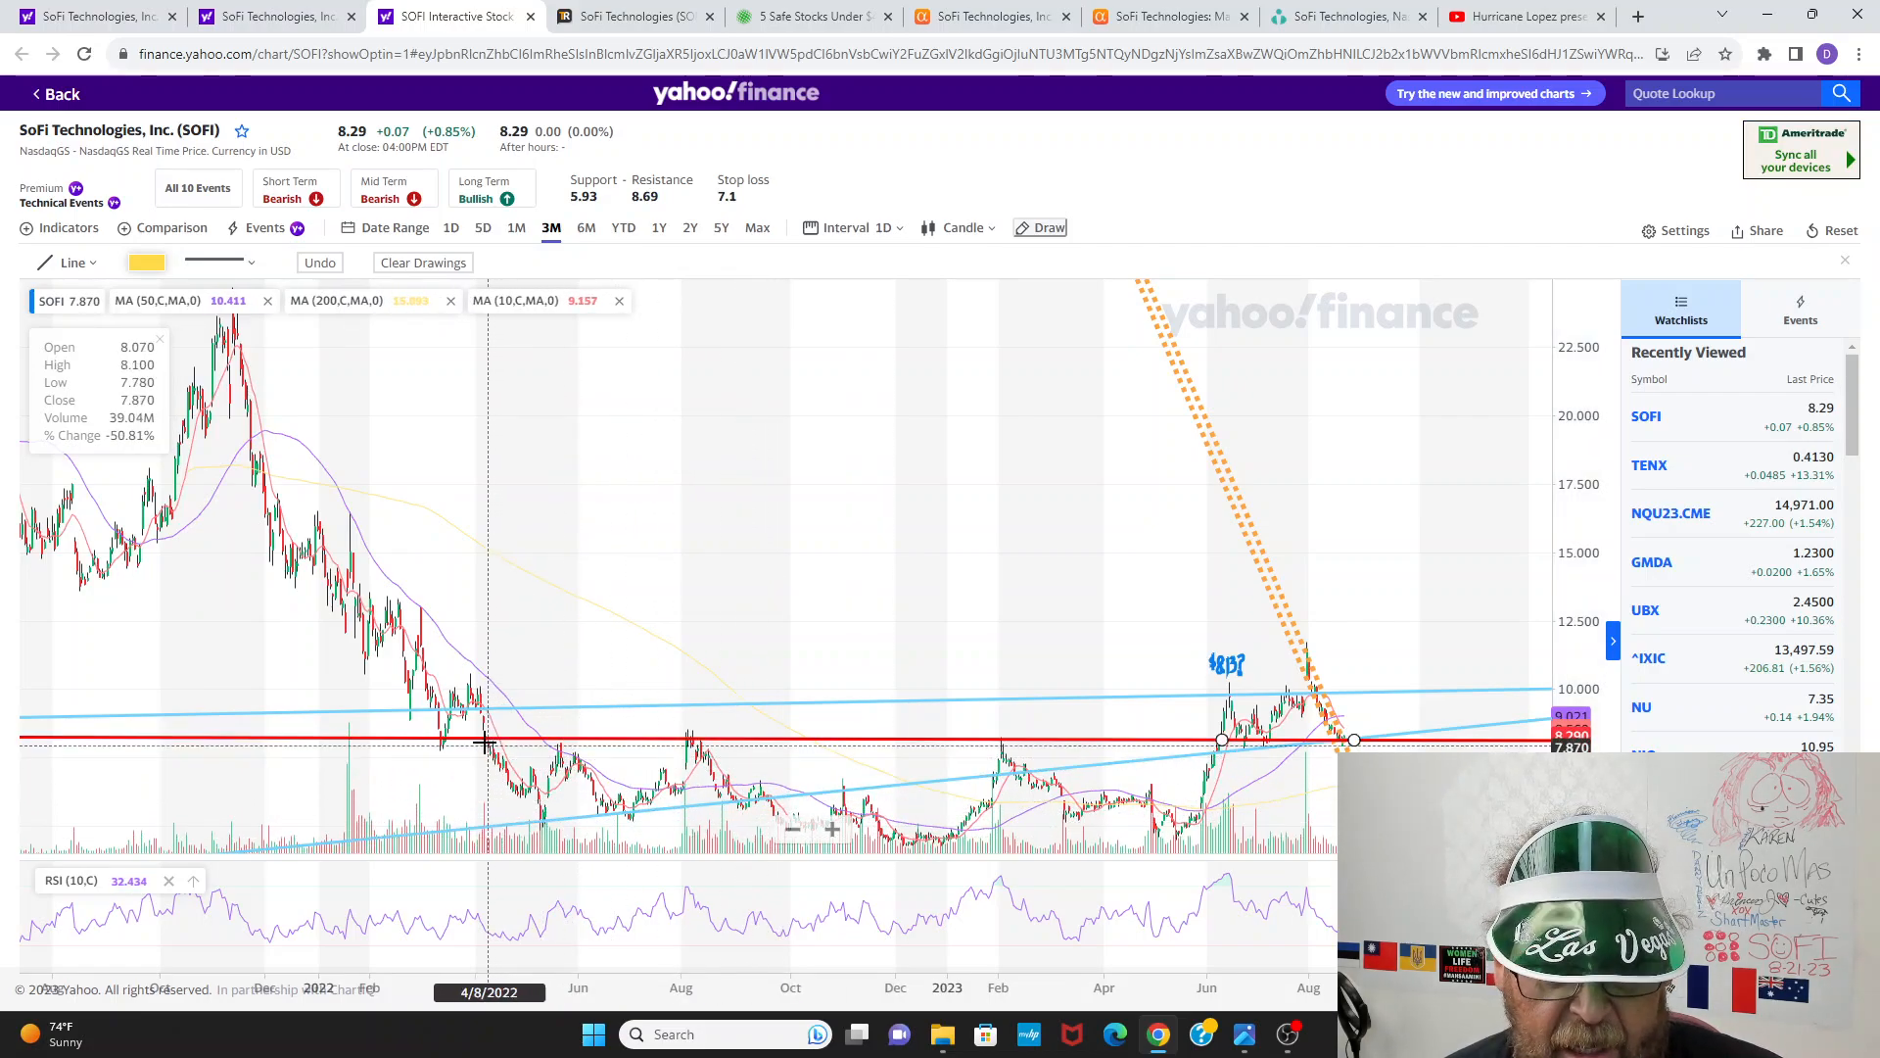
mouse_move(481, 740)
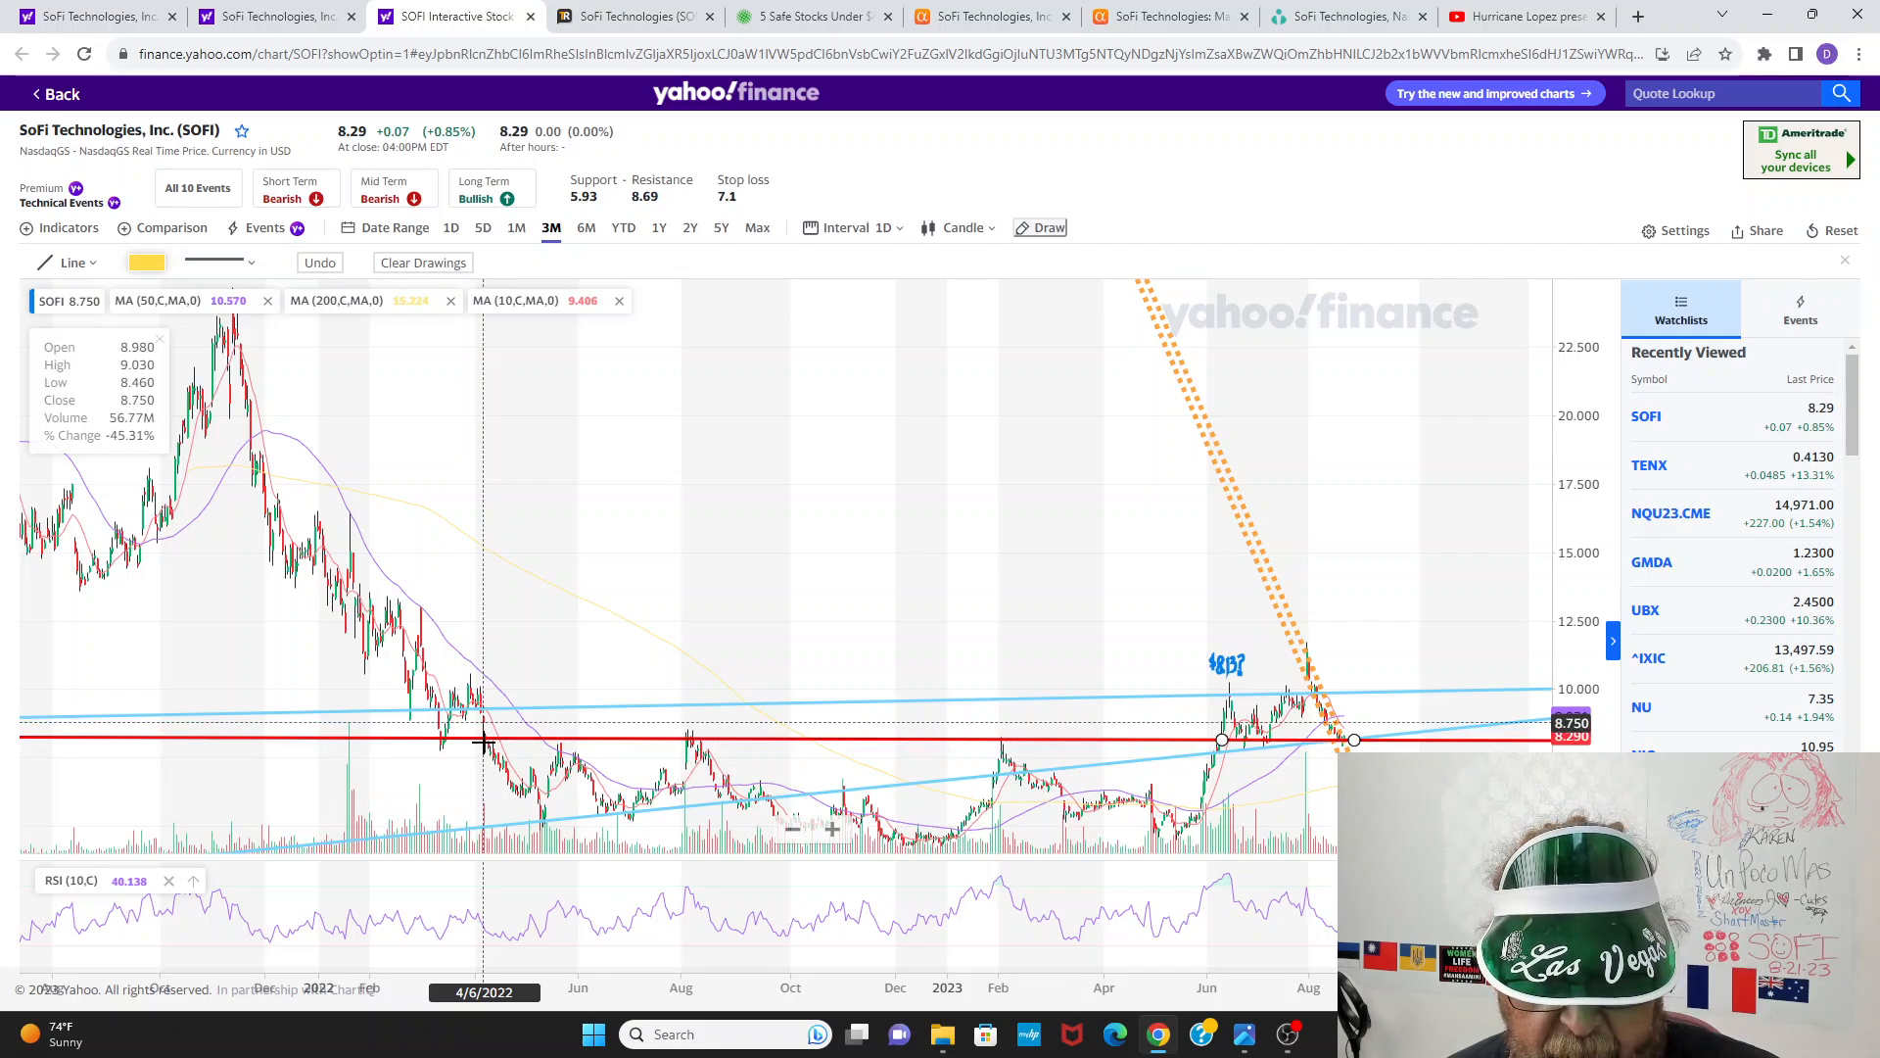
mouse_move(1220, 740)
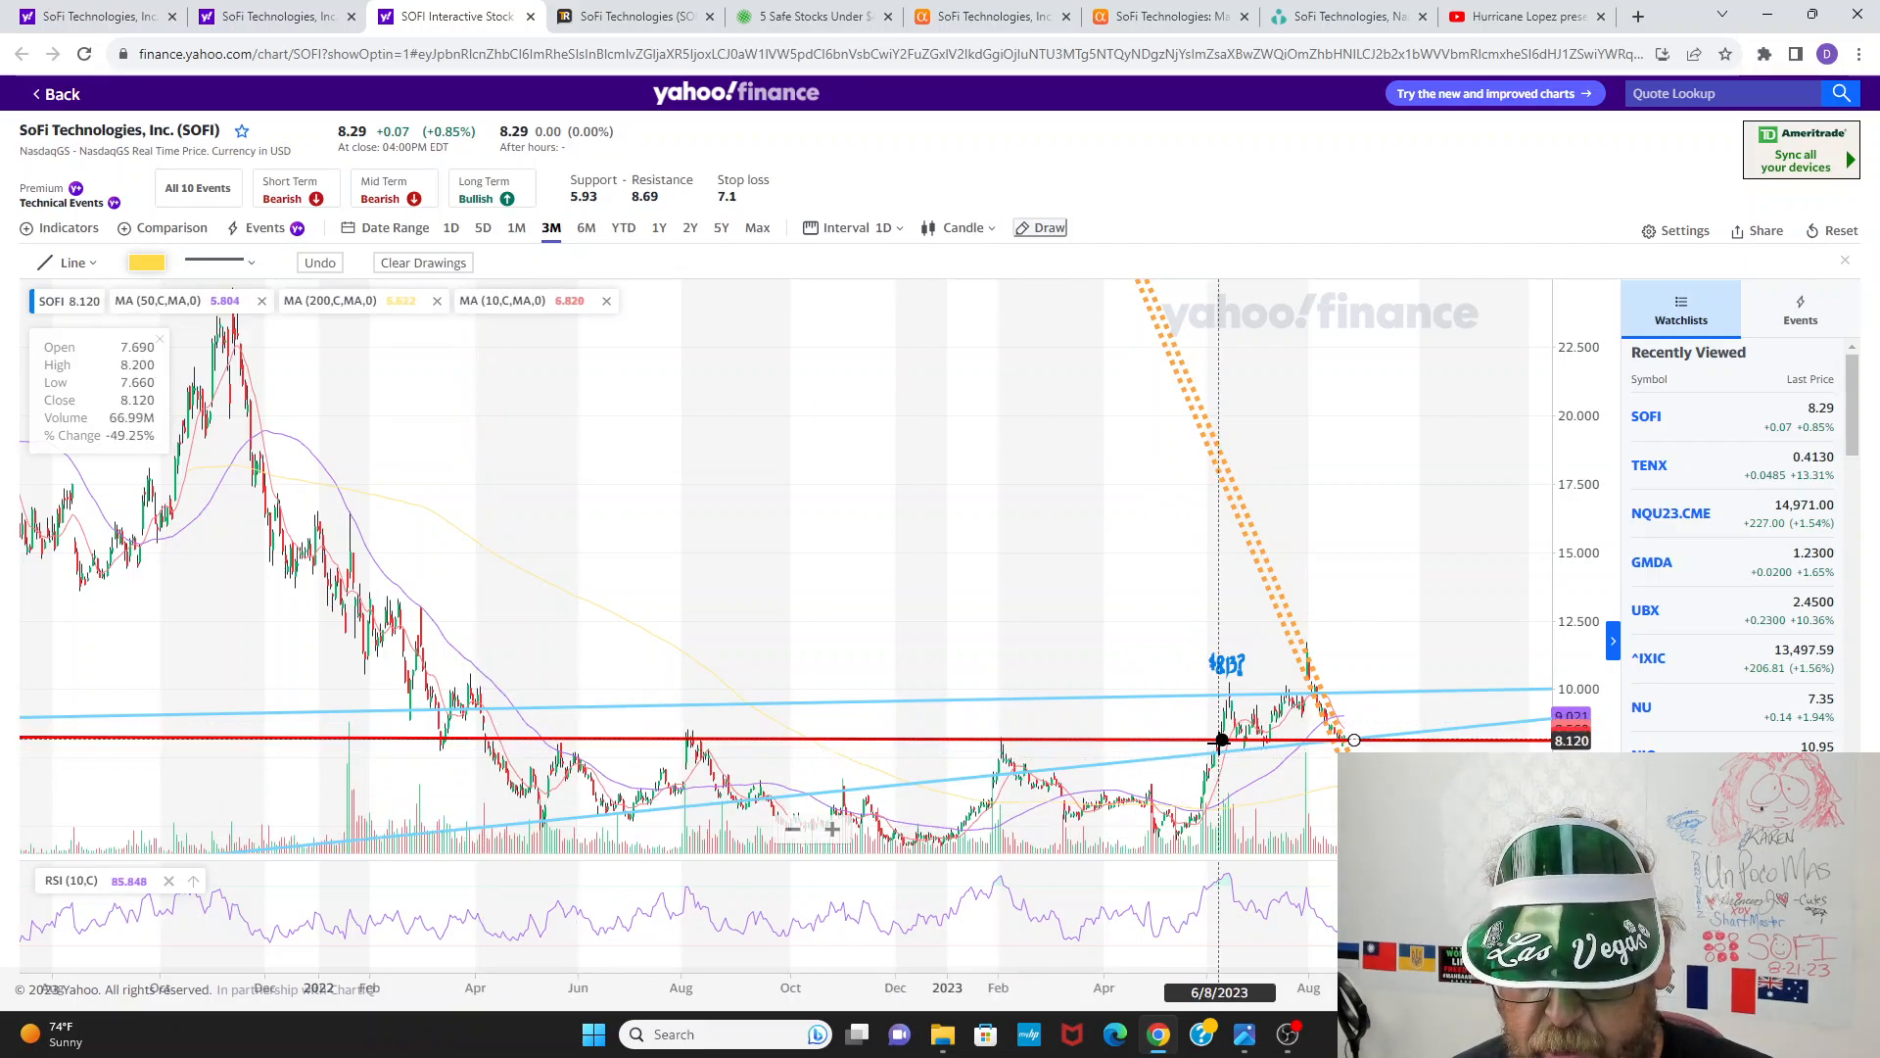
mouse_move(1222, 713)
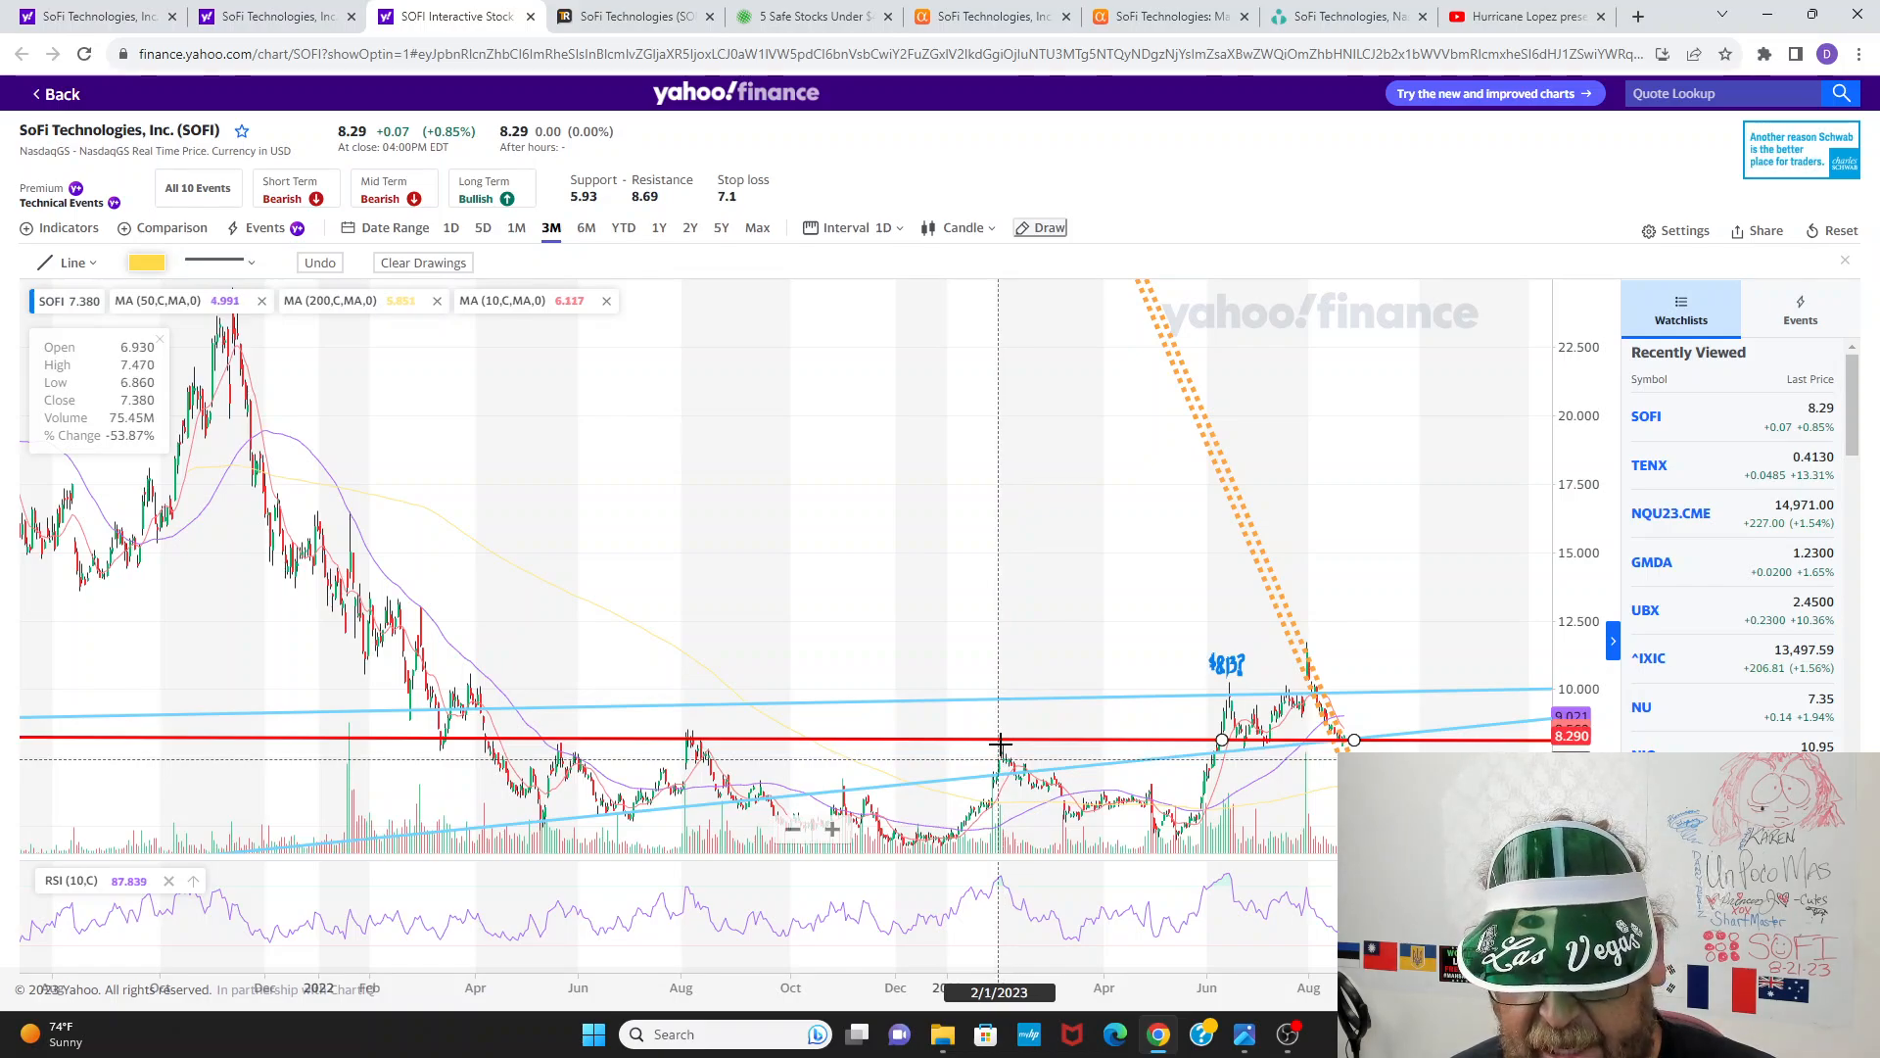
mouse_move(1000, 744)
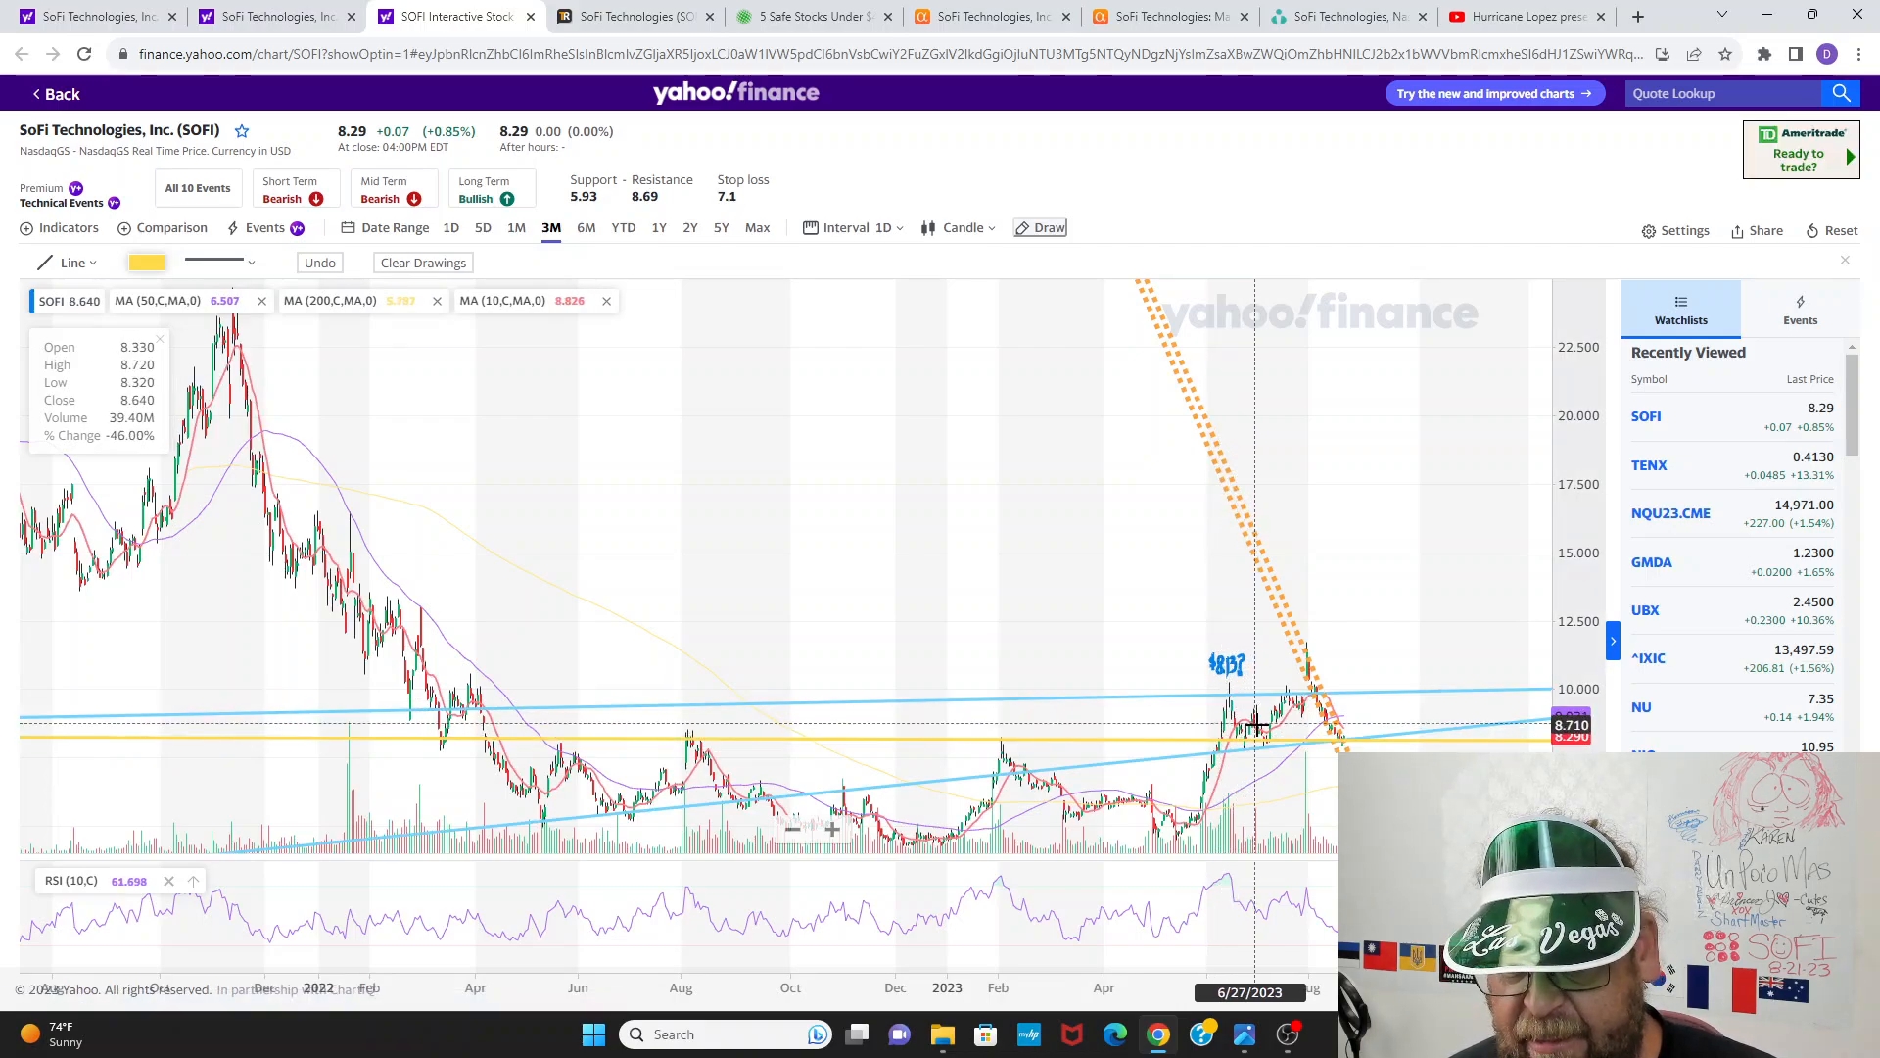
Step: Draw a red horizontal line near SOFI's latest price on the long-range chart
left_click_drag(1217, 740, 1349, 741)
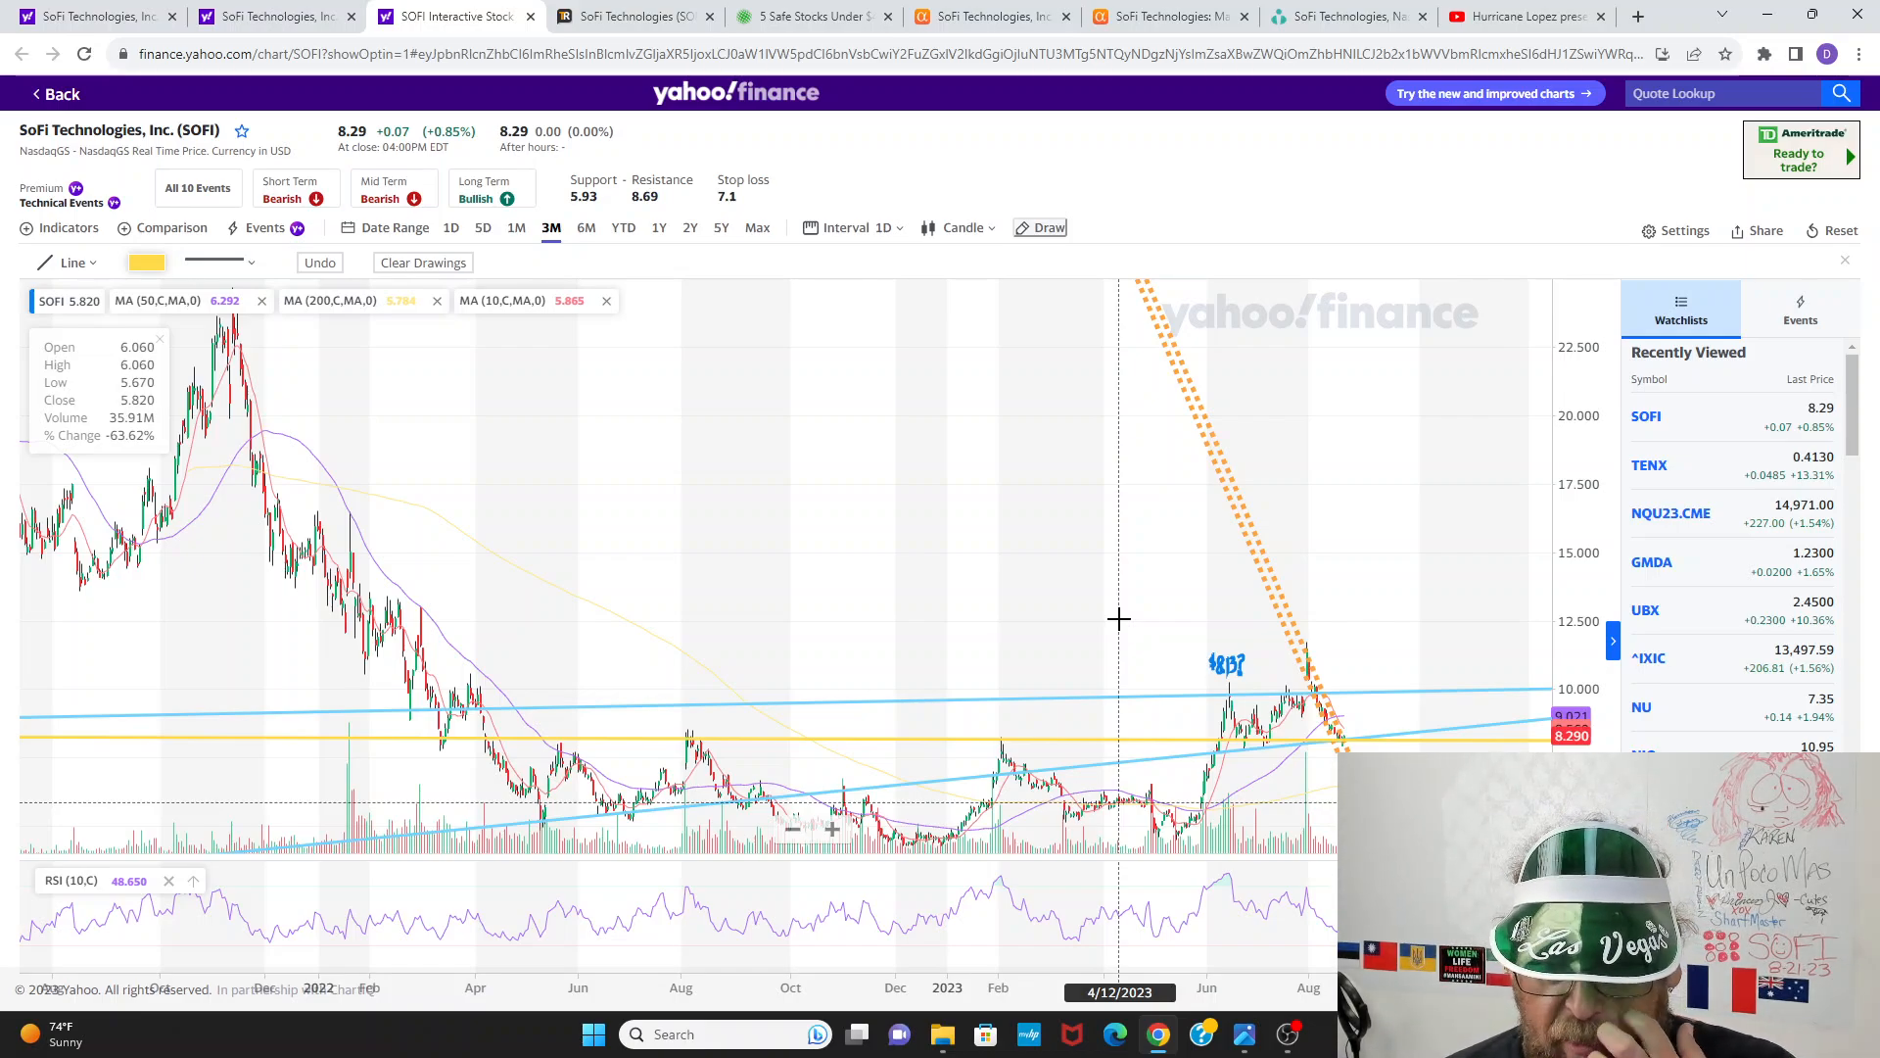
mouse_move(1130, 656)
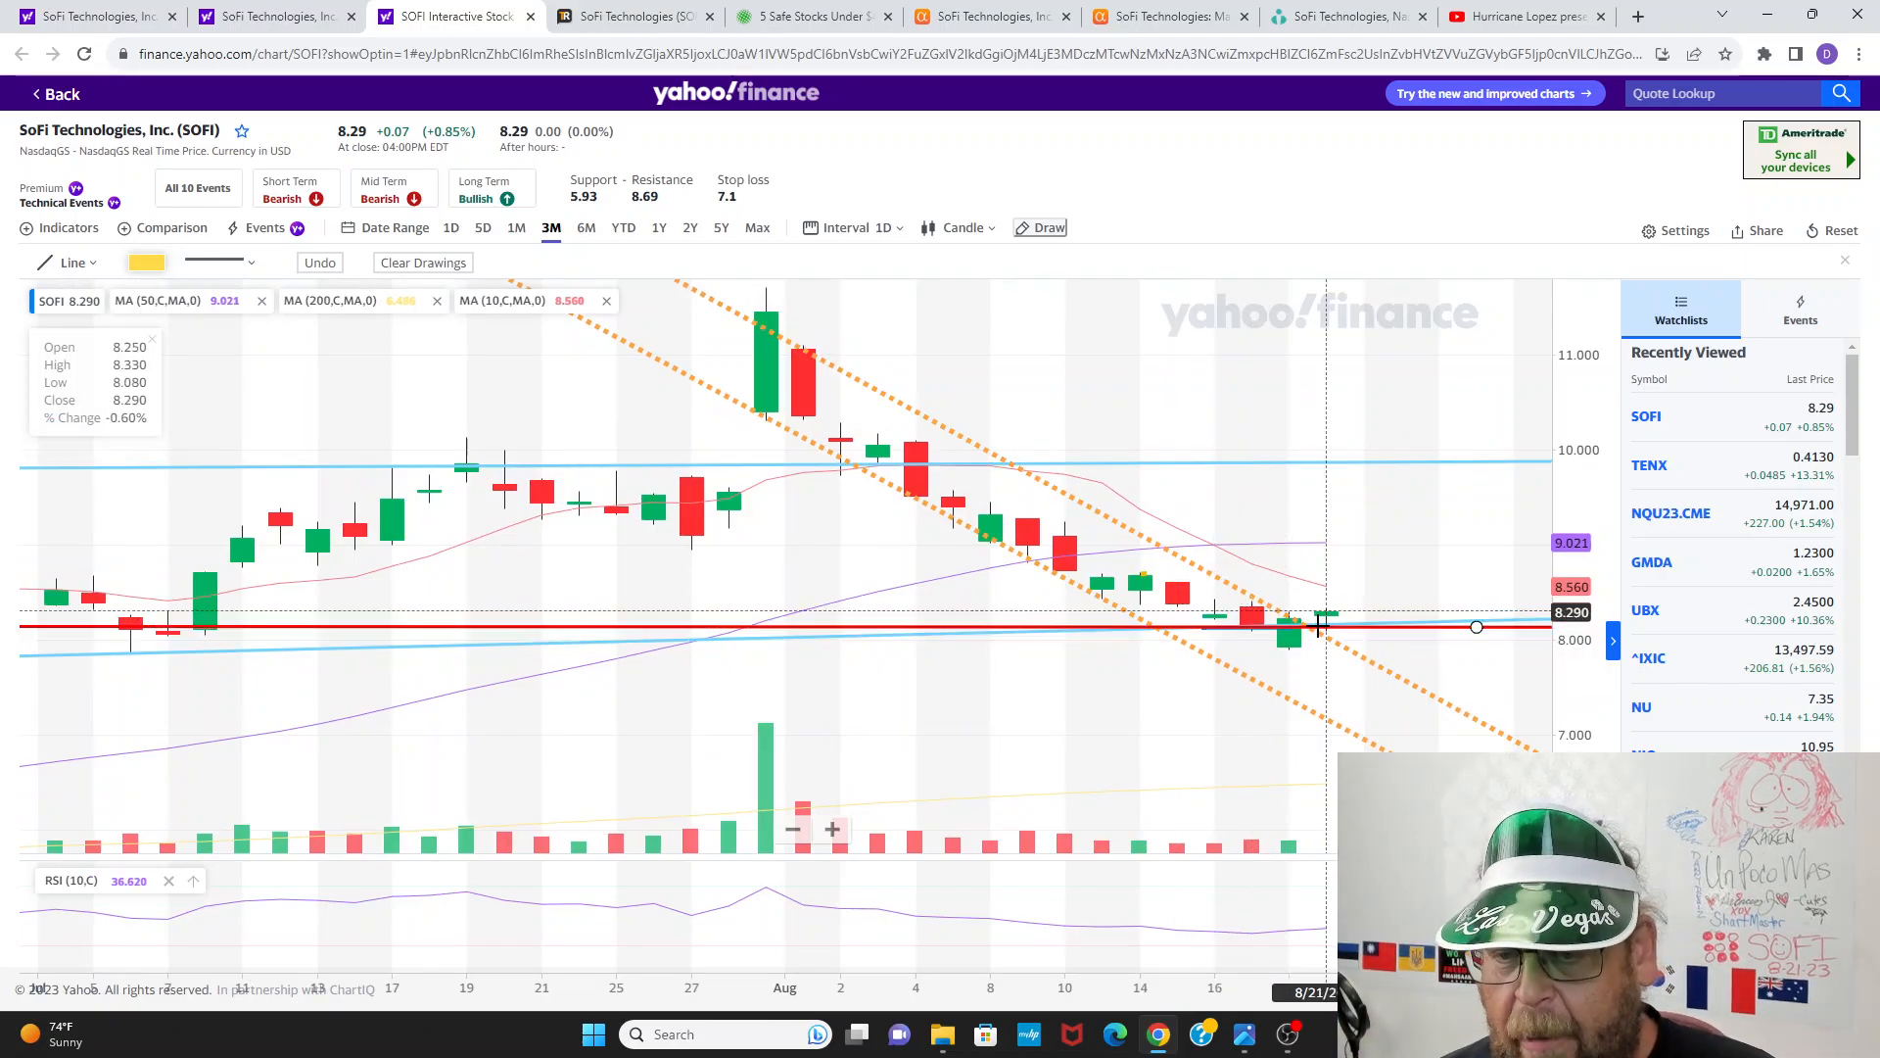
mouse_move(1293, 628)
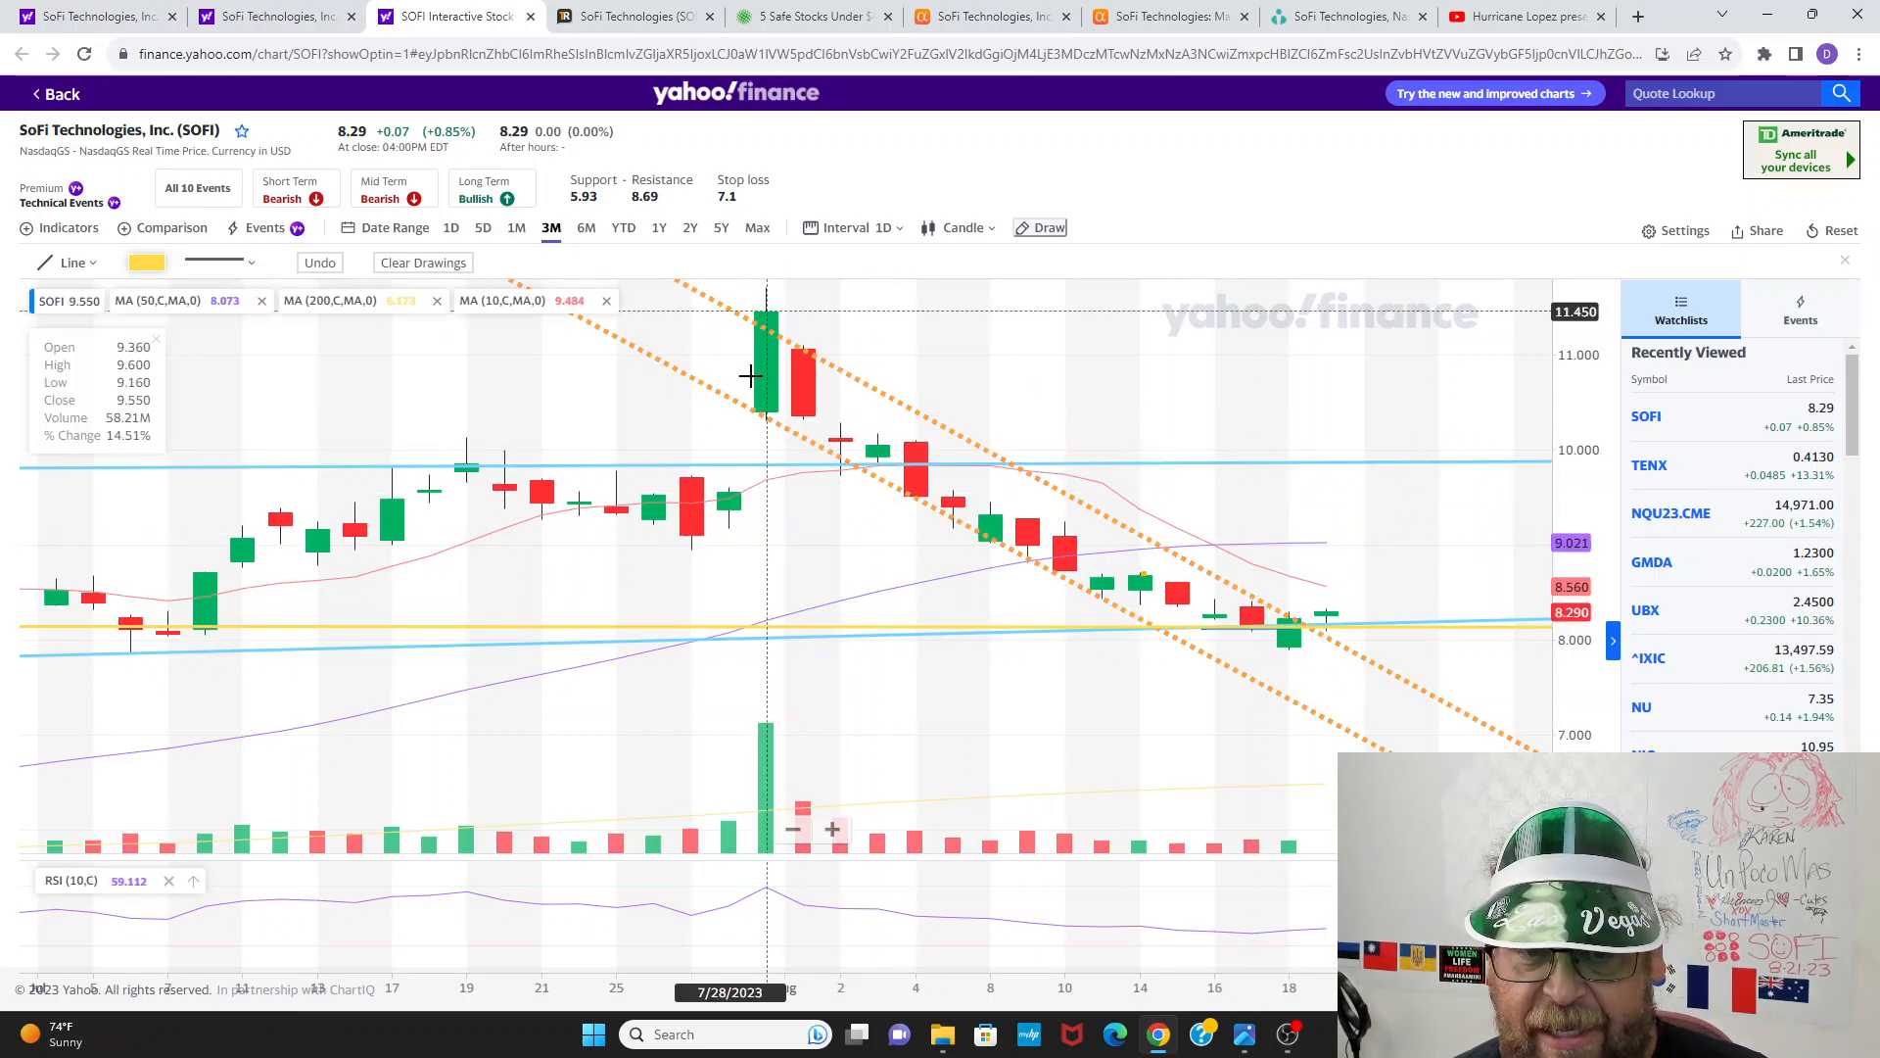
mouse_move(1029, 517)
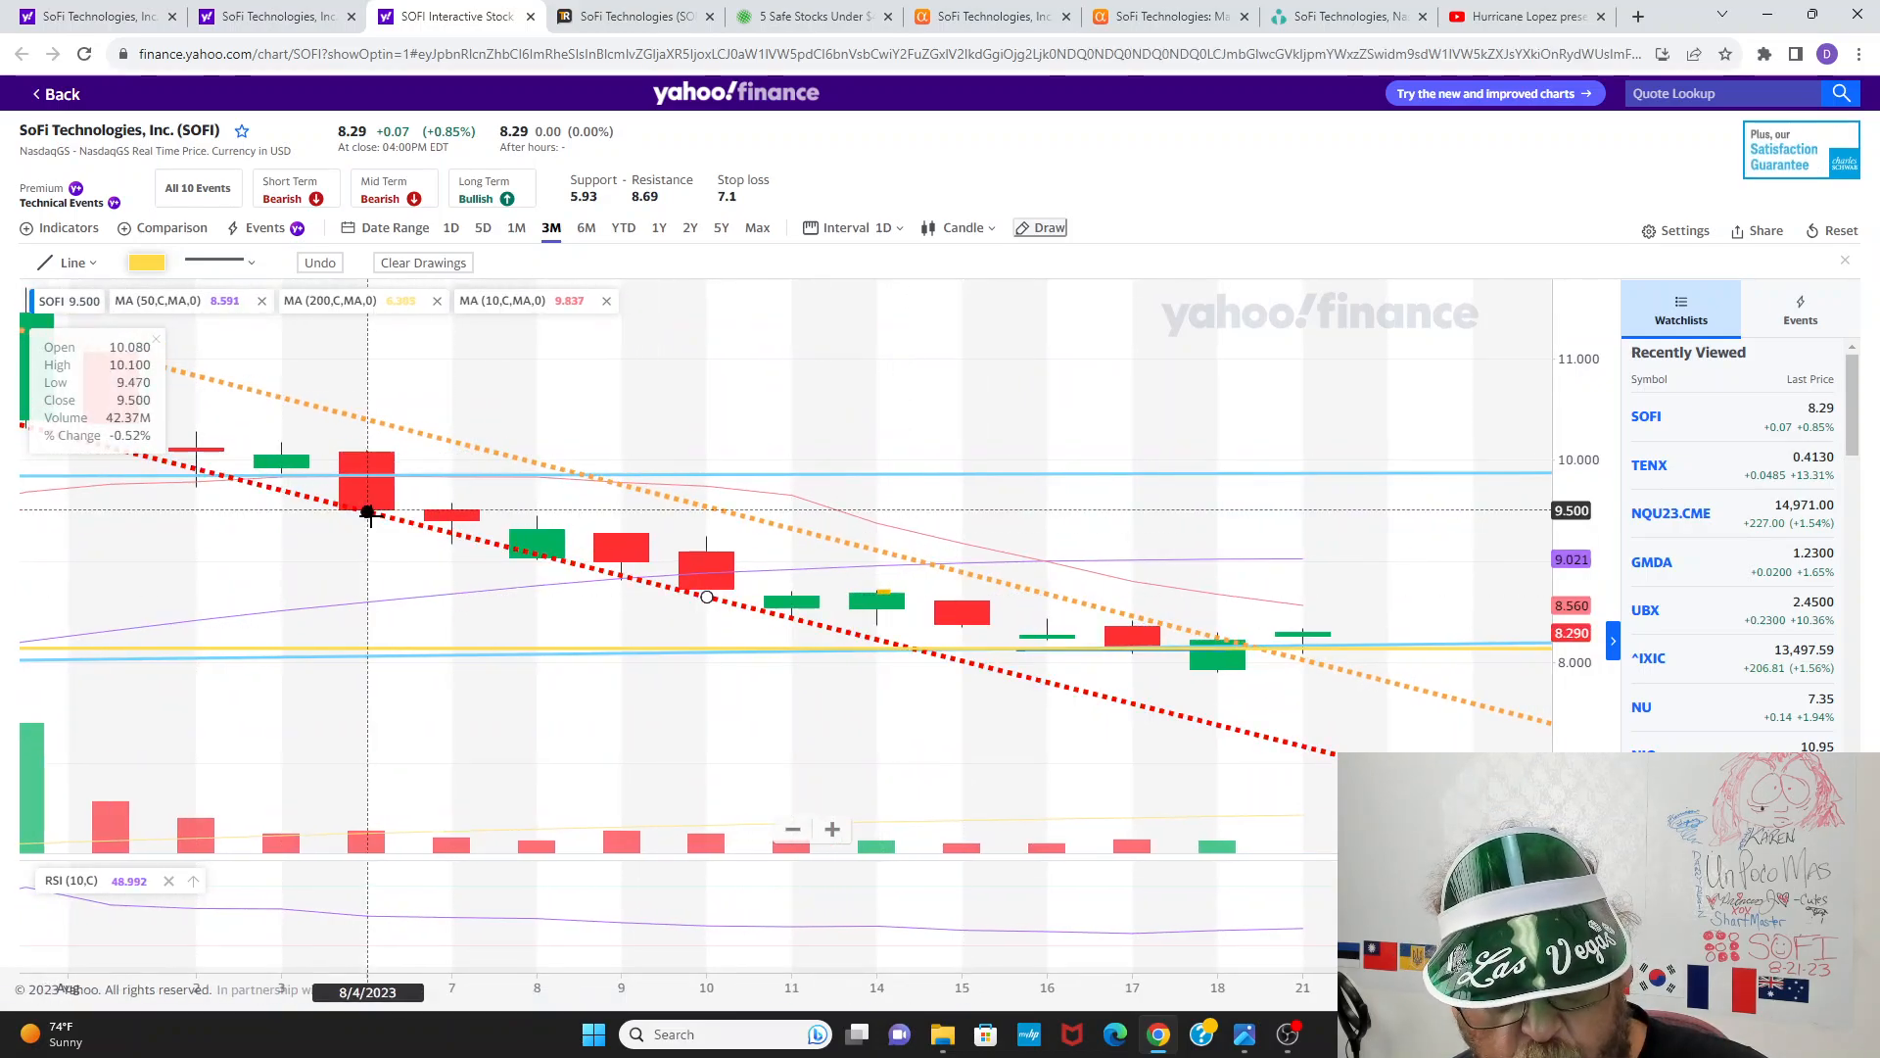
mouse_move(707, 596)
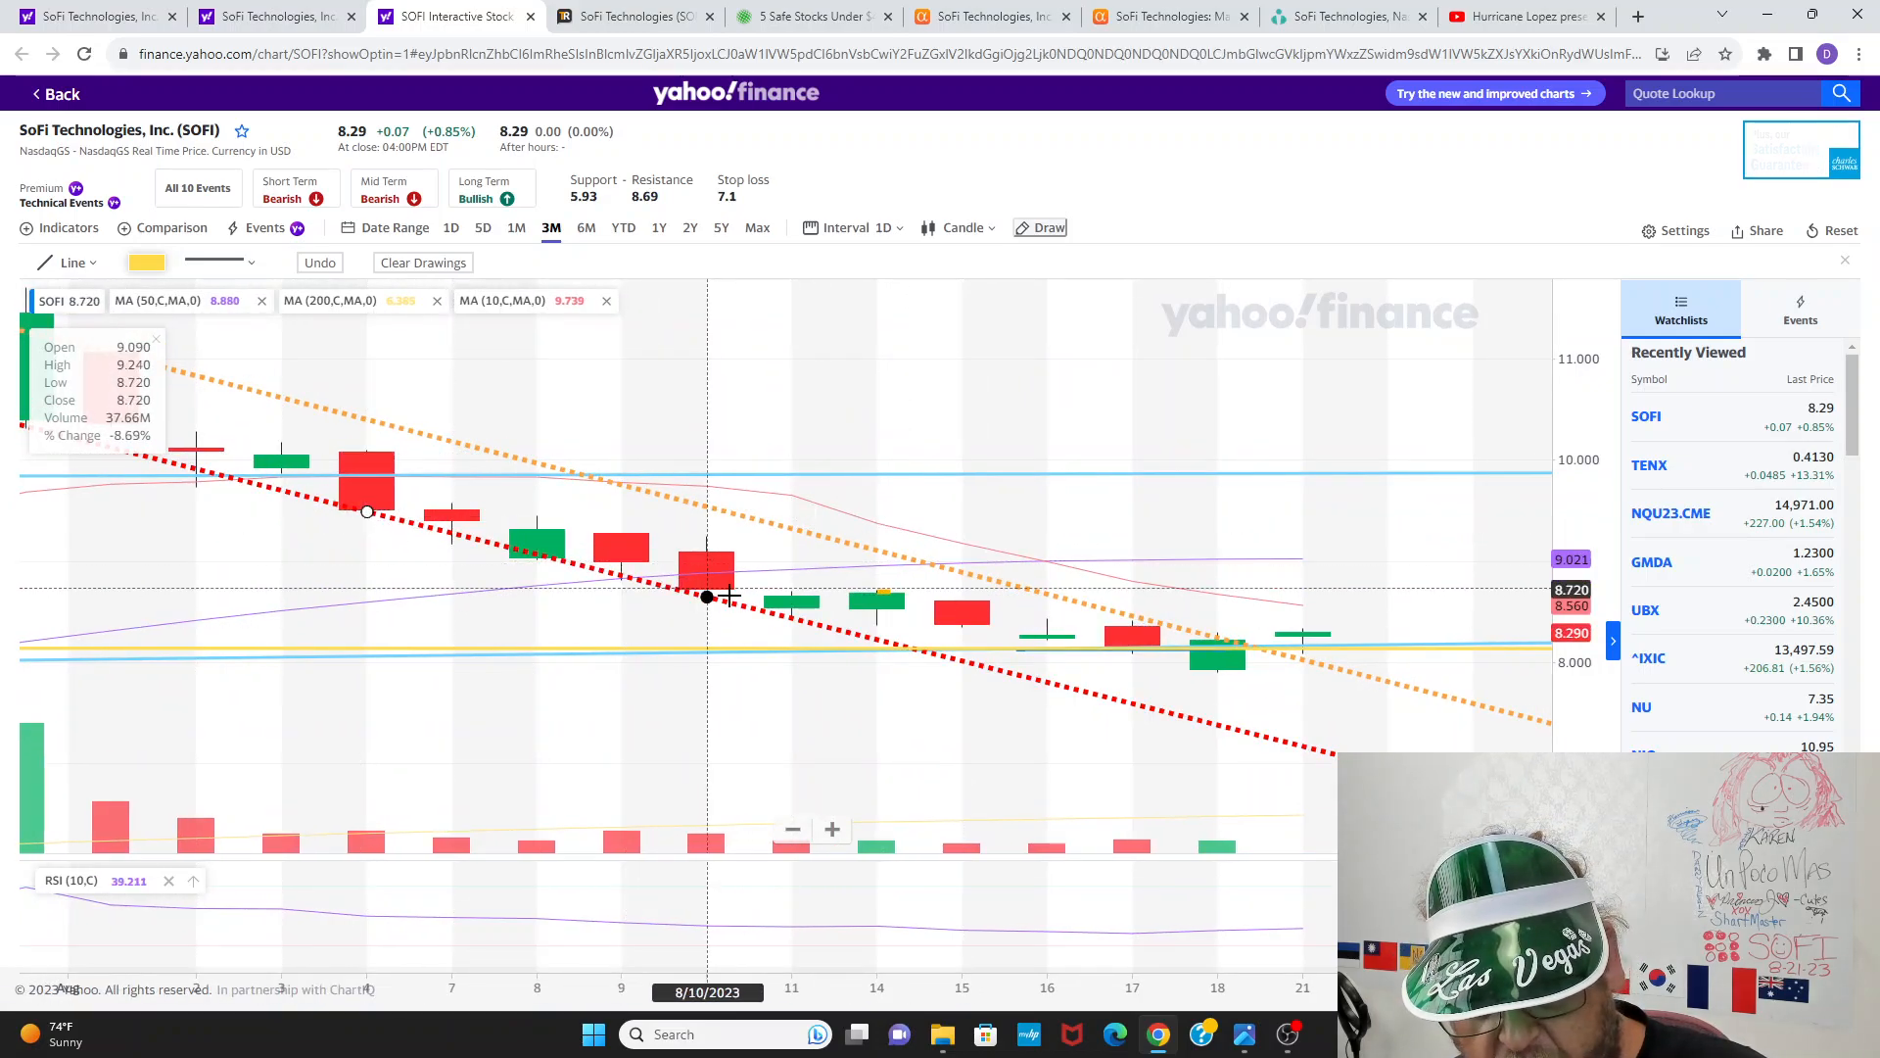
mouse_move(923, 633)
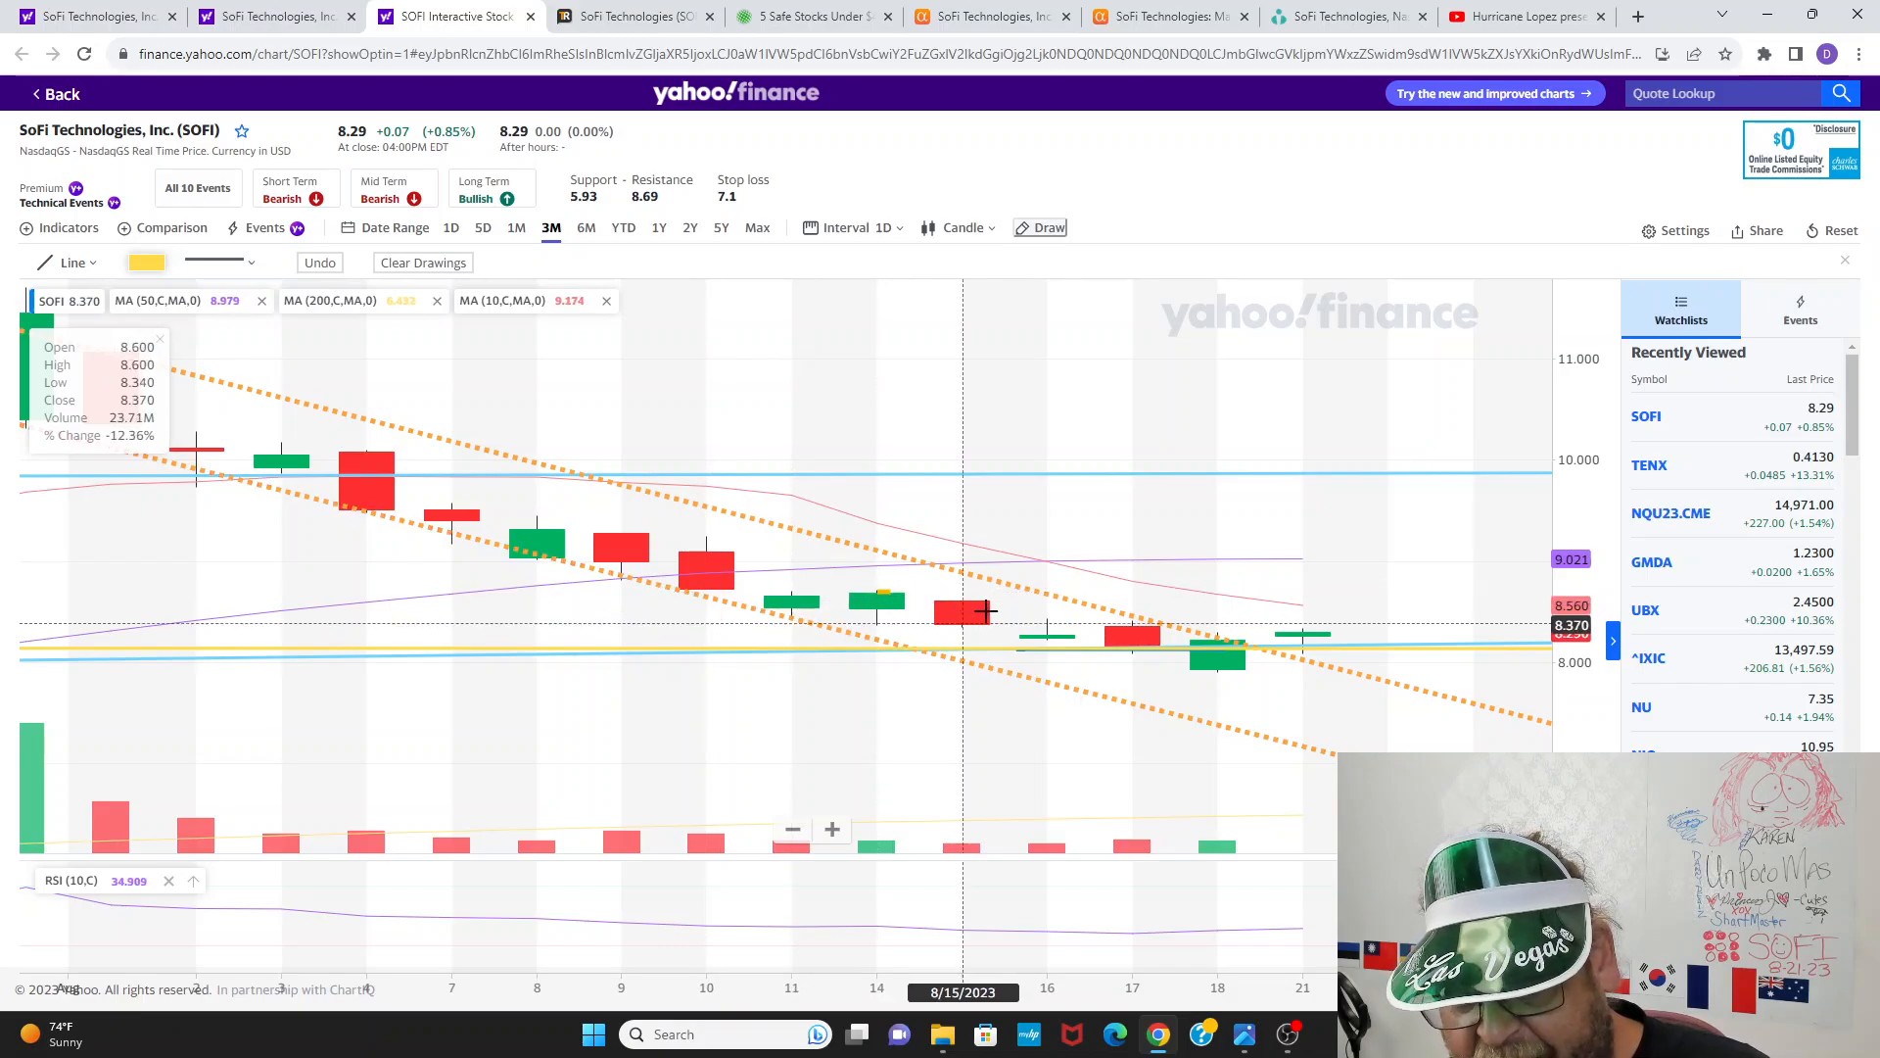
mouse_move(1216, 656)
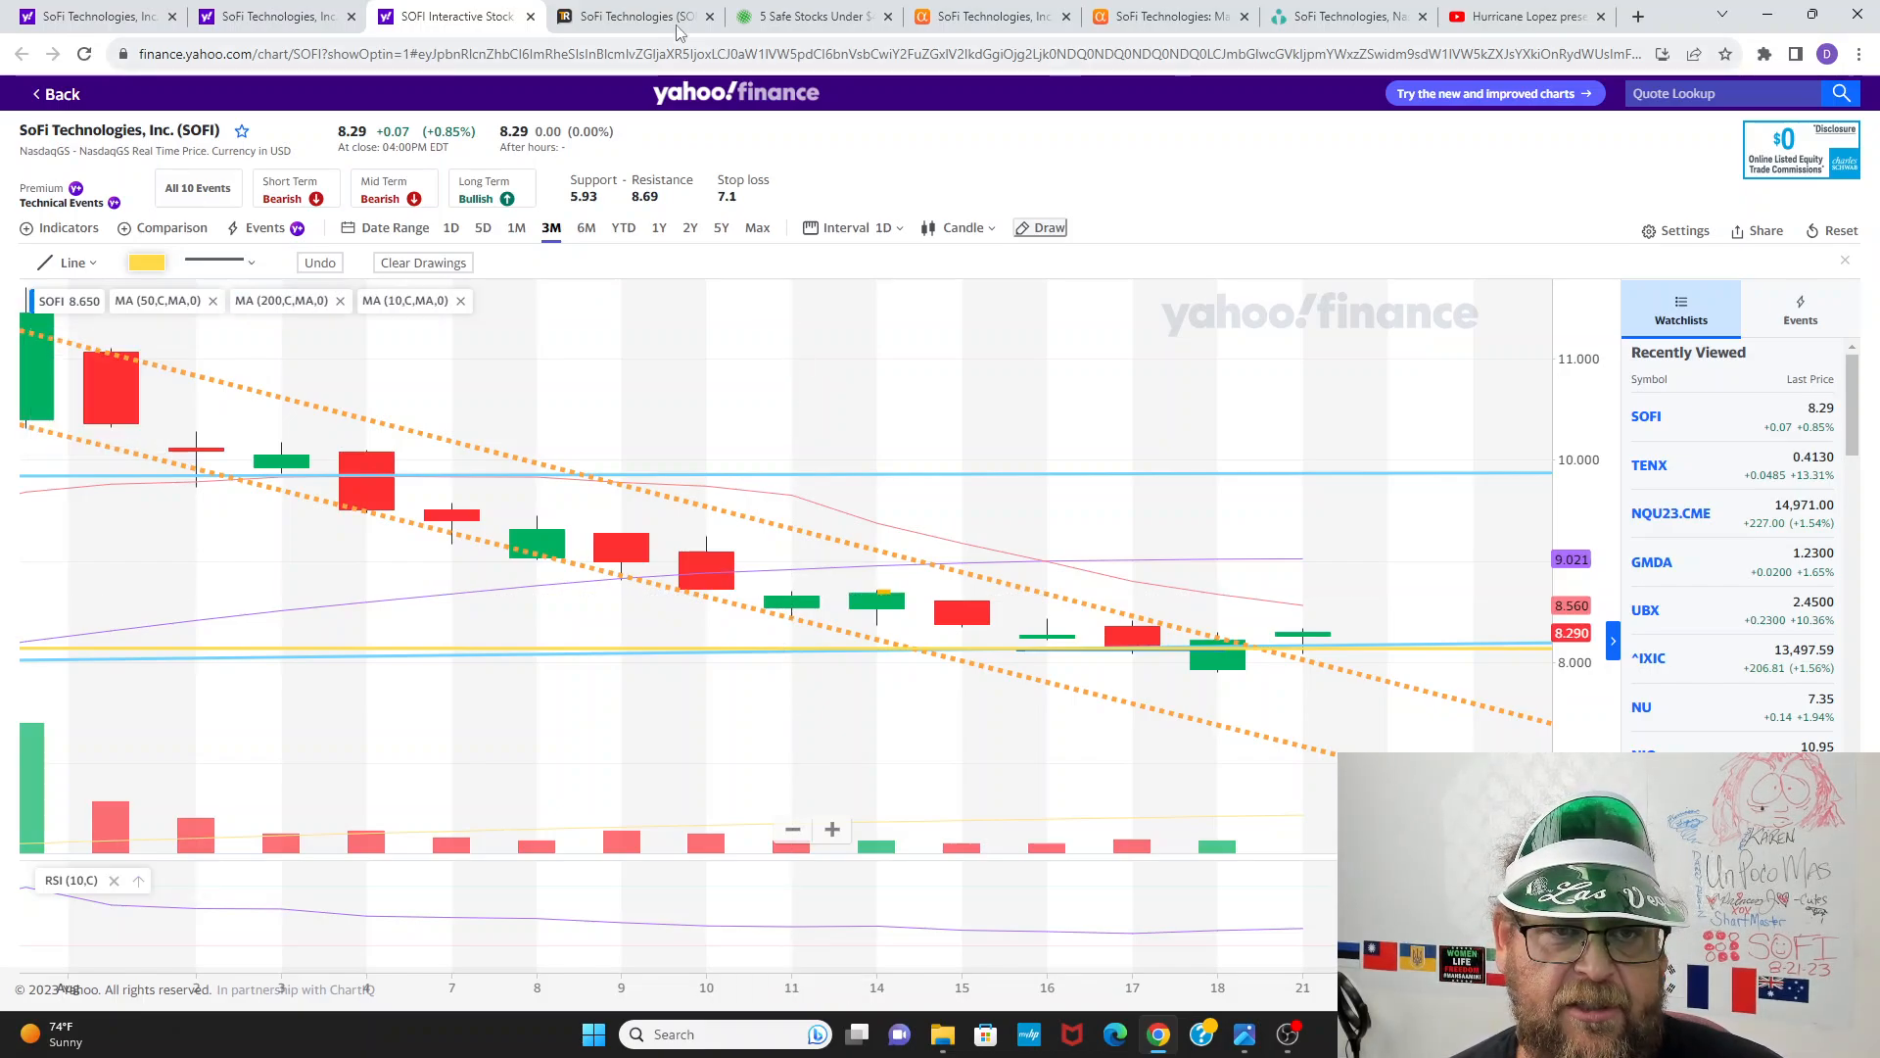
mouse_move(1267, 821)
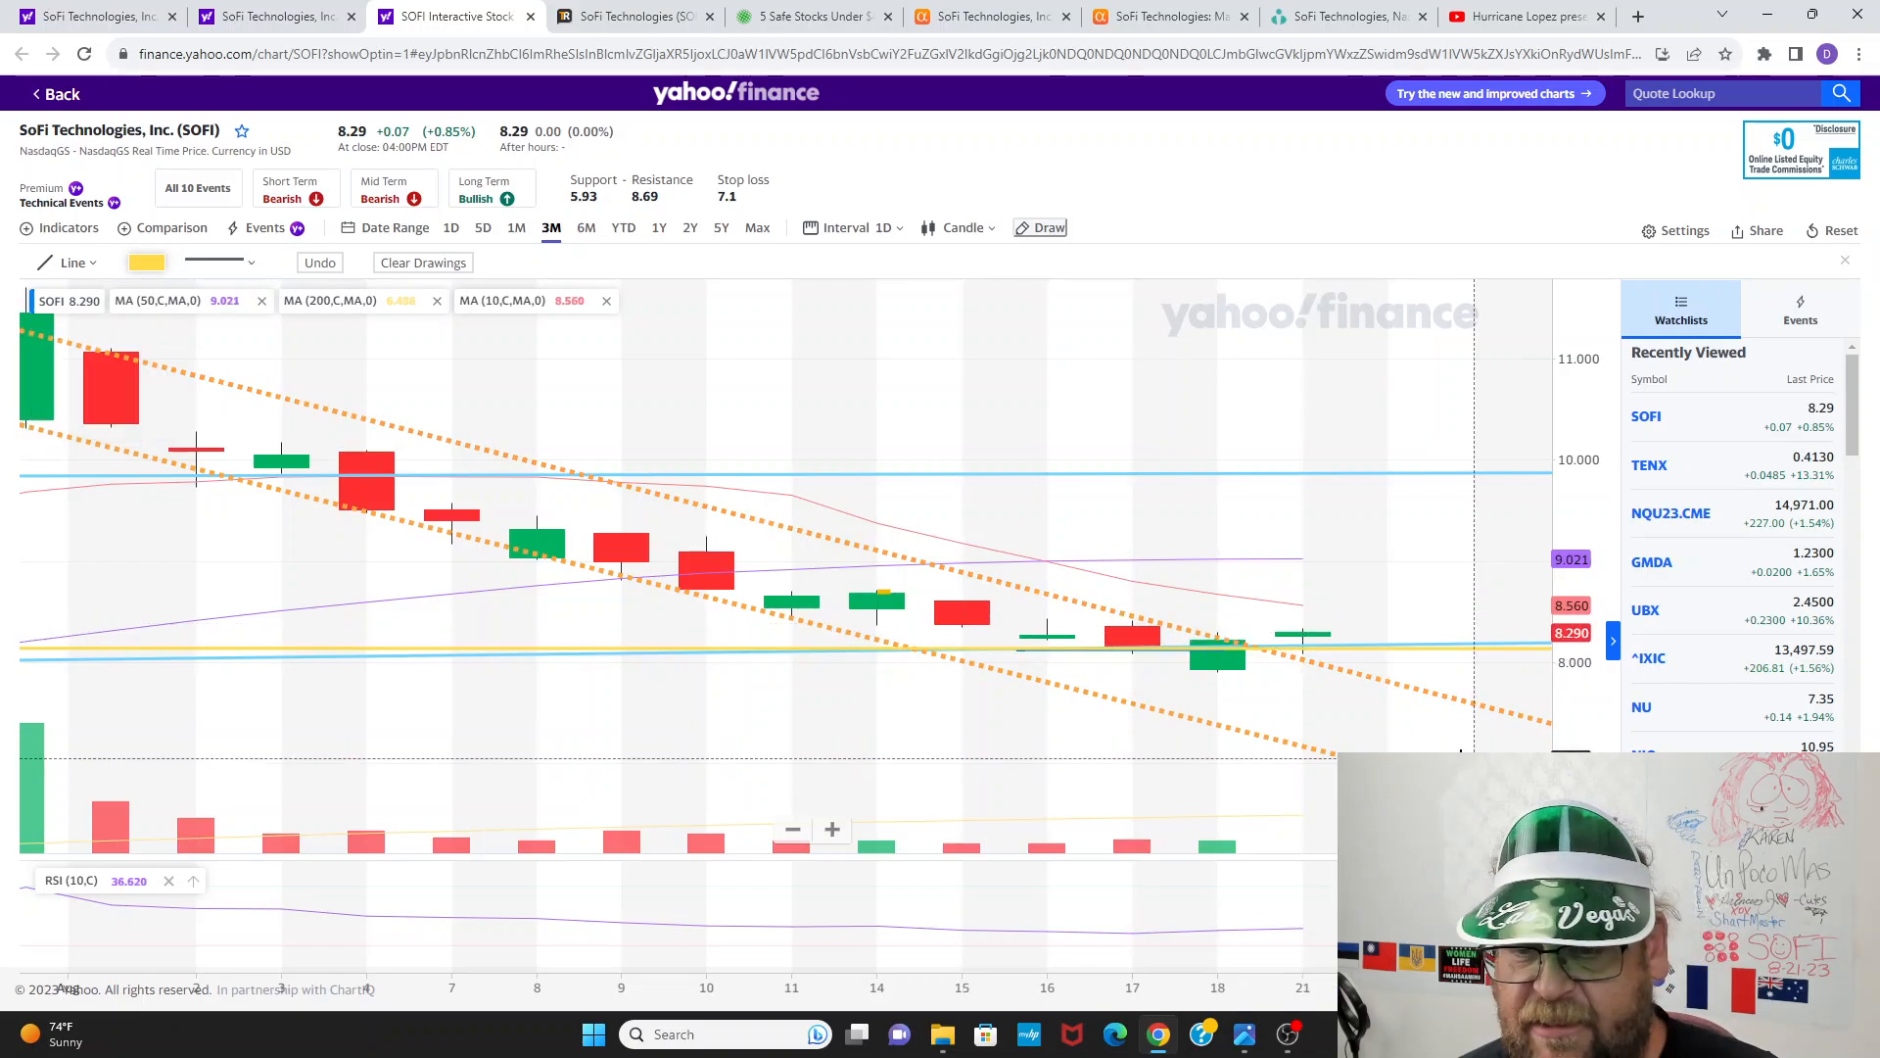
mouse_move(1285, 716)
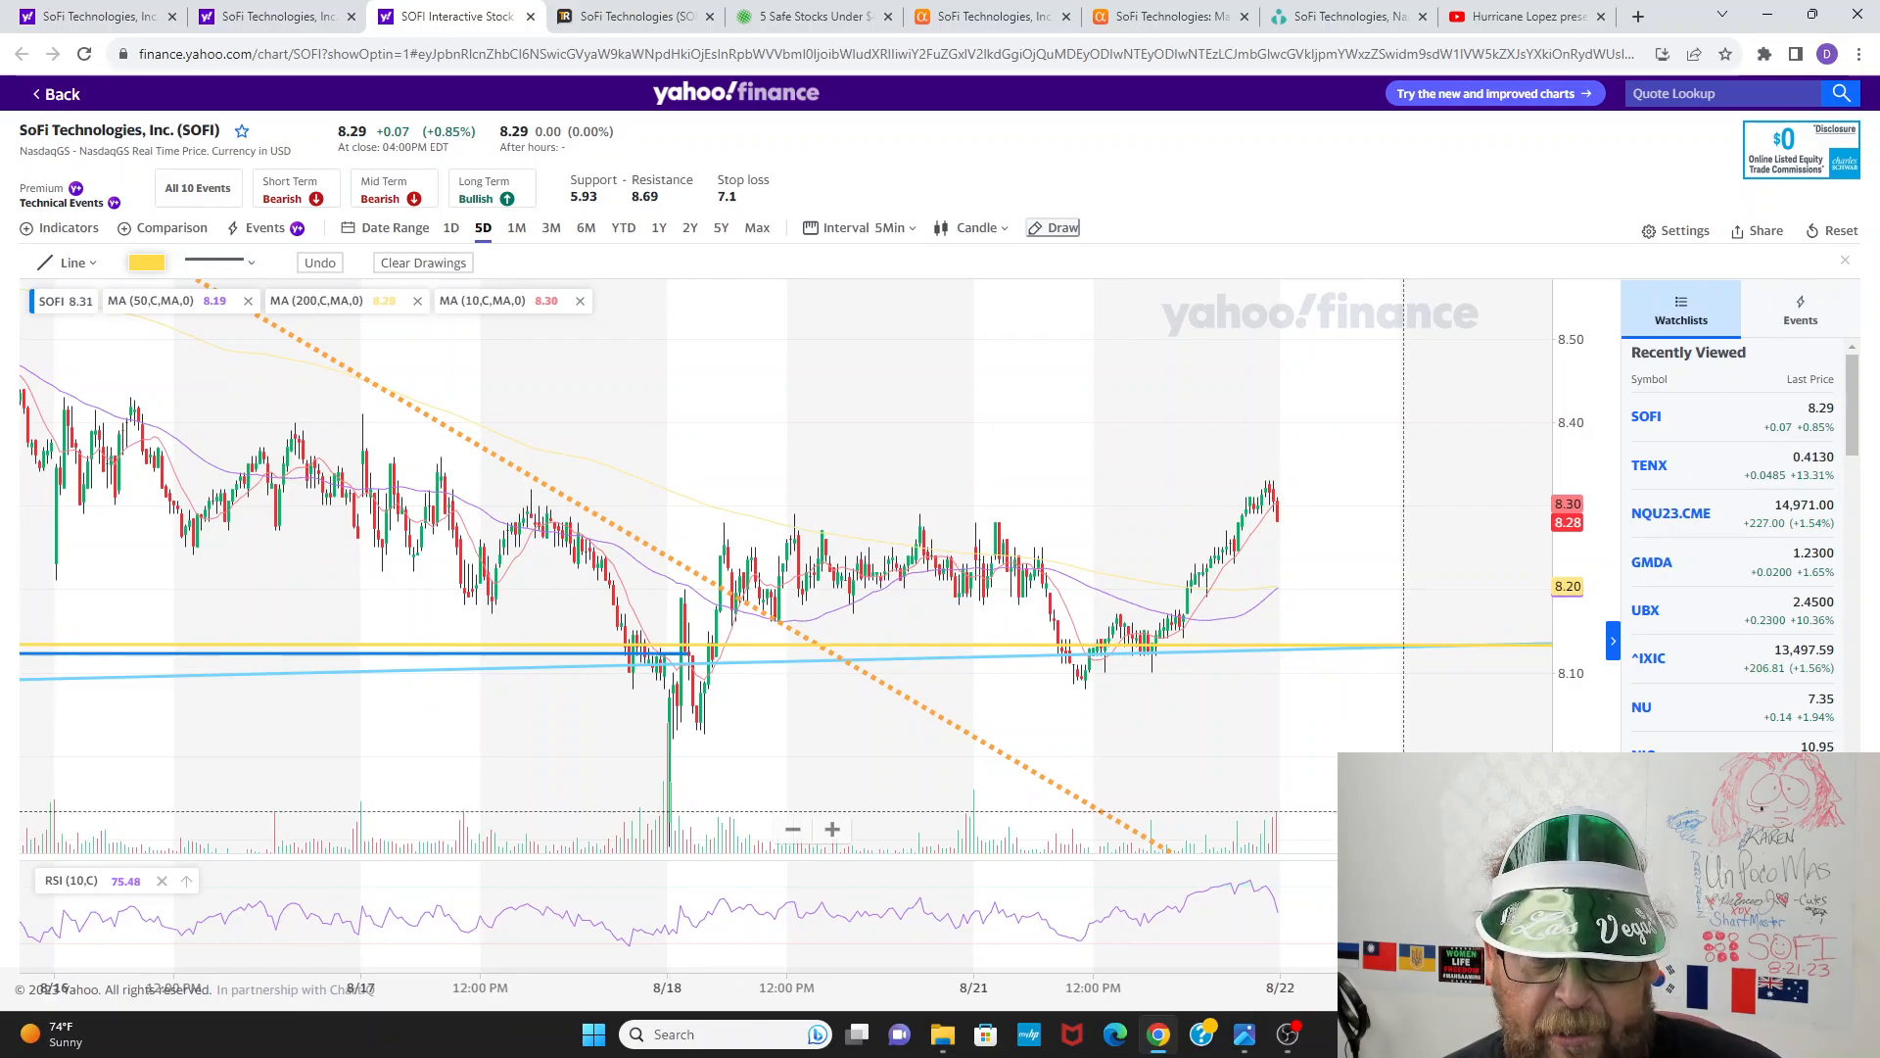
mouse_move(184, 528)
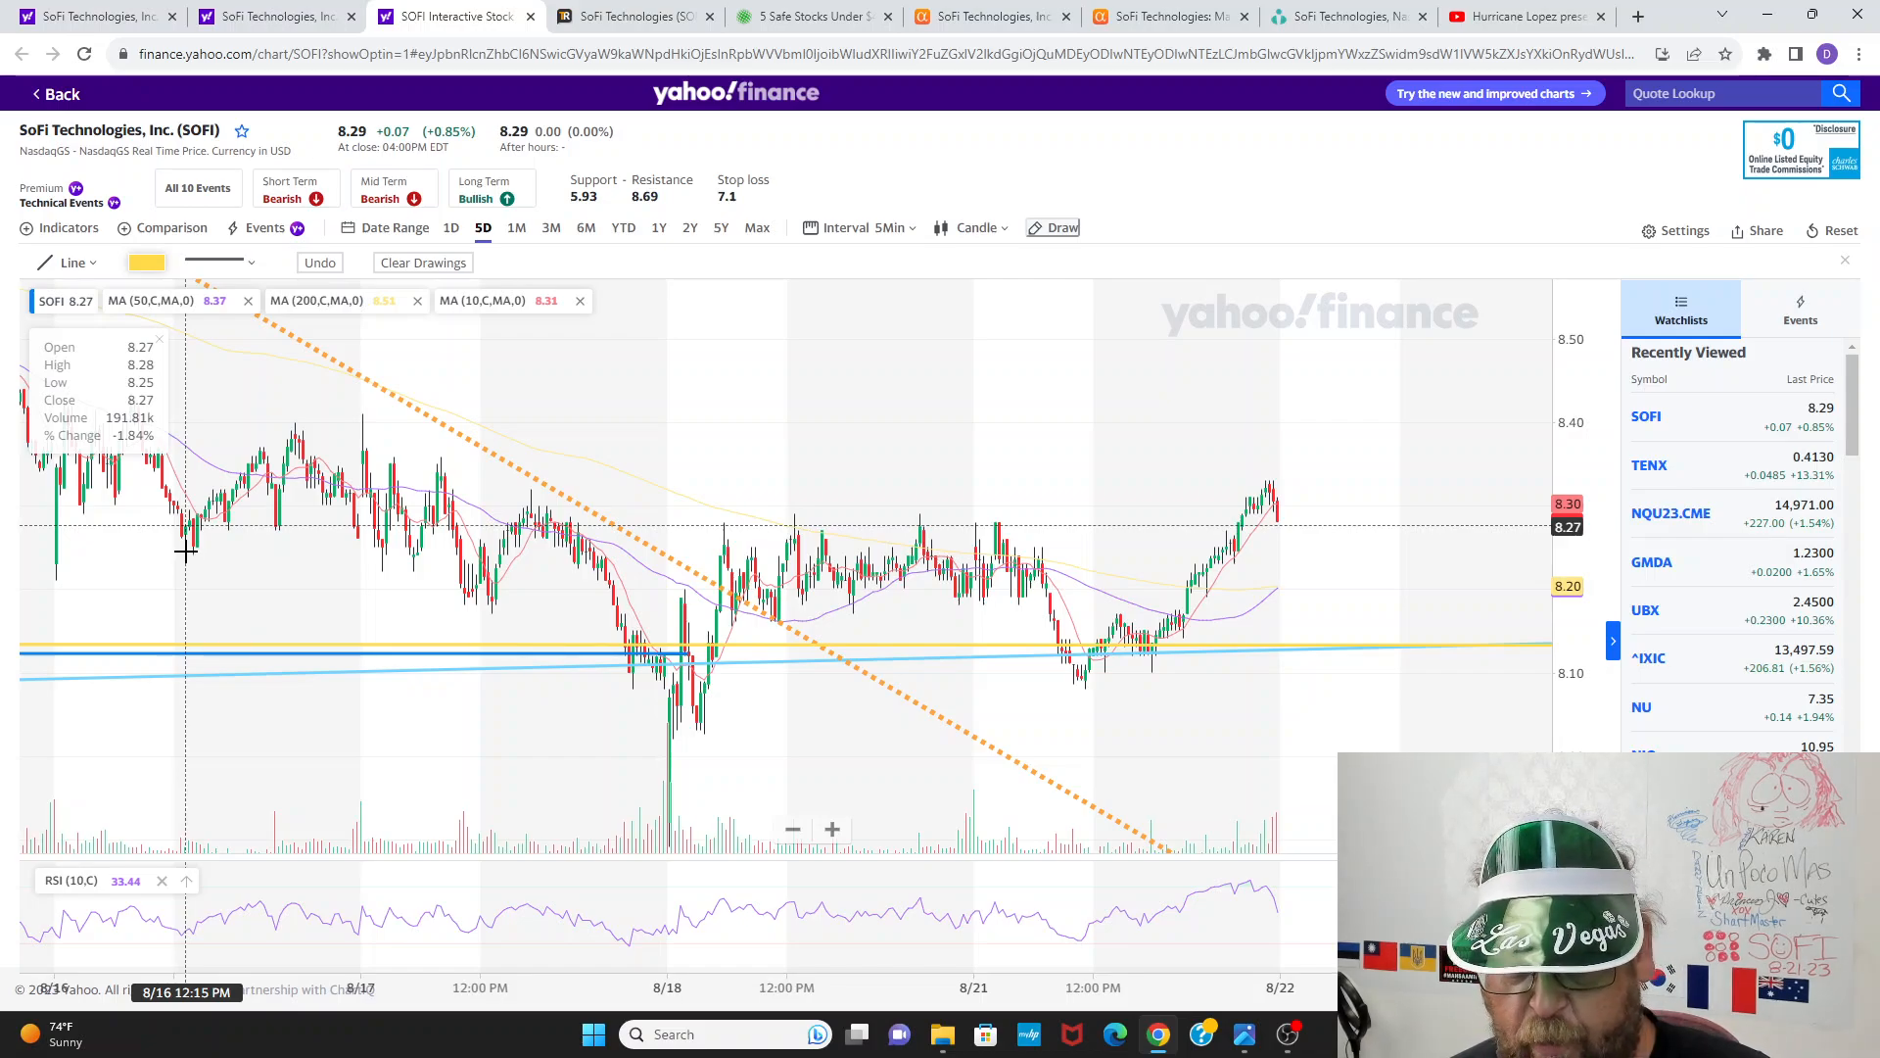
mouse_move(814, 574)
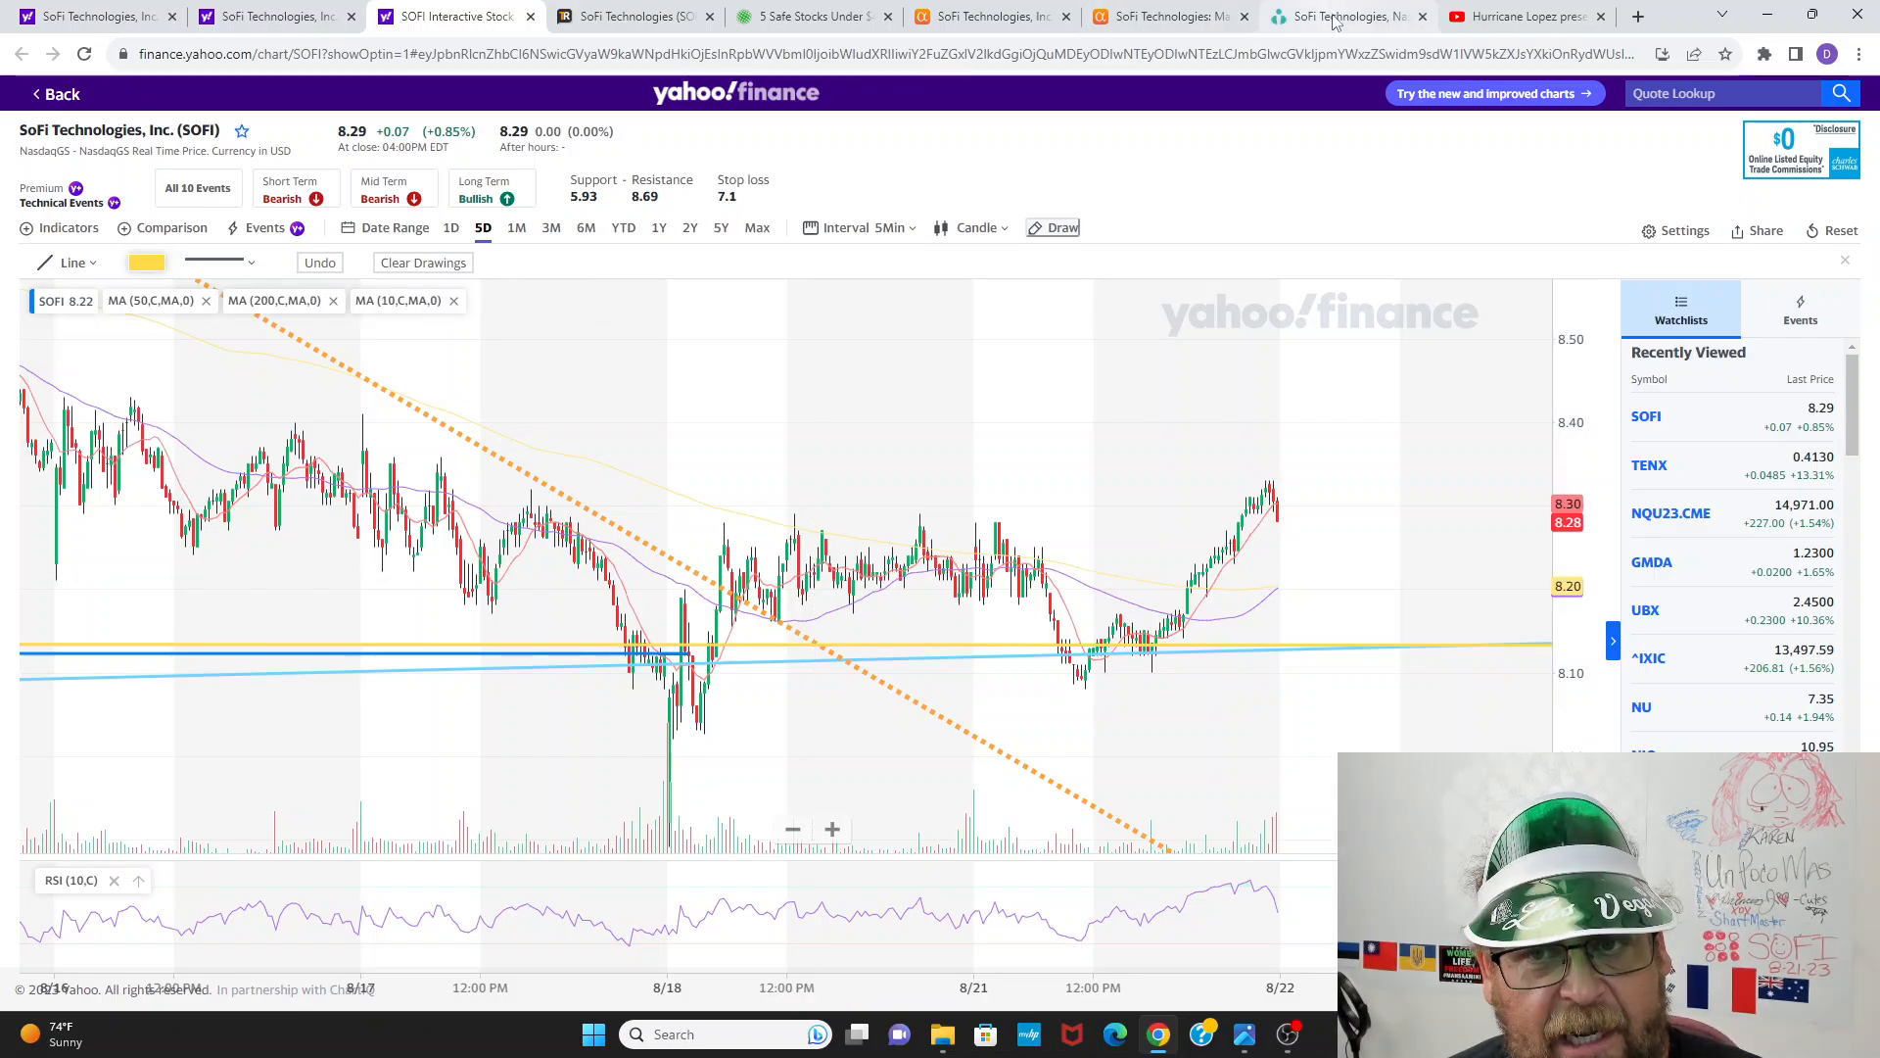
Step: Bring up the Ortex overview page for SoFi Technologies
left_click(1344, 16)
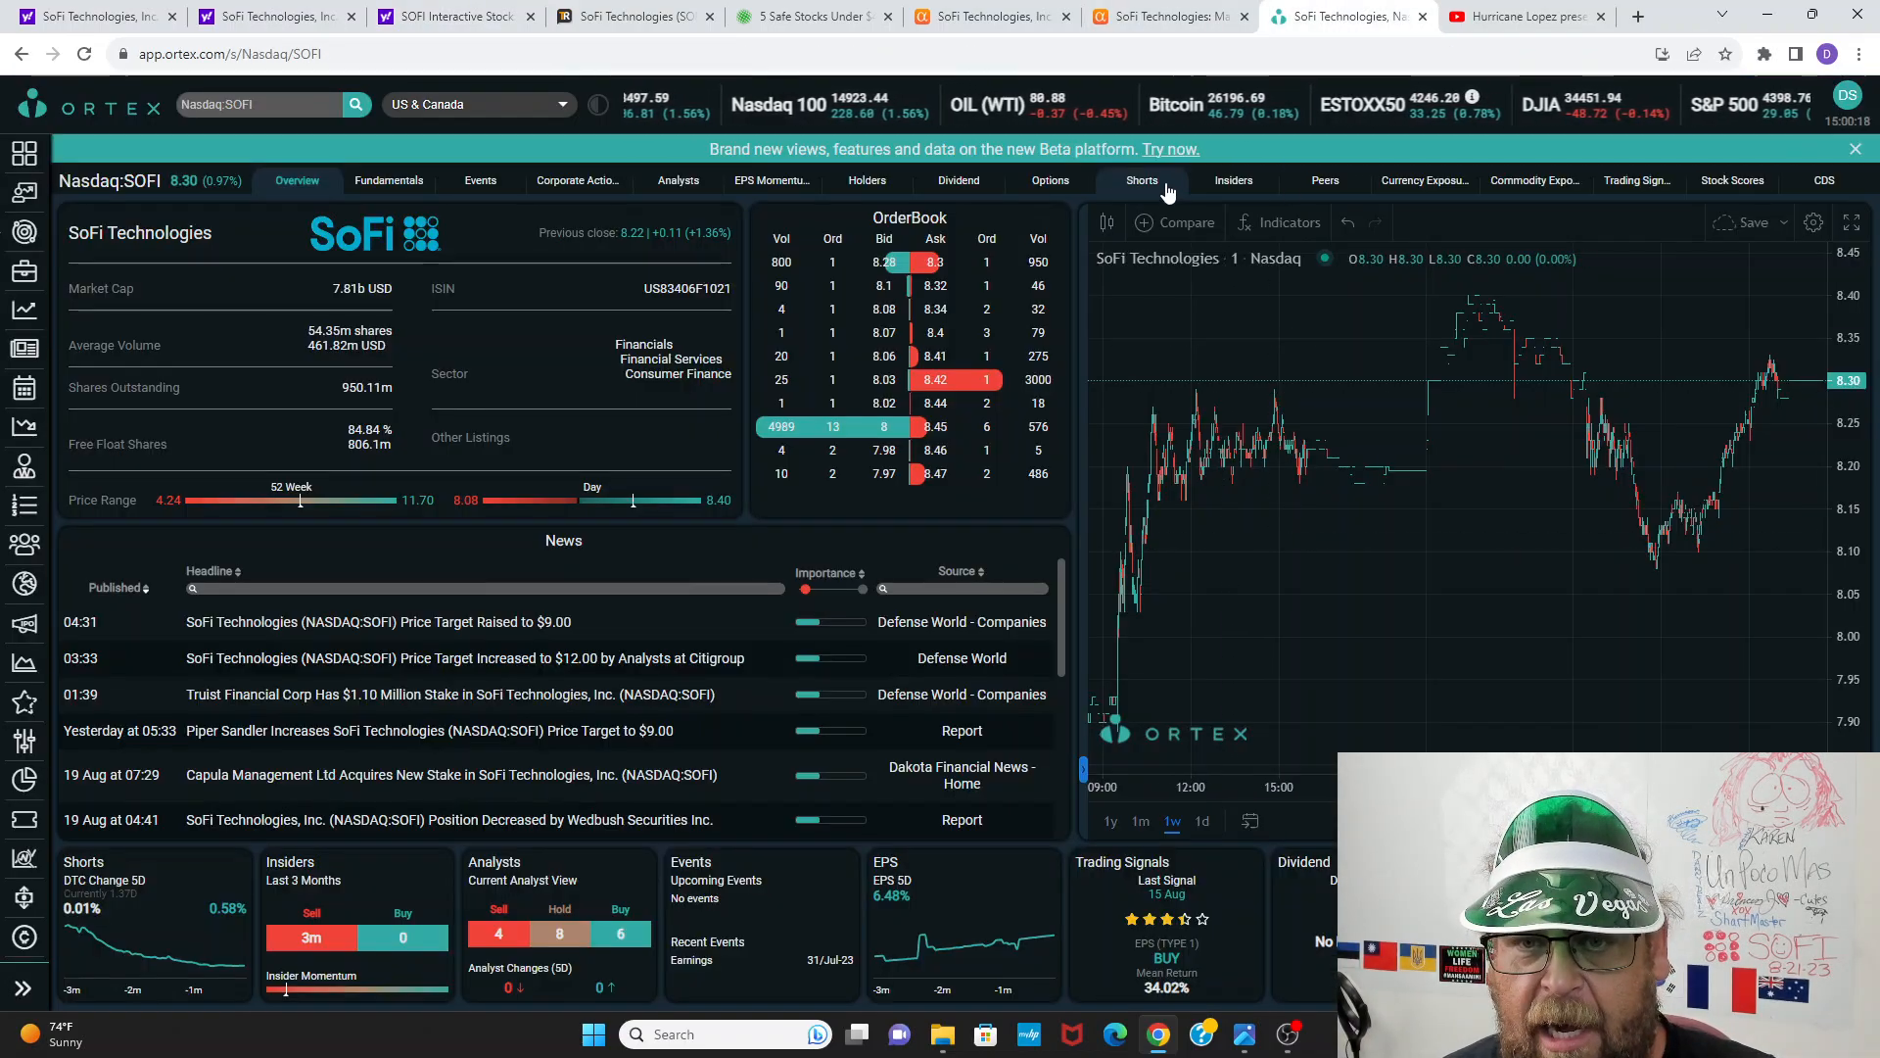
Step: Show SoFi's Ortex short interest page with its short score of 56
left_click(1132, 180)
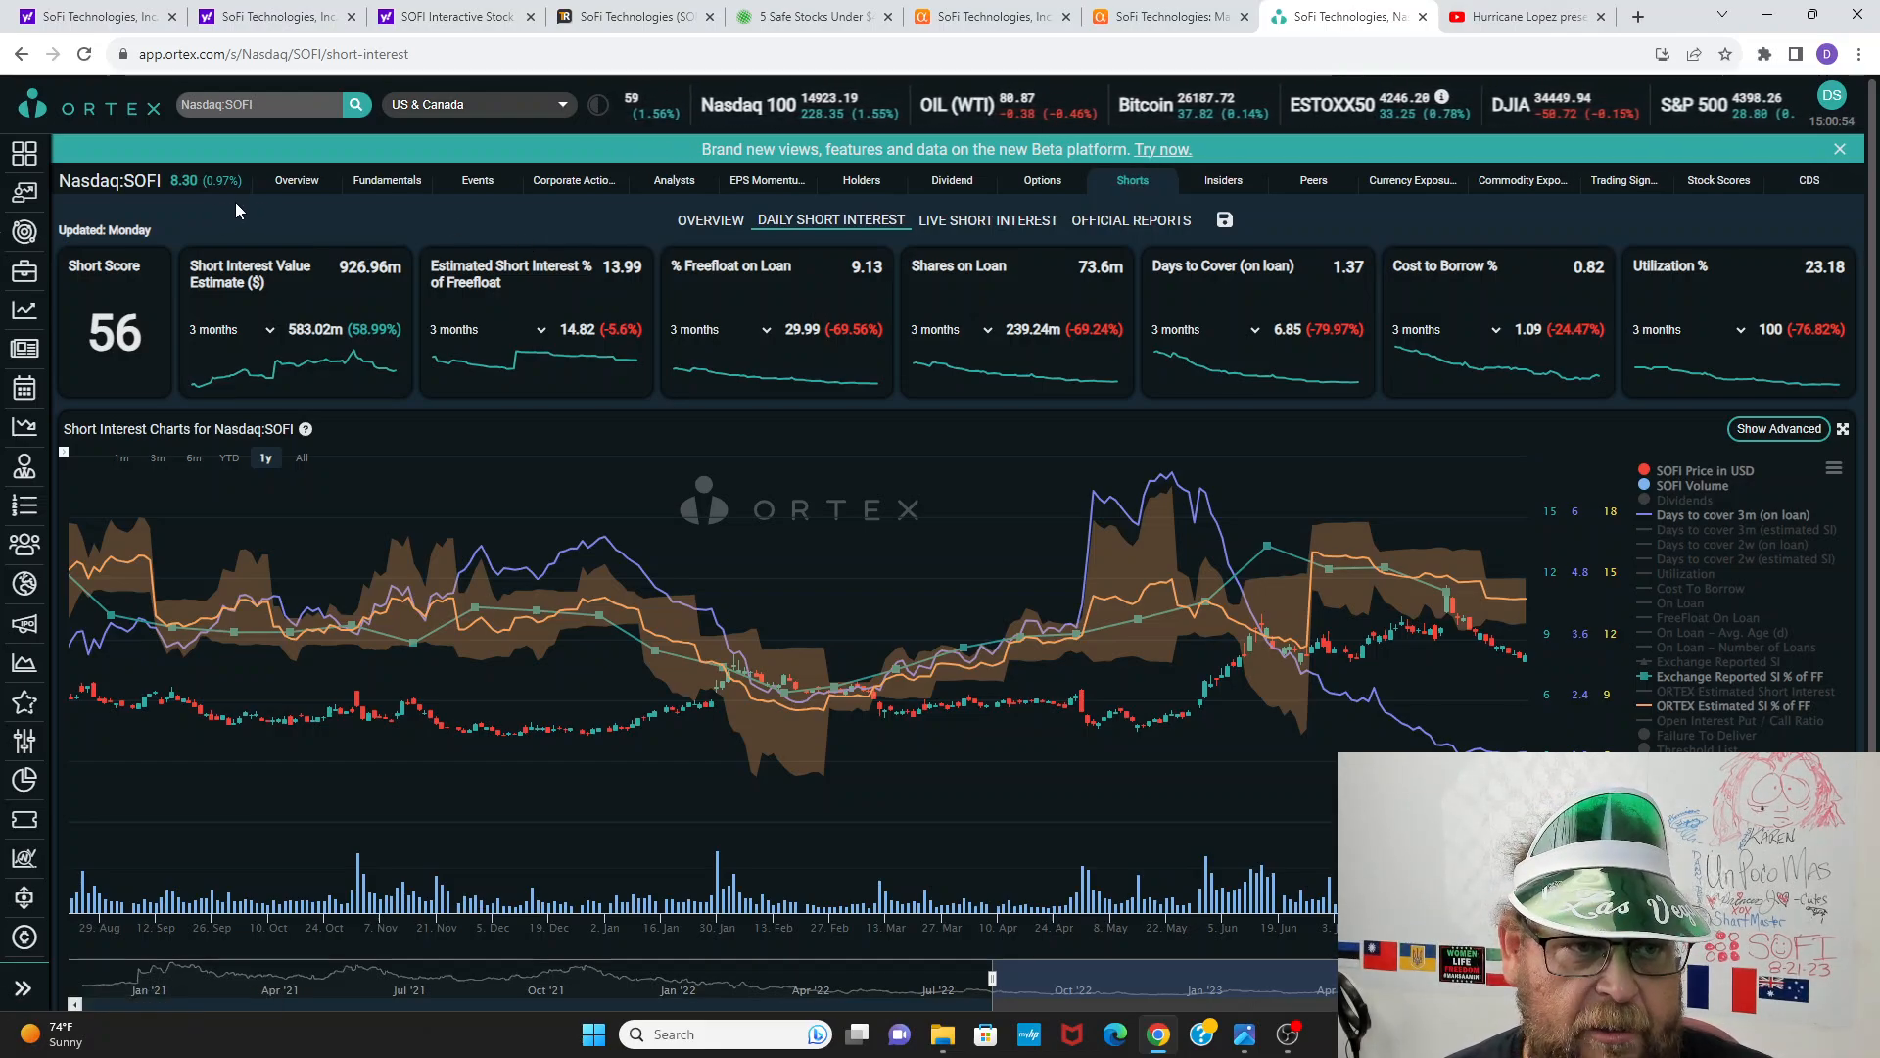
Step: Return to the Ortex SoFi overview with order book and news headlines
left_click(296, 180)
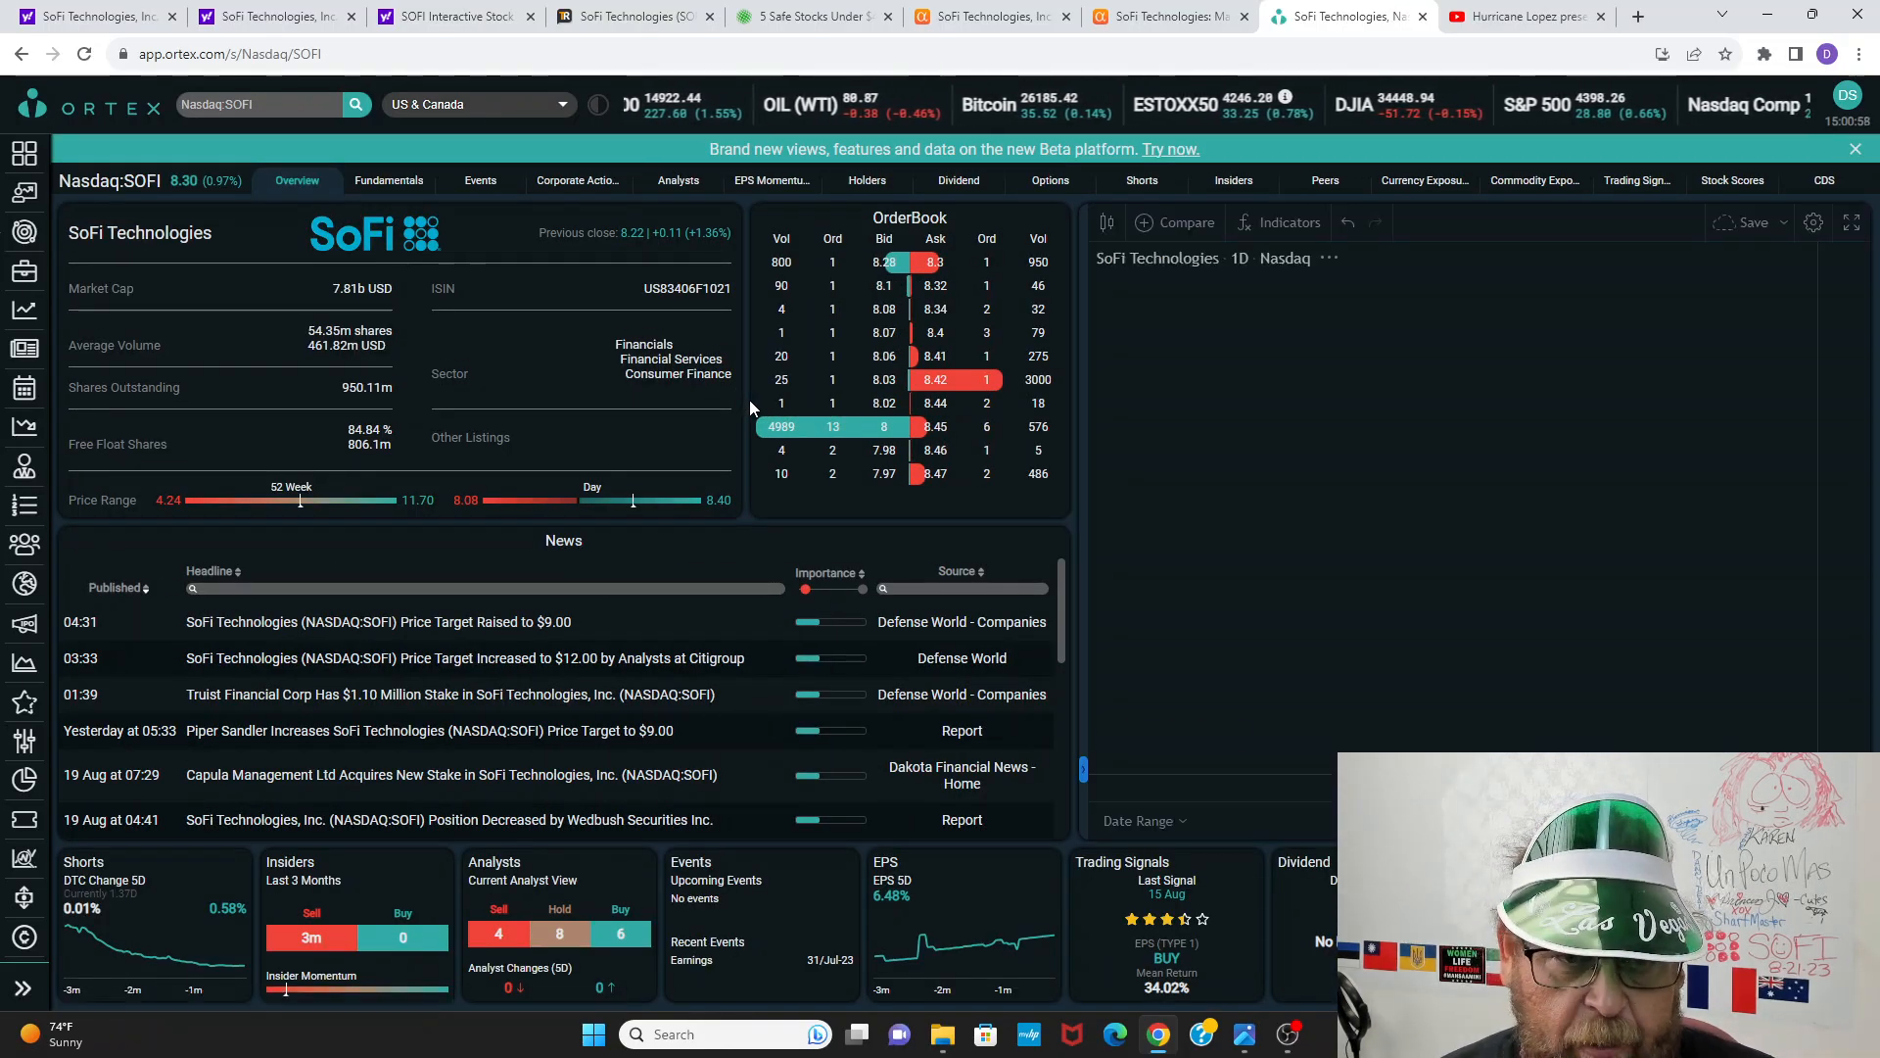
Step: Show one week of SoFi prices in Ortex, then return to the Yahoo Finance SOFI quote
left_click(1171, 820)
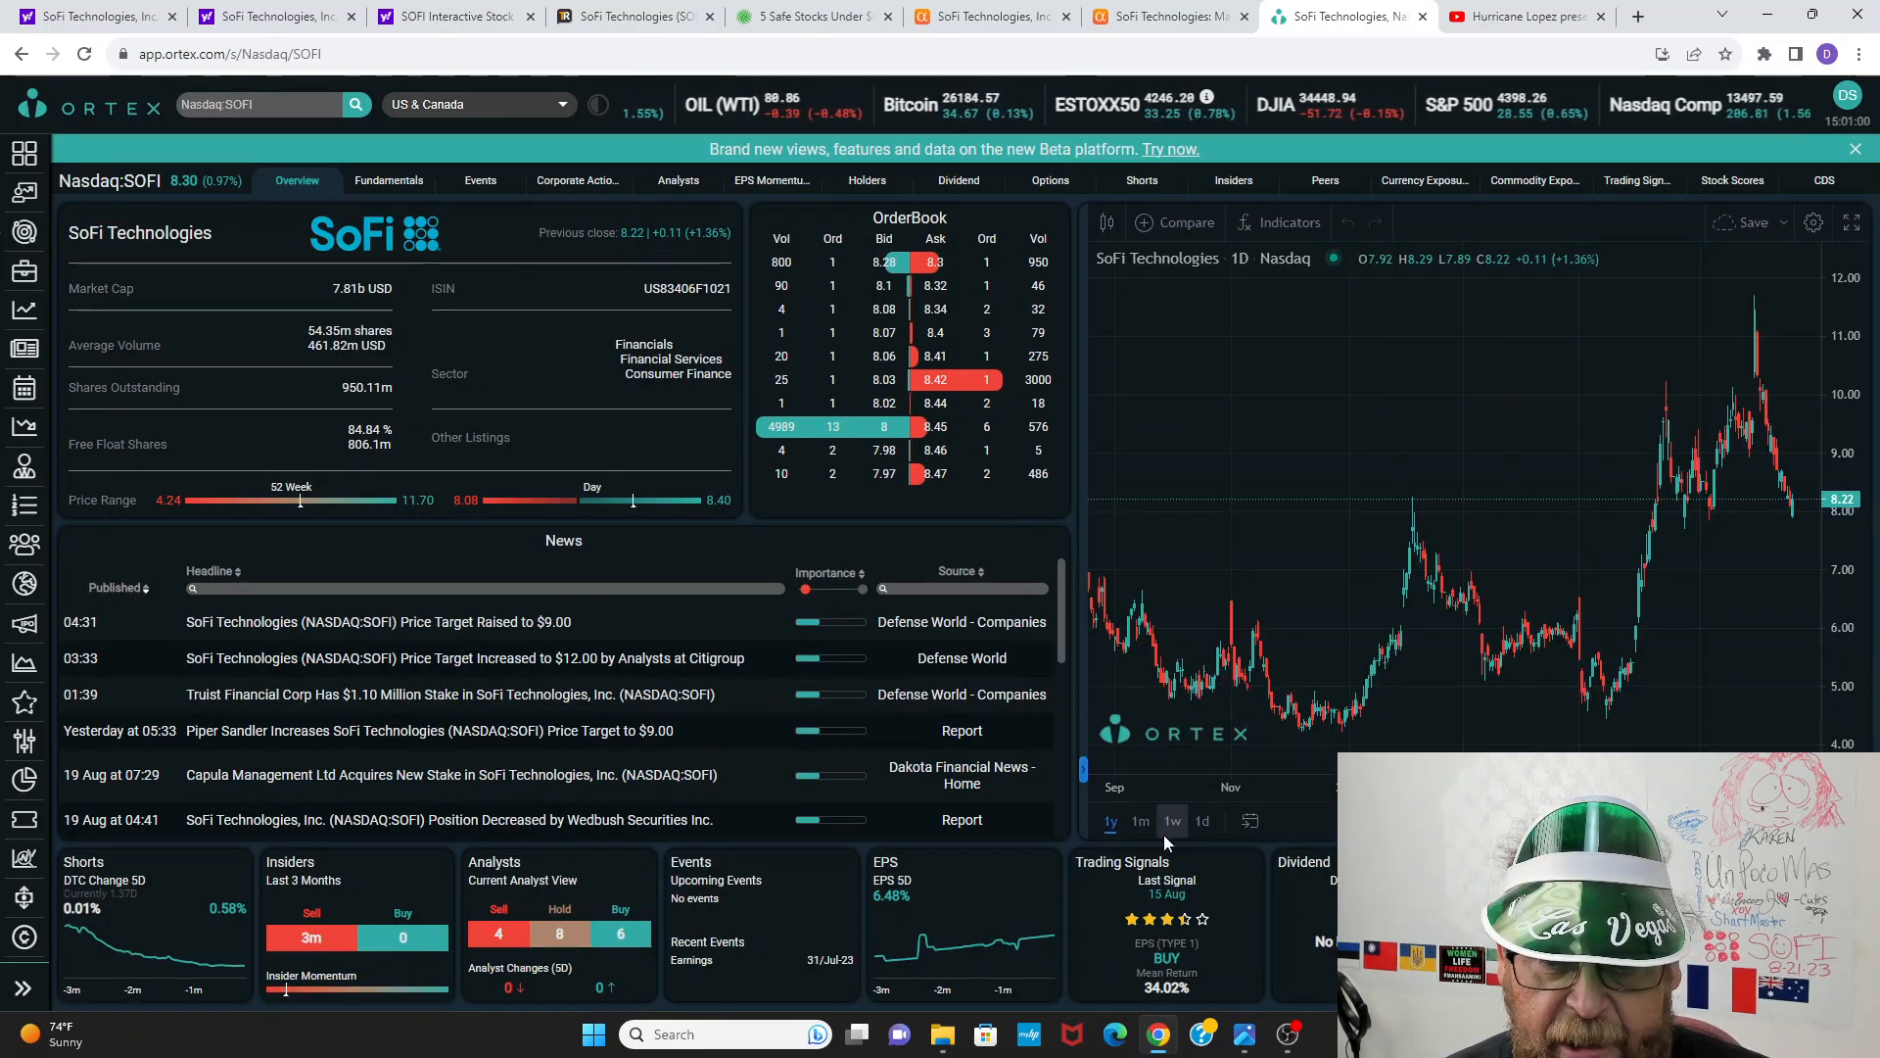
left_click(1171, 820)
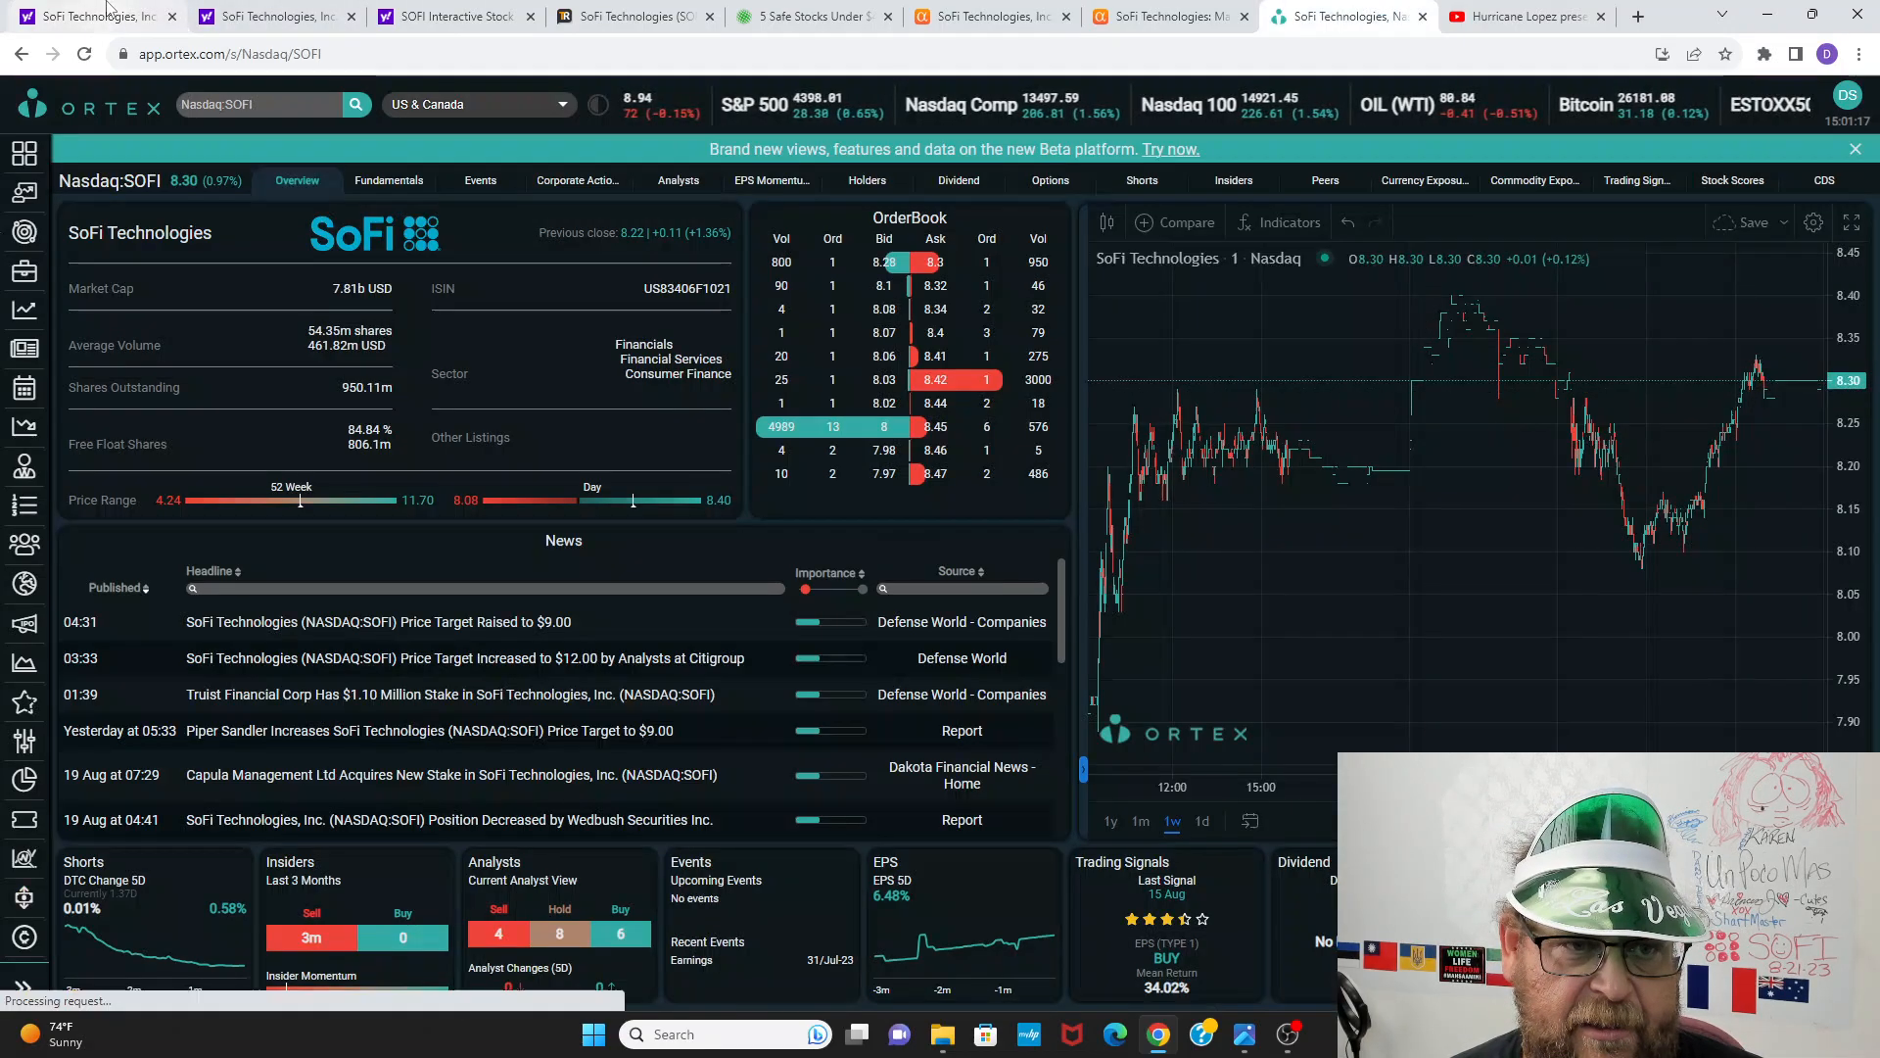
left_click(96, 16)
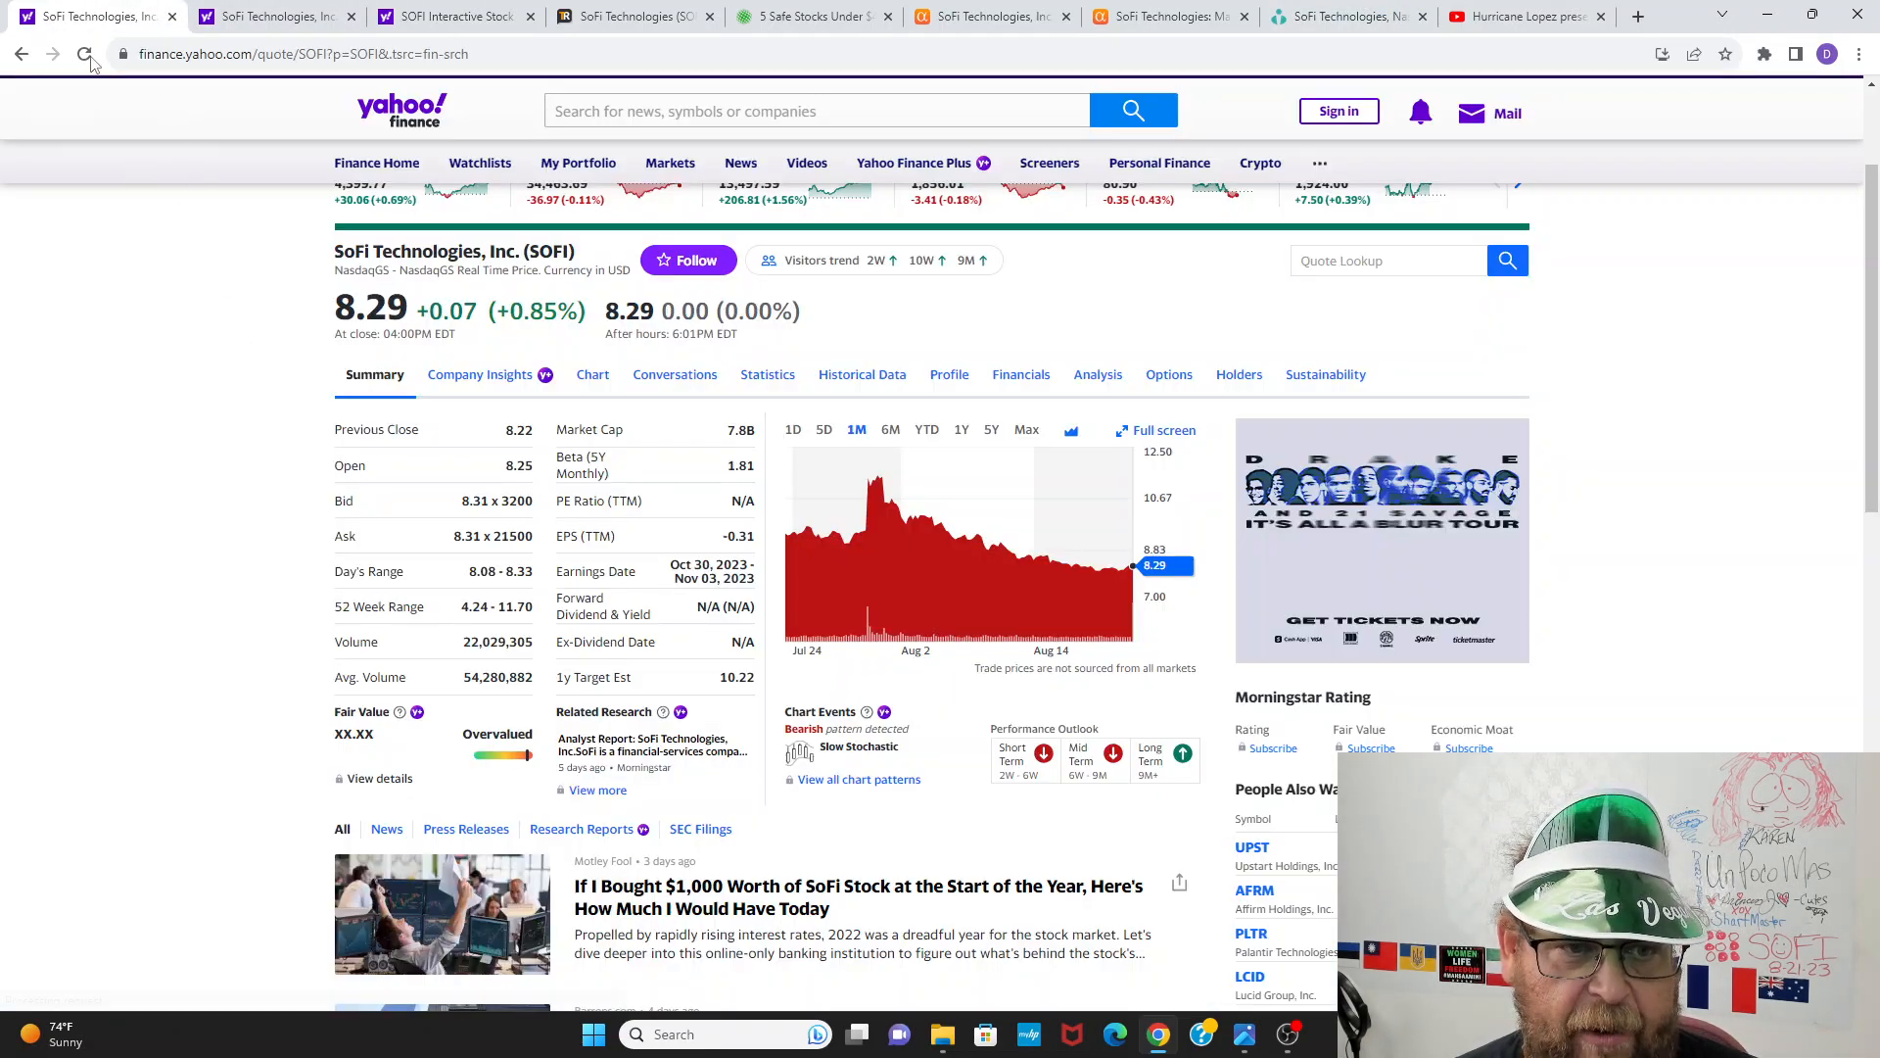
Step: Refresh the SOFI quote and bring up the InvestorPlace '5 Safe Stocks Under $40' article
left_click(84, 55)
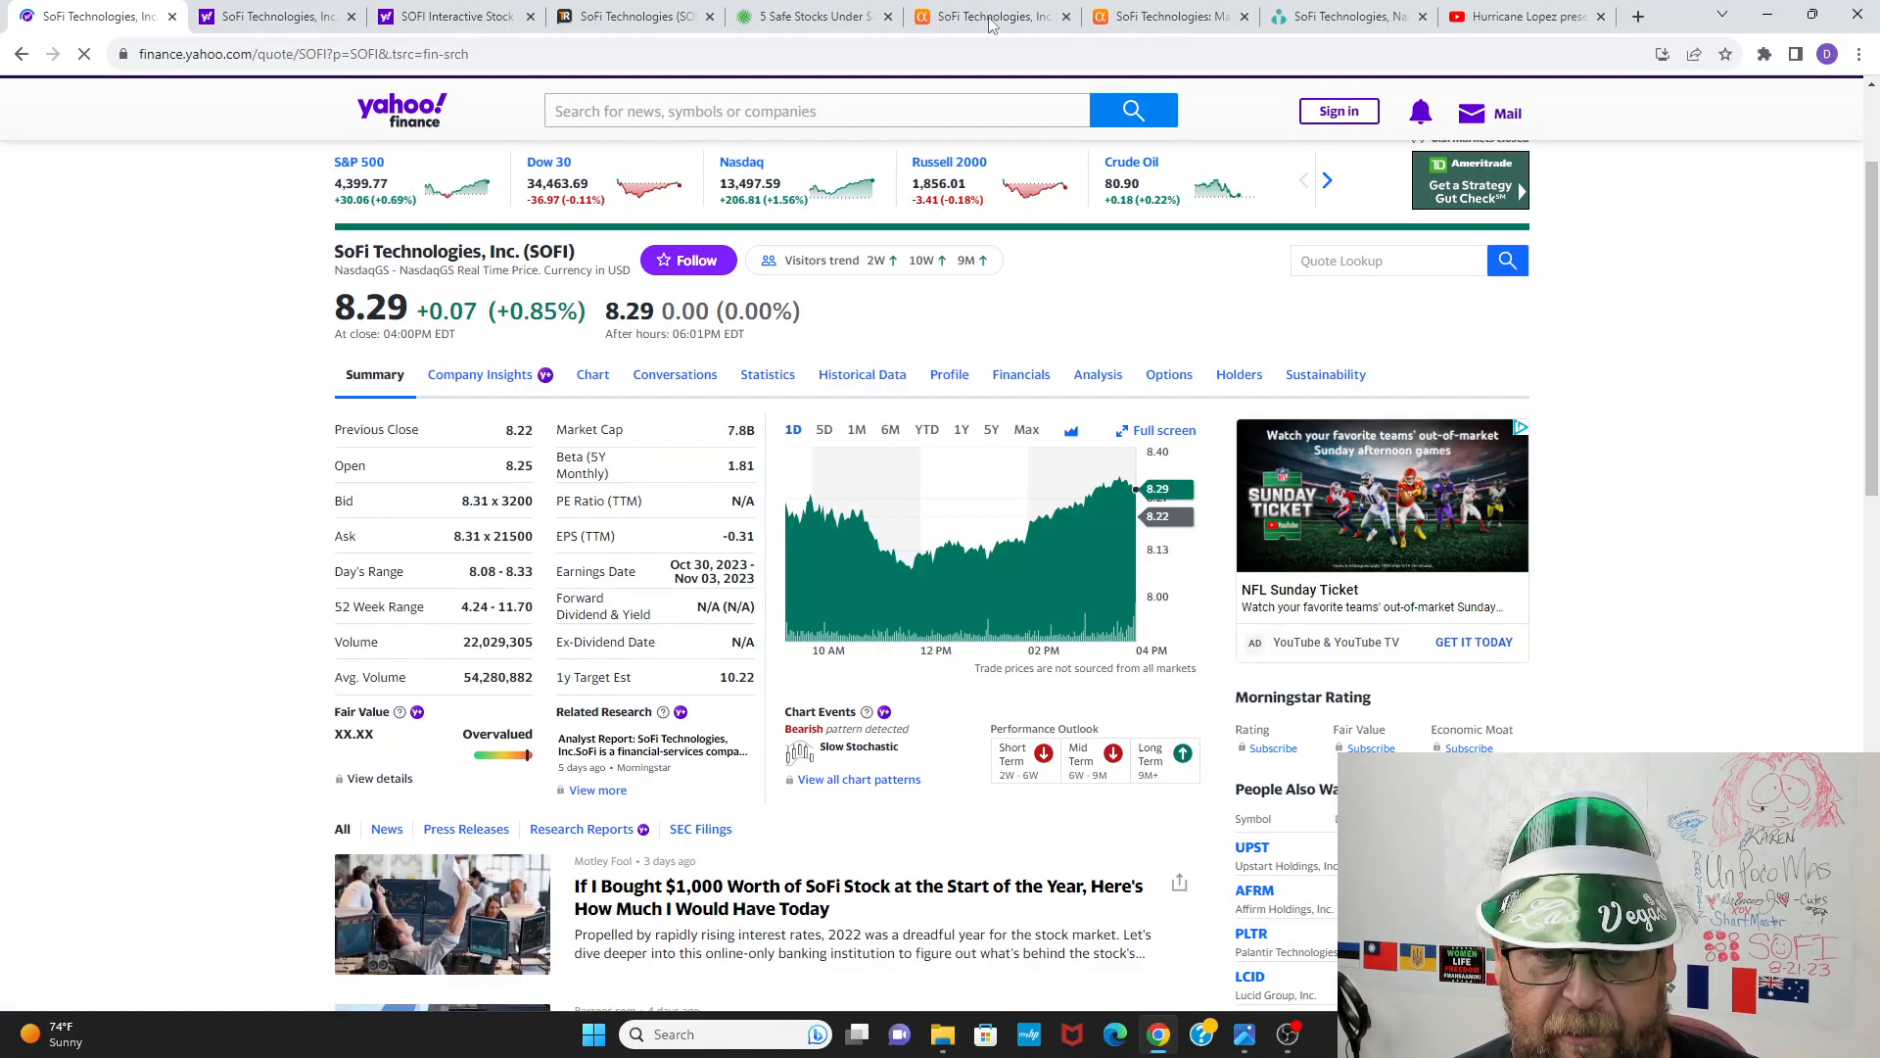
left_click(985, 16)
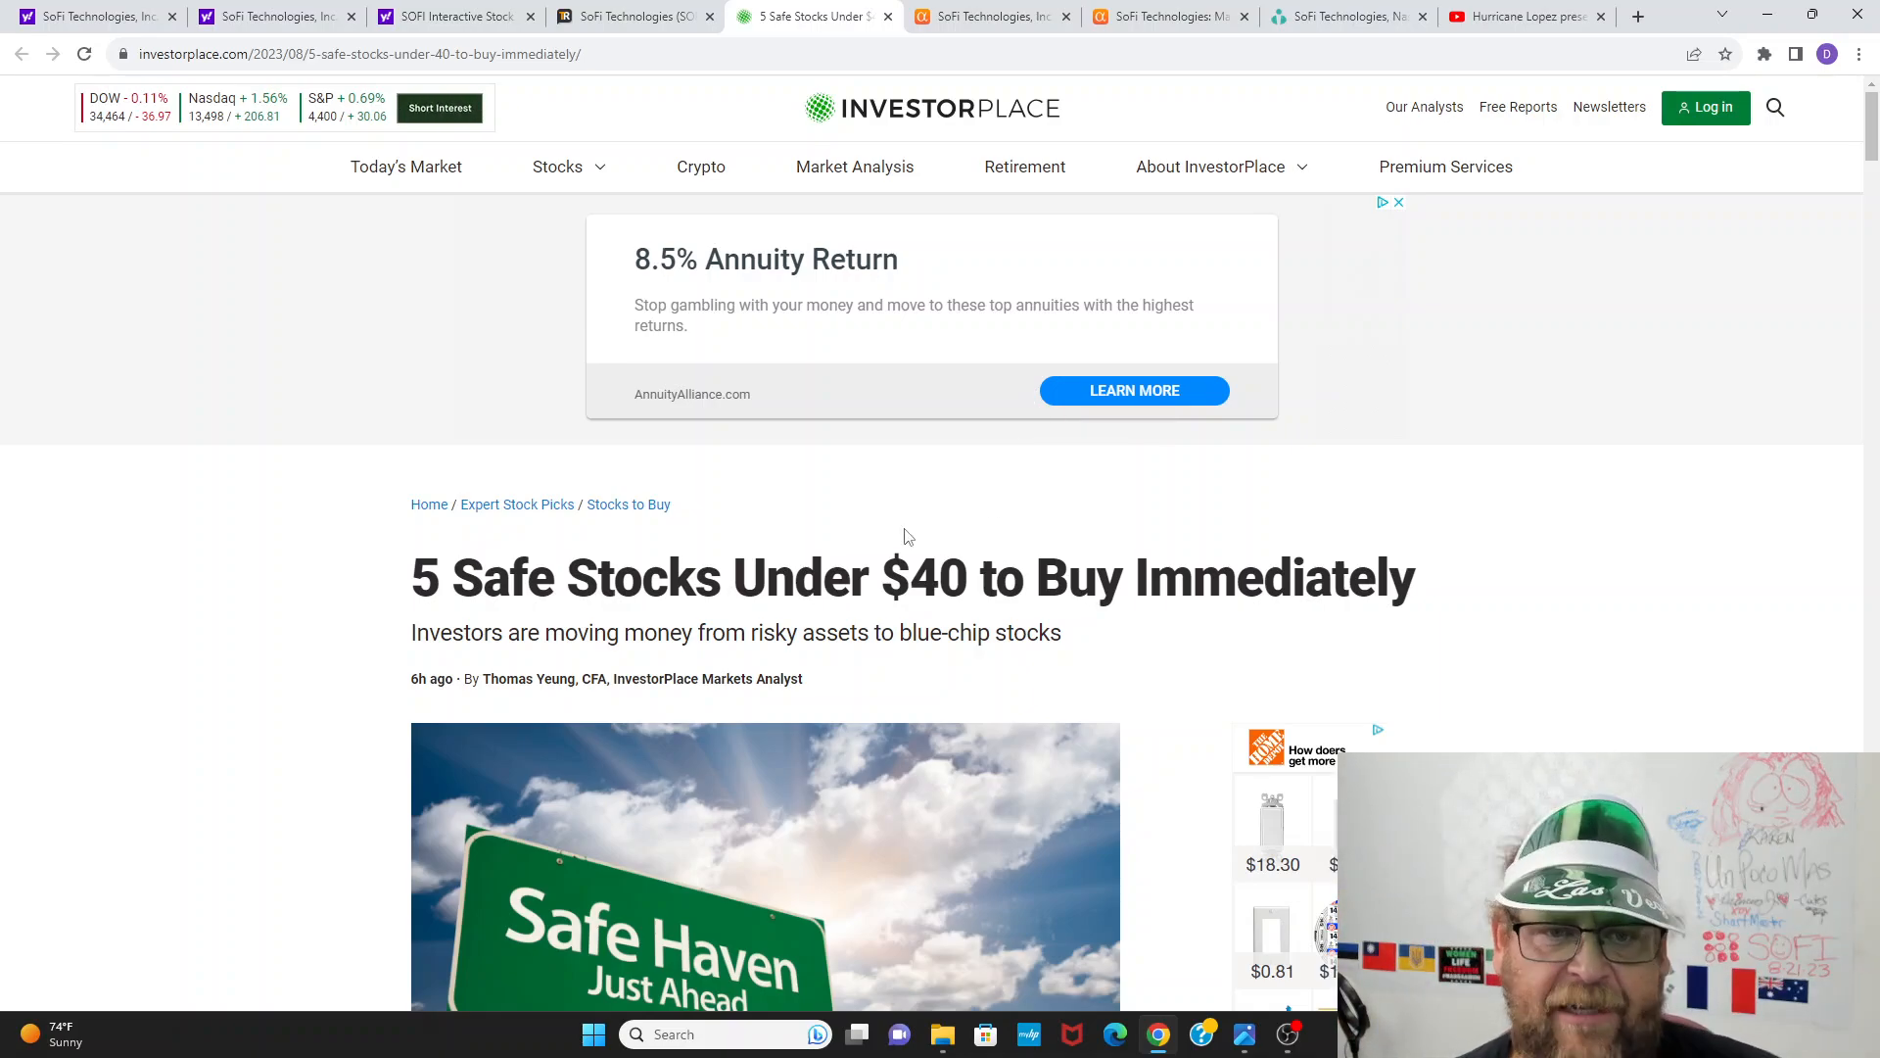
Step: Read down past the Pfizer and Intel picks to the SoFi Technologies (SOFI) section
scroll("down", 3)
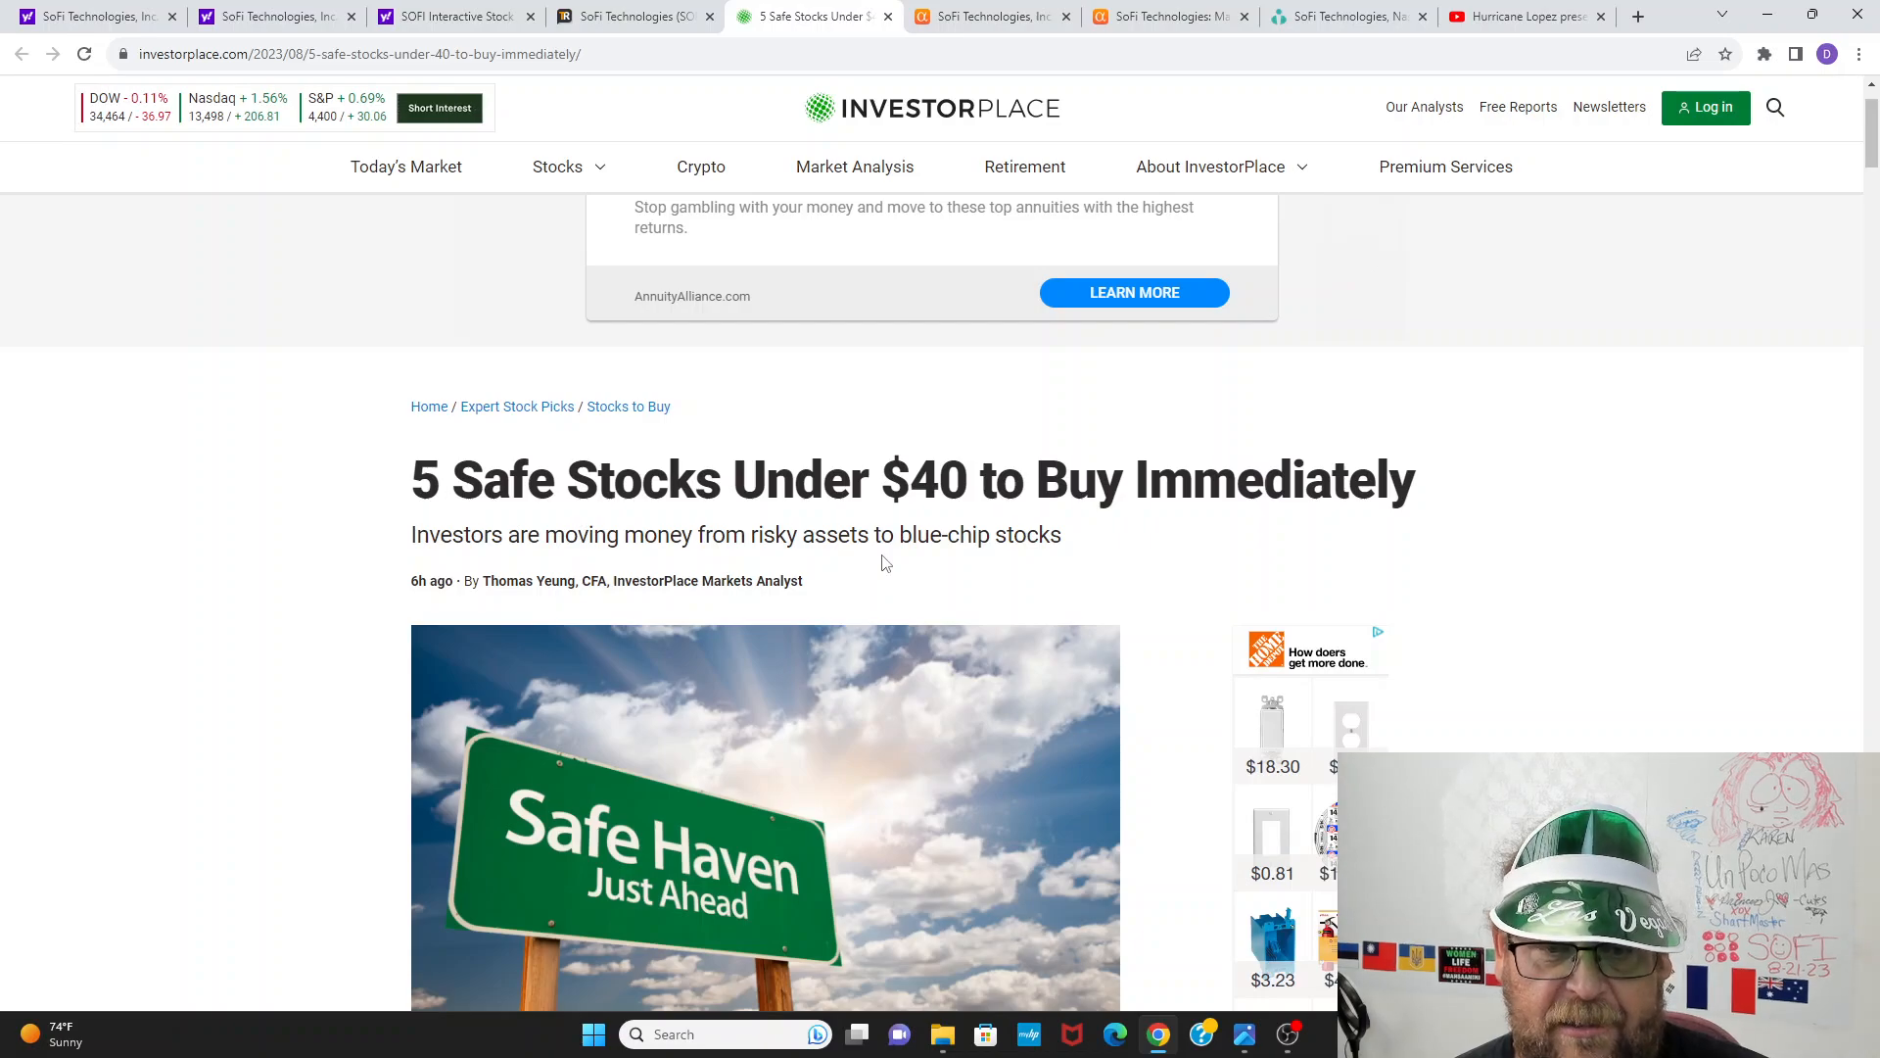
scroll("down", 3)
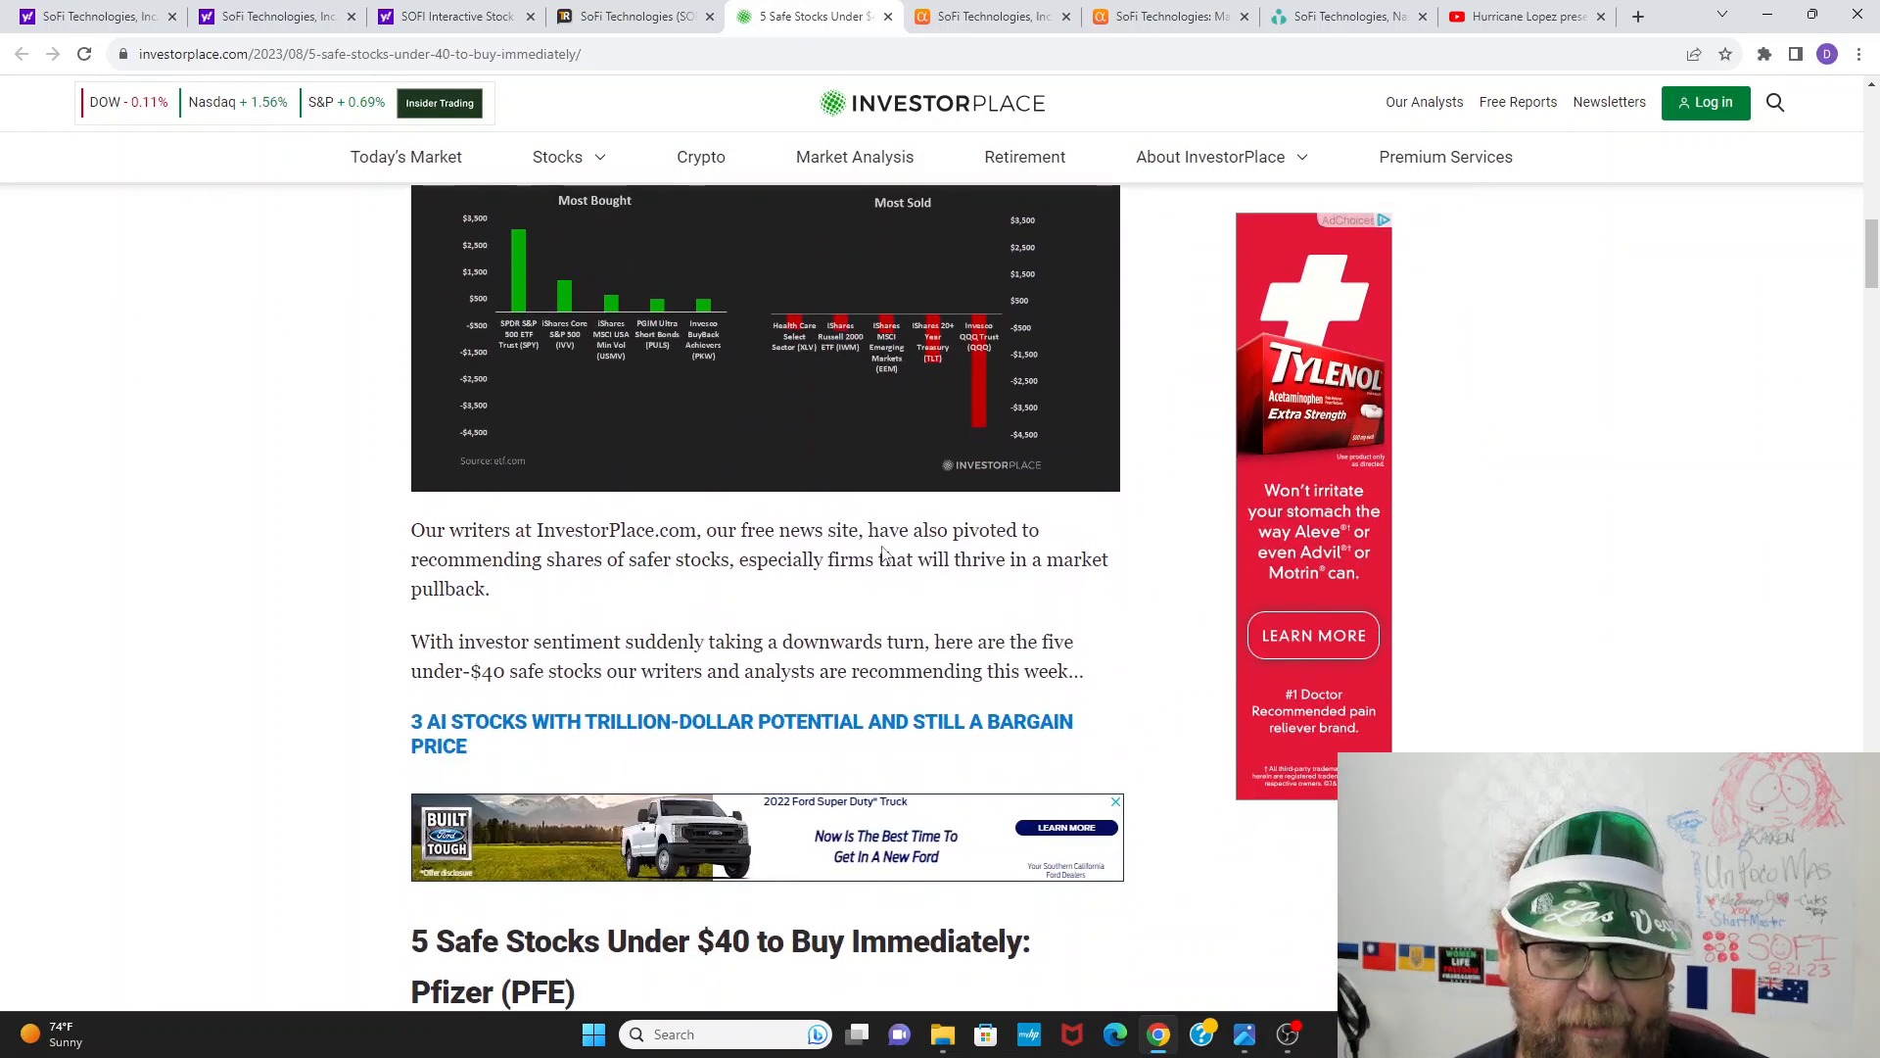
scroll("down", 3)
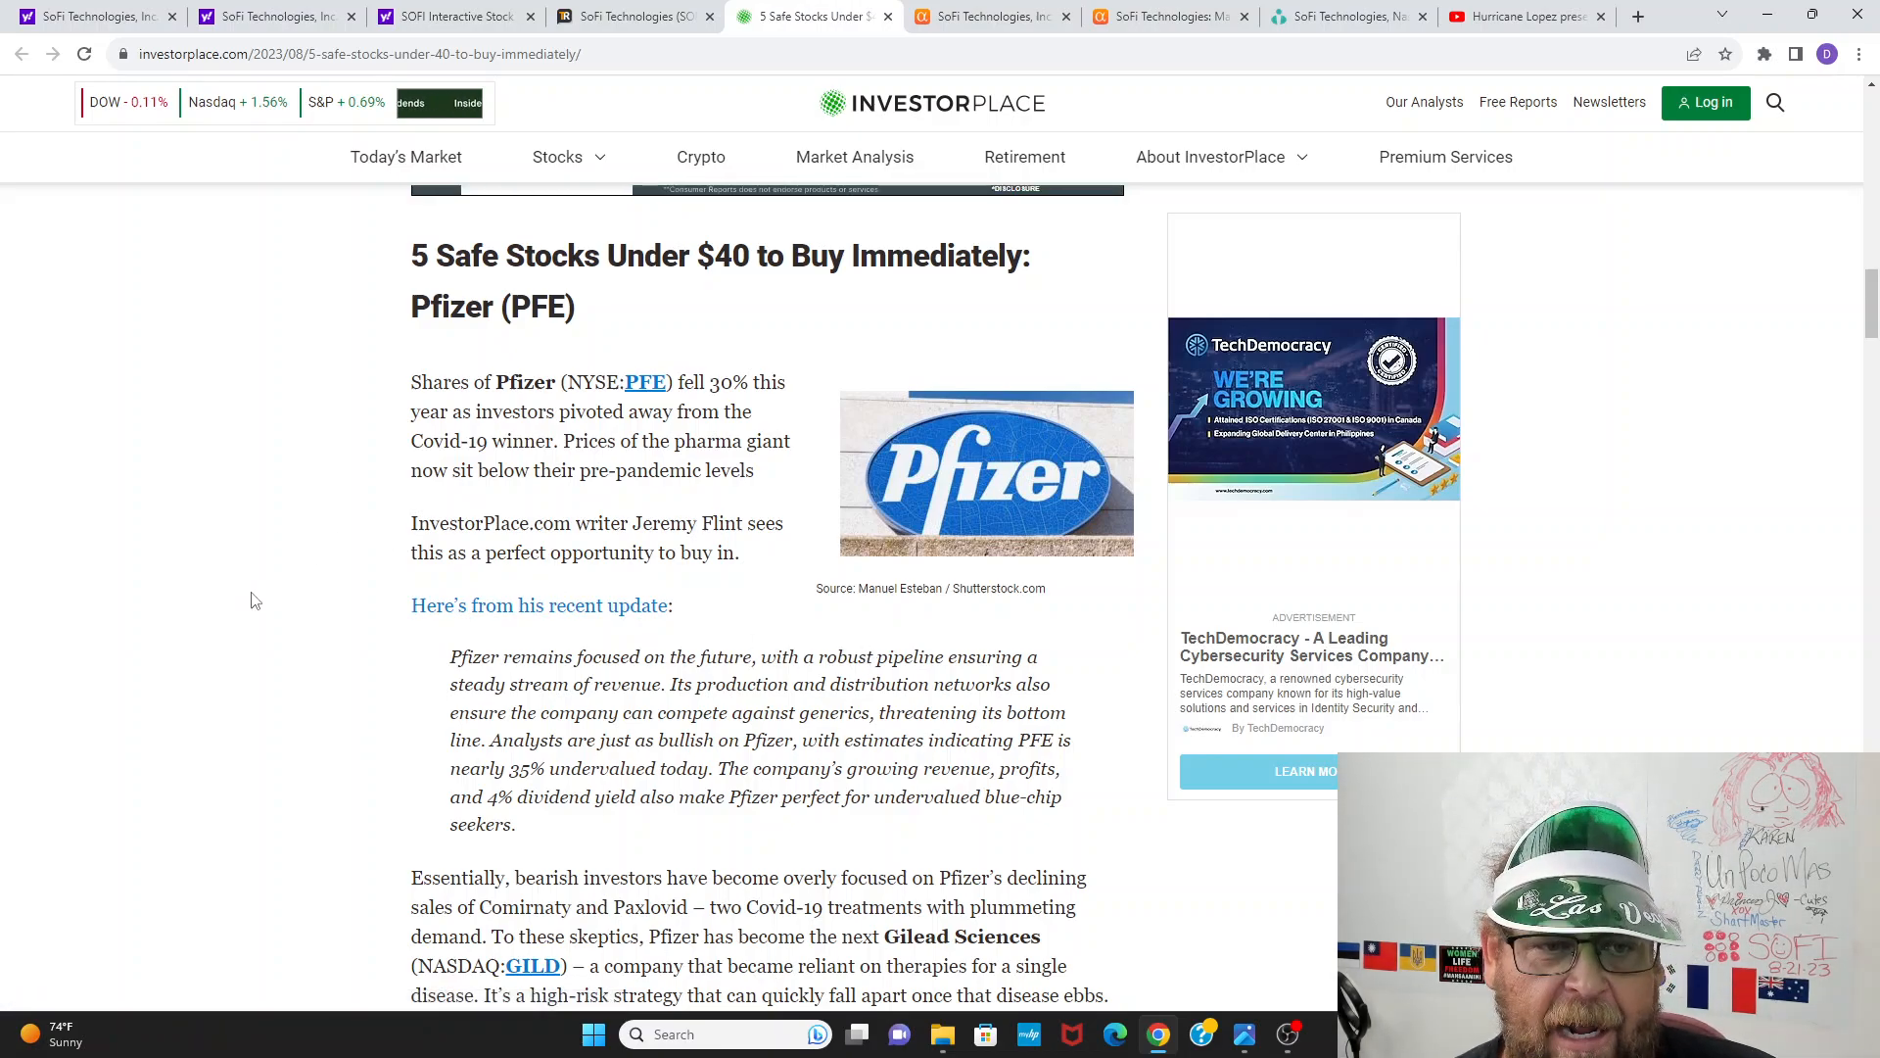
scroll("down", 3)
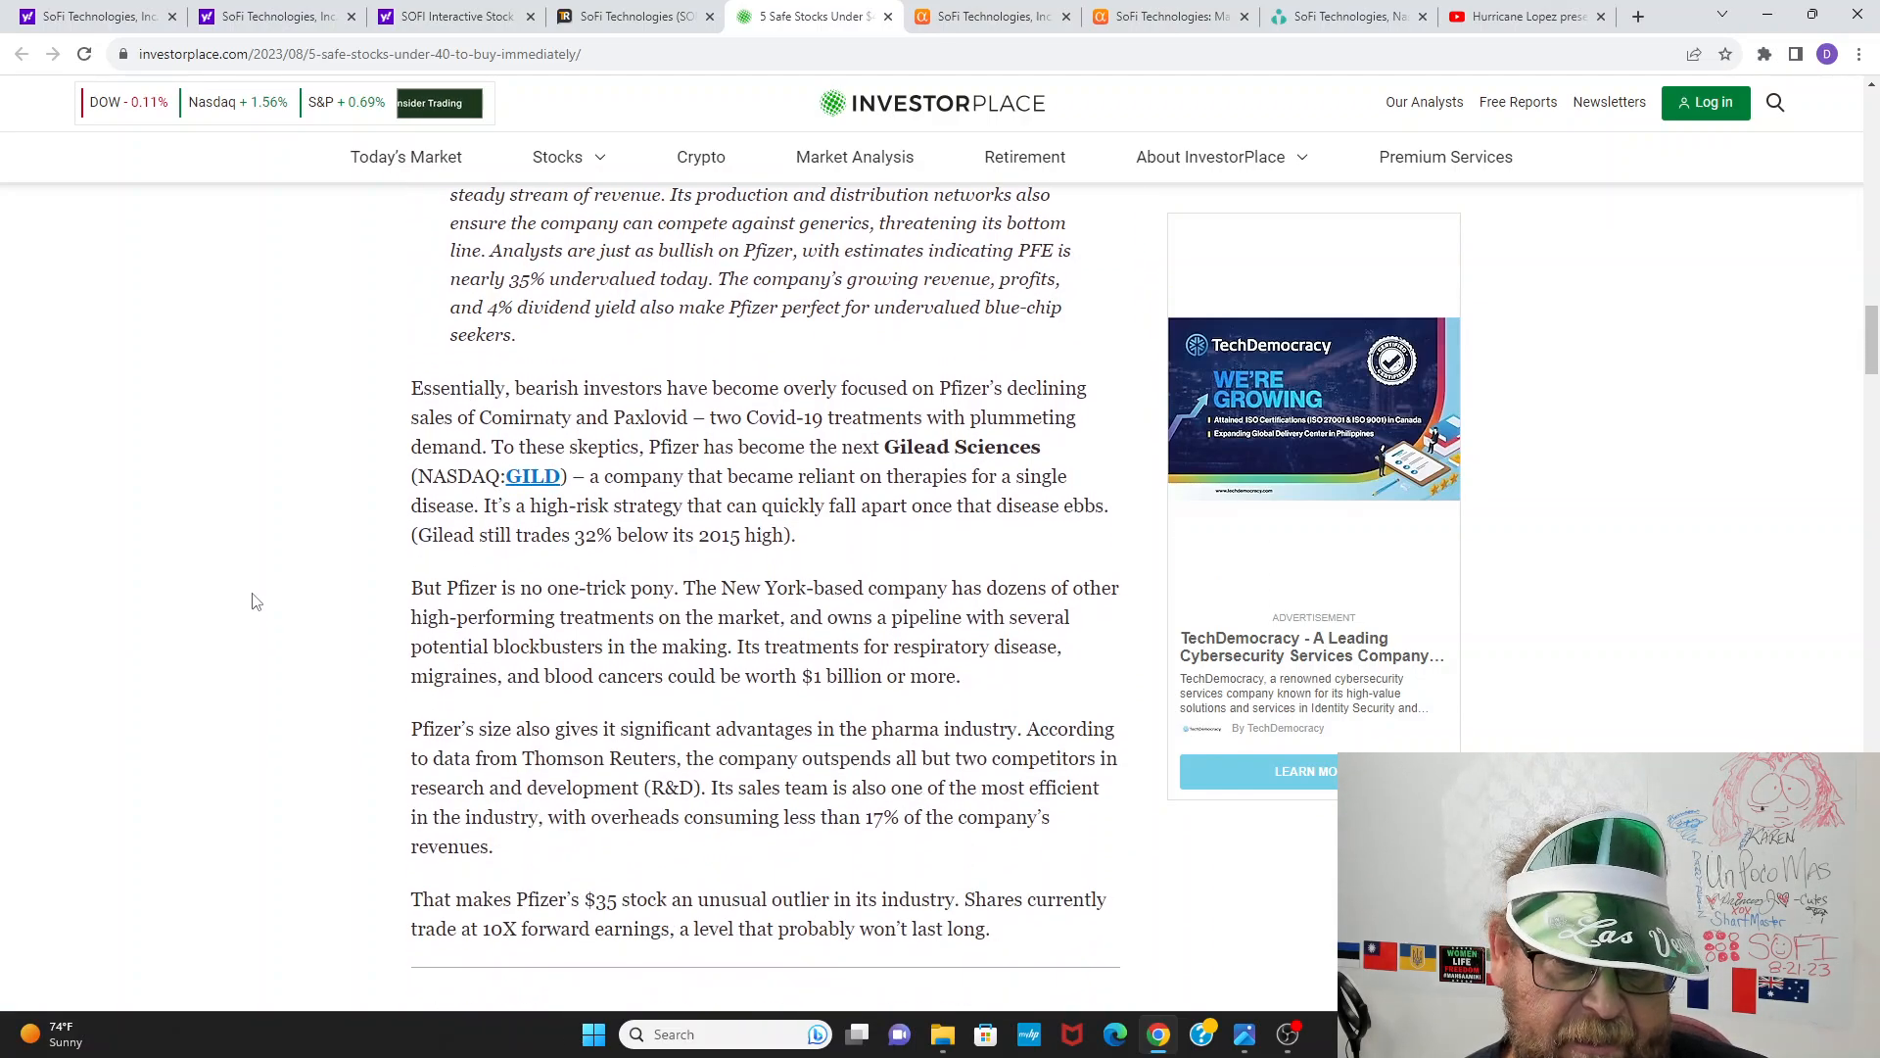
scroll("down", 3)
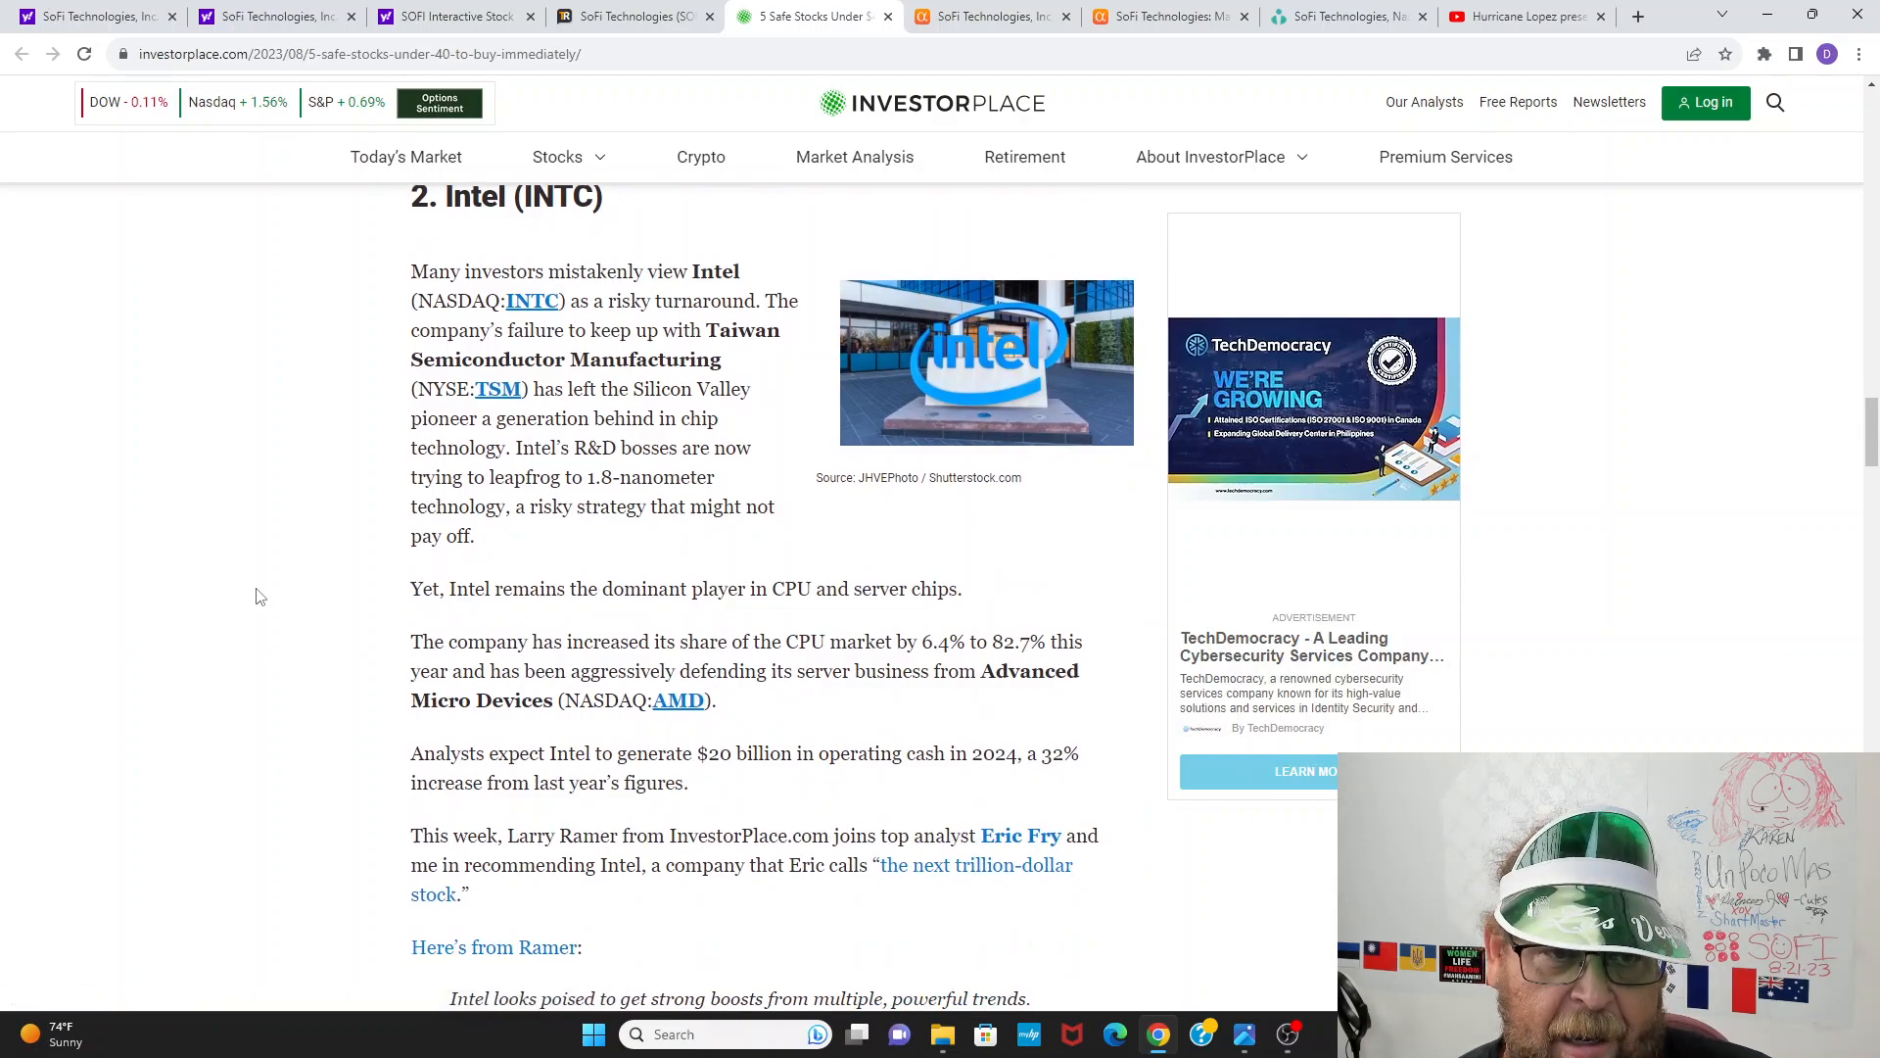
scroll("down", 3)
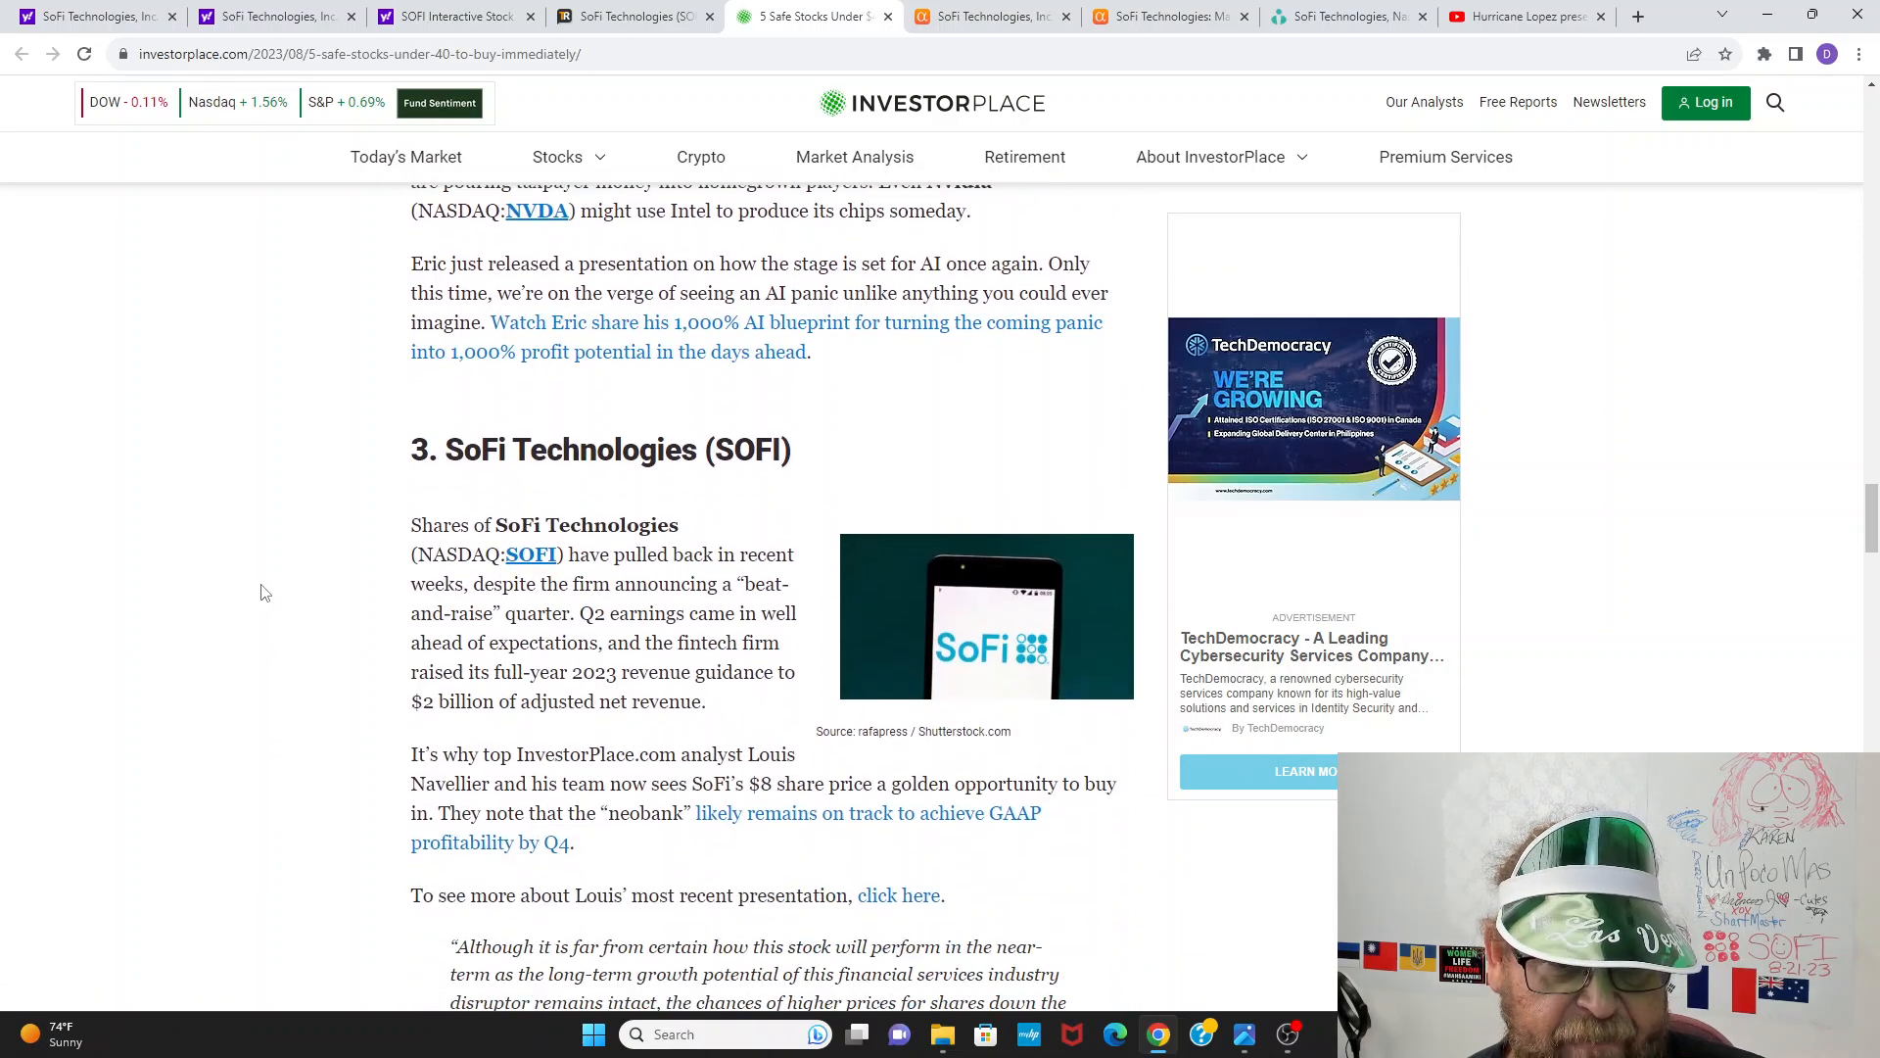
Step: Read through the SoFi section until the Freeport-McMoRan (FCX) heading appears
scroll("down", 3)
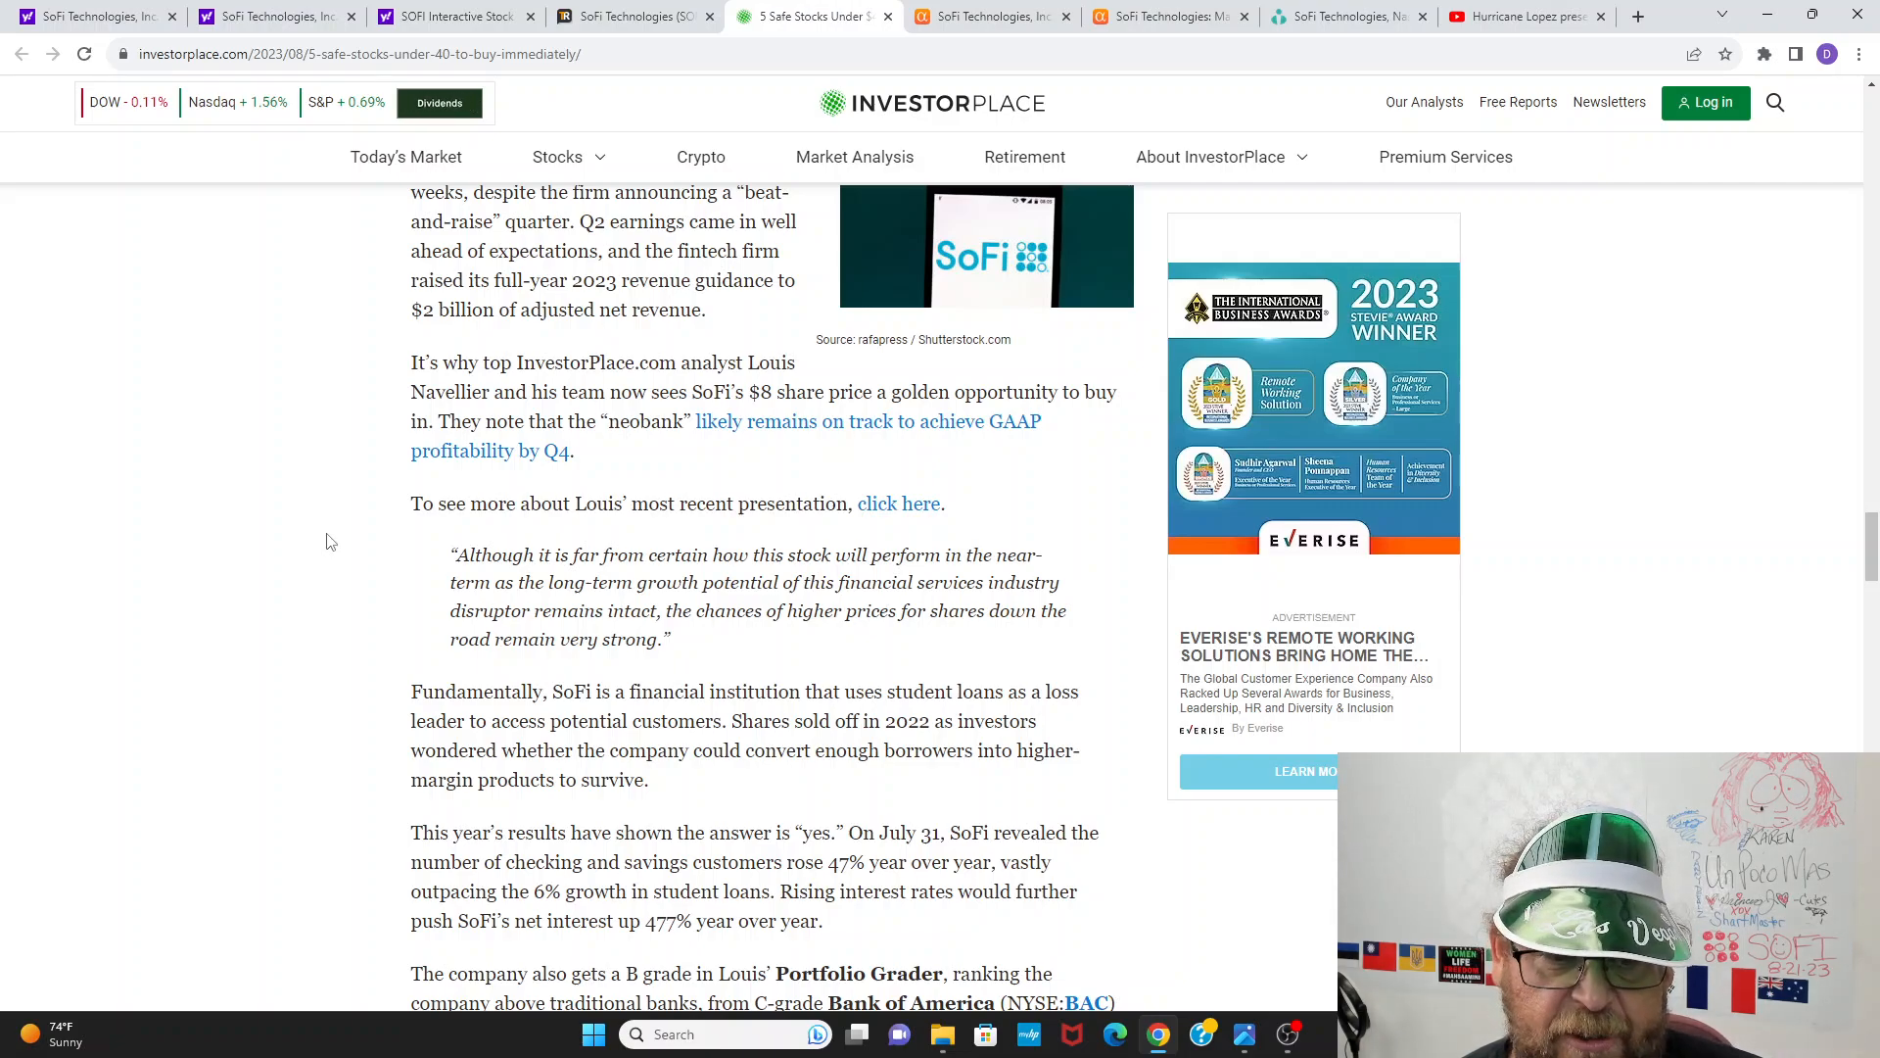
scroll("down", 3)
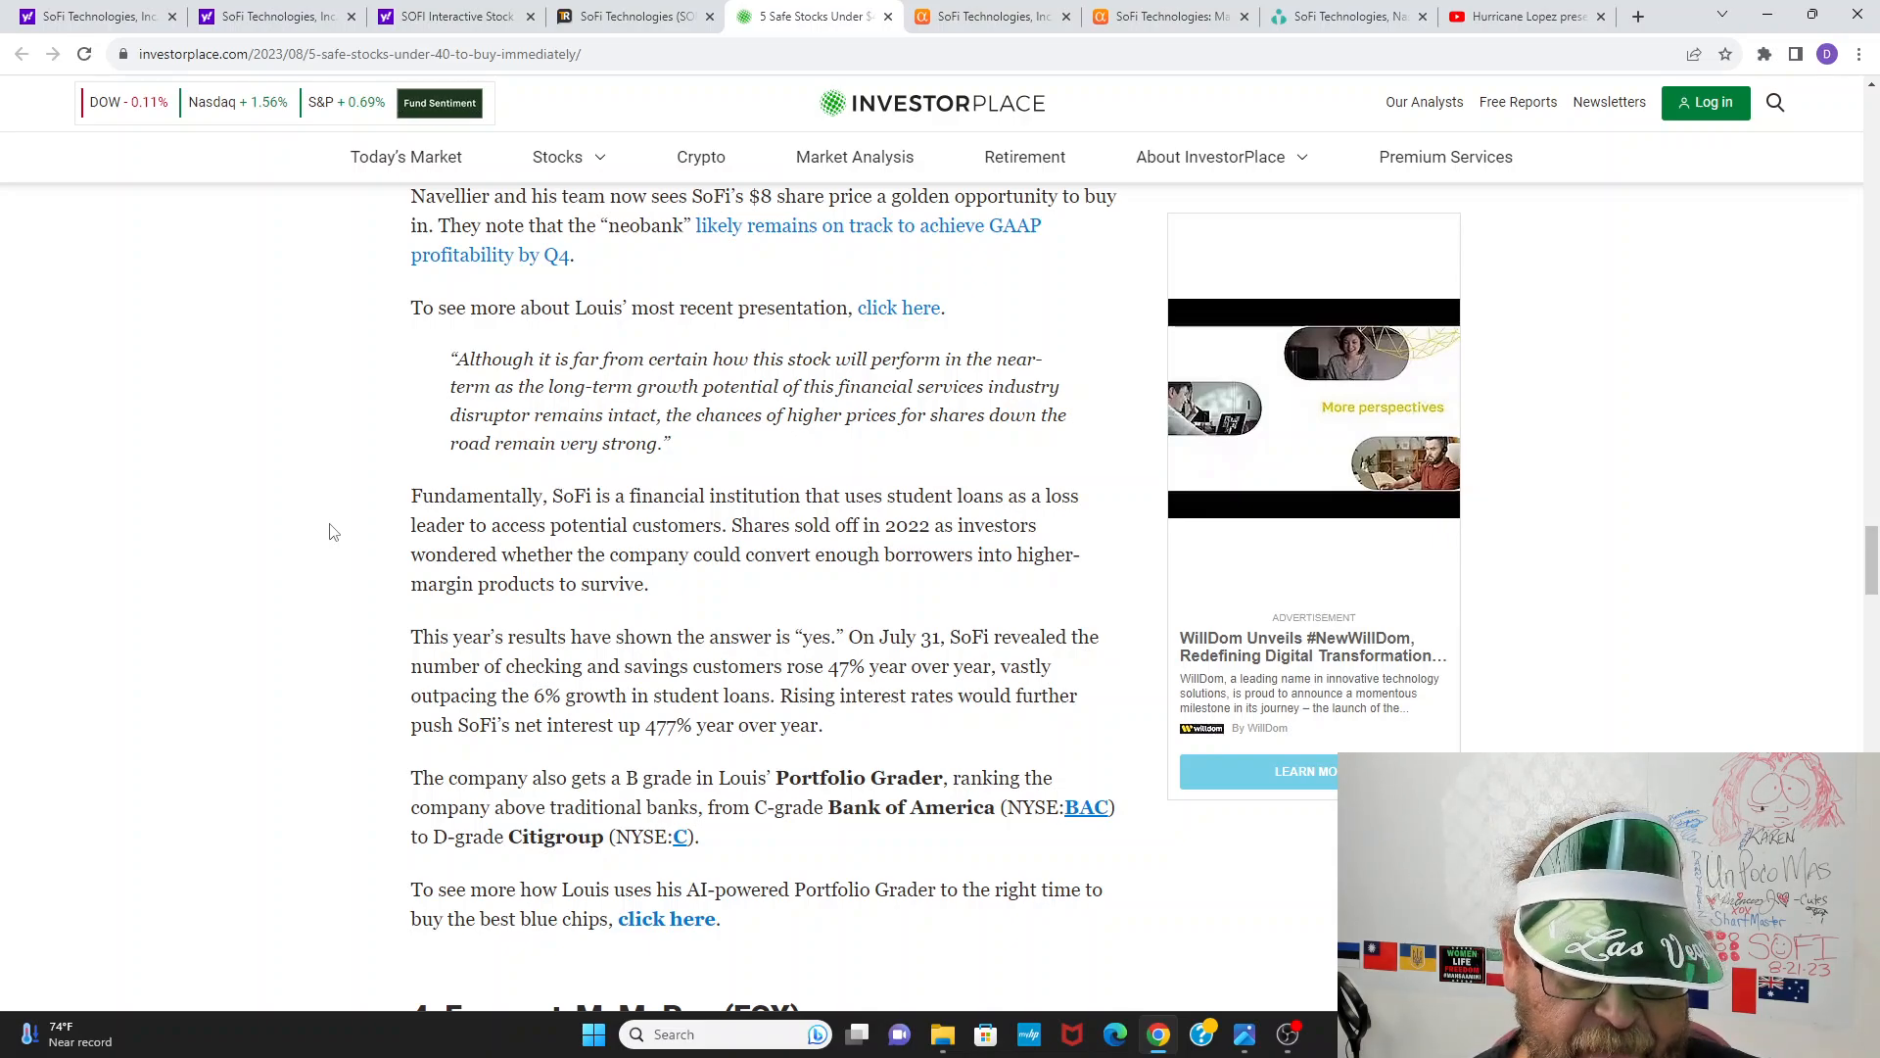
scroll("down", 3)
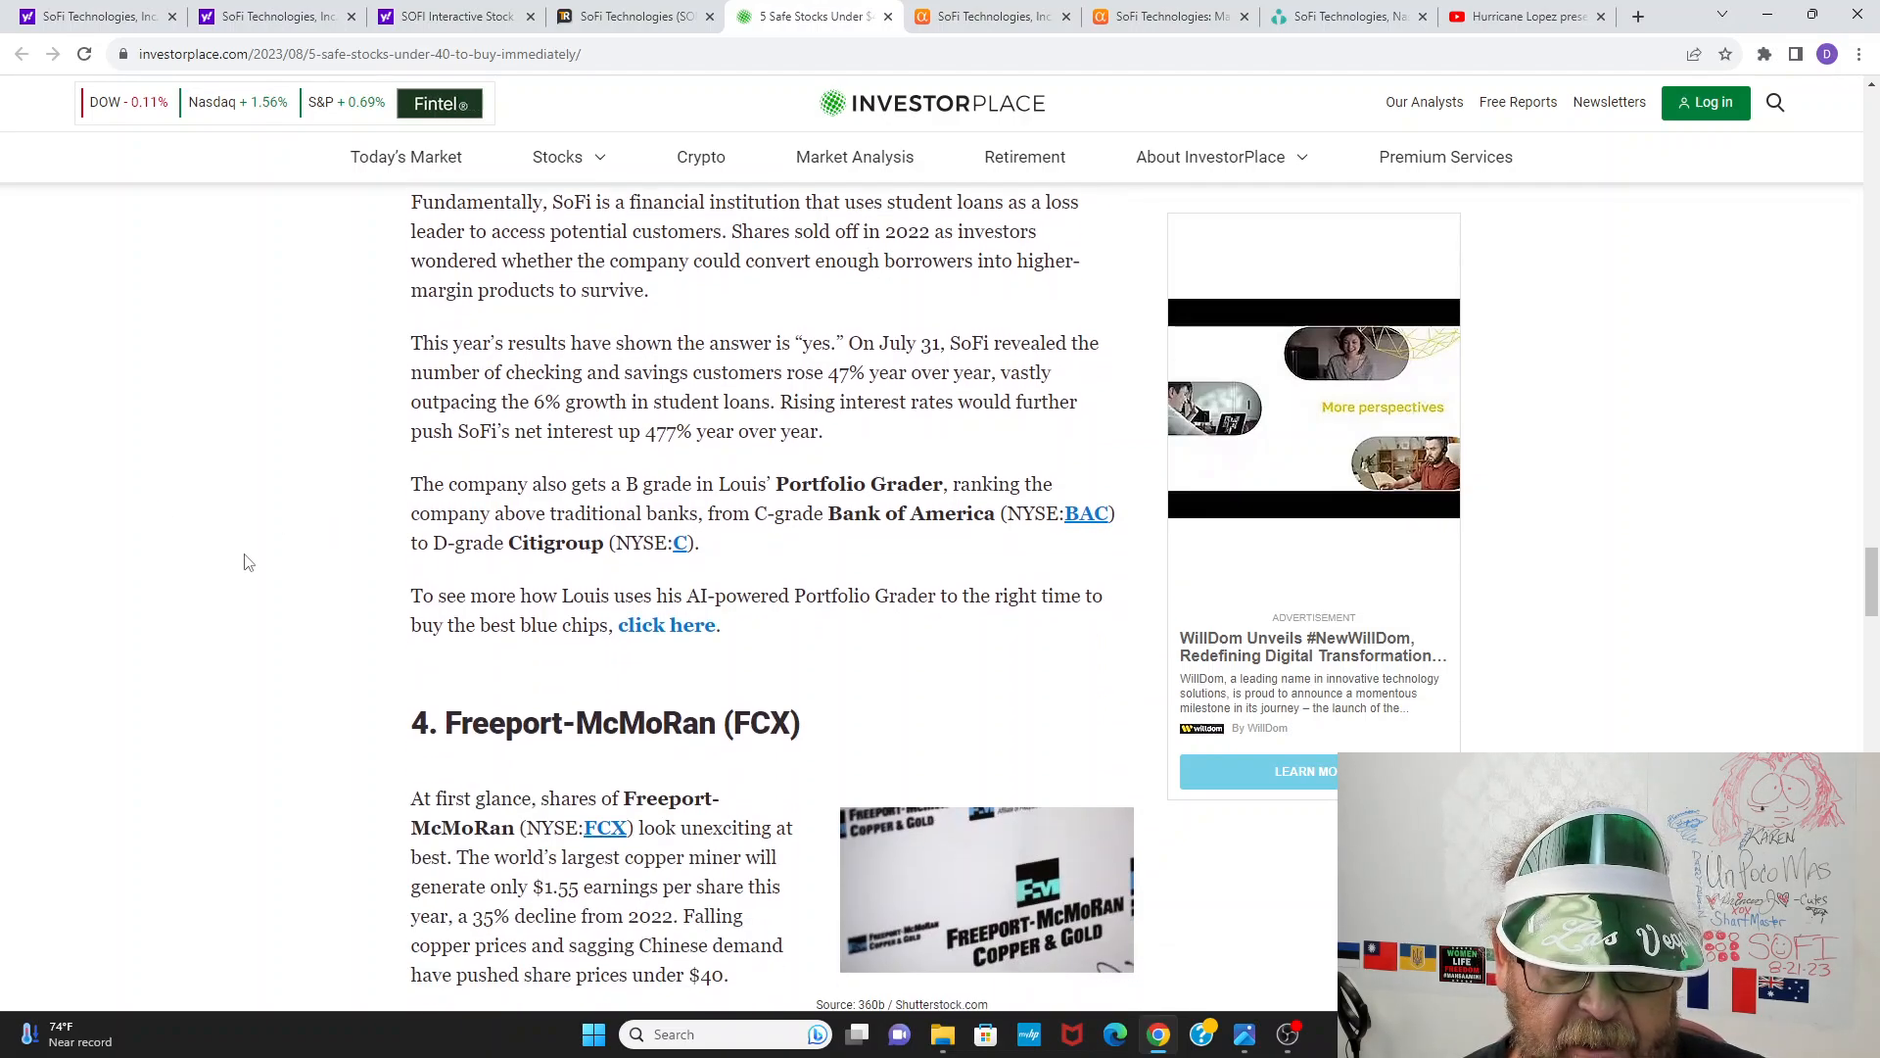
Step: Read the rest of the article through U.S. Bancorp, then return to its top
scroll("down", 3)
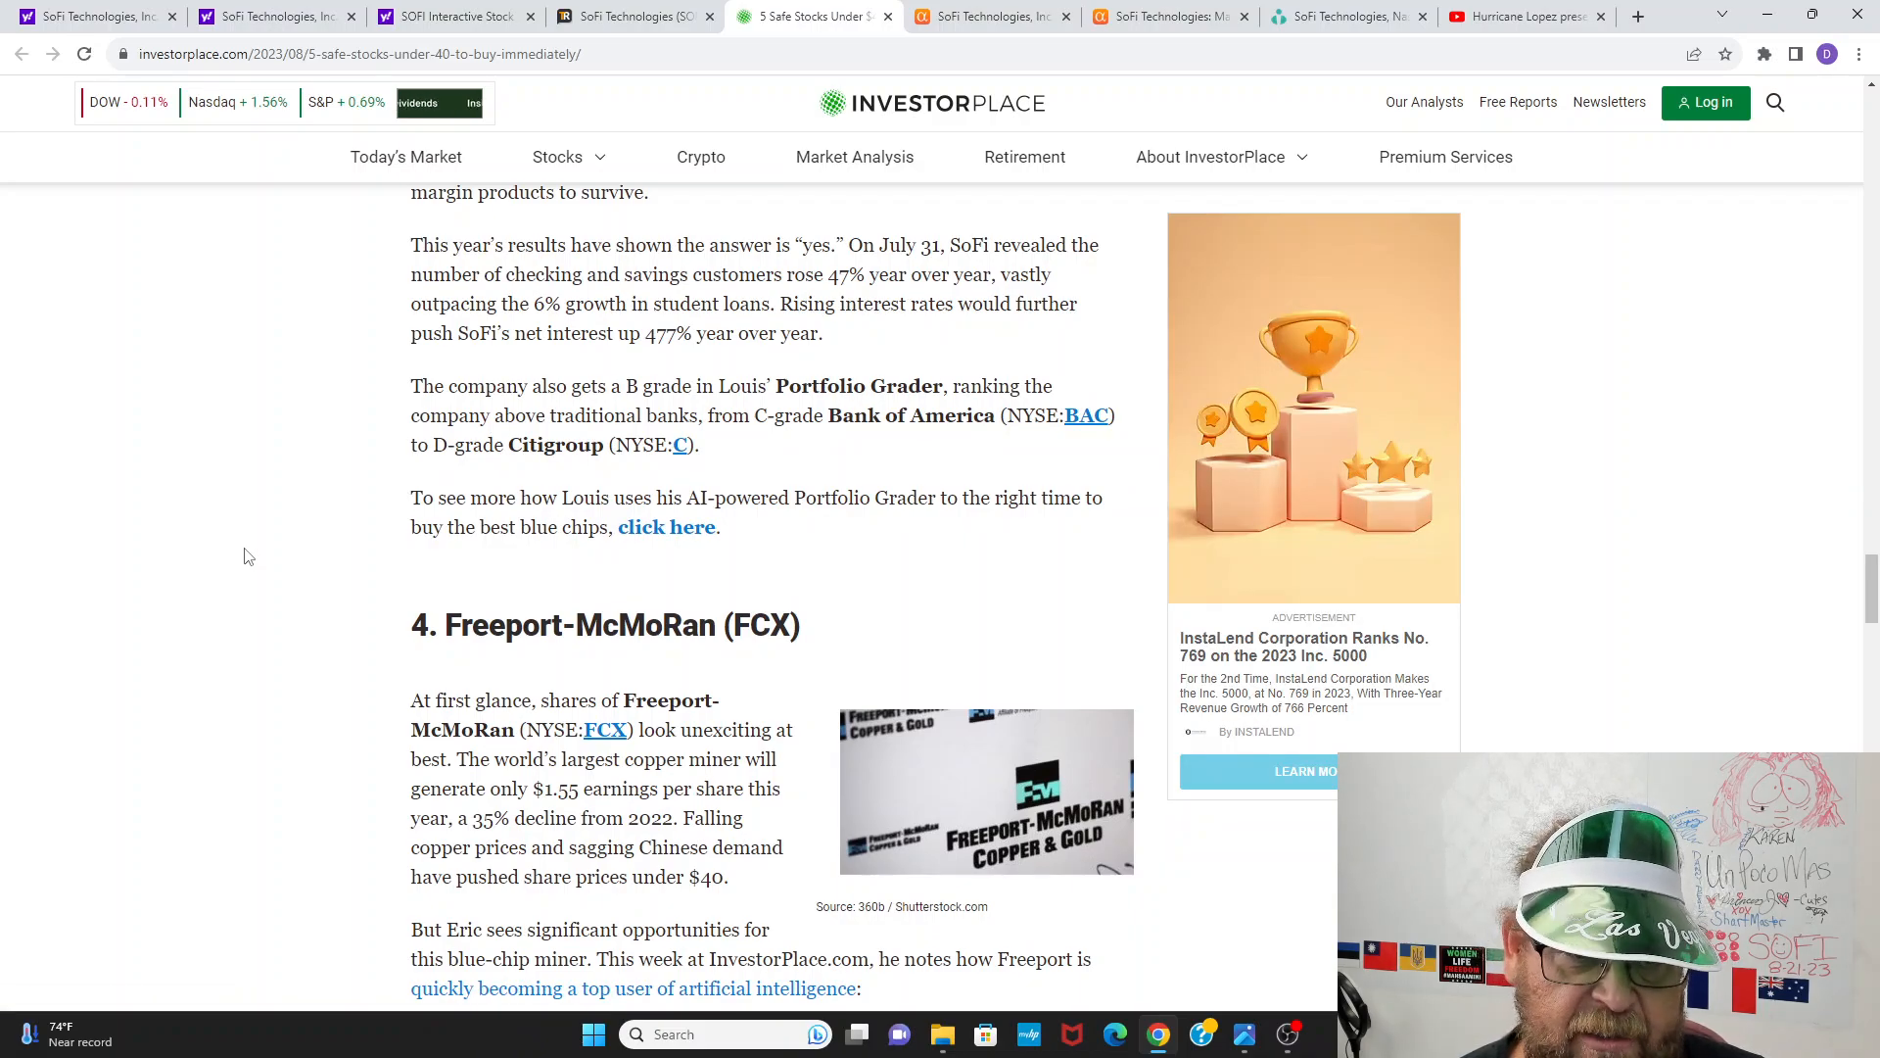
scroll("down", 3)
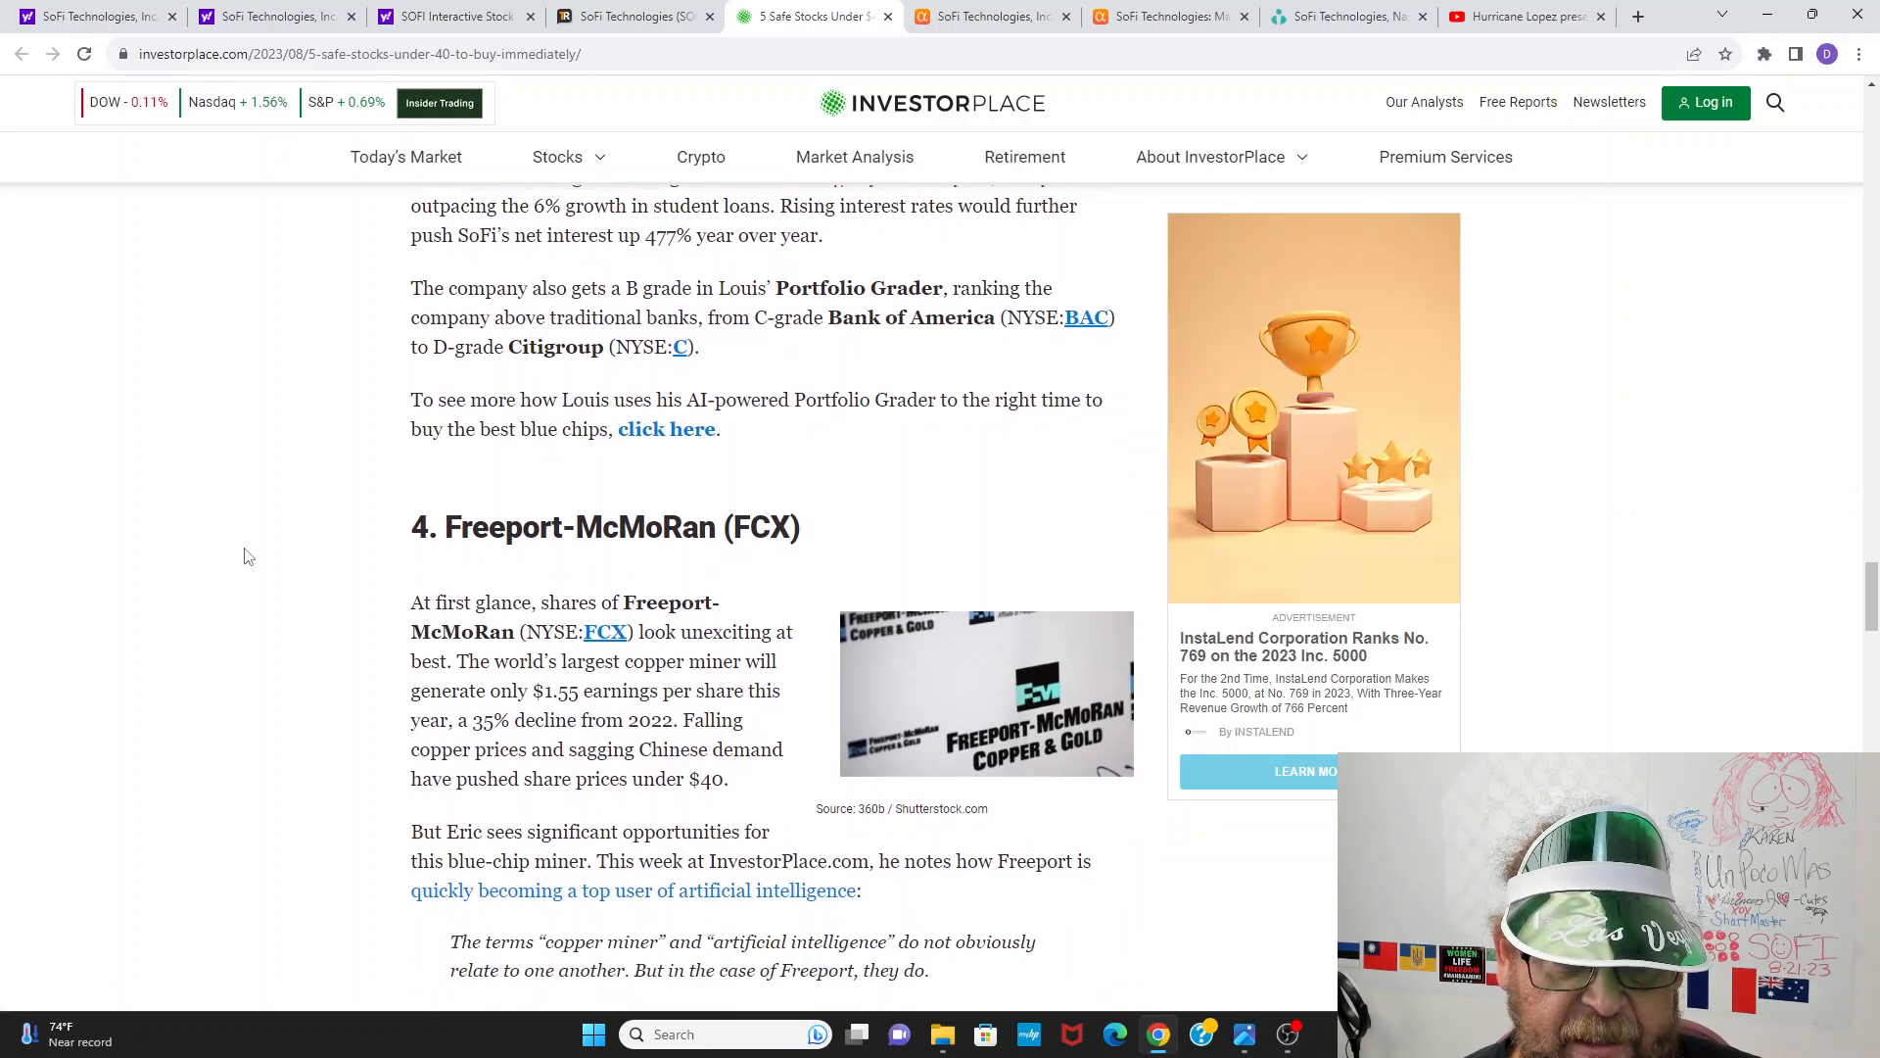
scroll("down", 3)
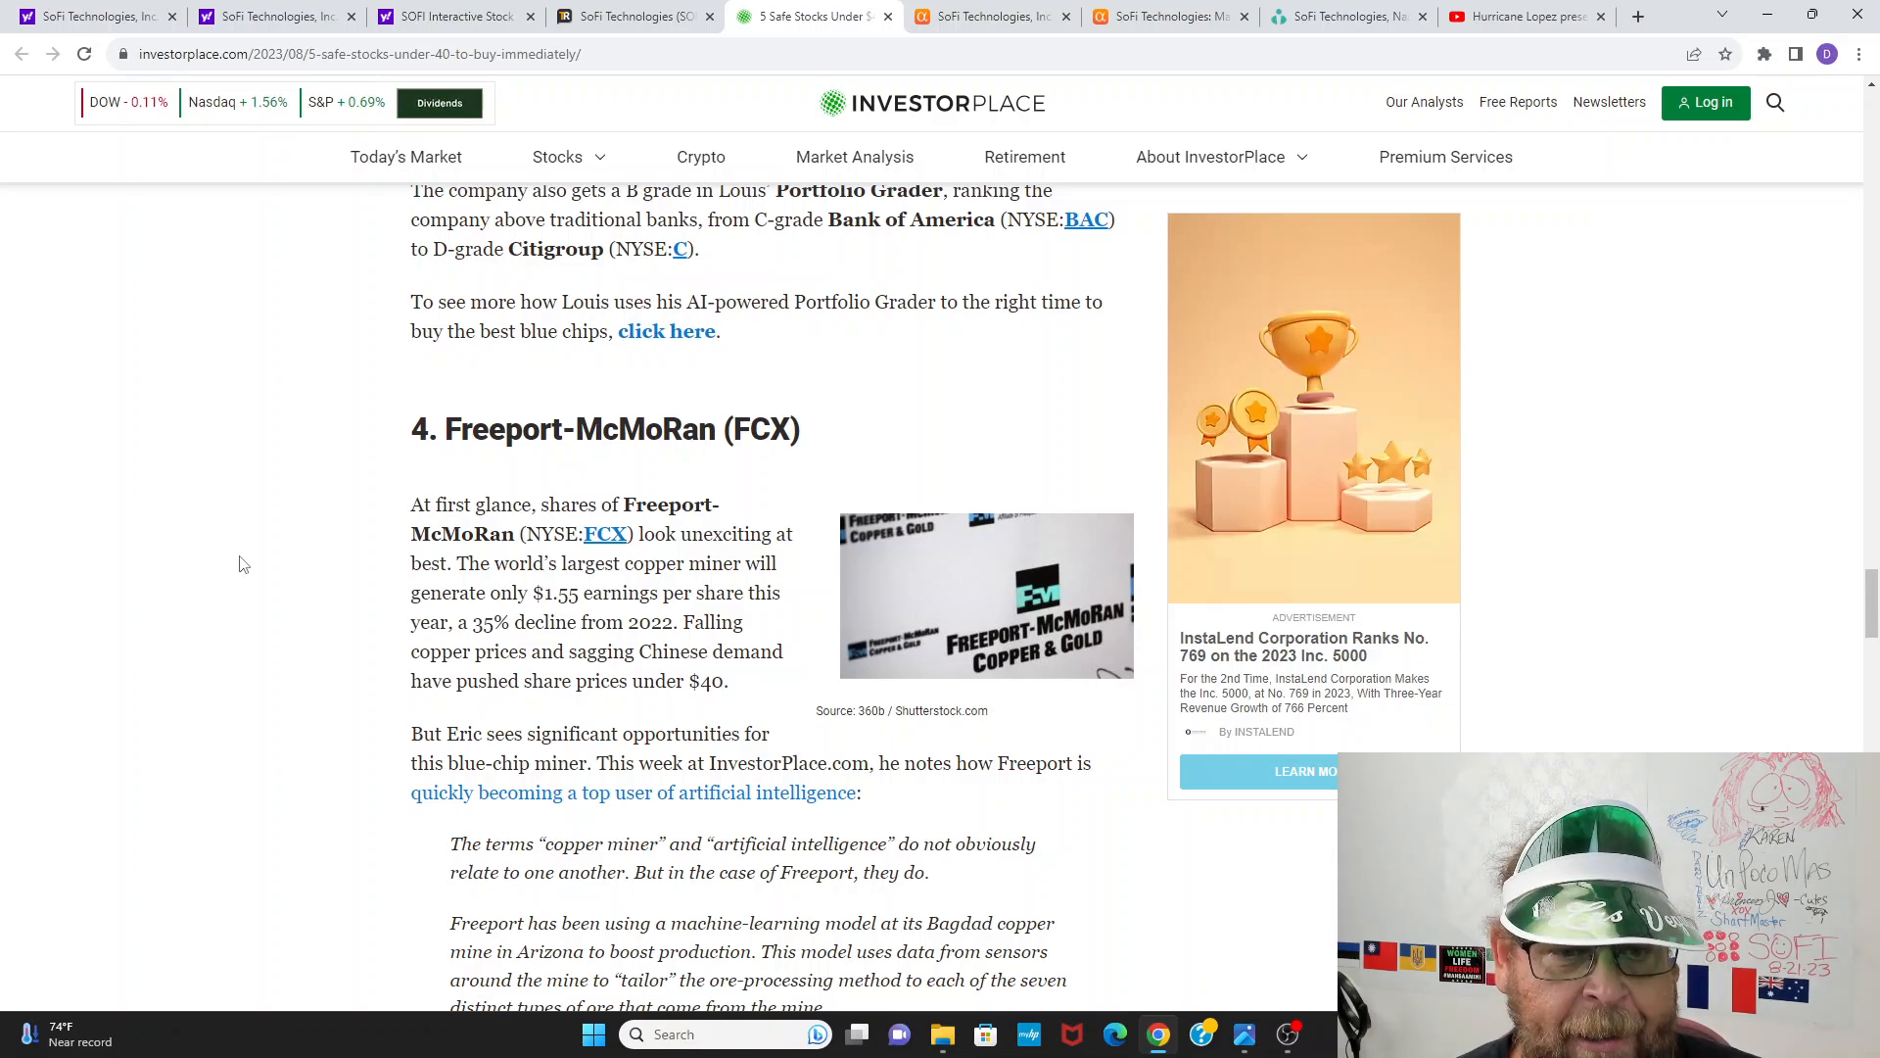
scroll("down", 3)
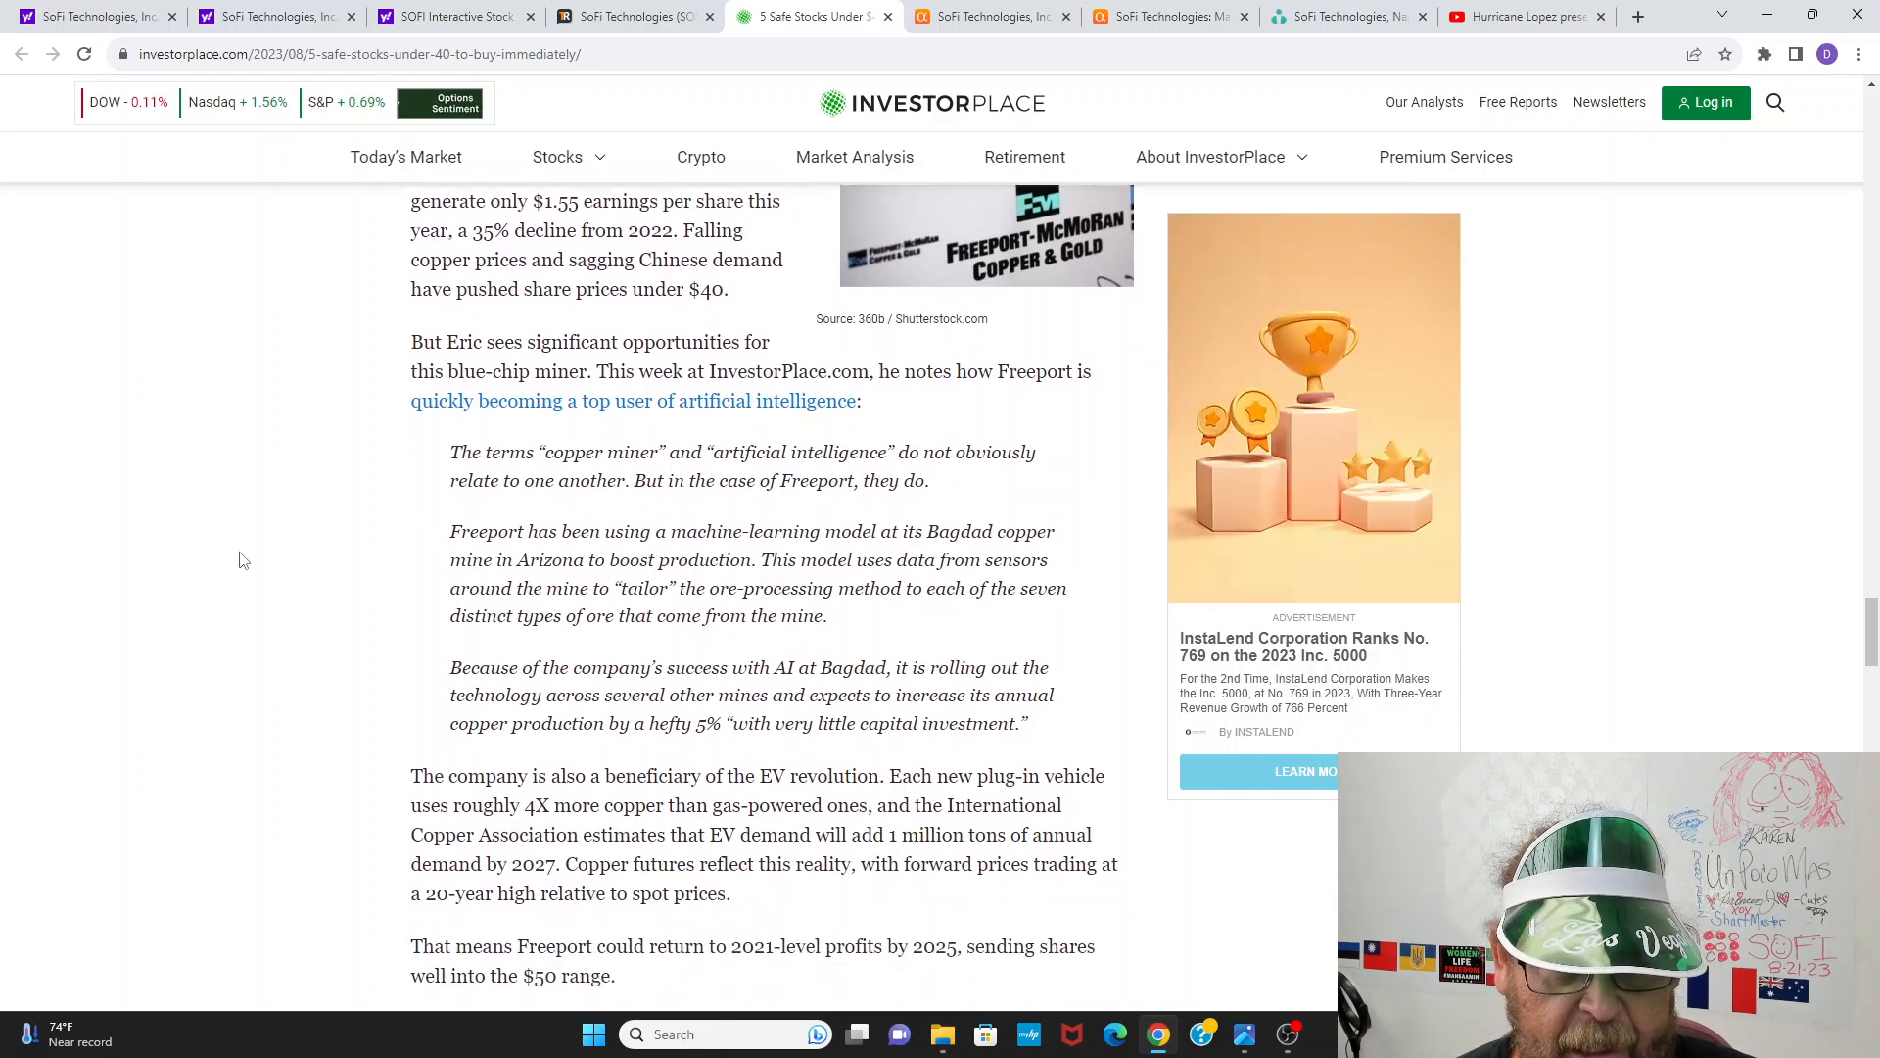
scroll("down", 3)
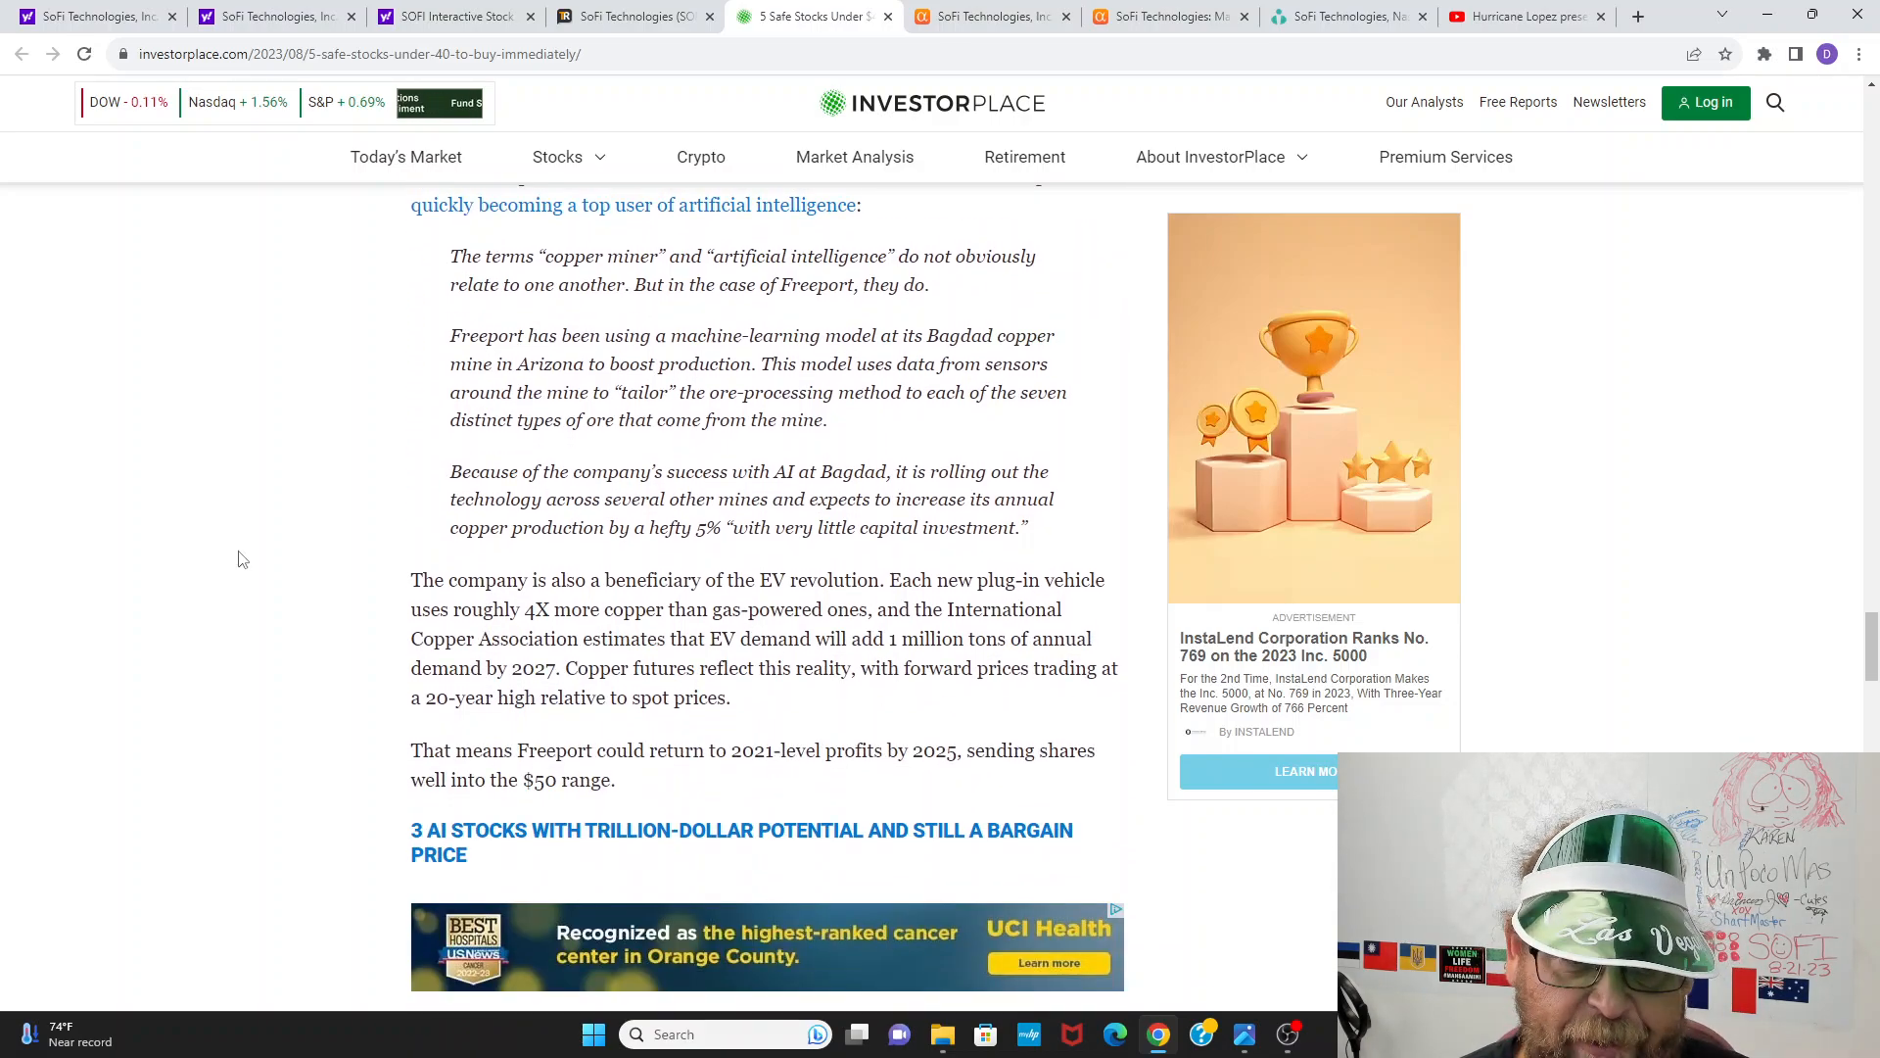
scroll("down", 3)
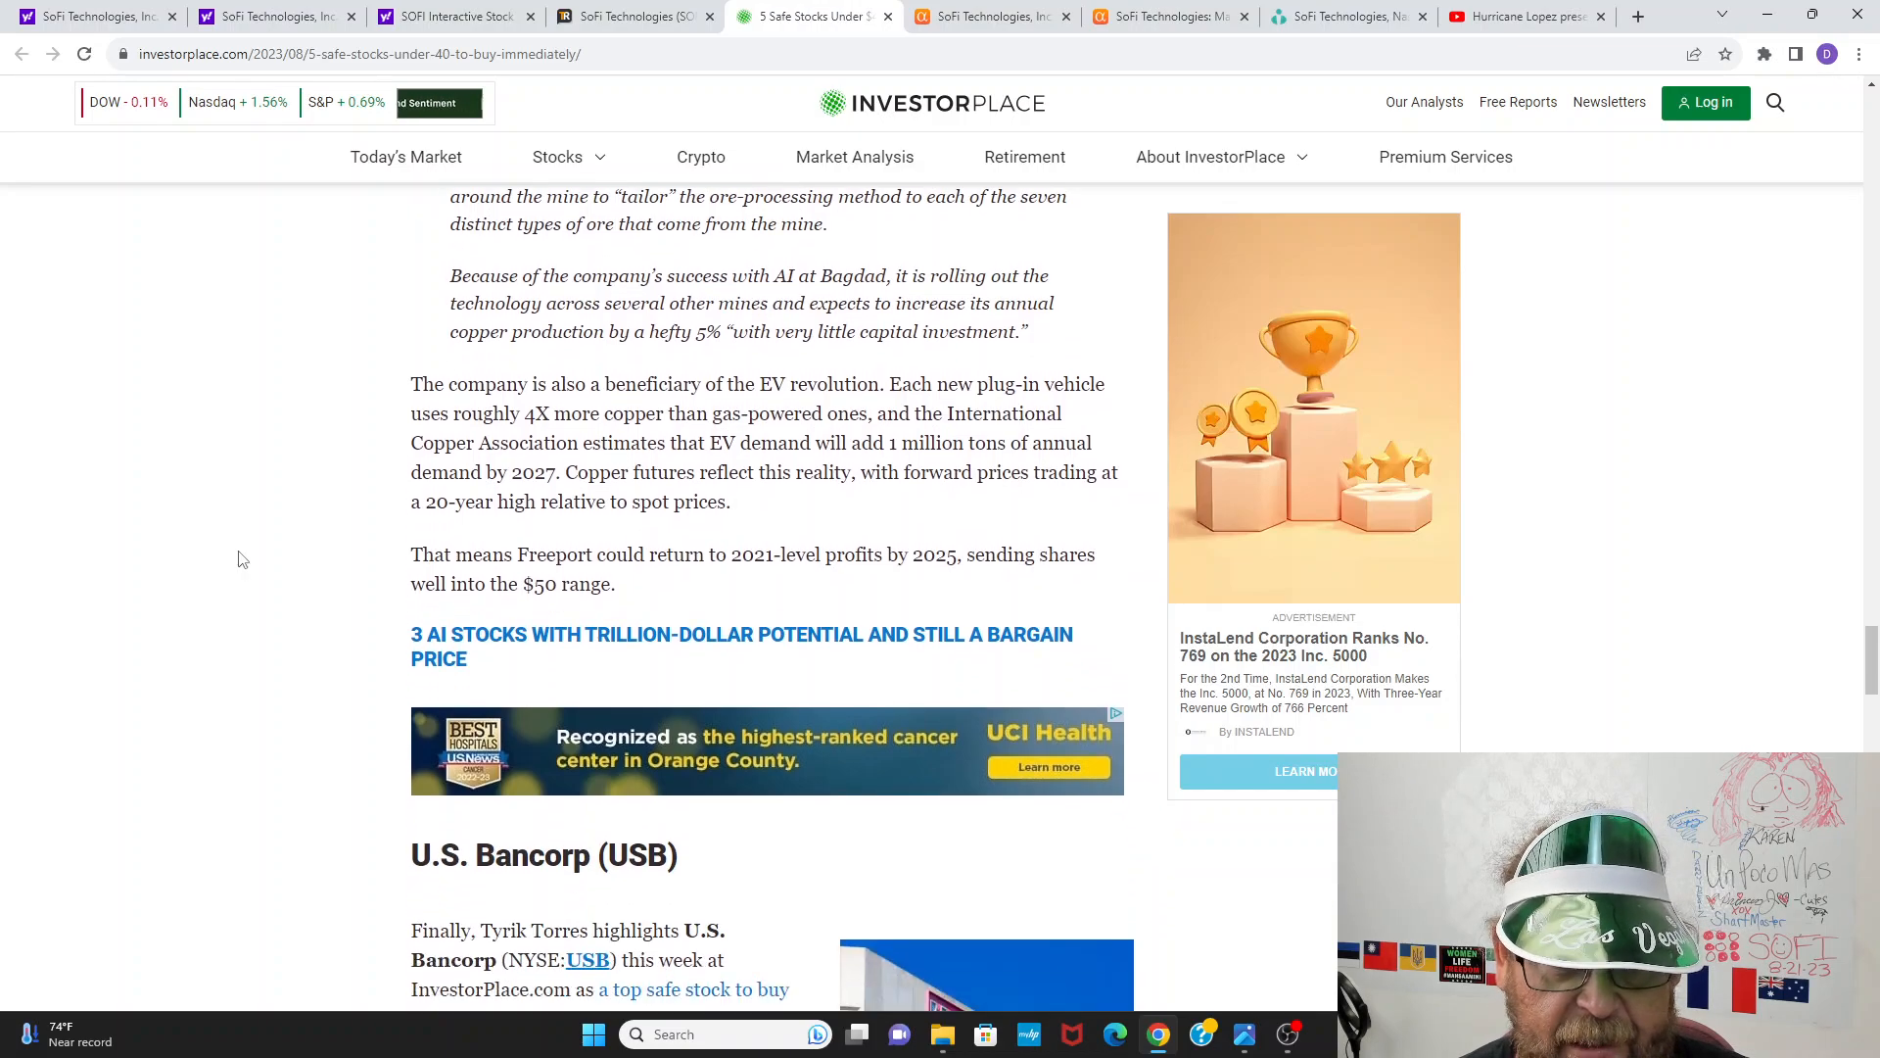
scroll("down", 3)
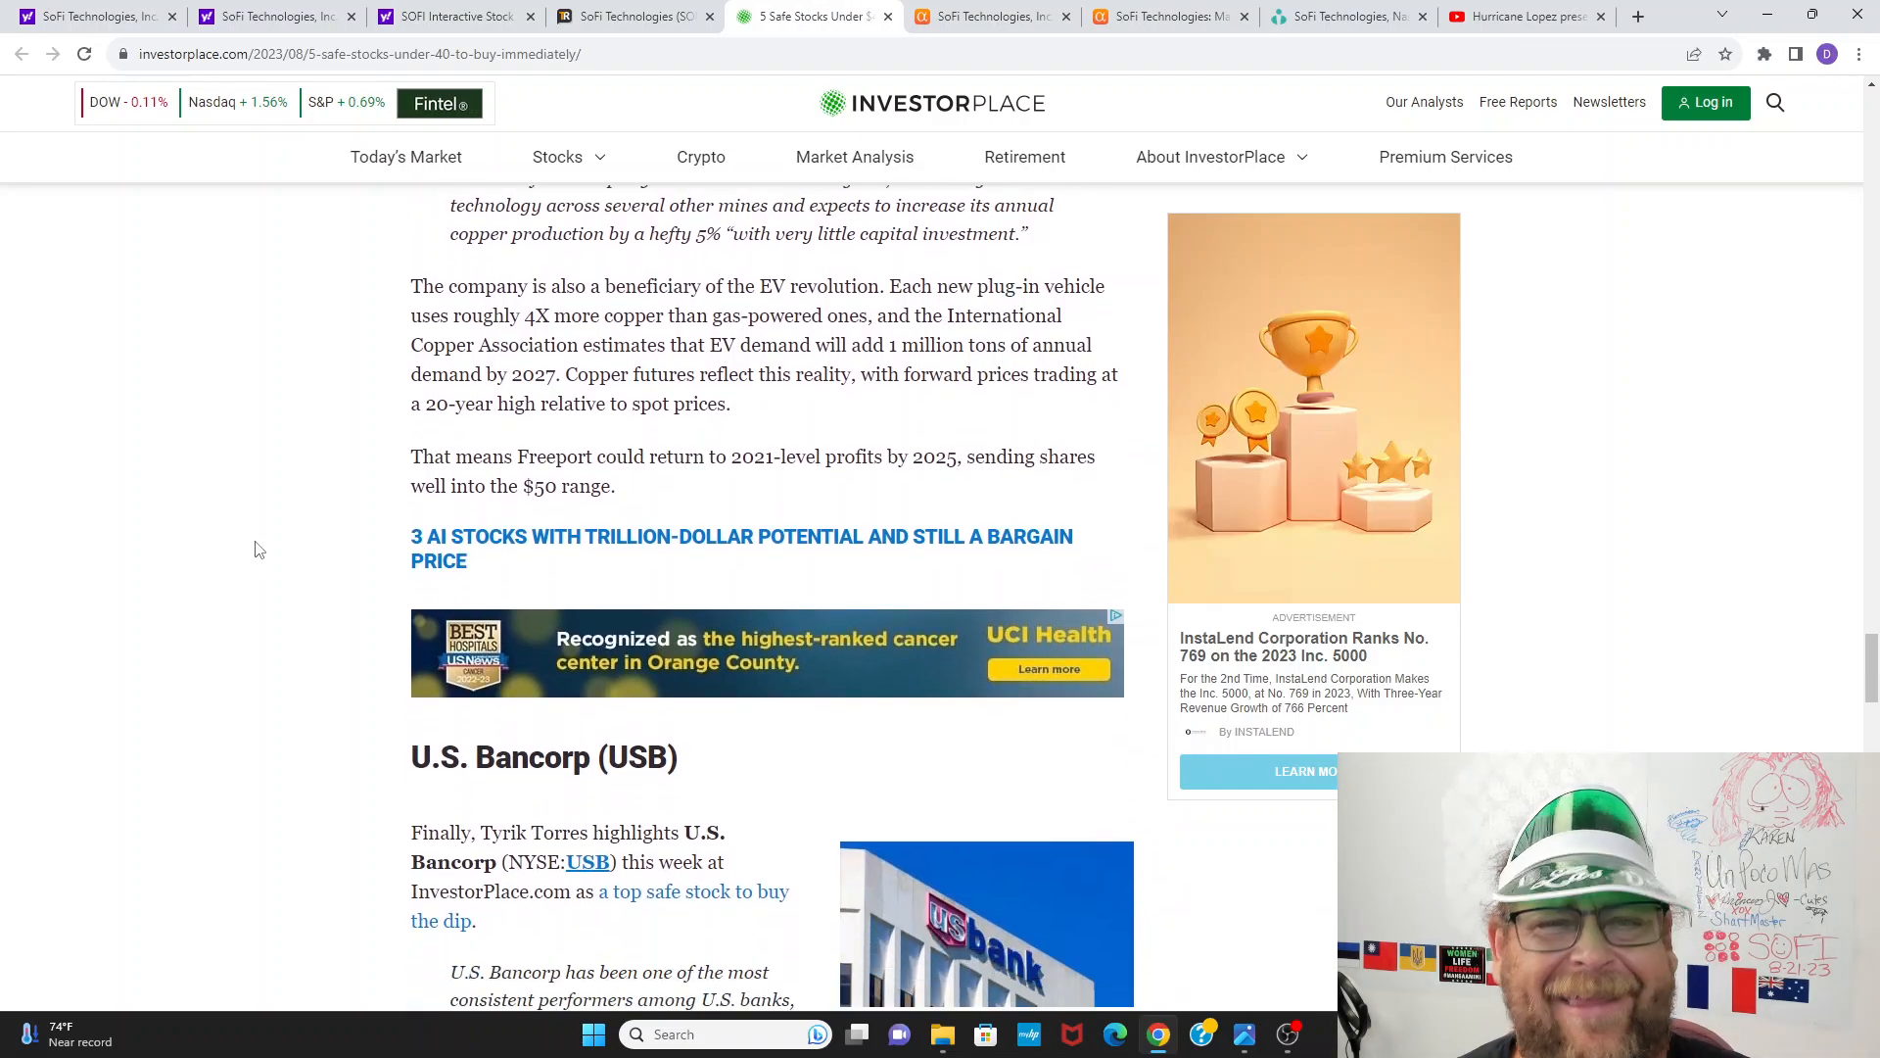
scroll("down", 3)
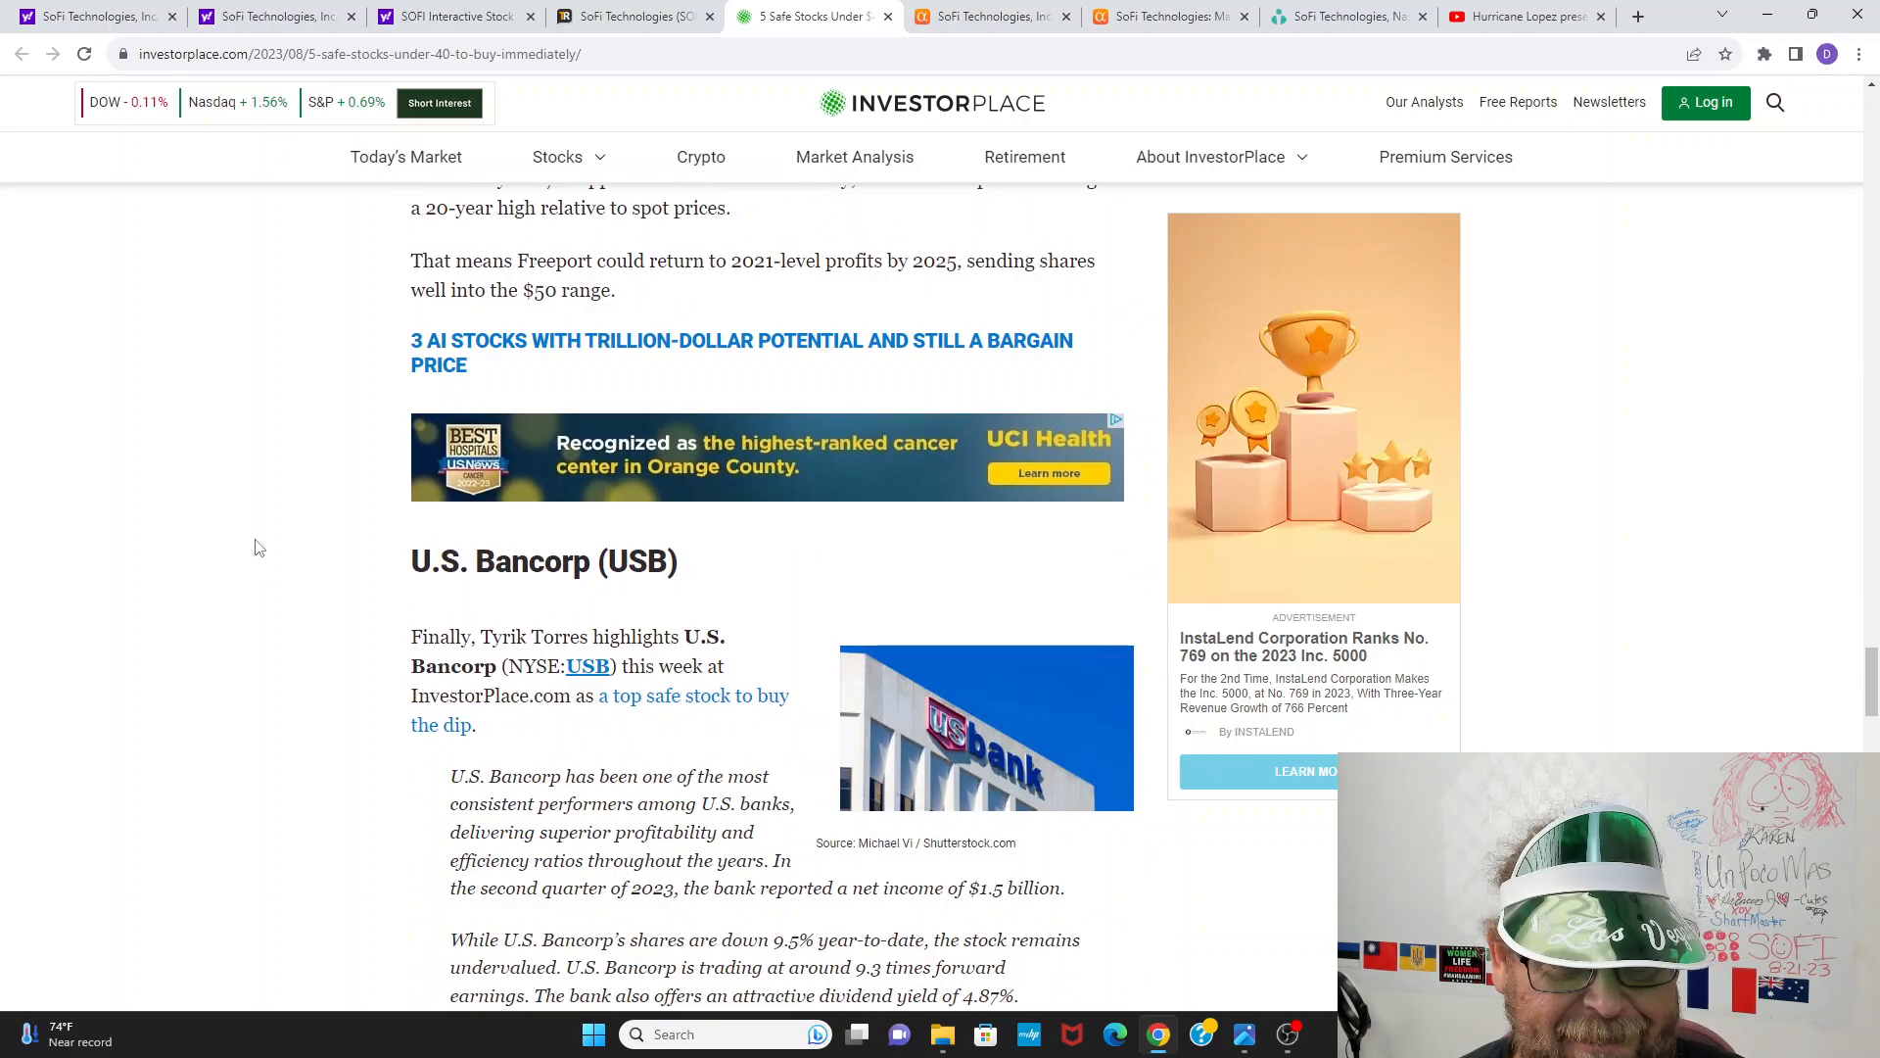
scroll("down", 3)
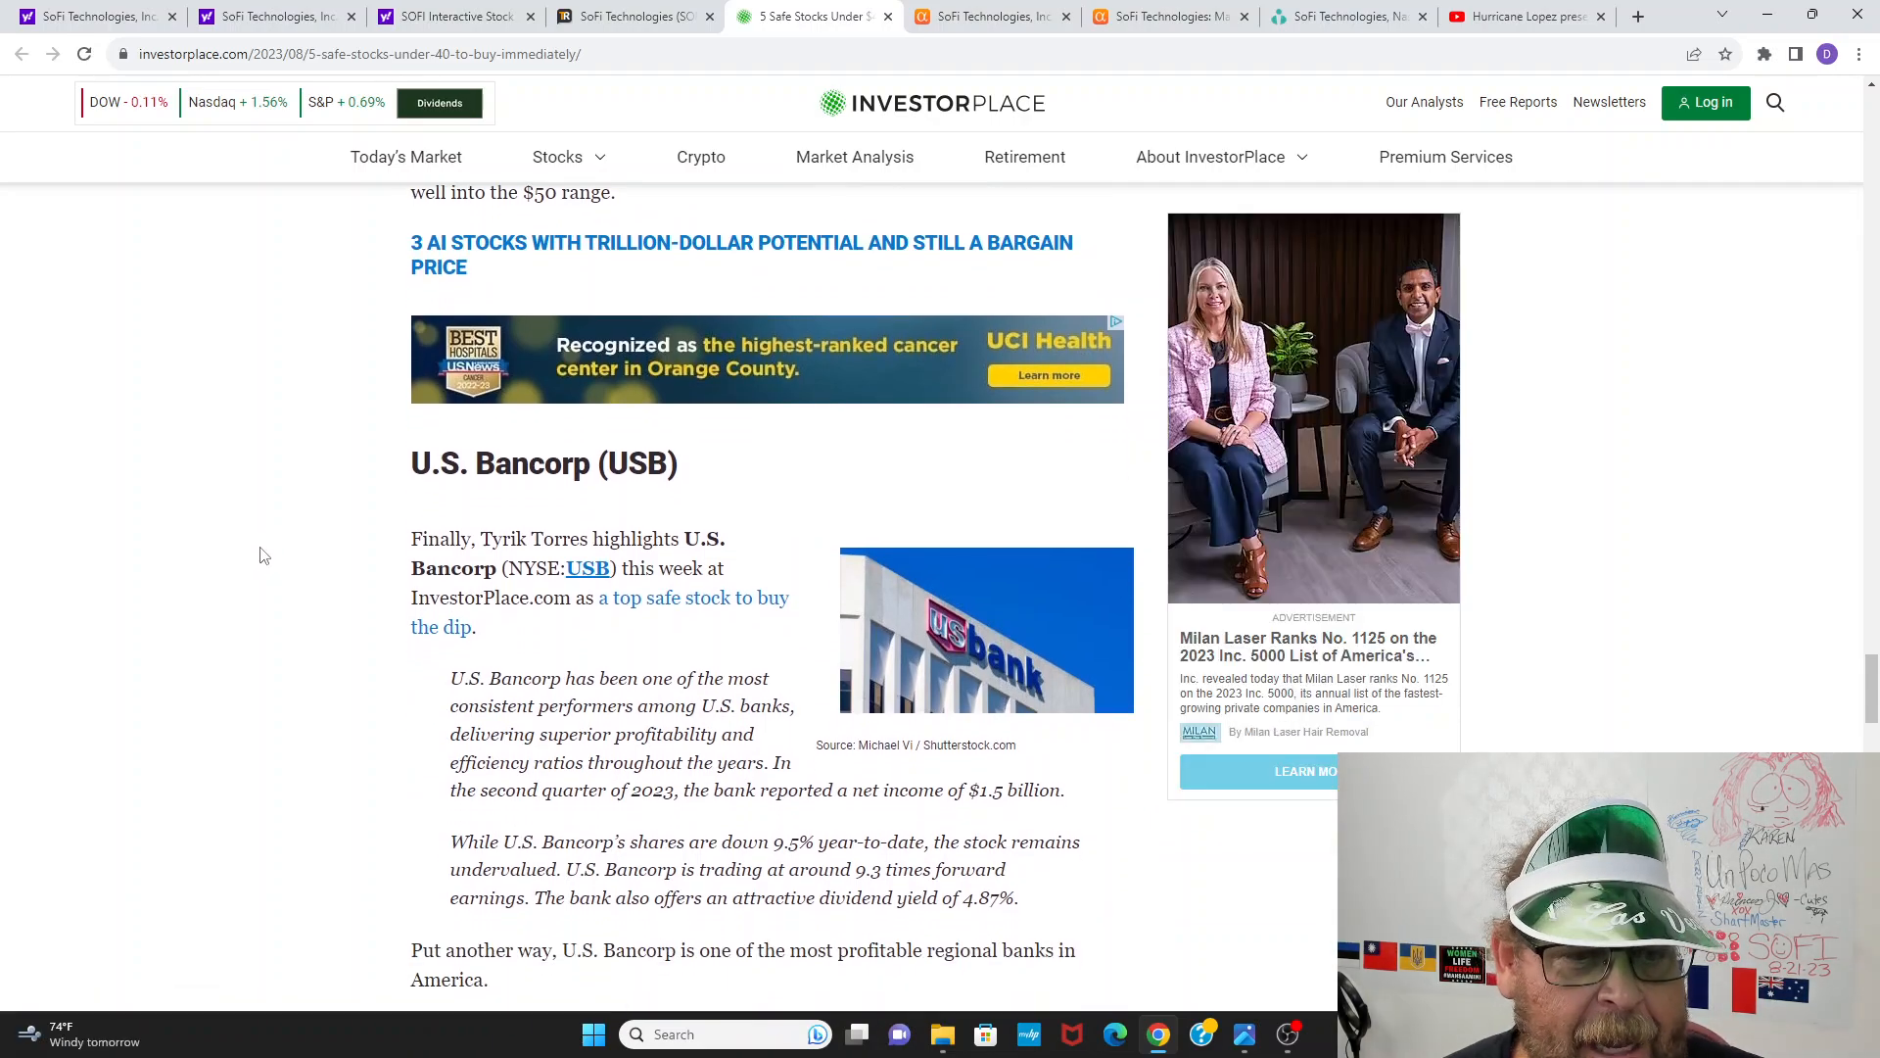
scroll("down", 3)
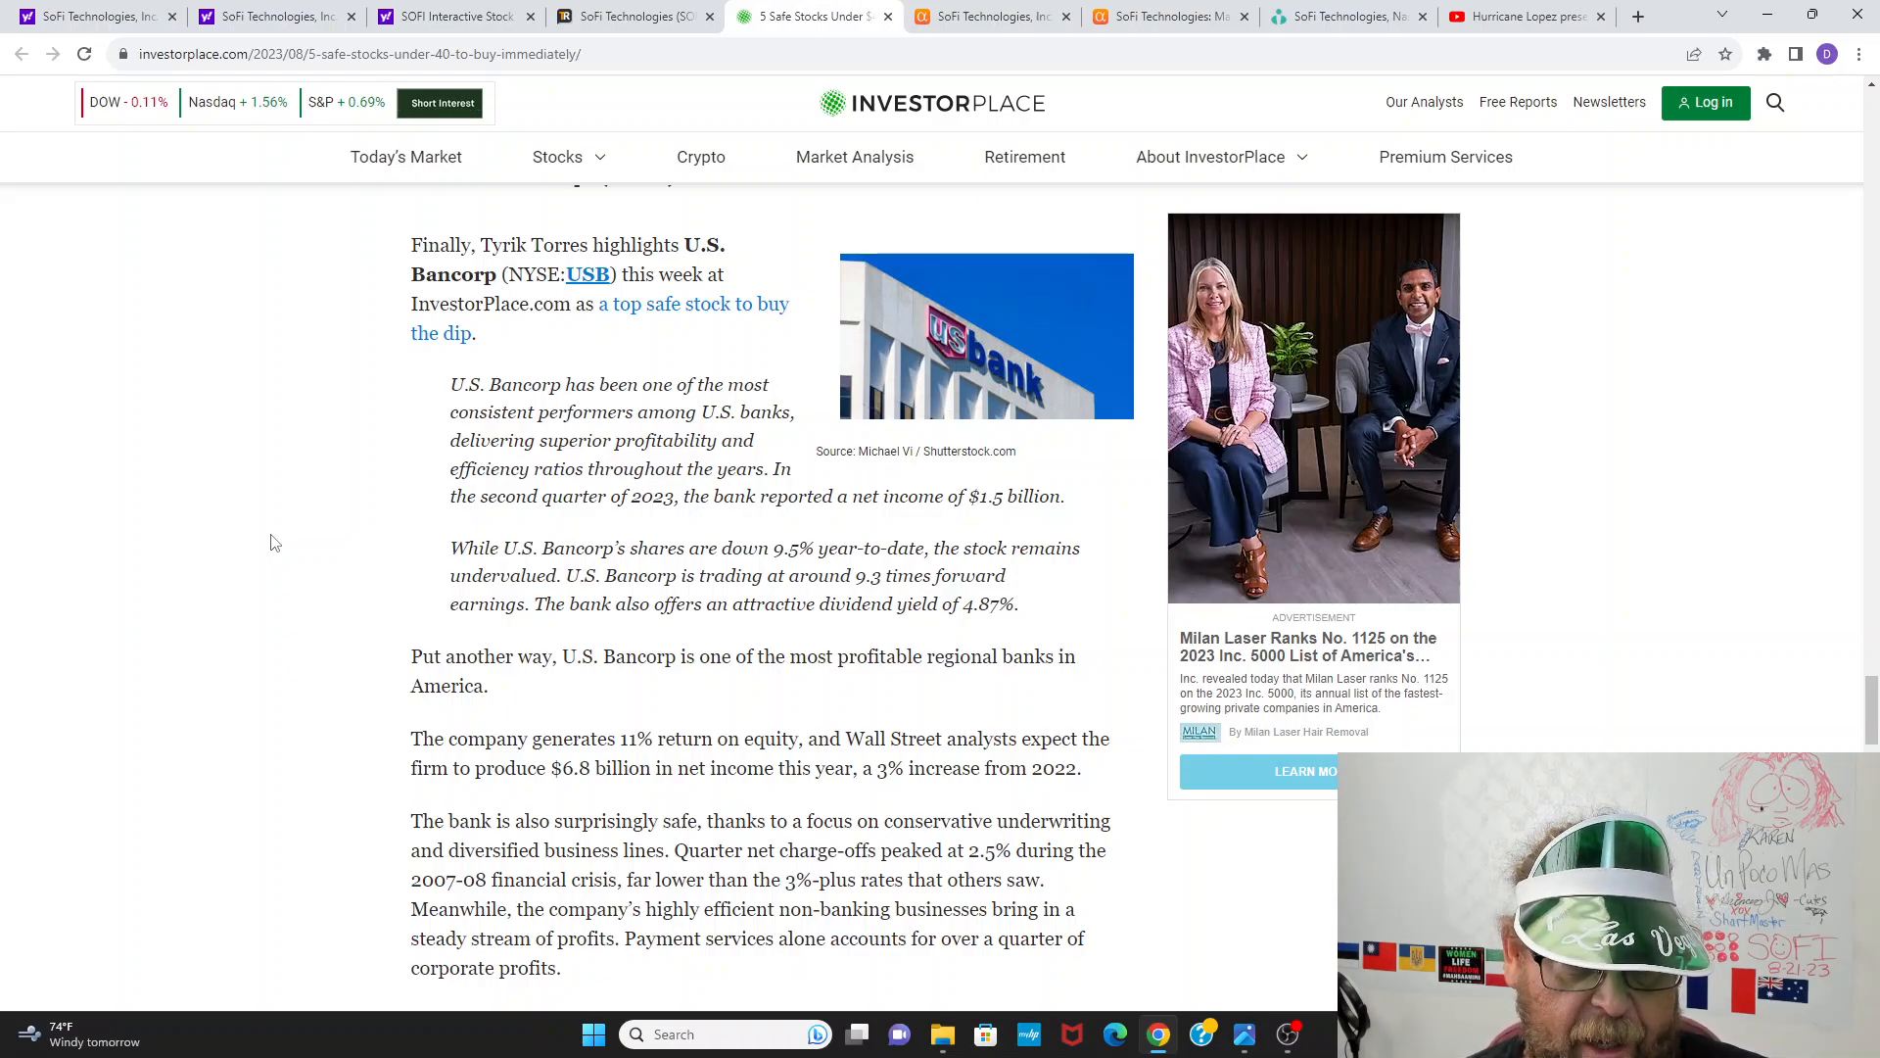
scroll("up", 3)
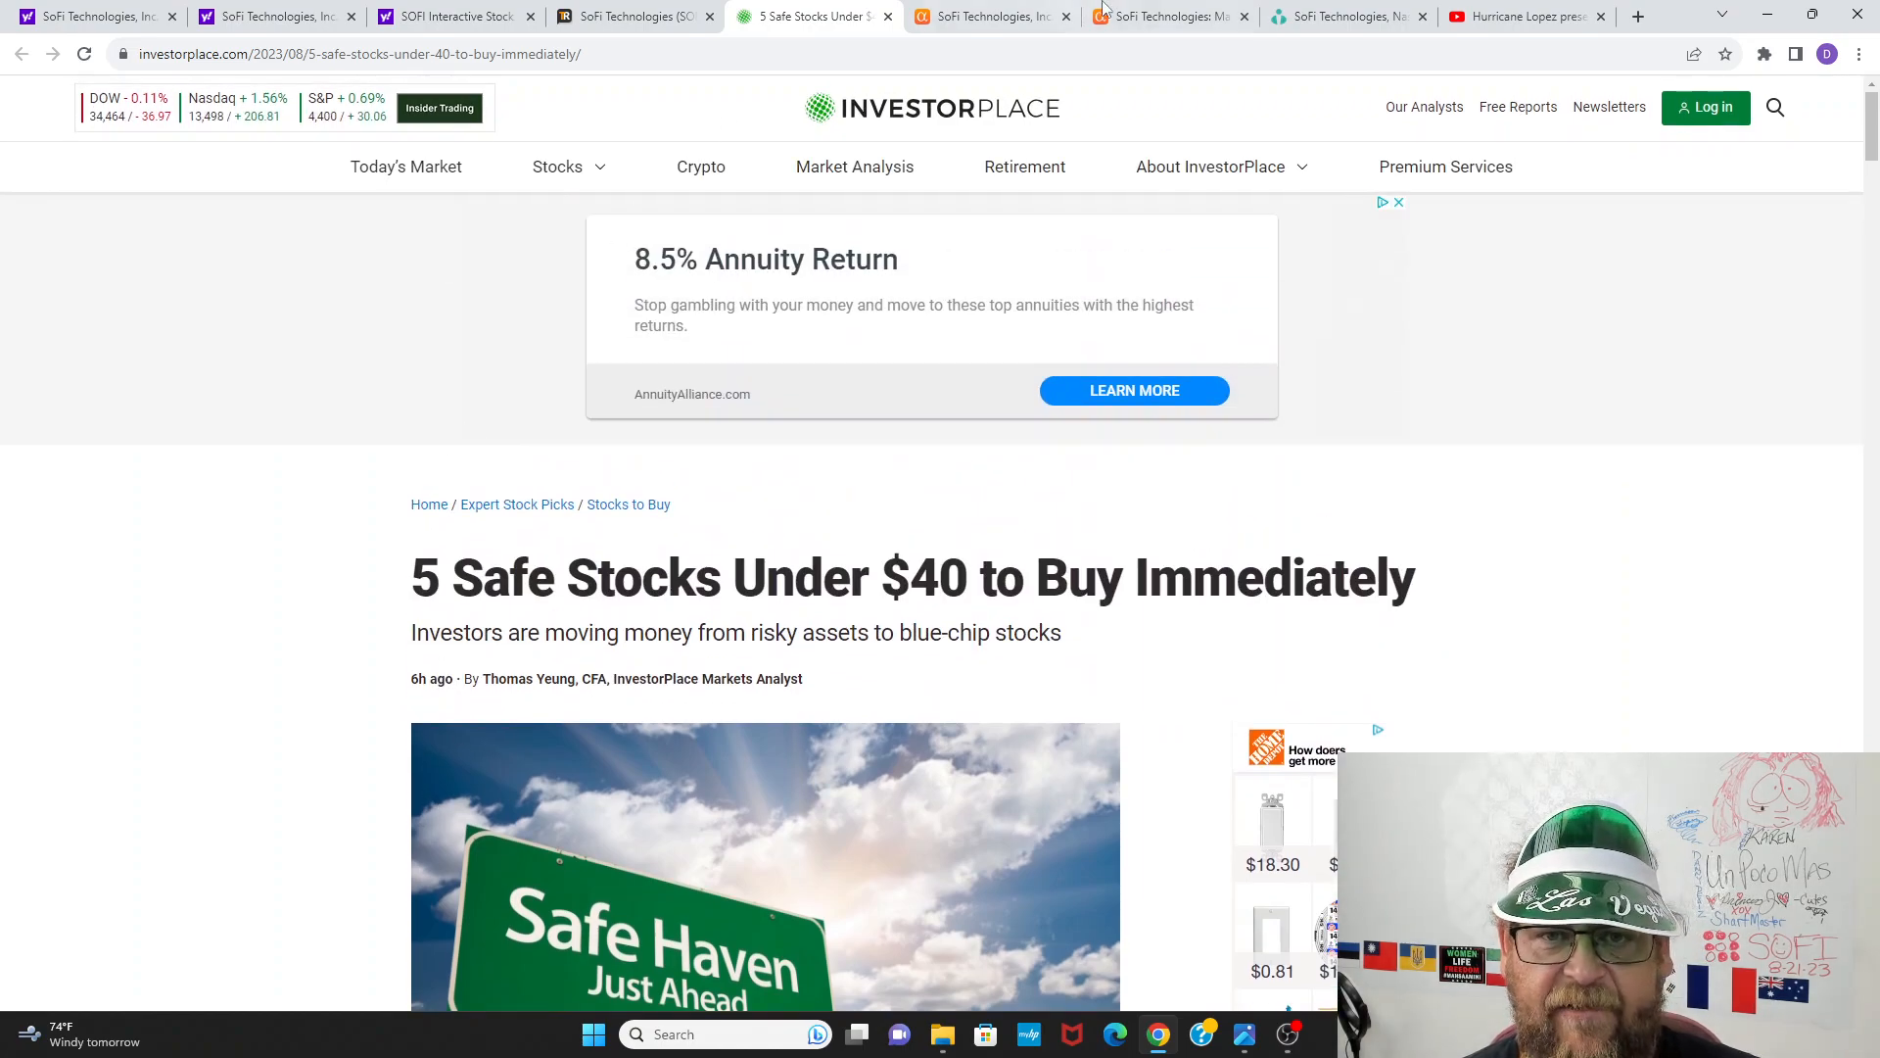
Step: Open Seeking Alpha's 'SoFi Technologies: Massive Runway For Growth' article from the SOFI page
left_click(987, 15)
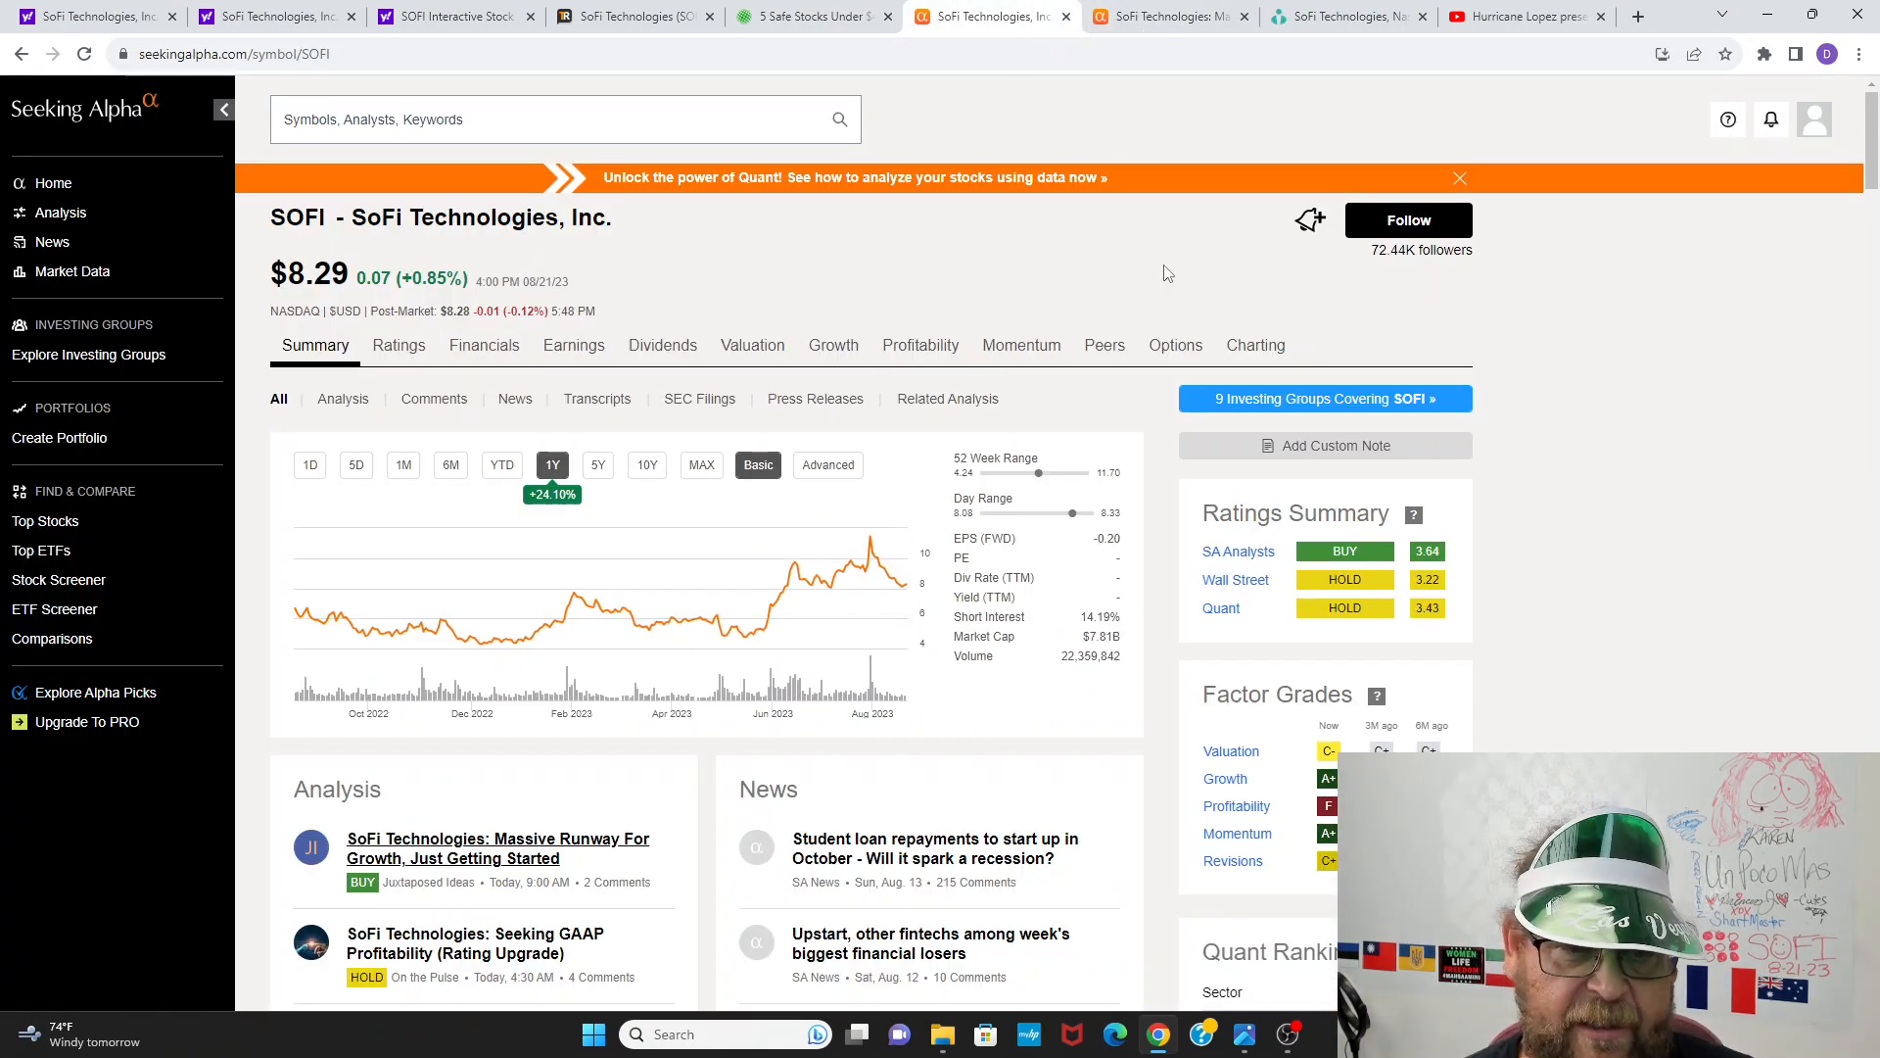
mouse_move(1147, 266)
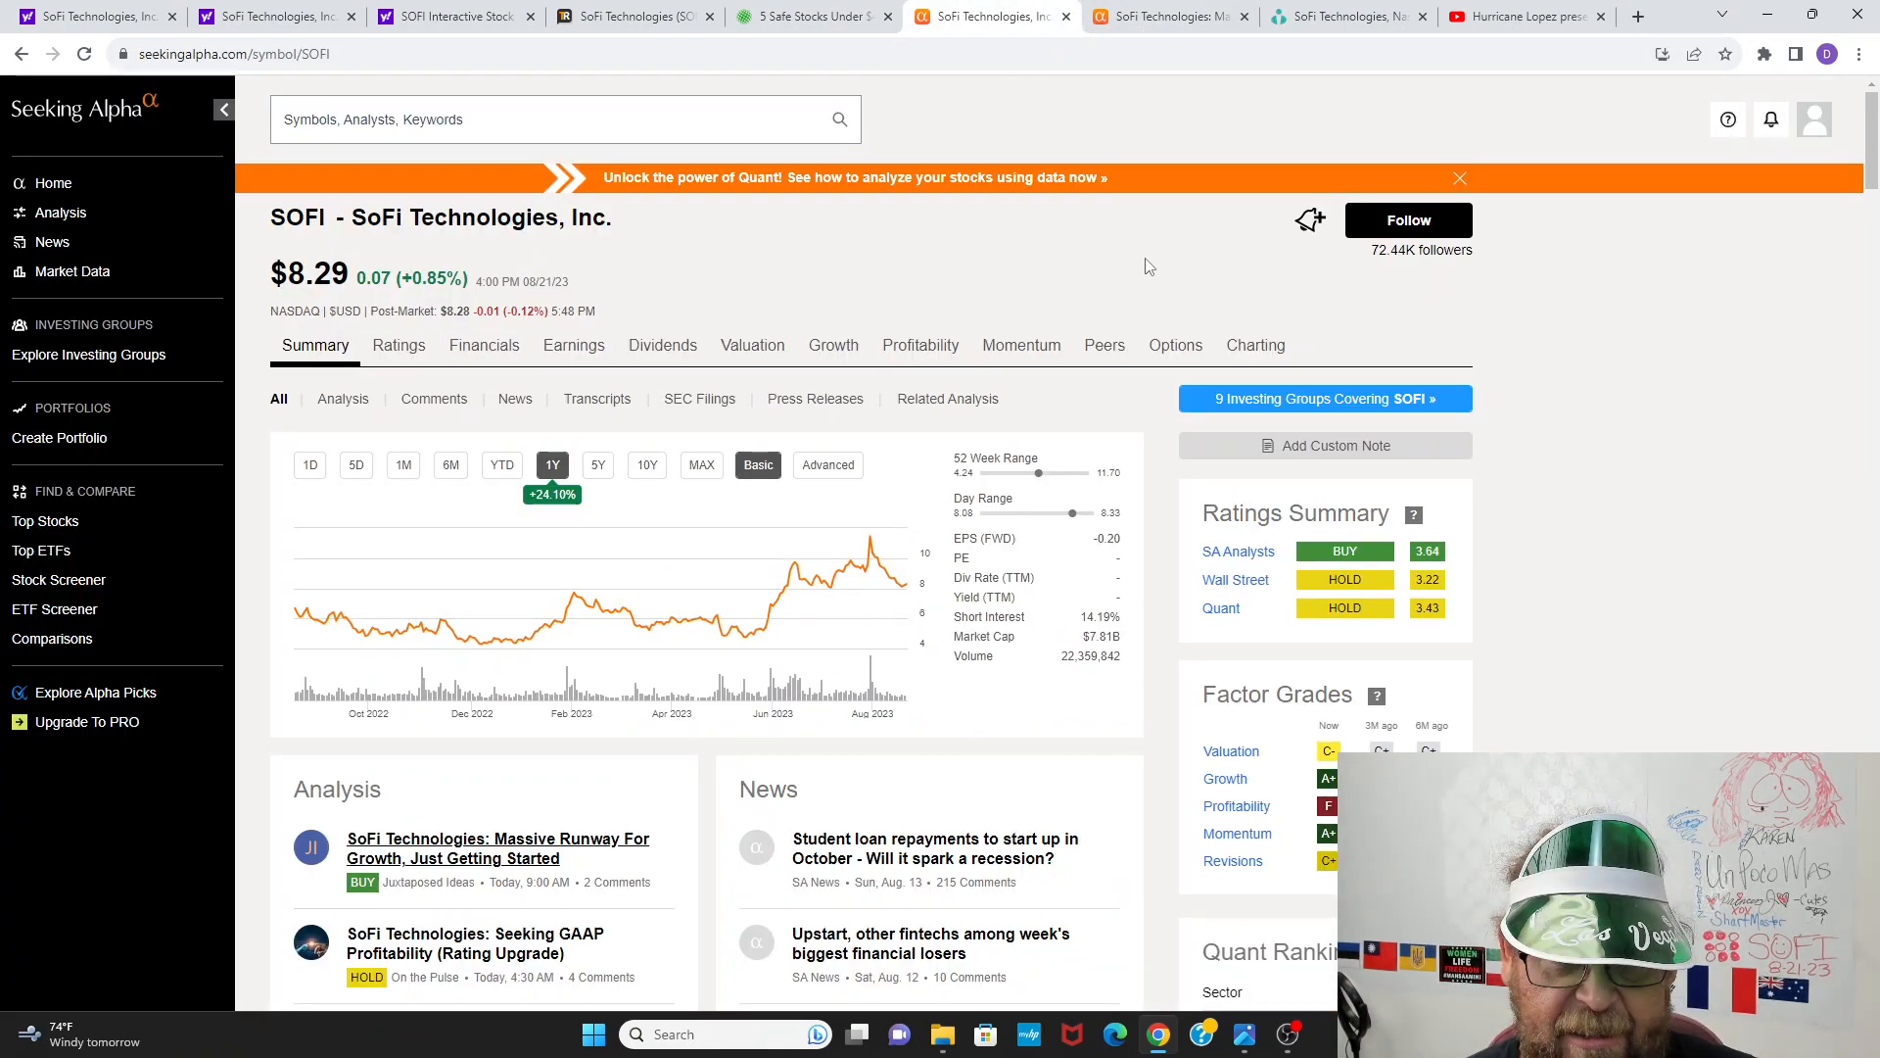
scroll("down", 3)
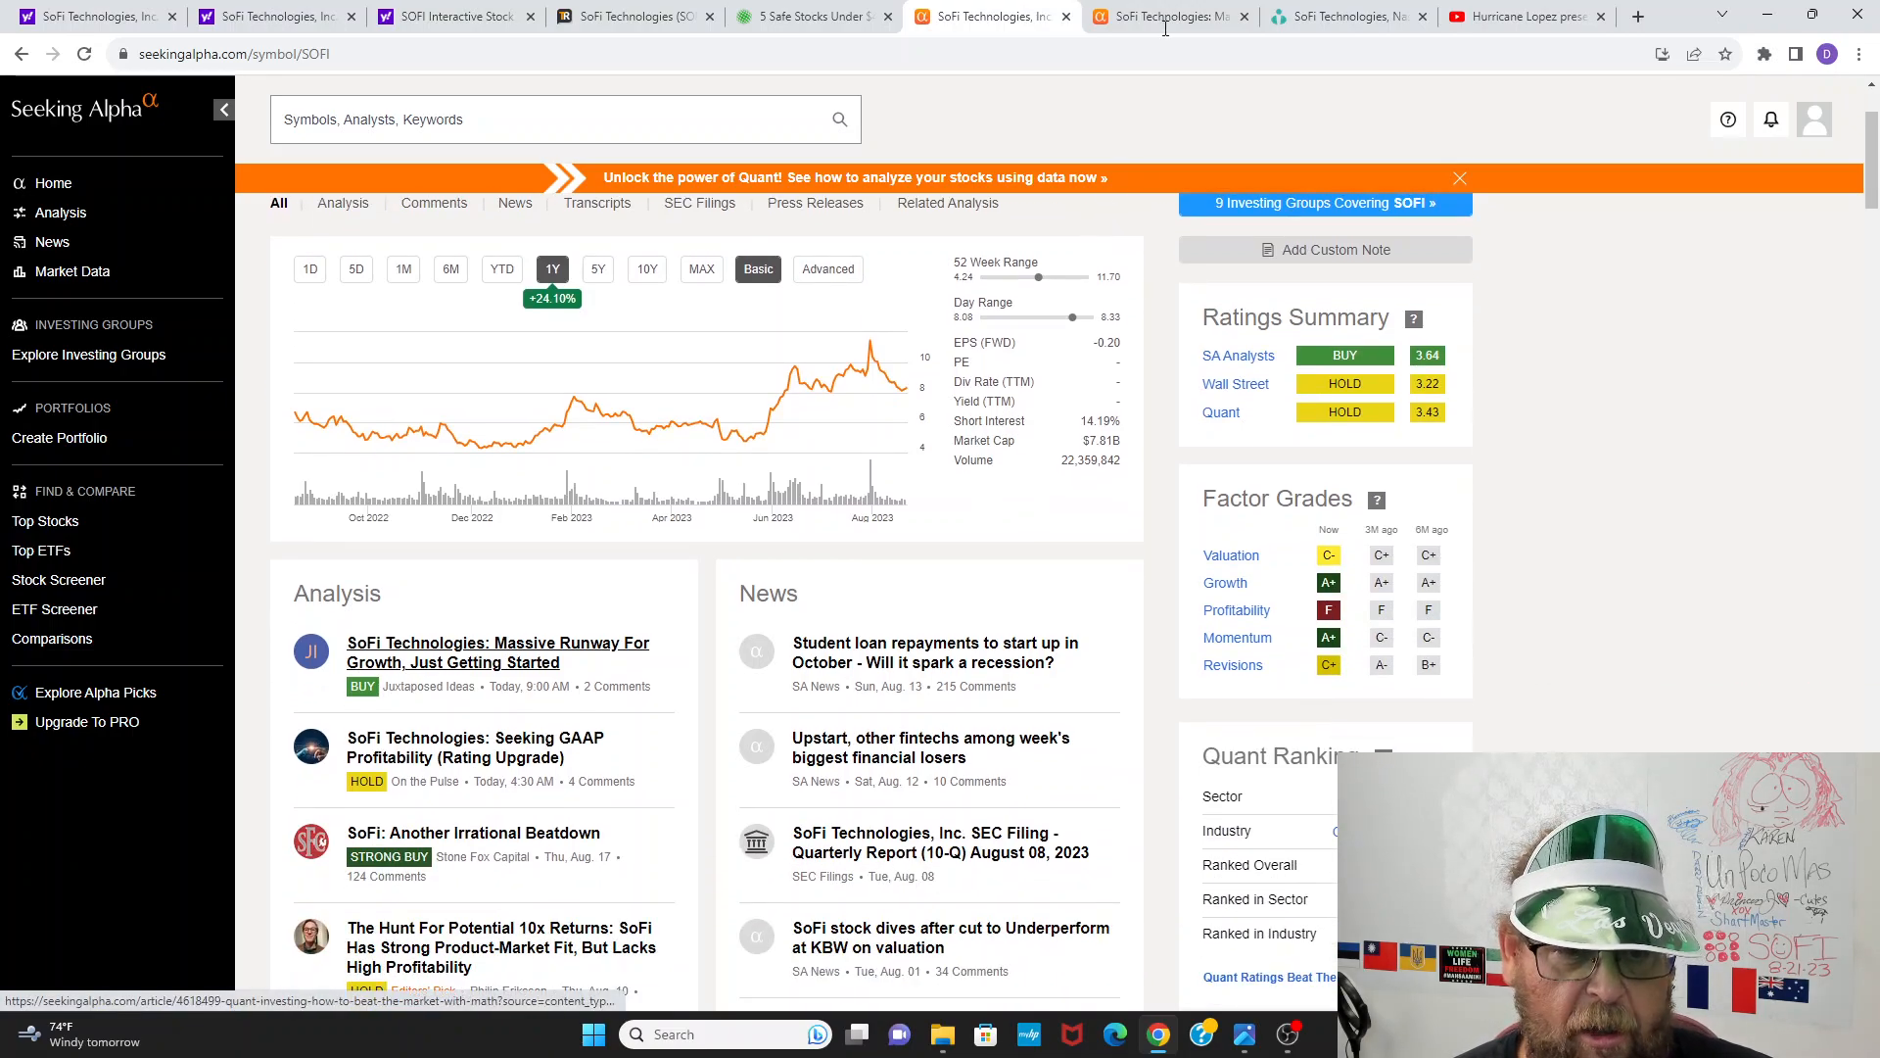
left_click(496, 650)
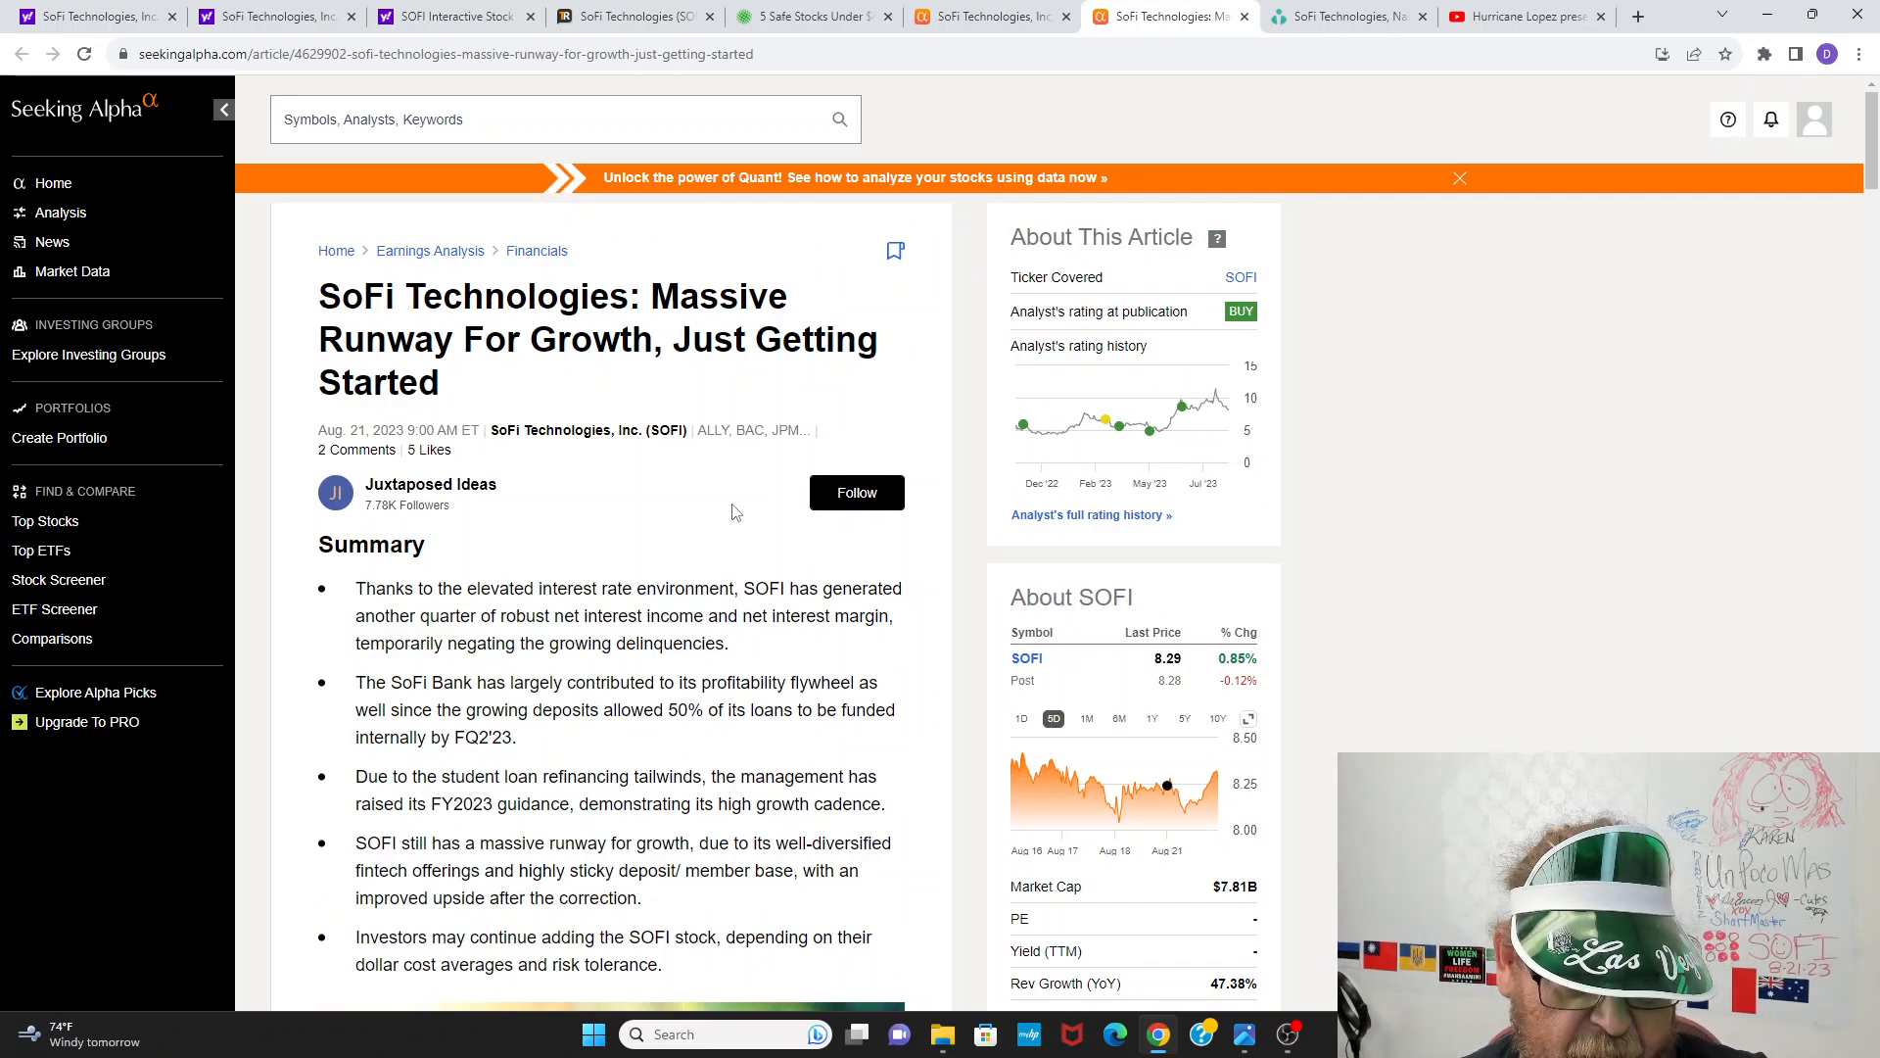
Step: Scroll the SoFi article down past the summary to the SOFI Delinquency Rates in FQ2'23 table
scroll("down", 3)
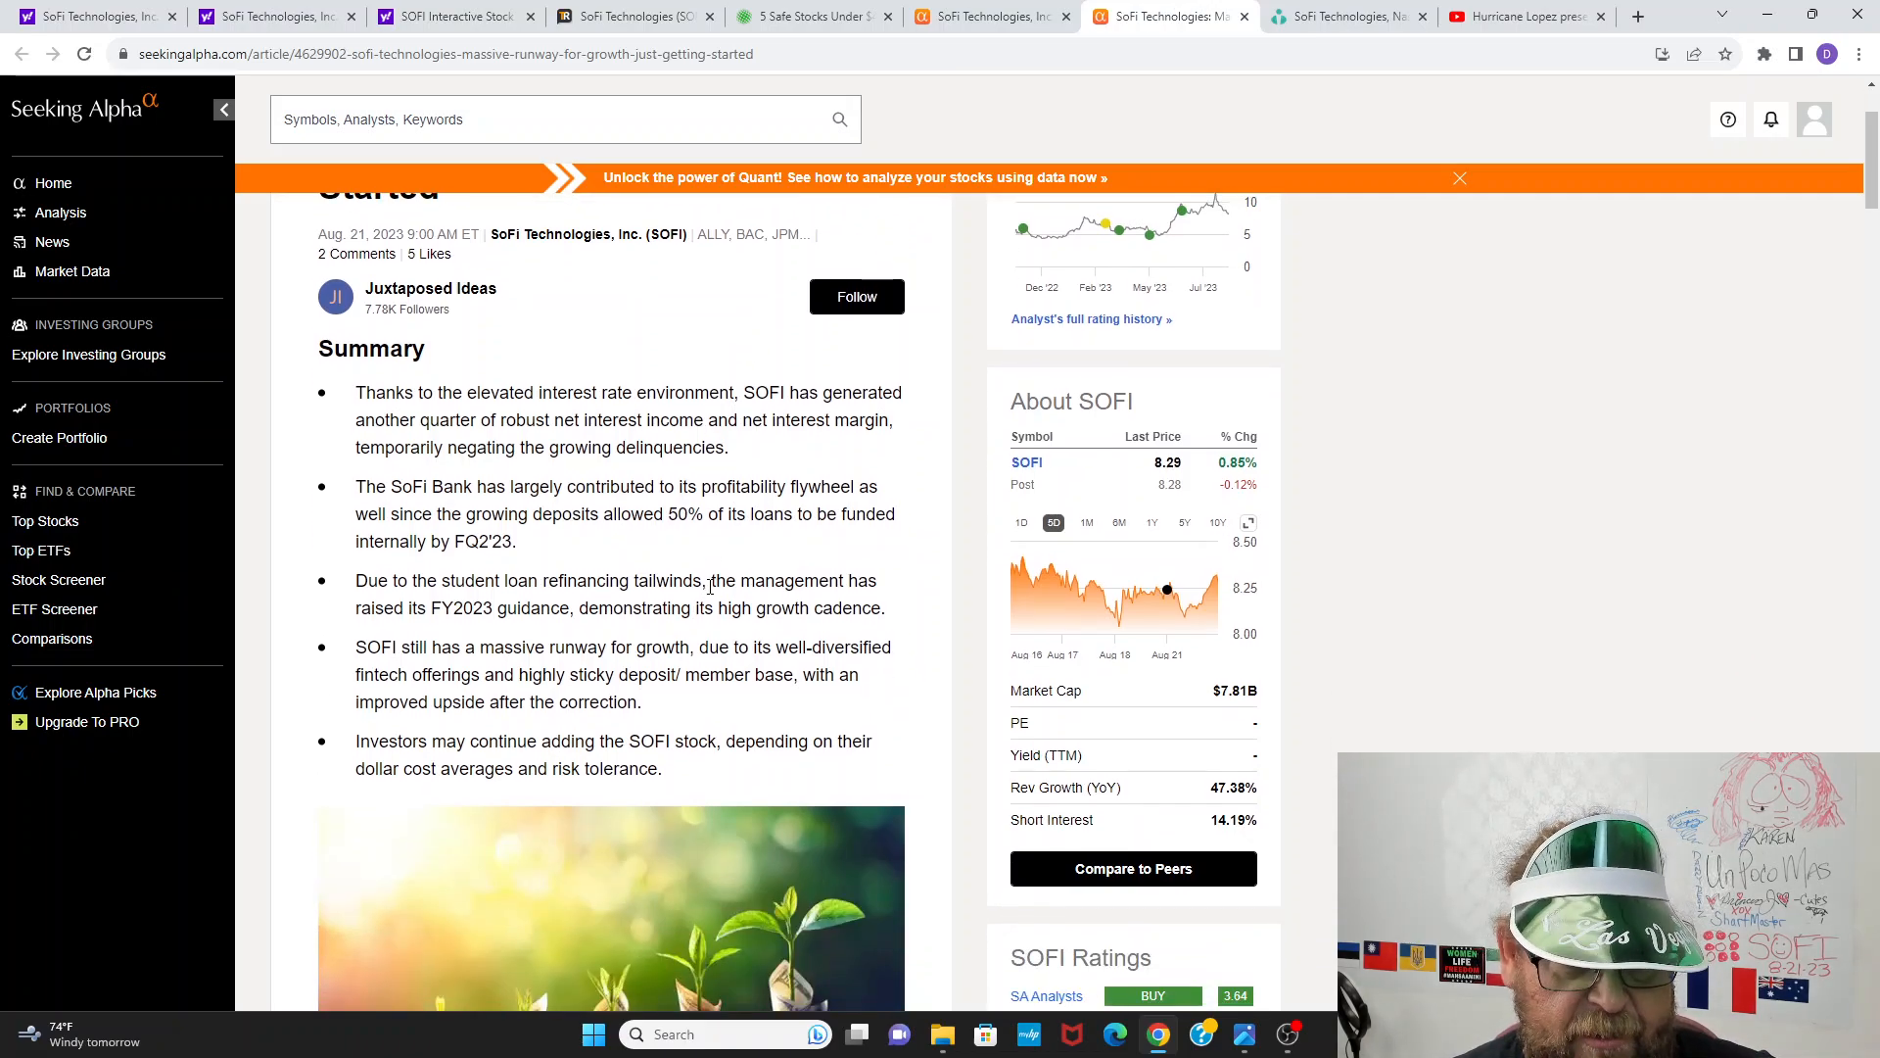
scroll("down", 3)
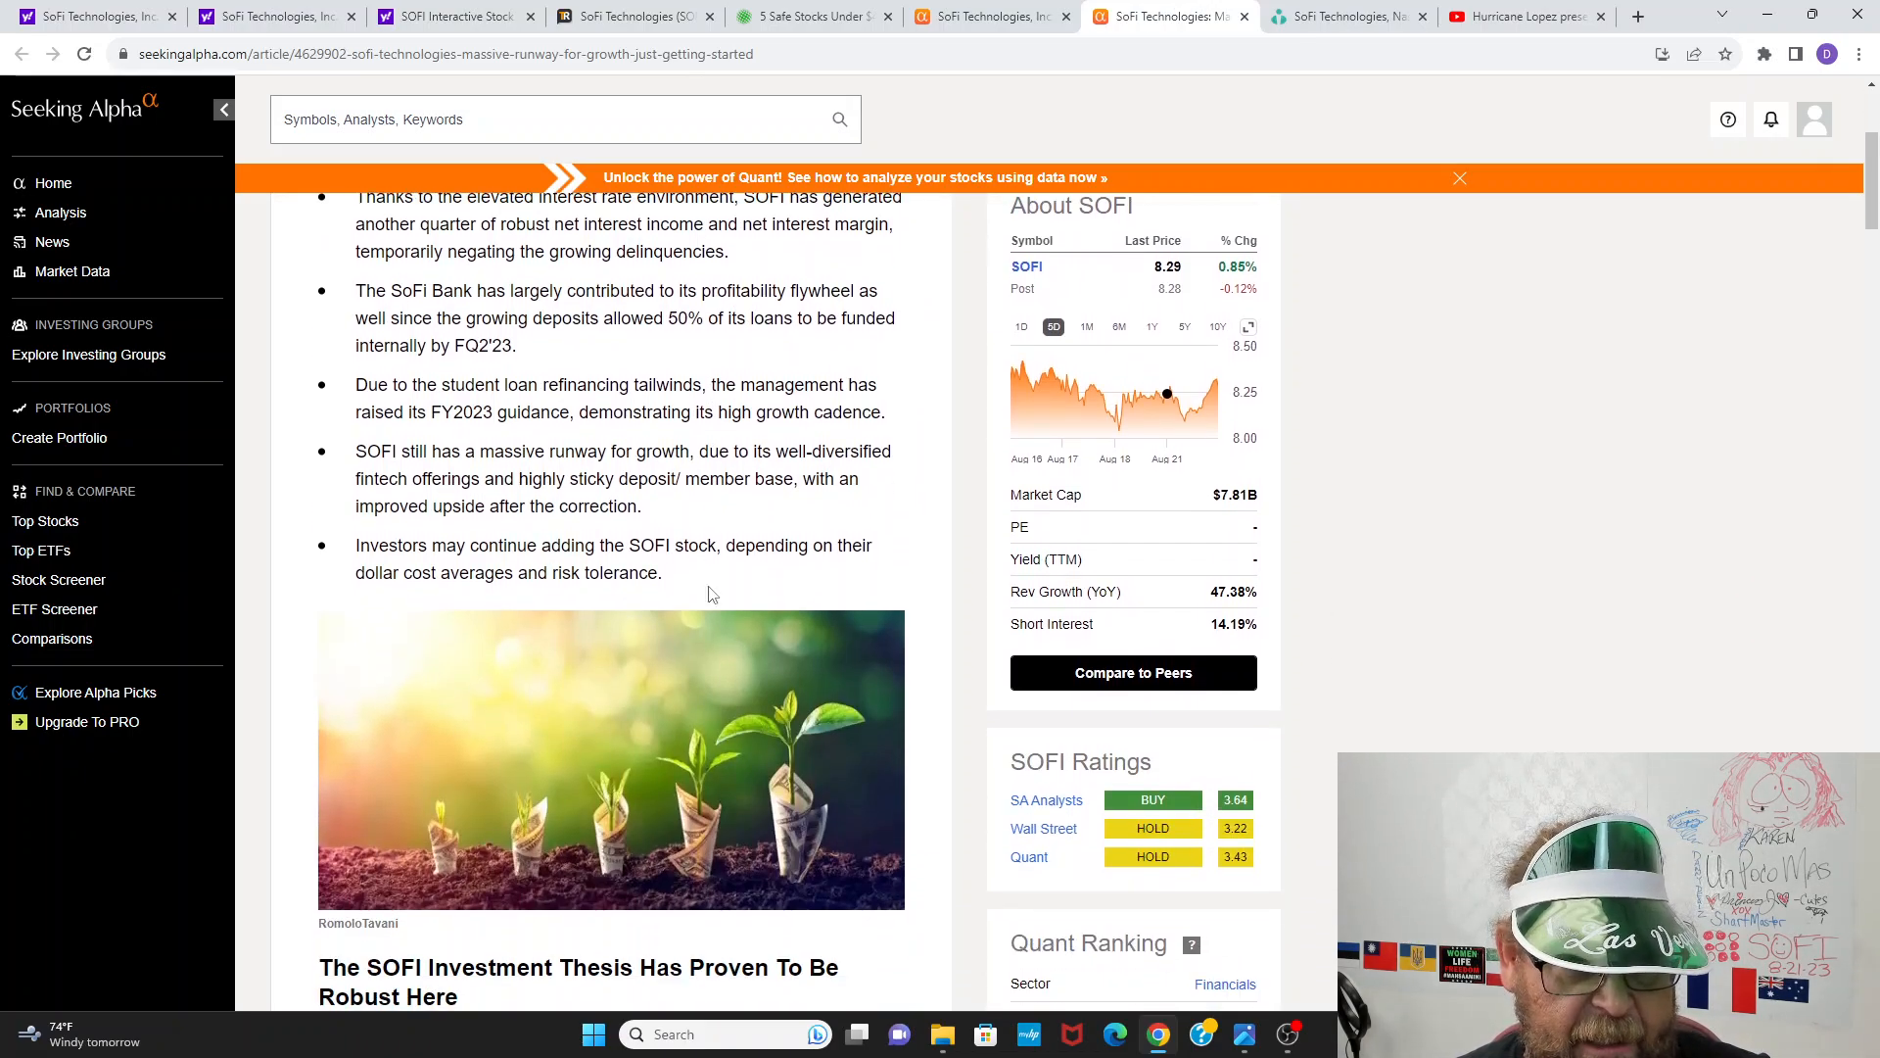
scroll("down", 3)
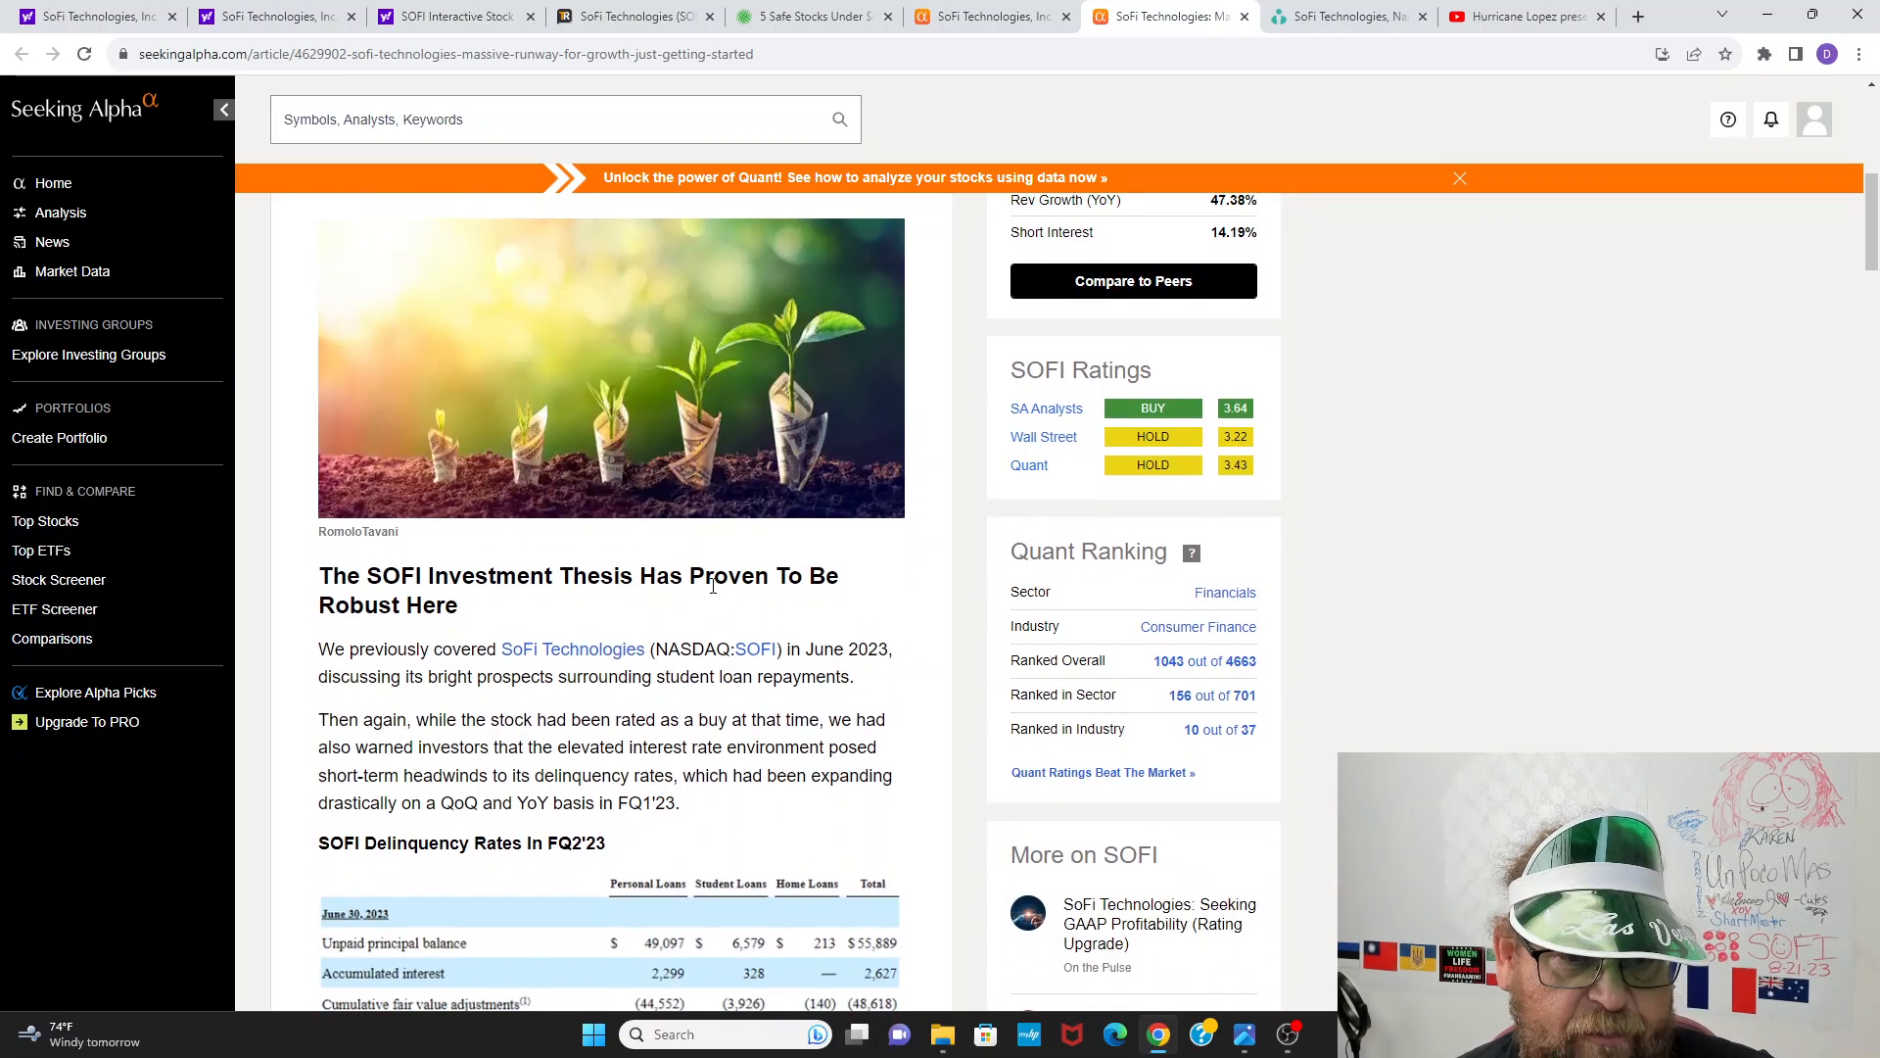
scroll("down", 3)
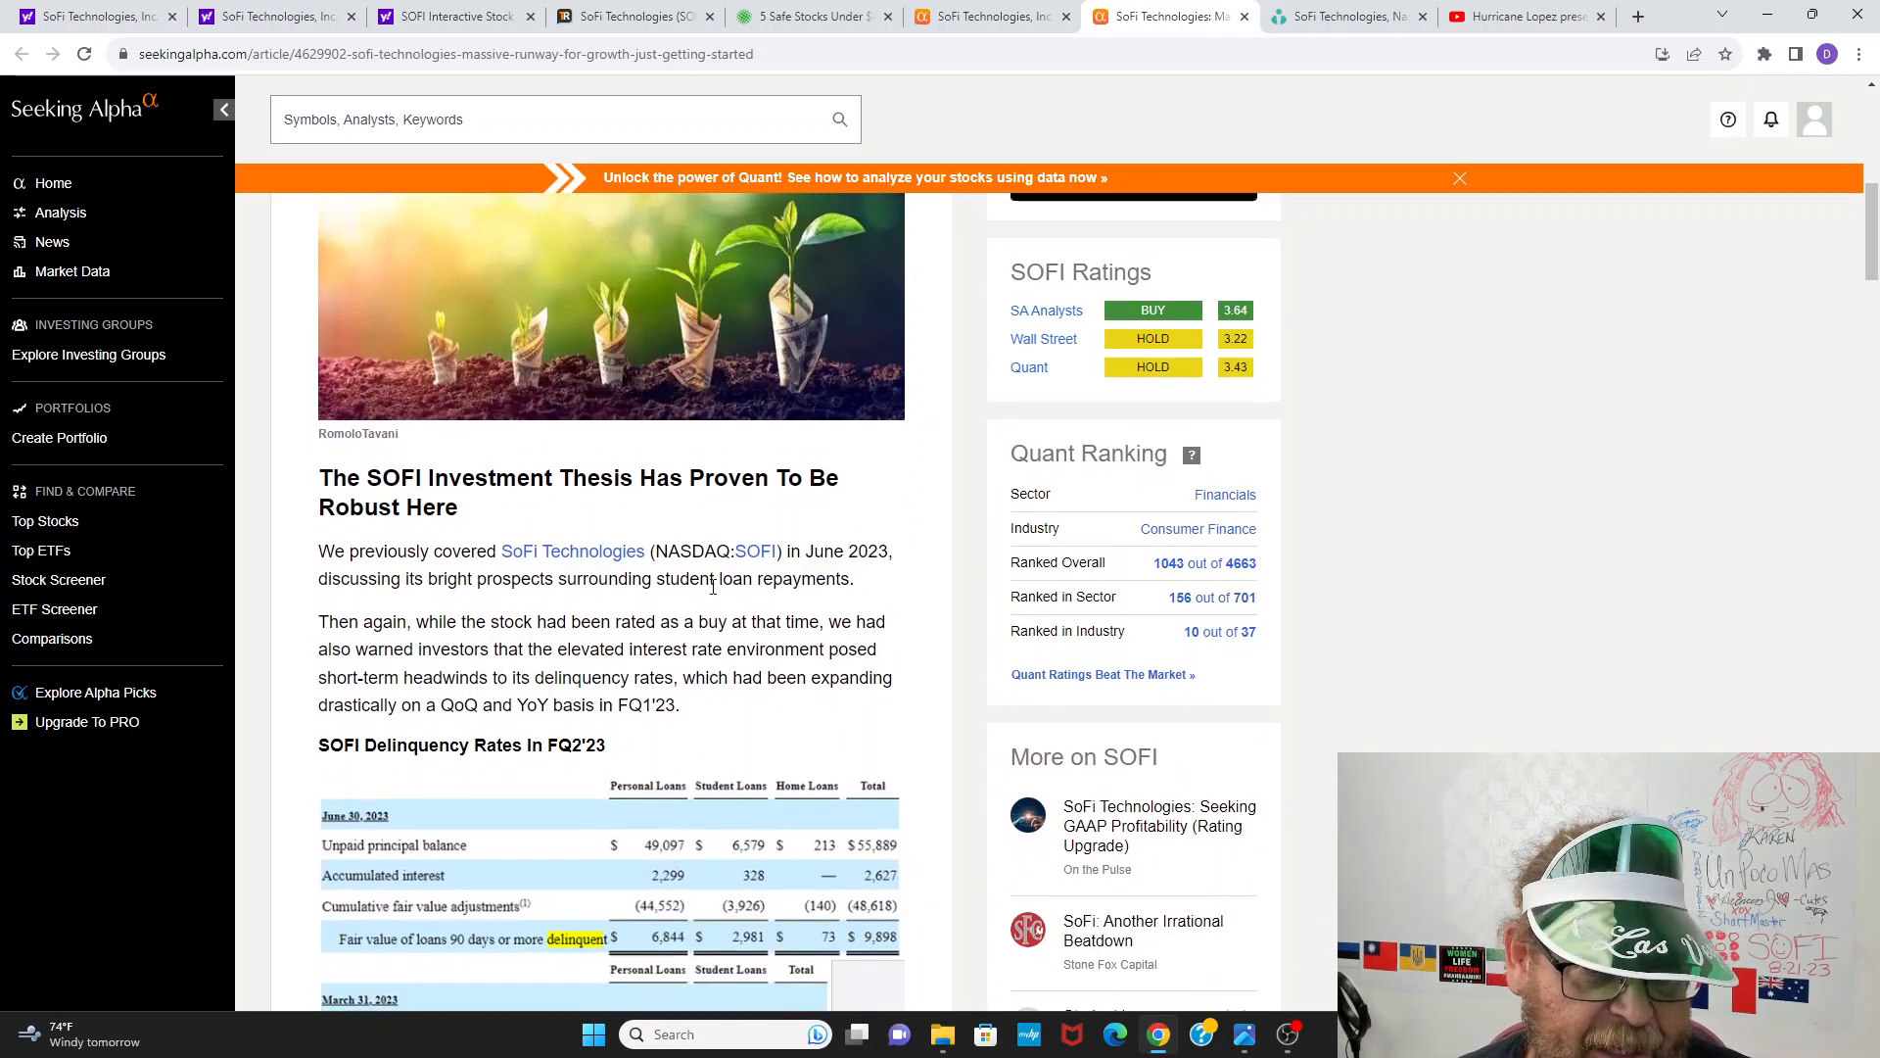
scroll("down", 3)
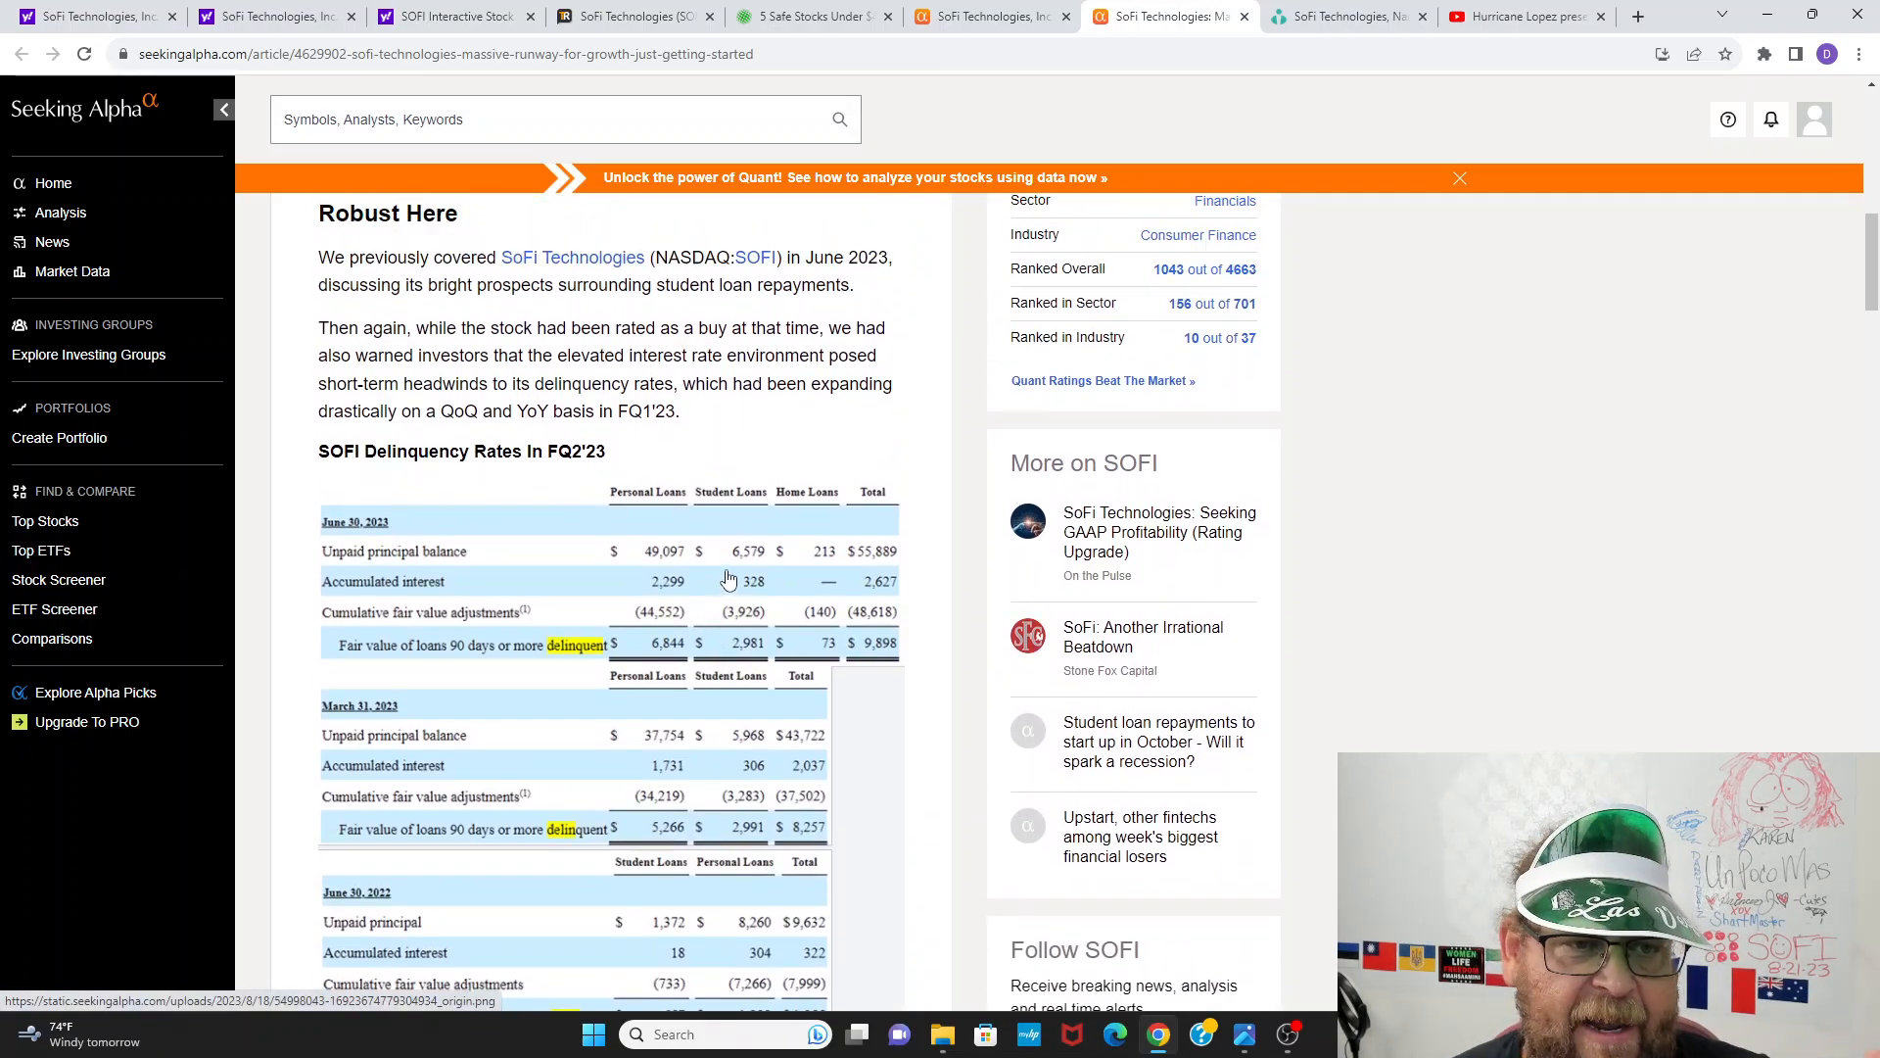
scroll("down", 3)
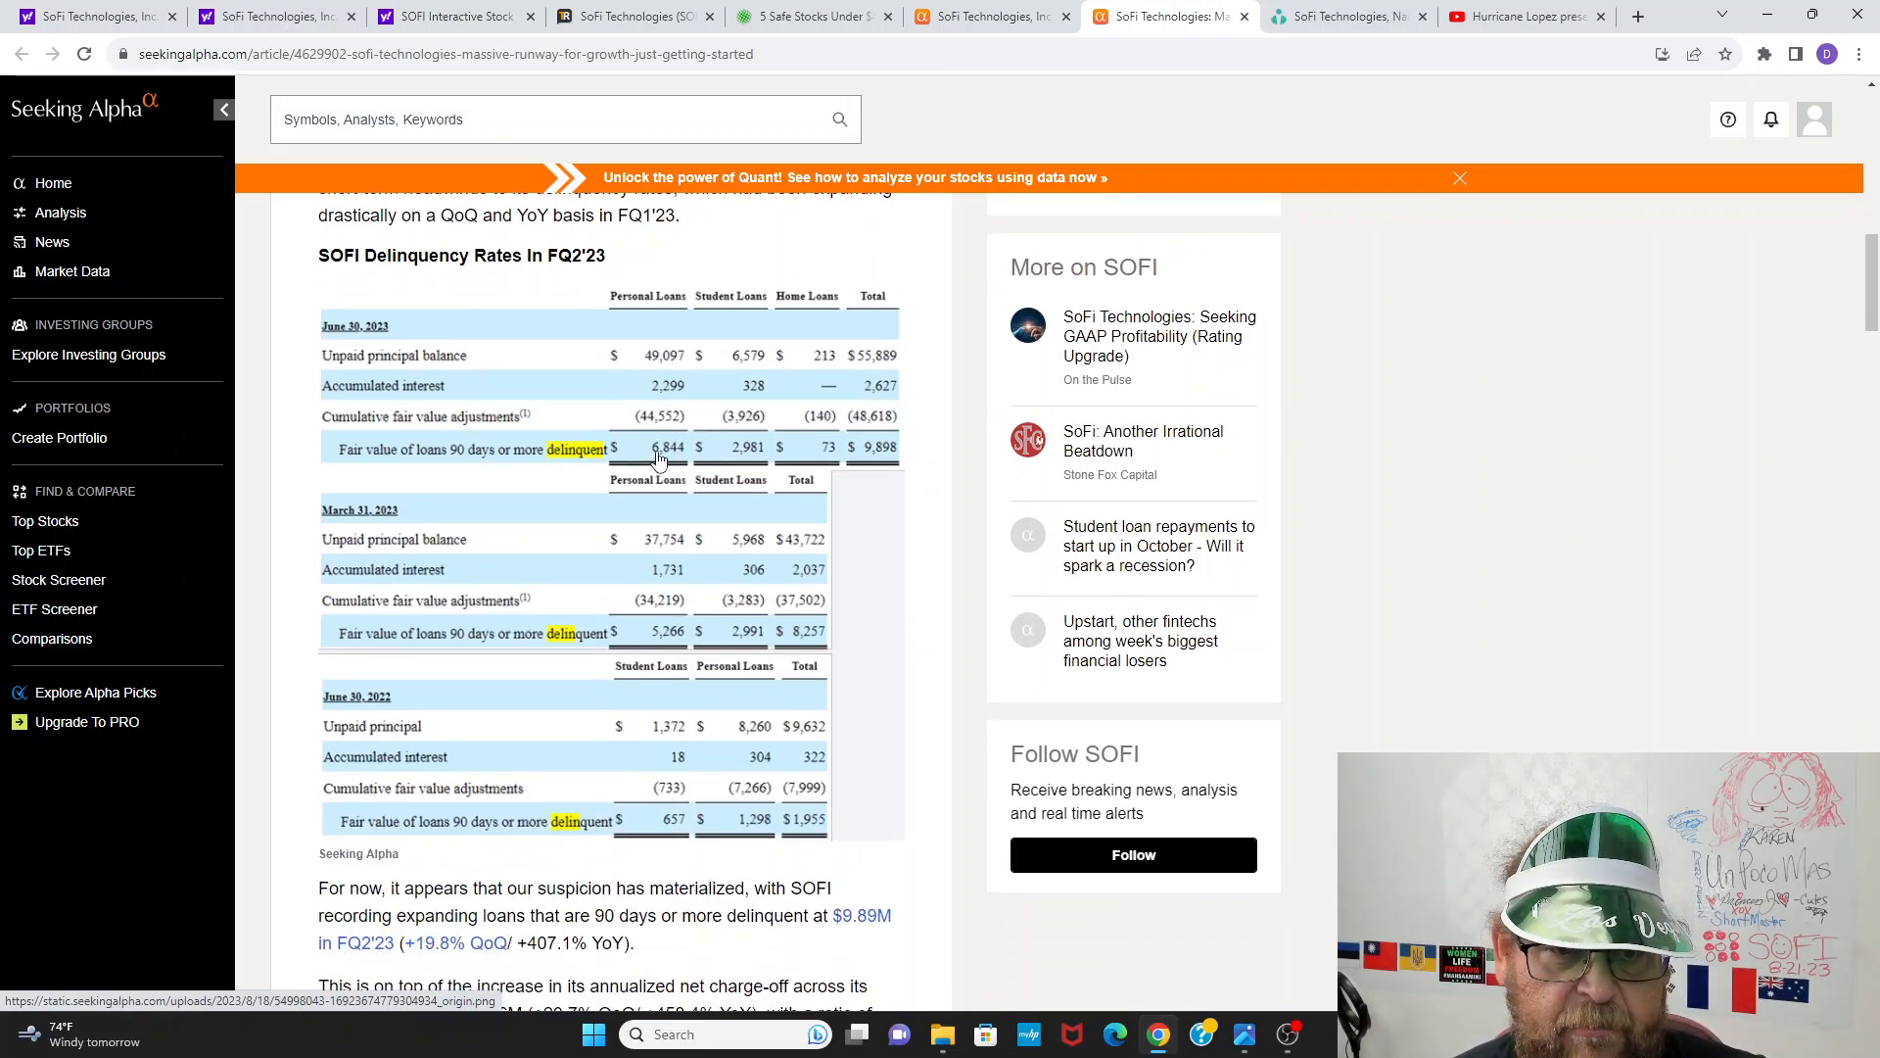
mouse_move(654, 362)
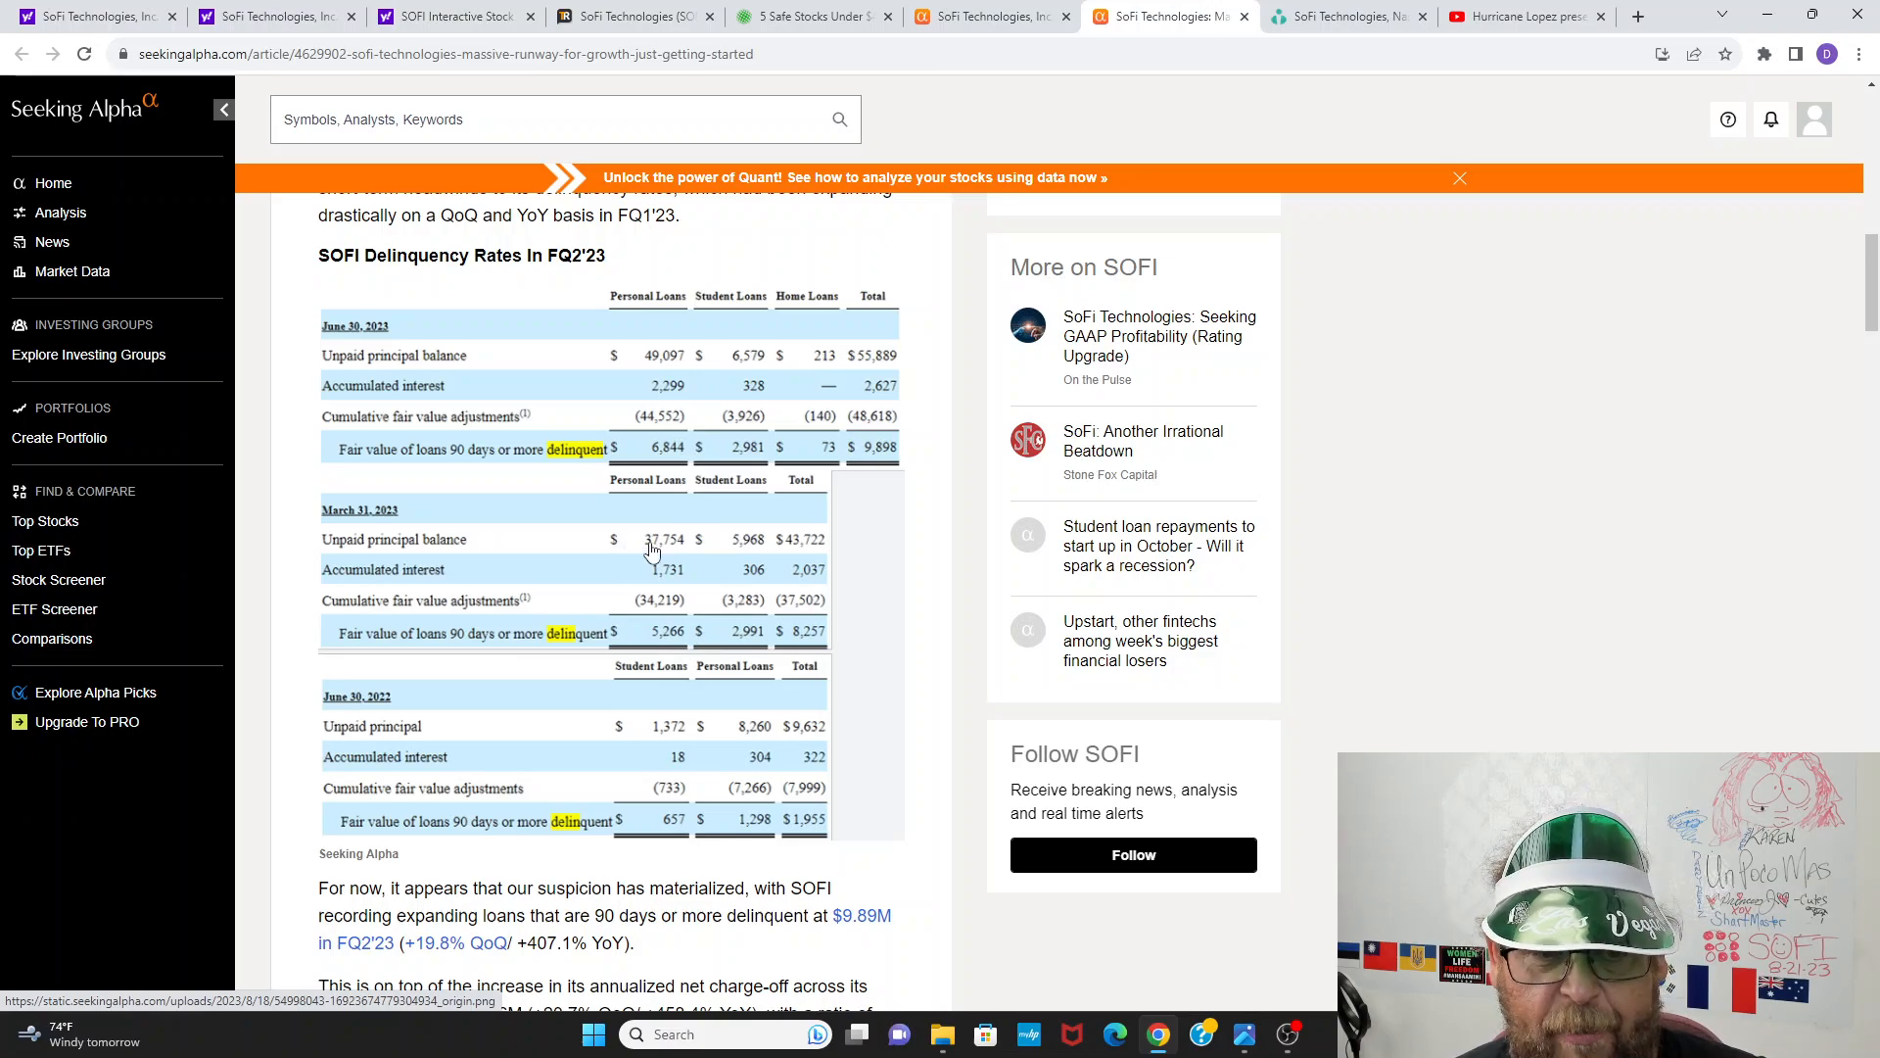
mouse_move(658, 552)
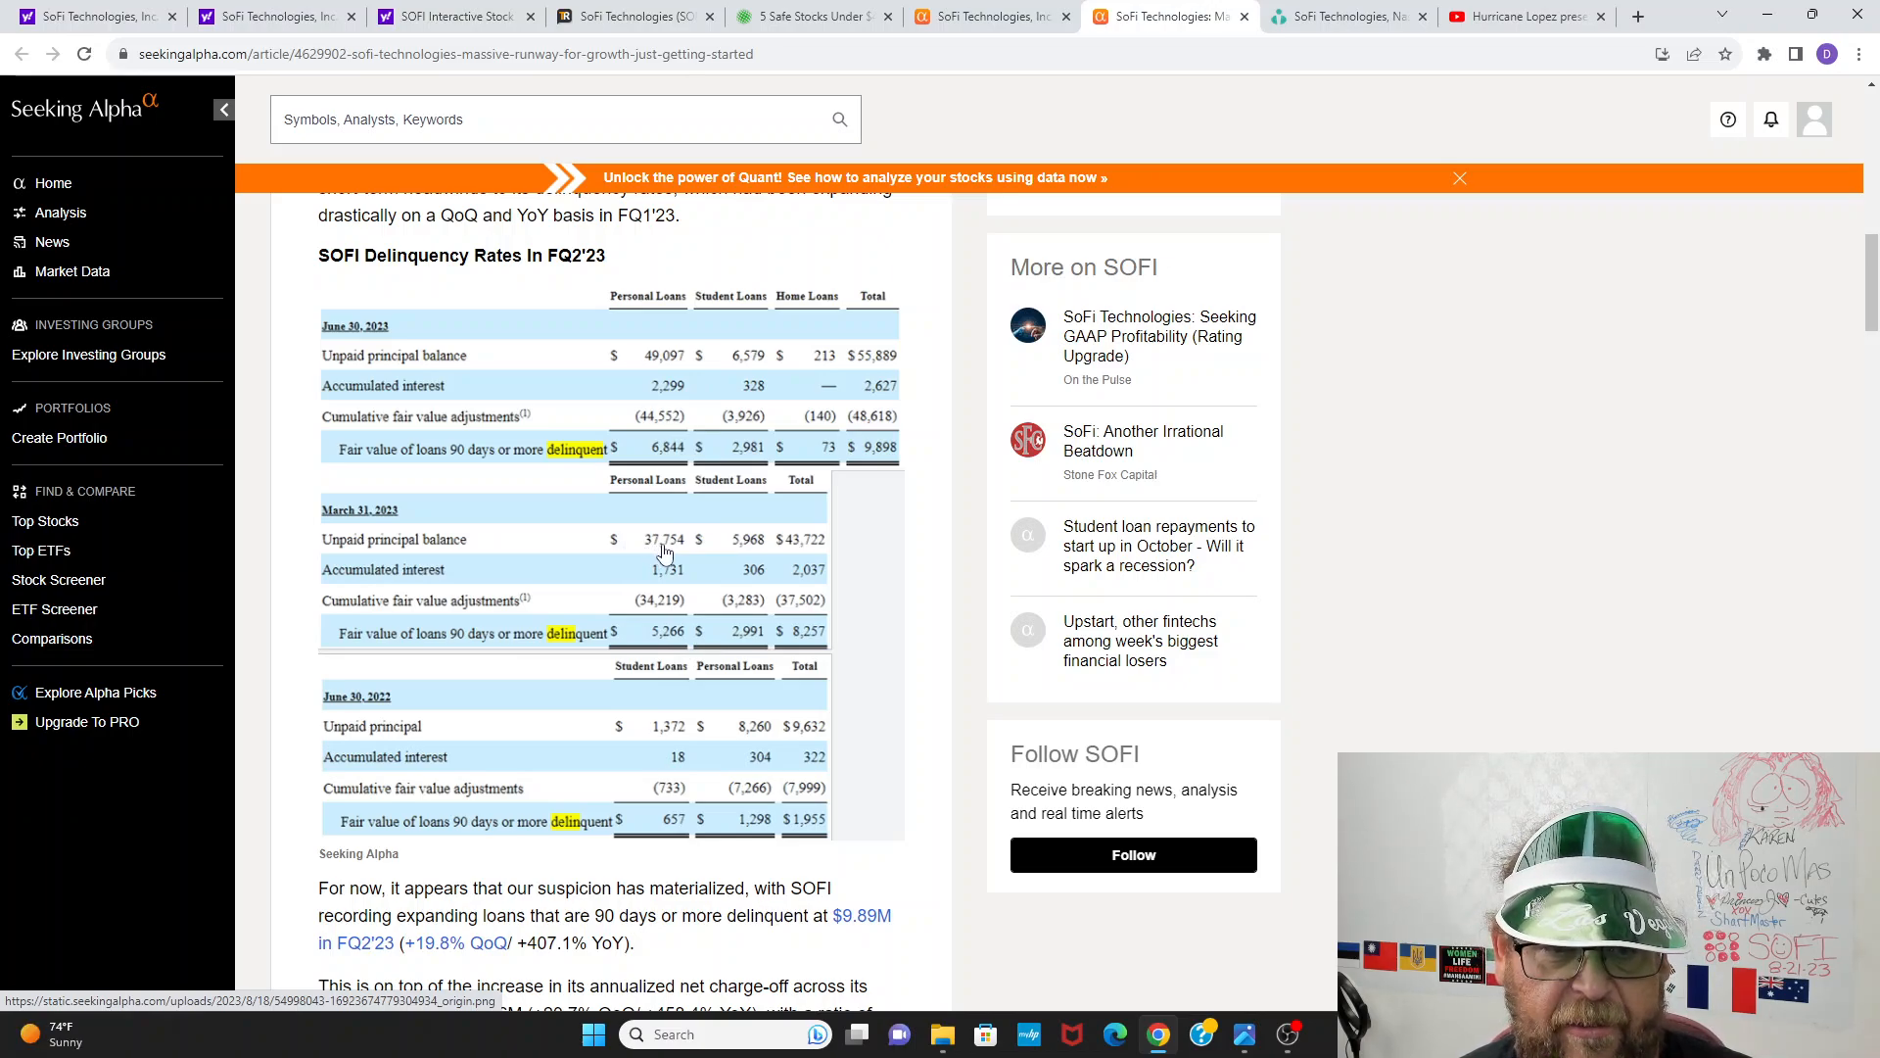
mouse_move(658, 437)
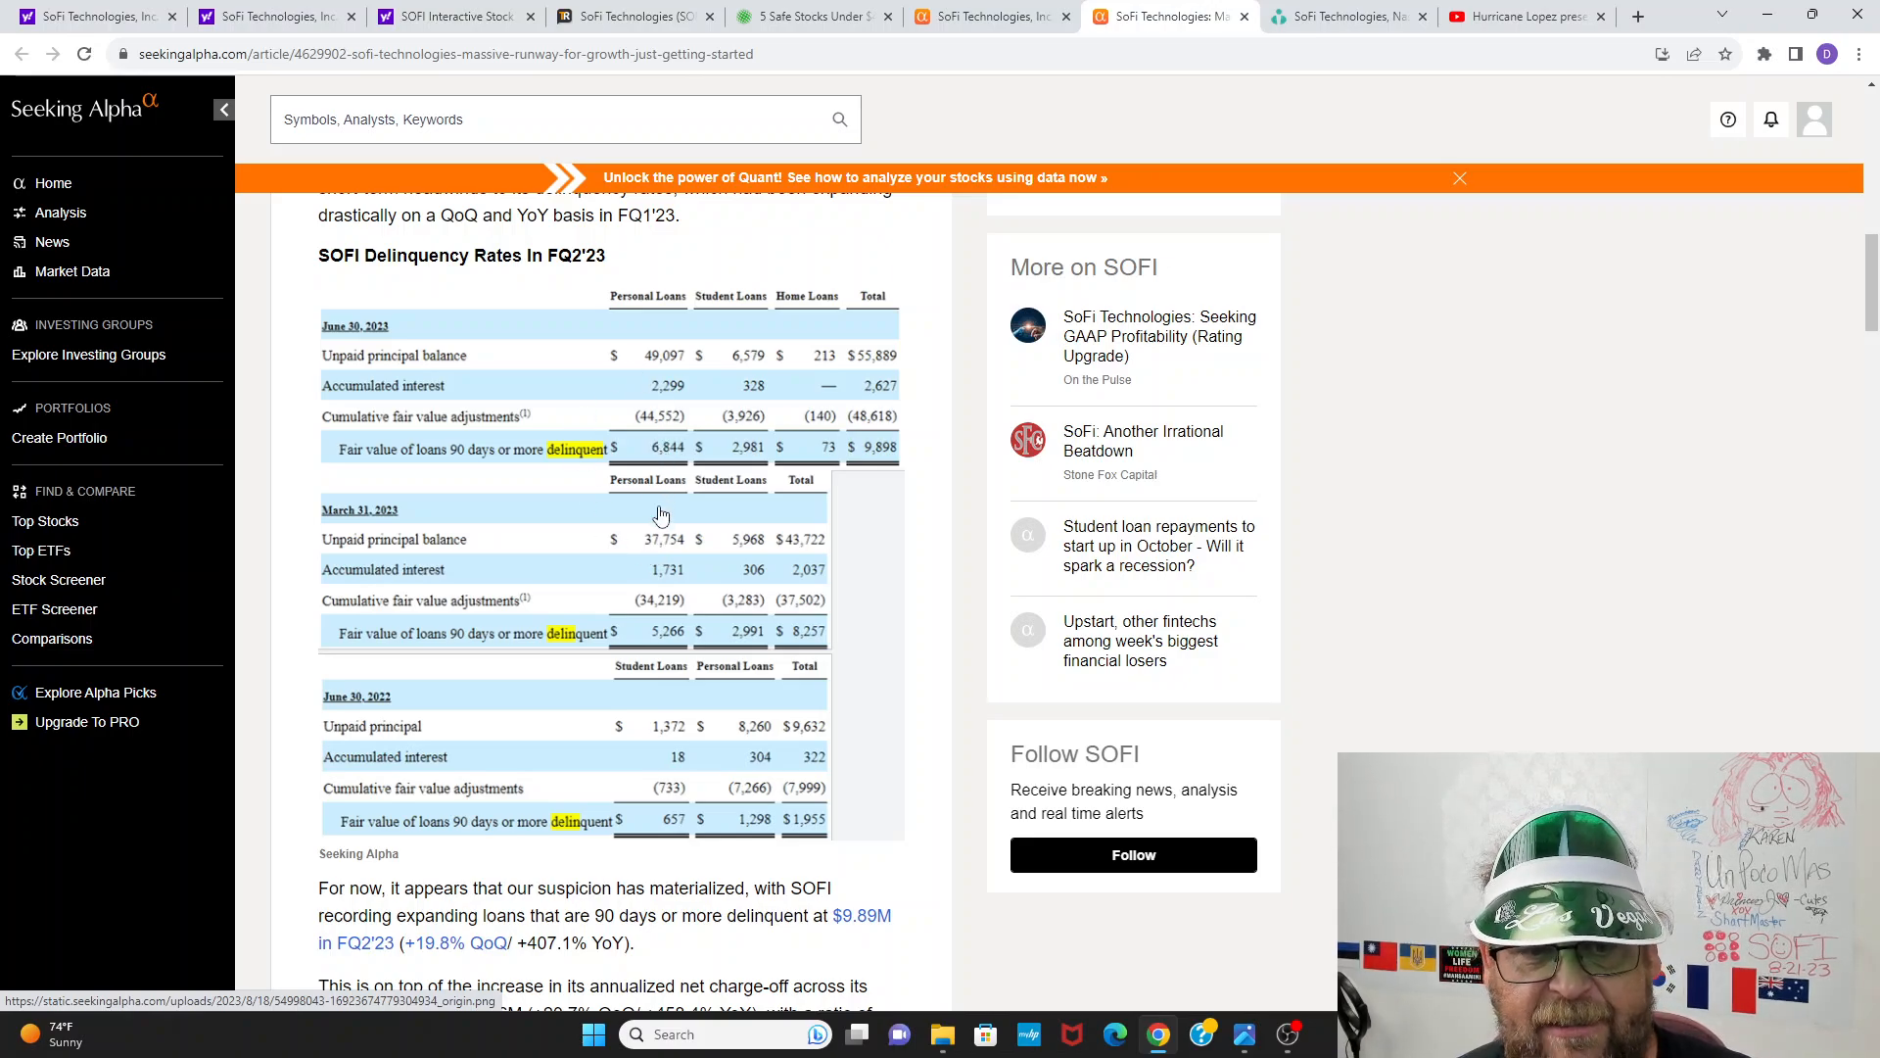
mouse_move(645, 366)
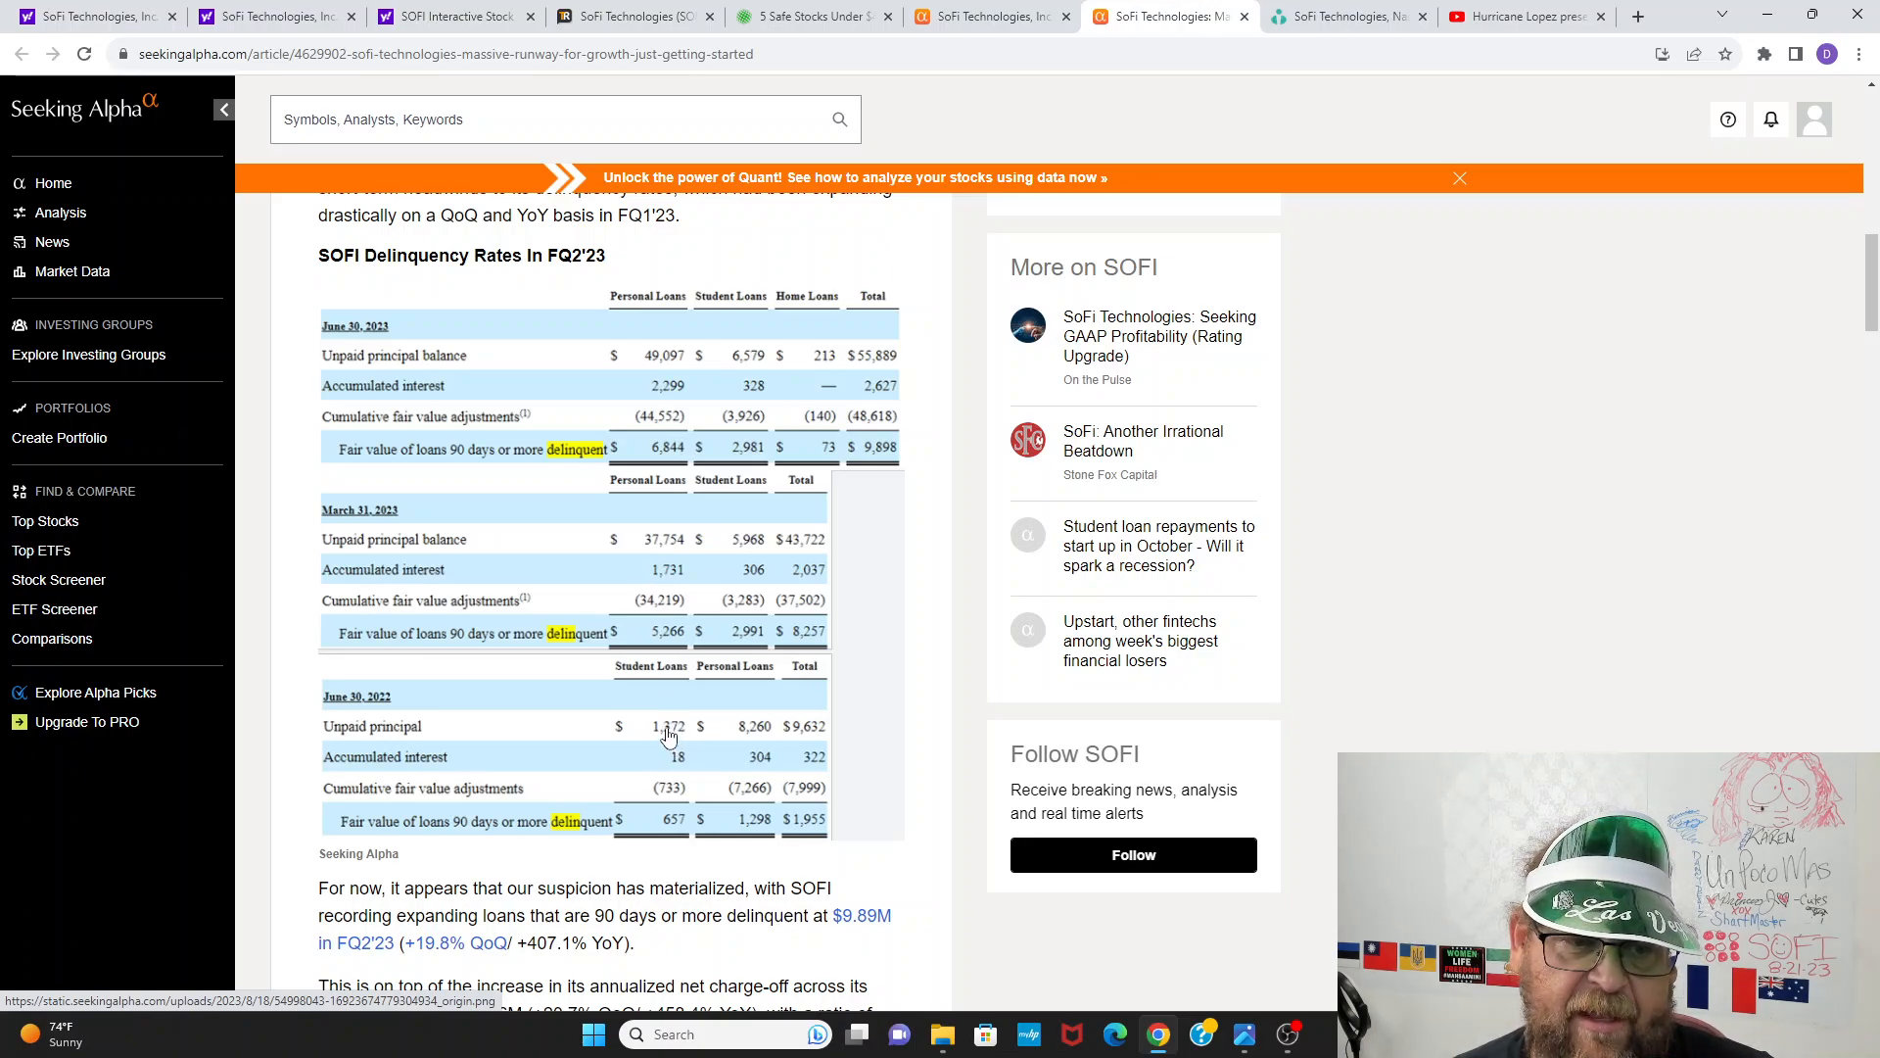
mouse_move(701, 728)
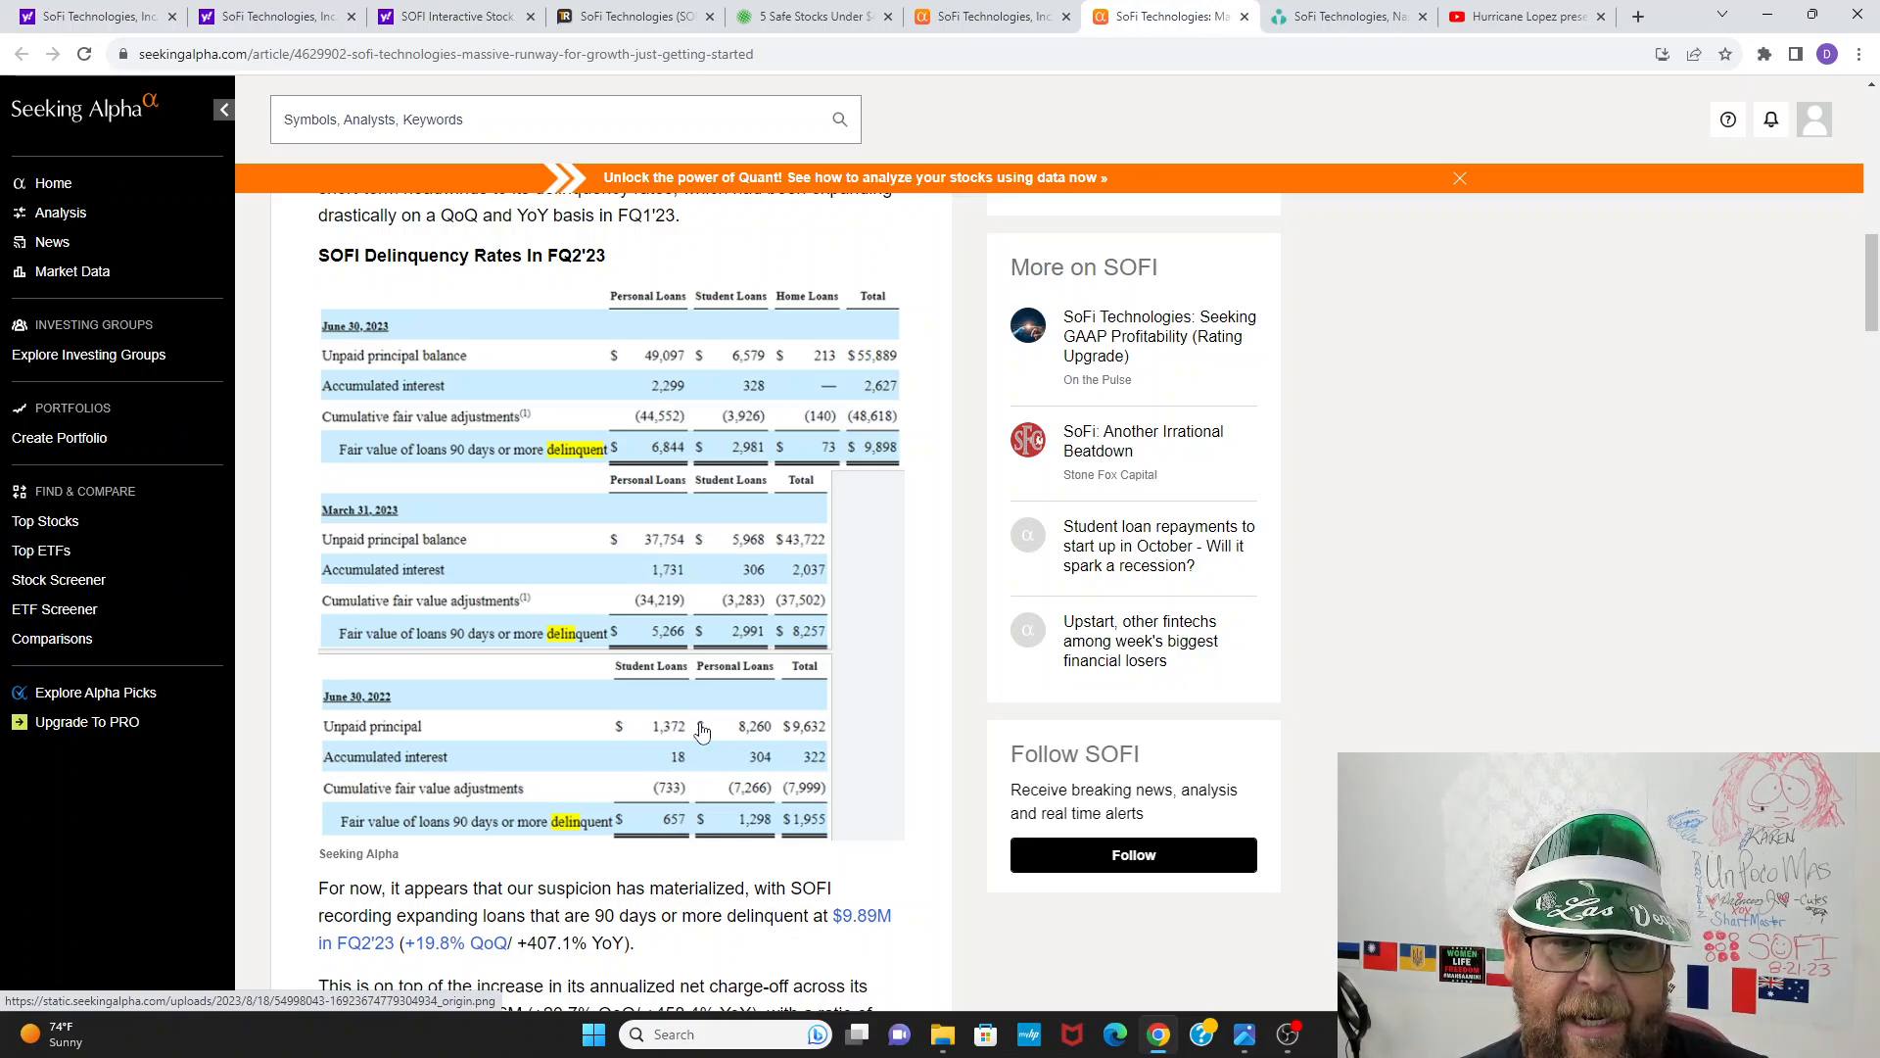
mouse_move(736, 746)
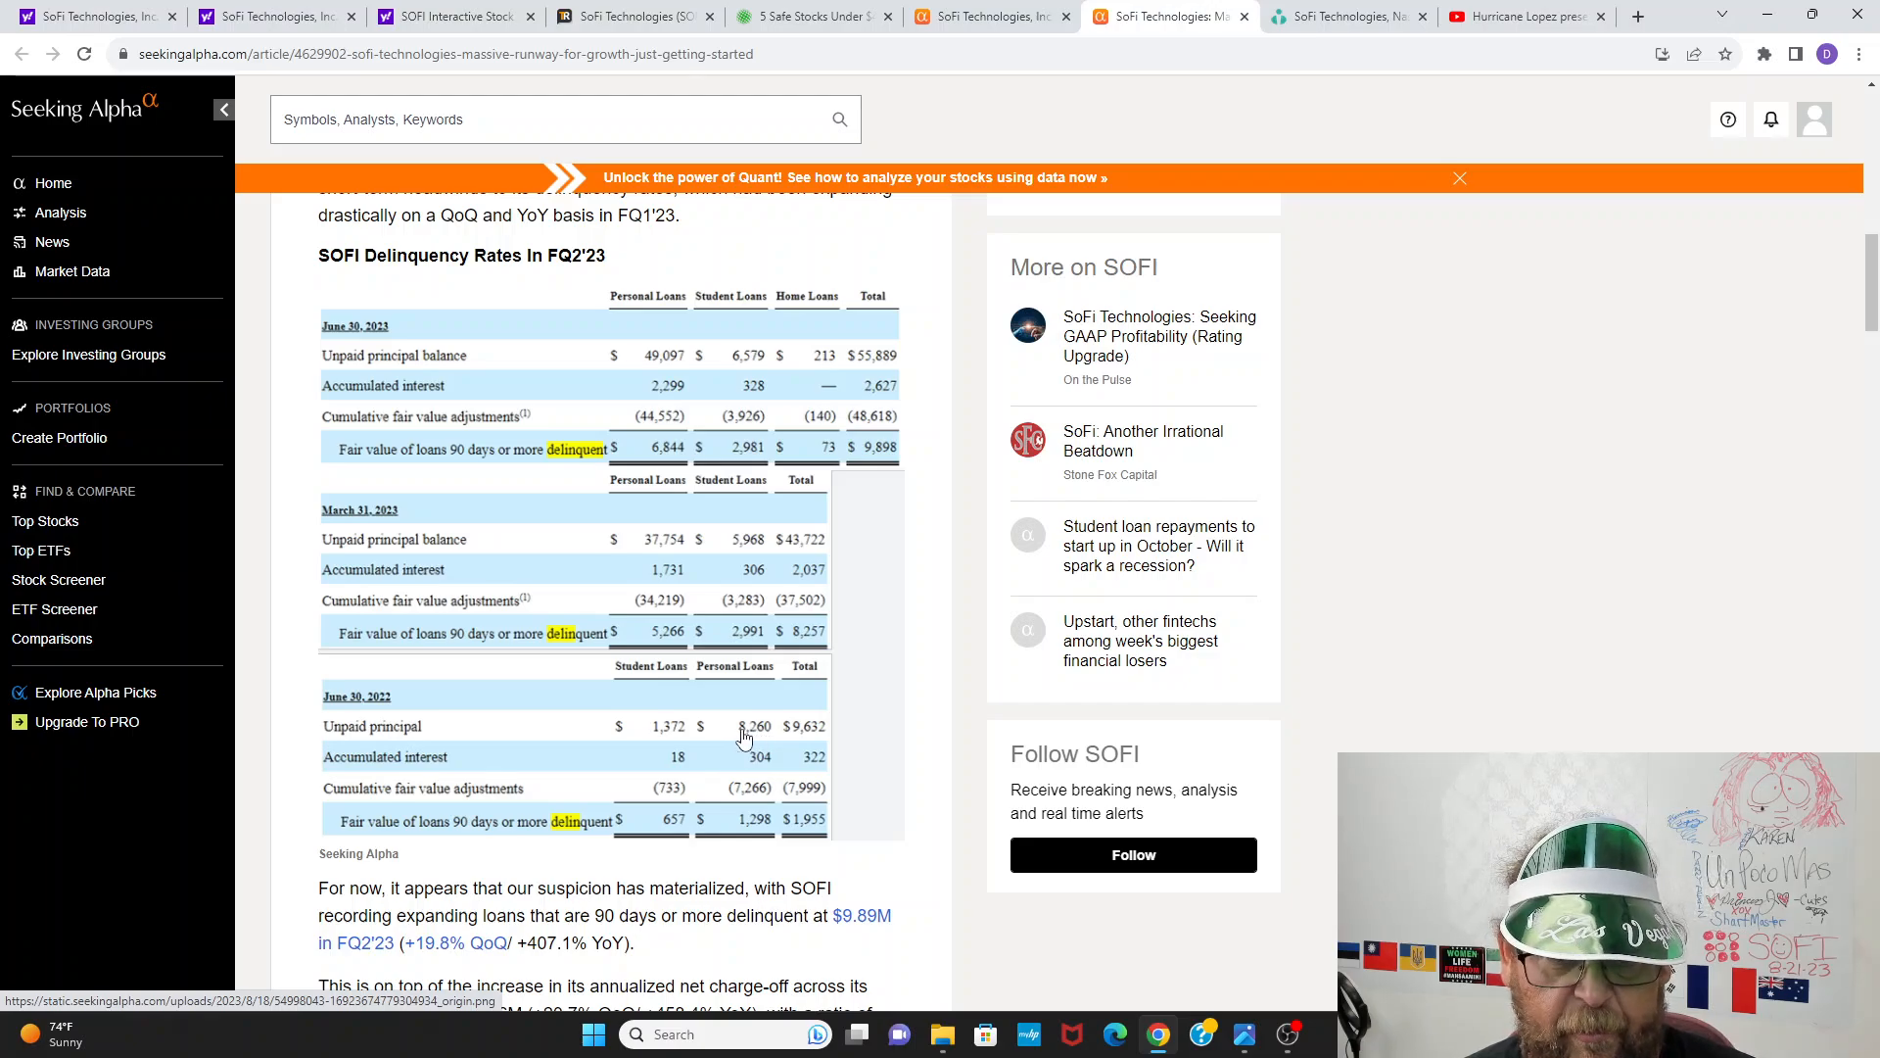
mouse_move(746, 735)
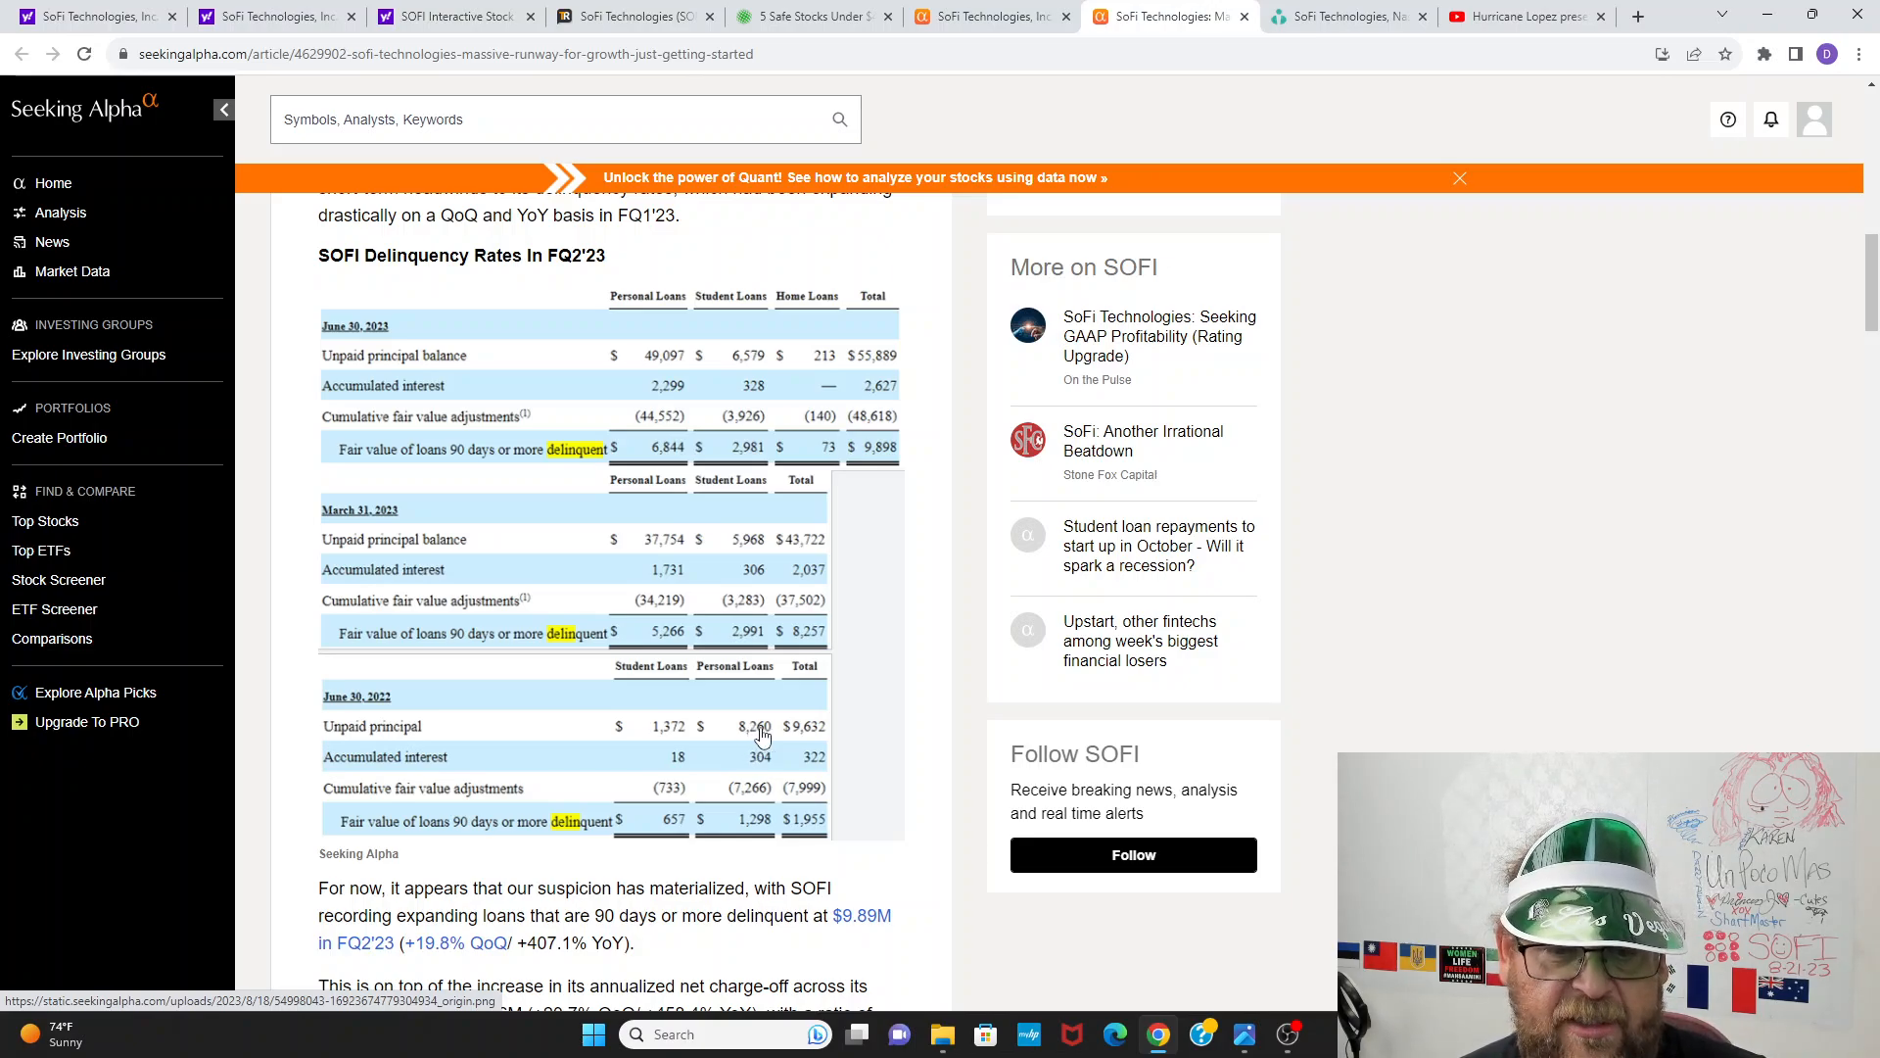
mouse_move(638, 378)
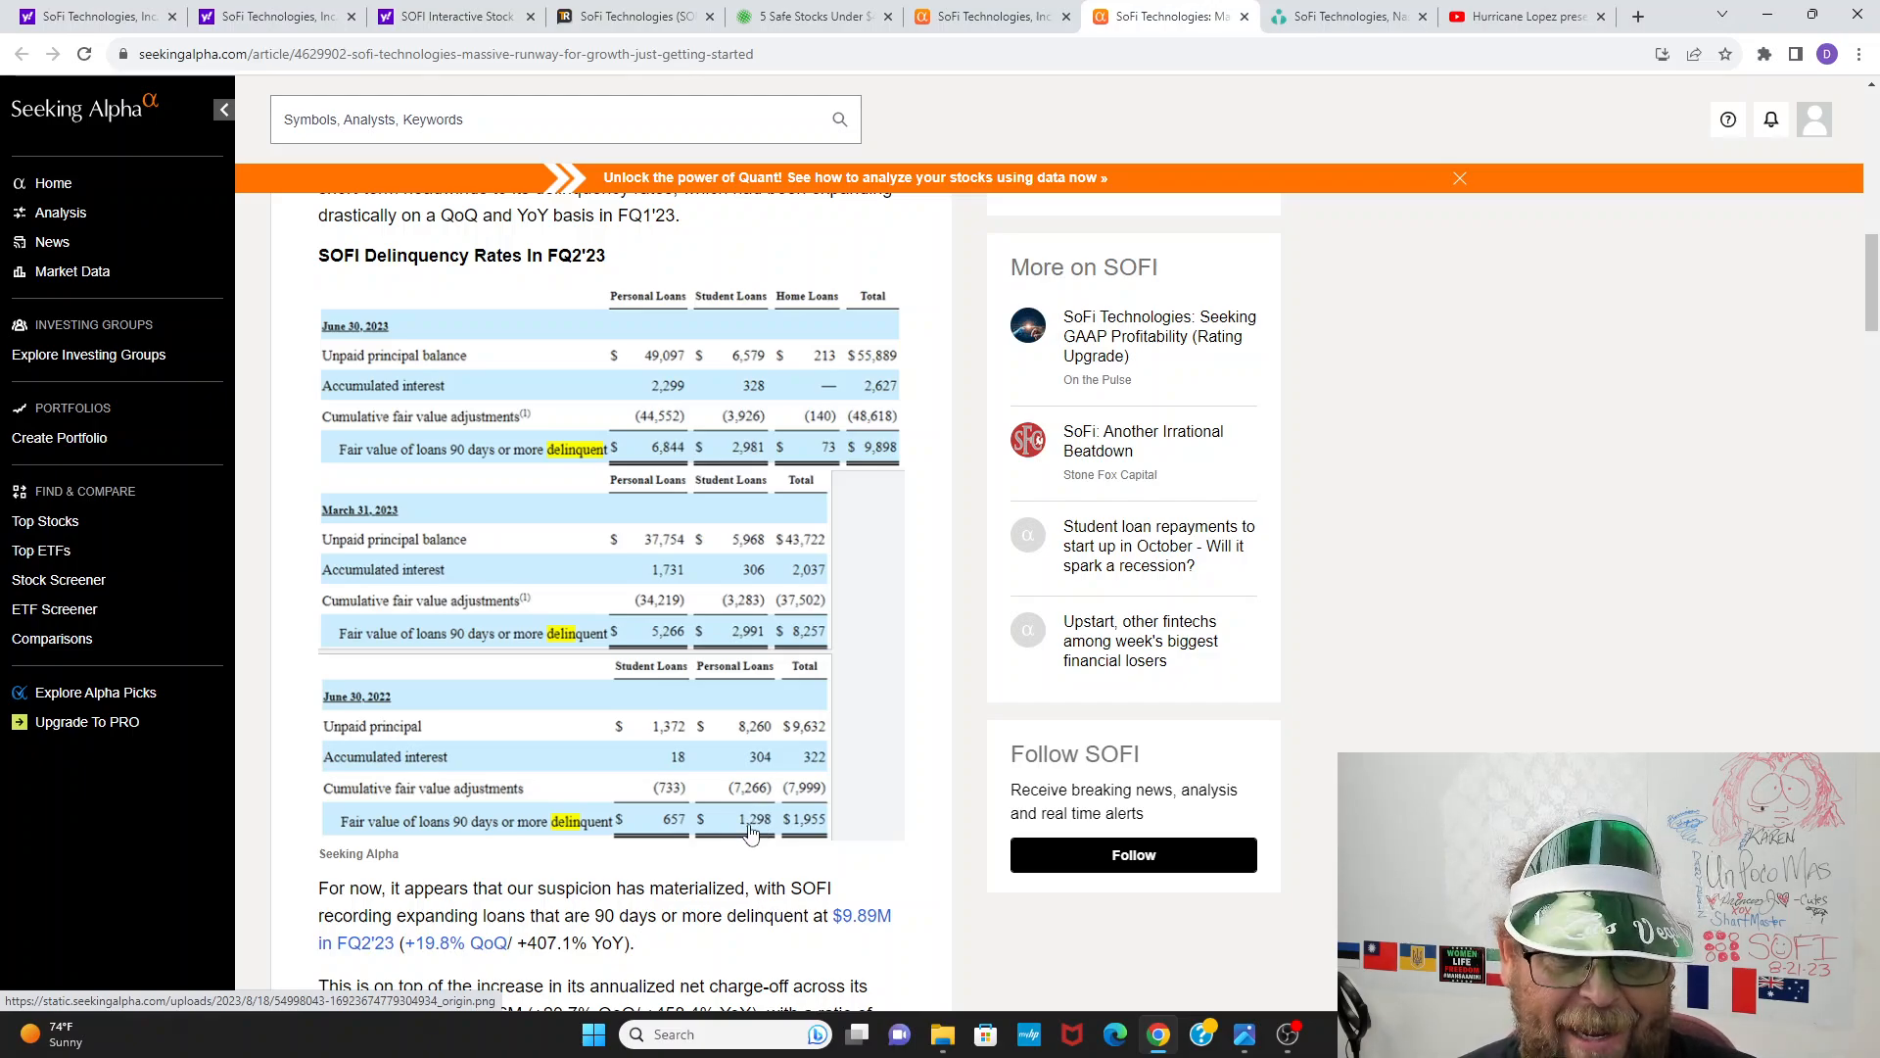
scroll("down", 3)
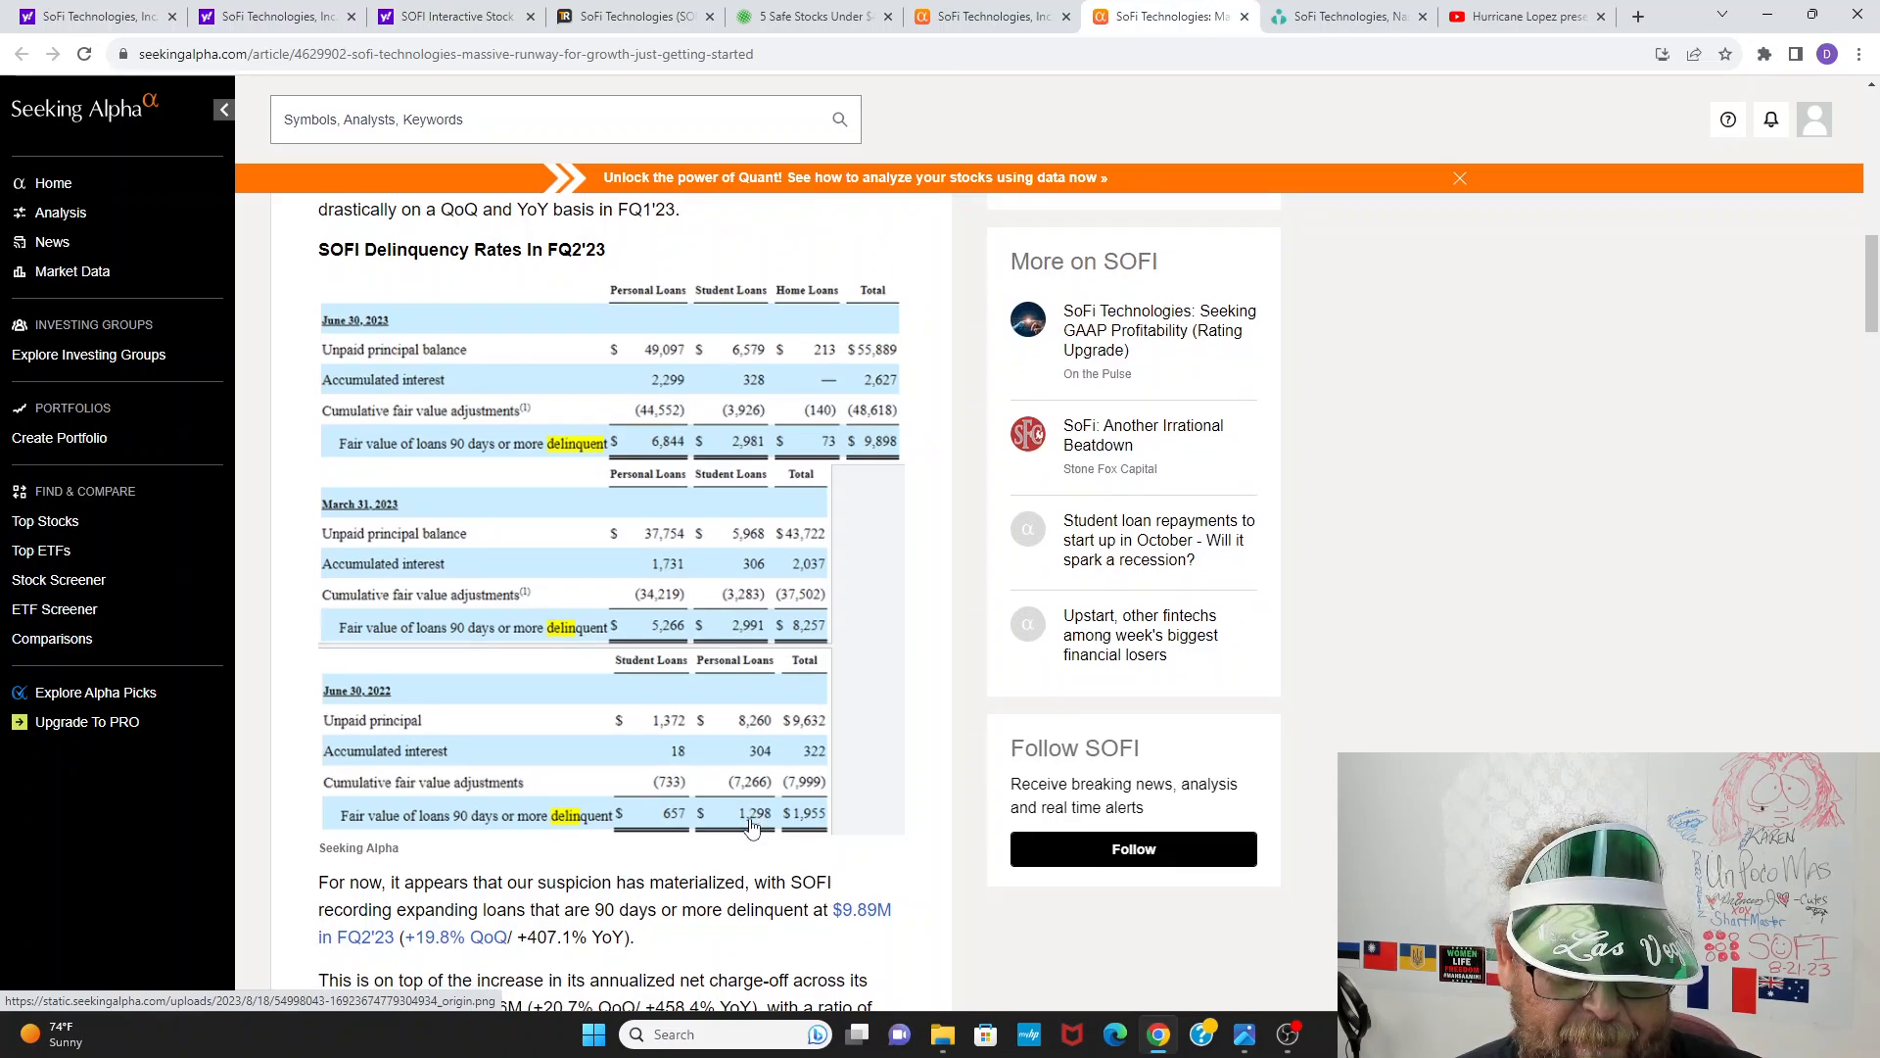
Step: Scroll past the delinquency tables to the net charge-off, big-bank comparison and net interest income paragraphs
scroll("down", 3)
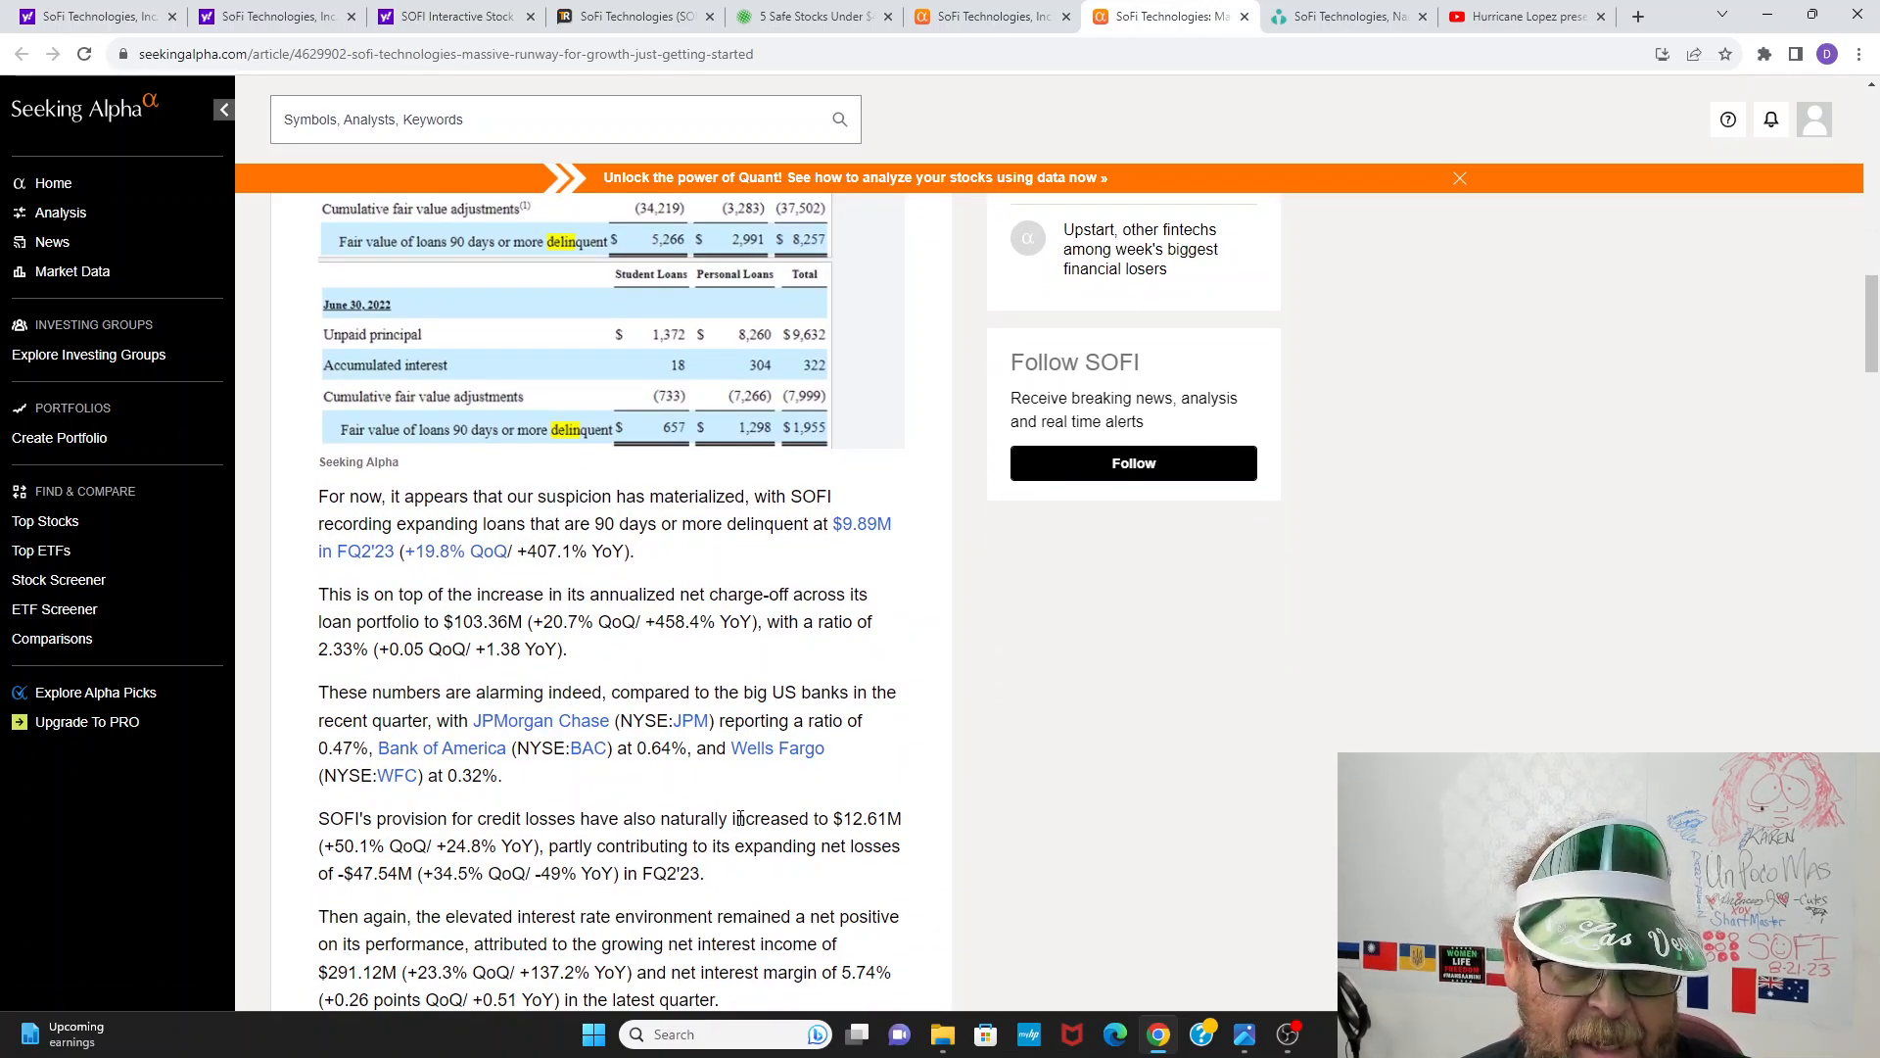
scroll("down", 3)
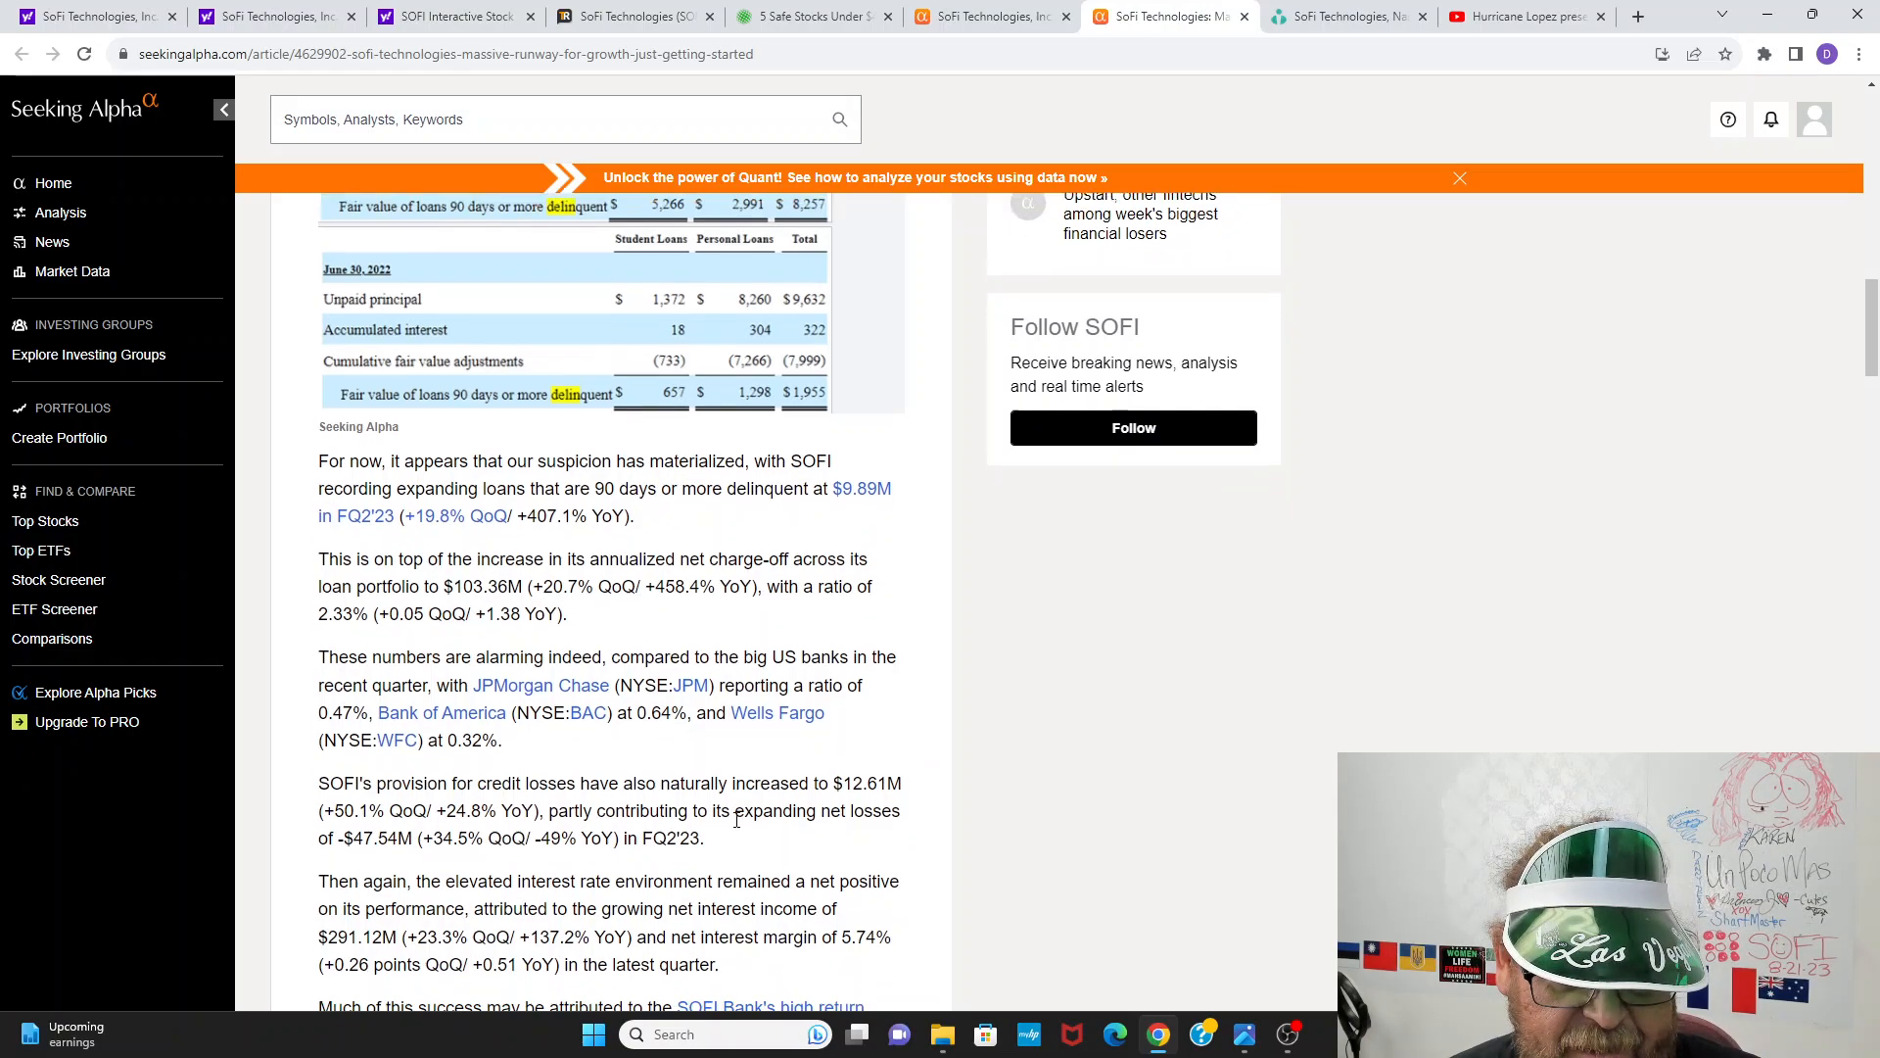
scroll("down", 3)
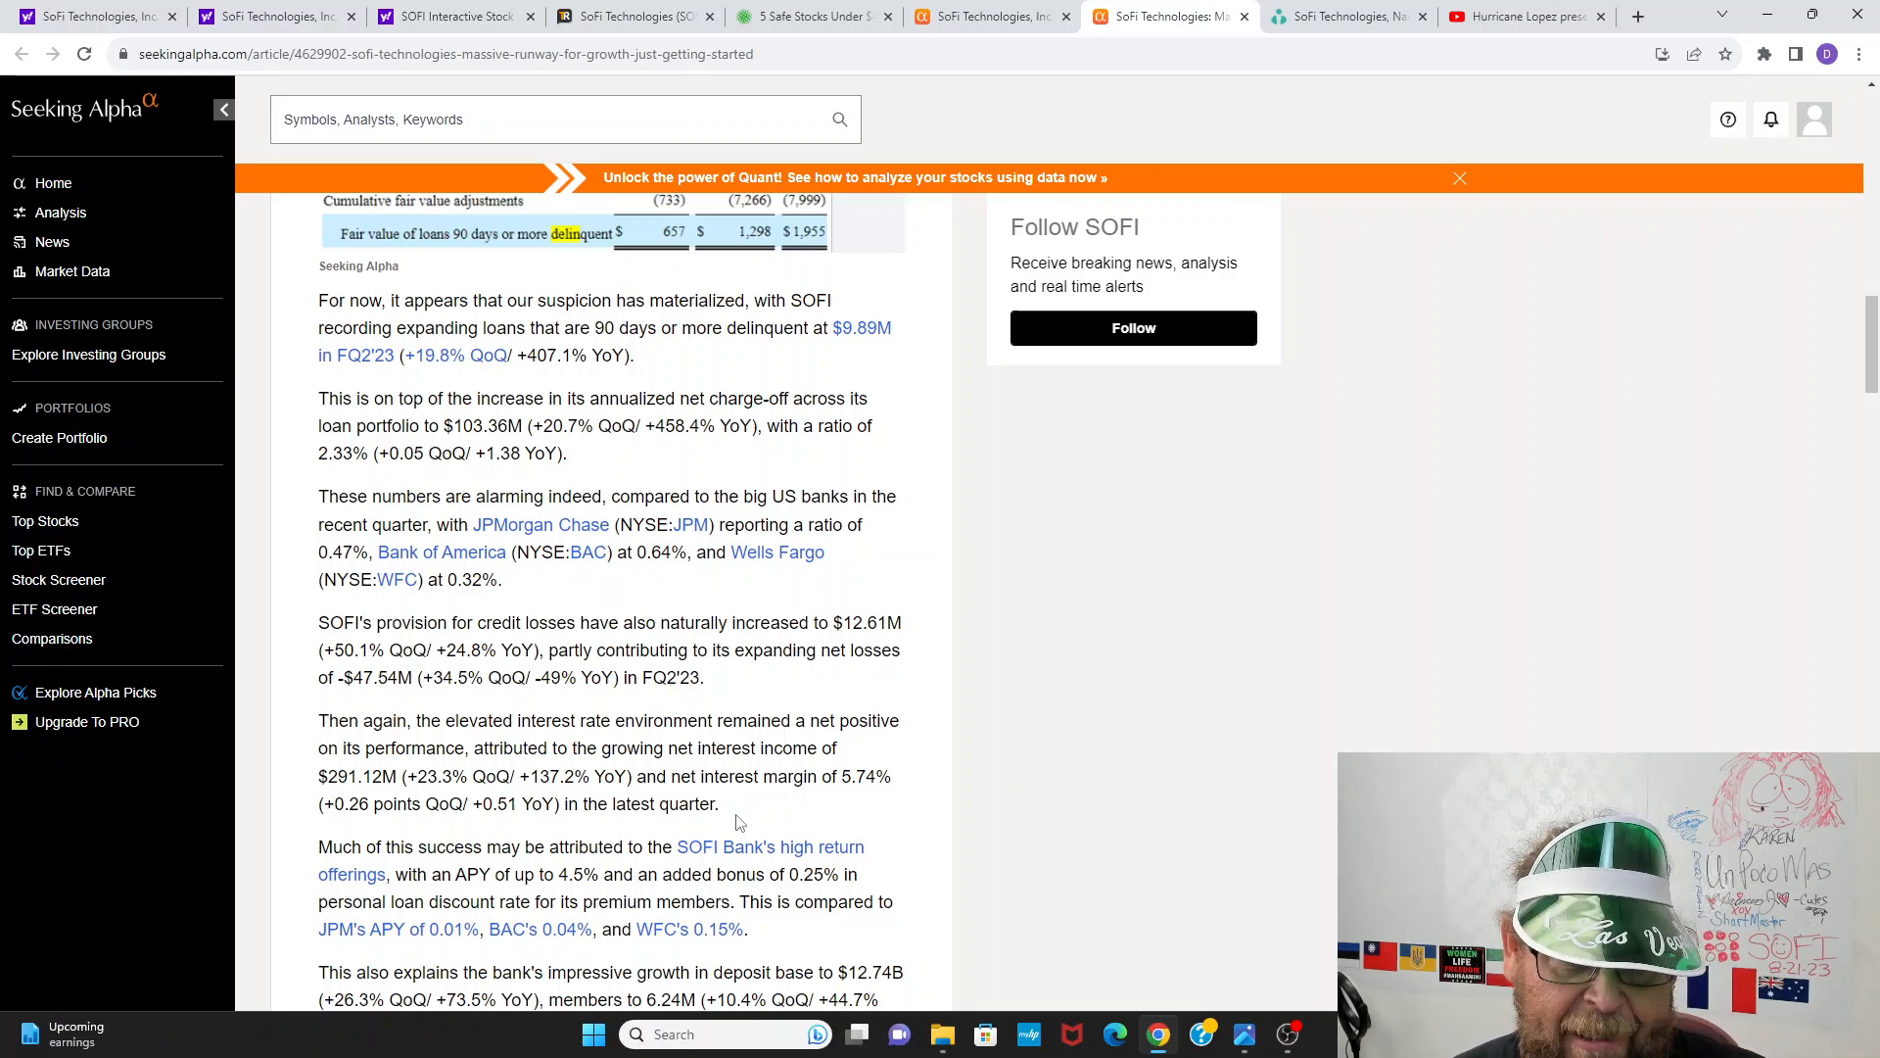
scroll("down", 3)
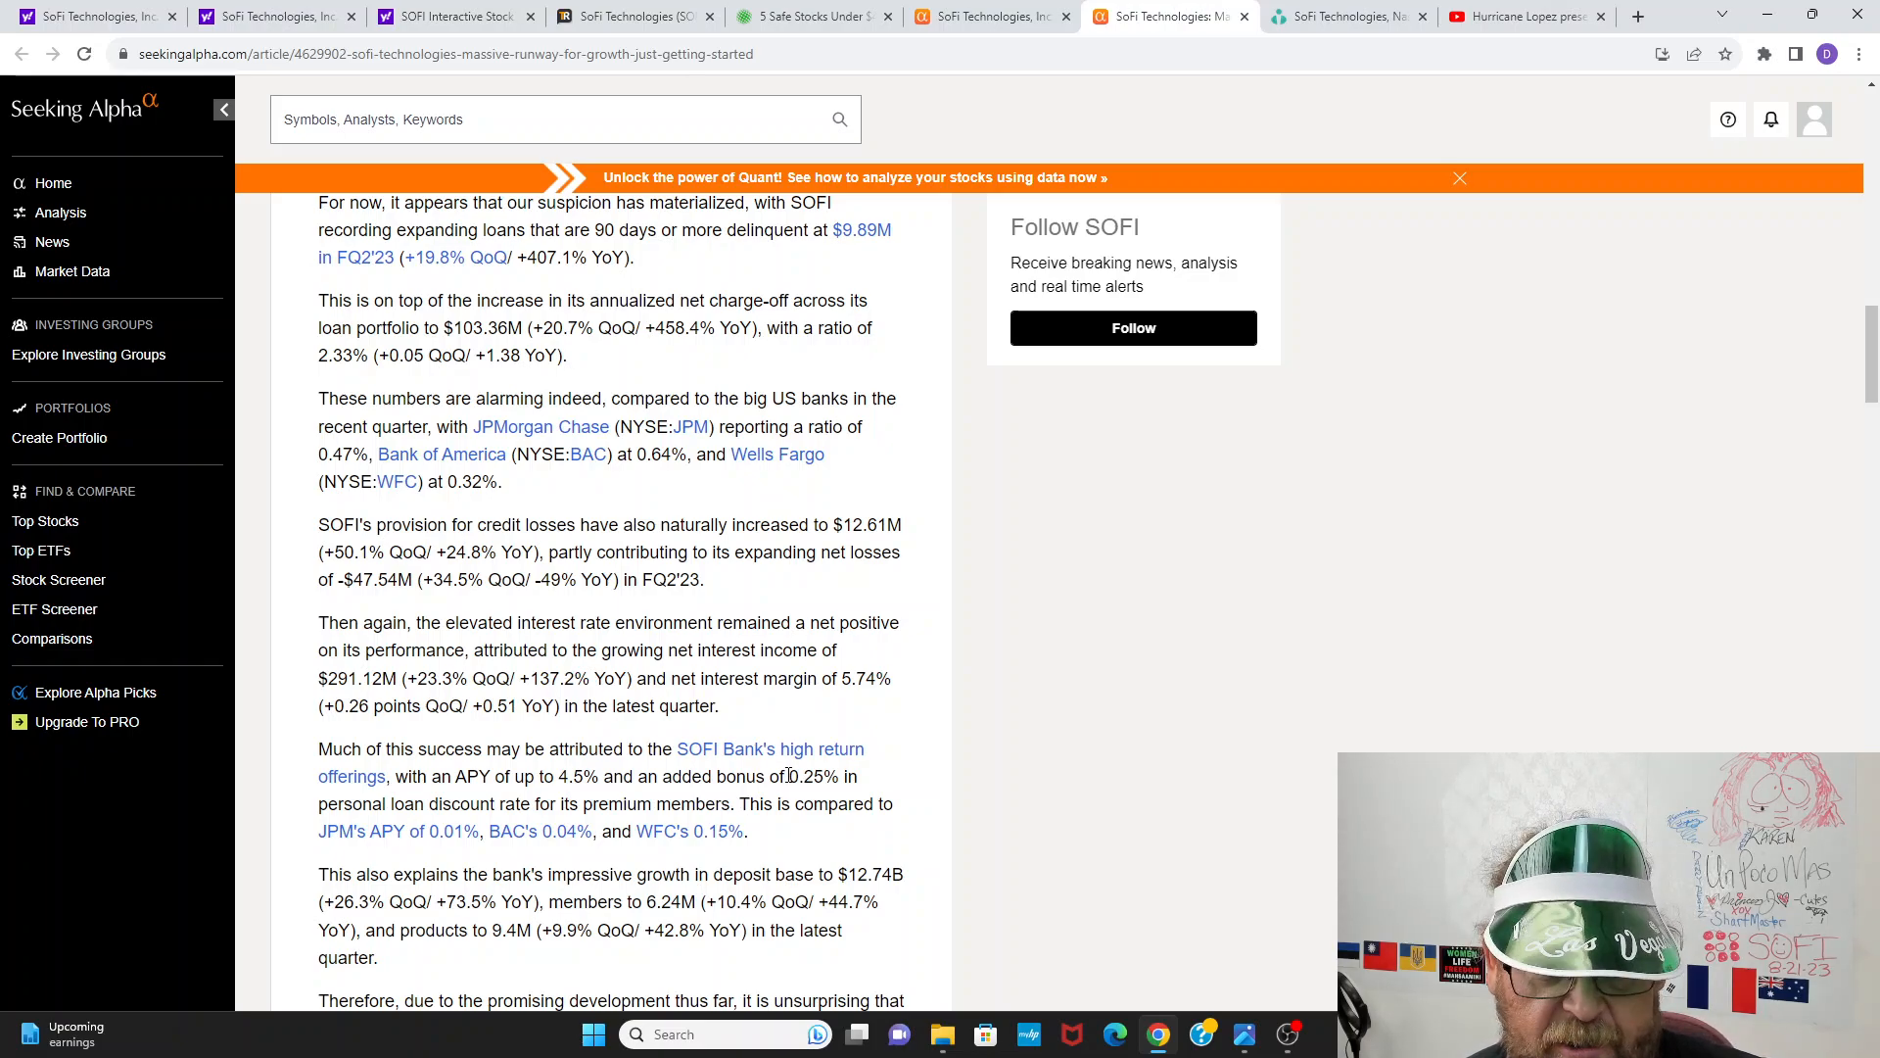
scroll("down", 3)
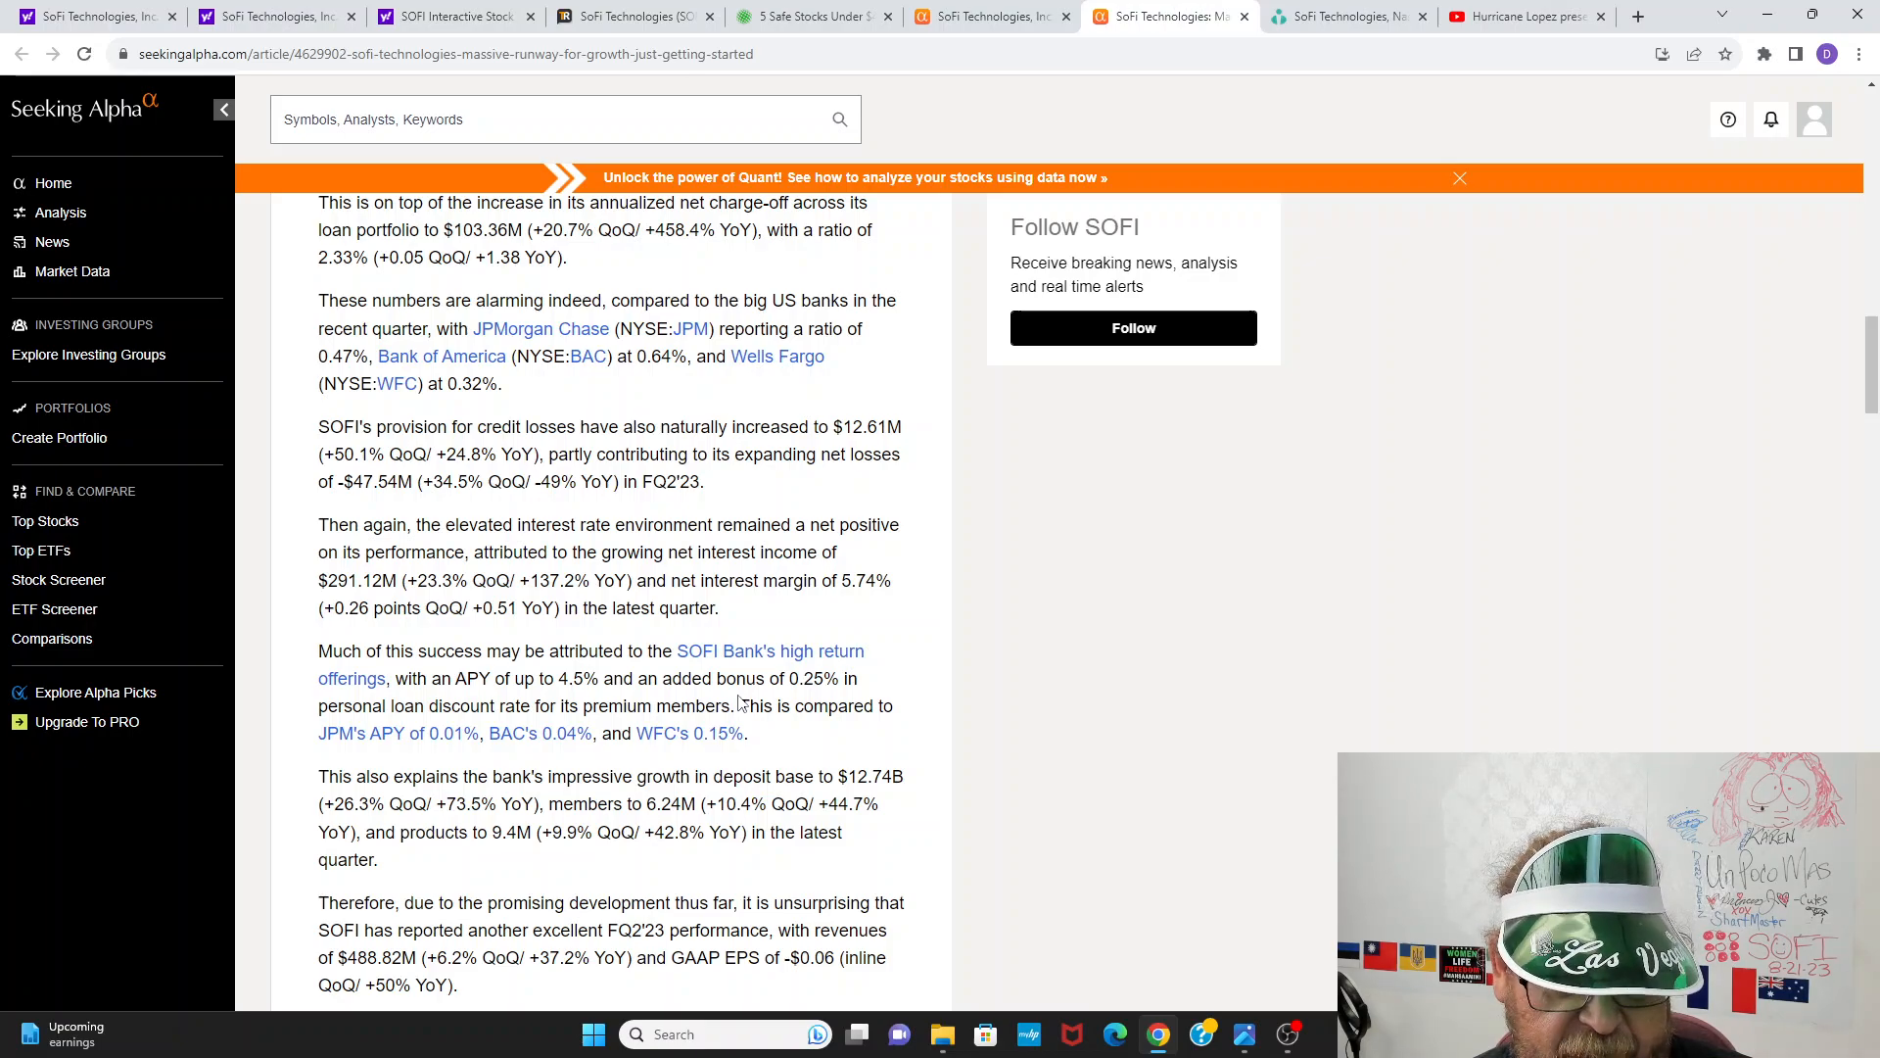
Step: Scroll down to the 'So, Is SOFI Stock A Buy, Sell, or Hold?' heading and its 1Y Price/Sales chart
scroll("down", 3)
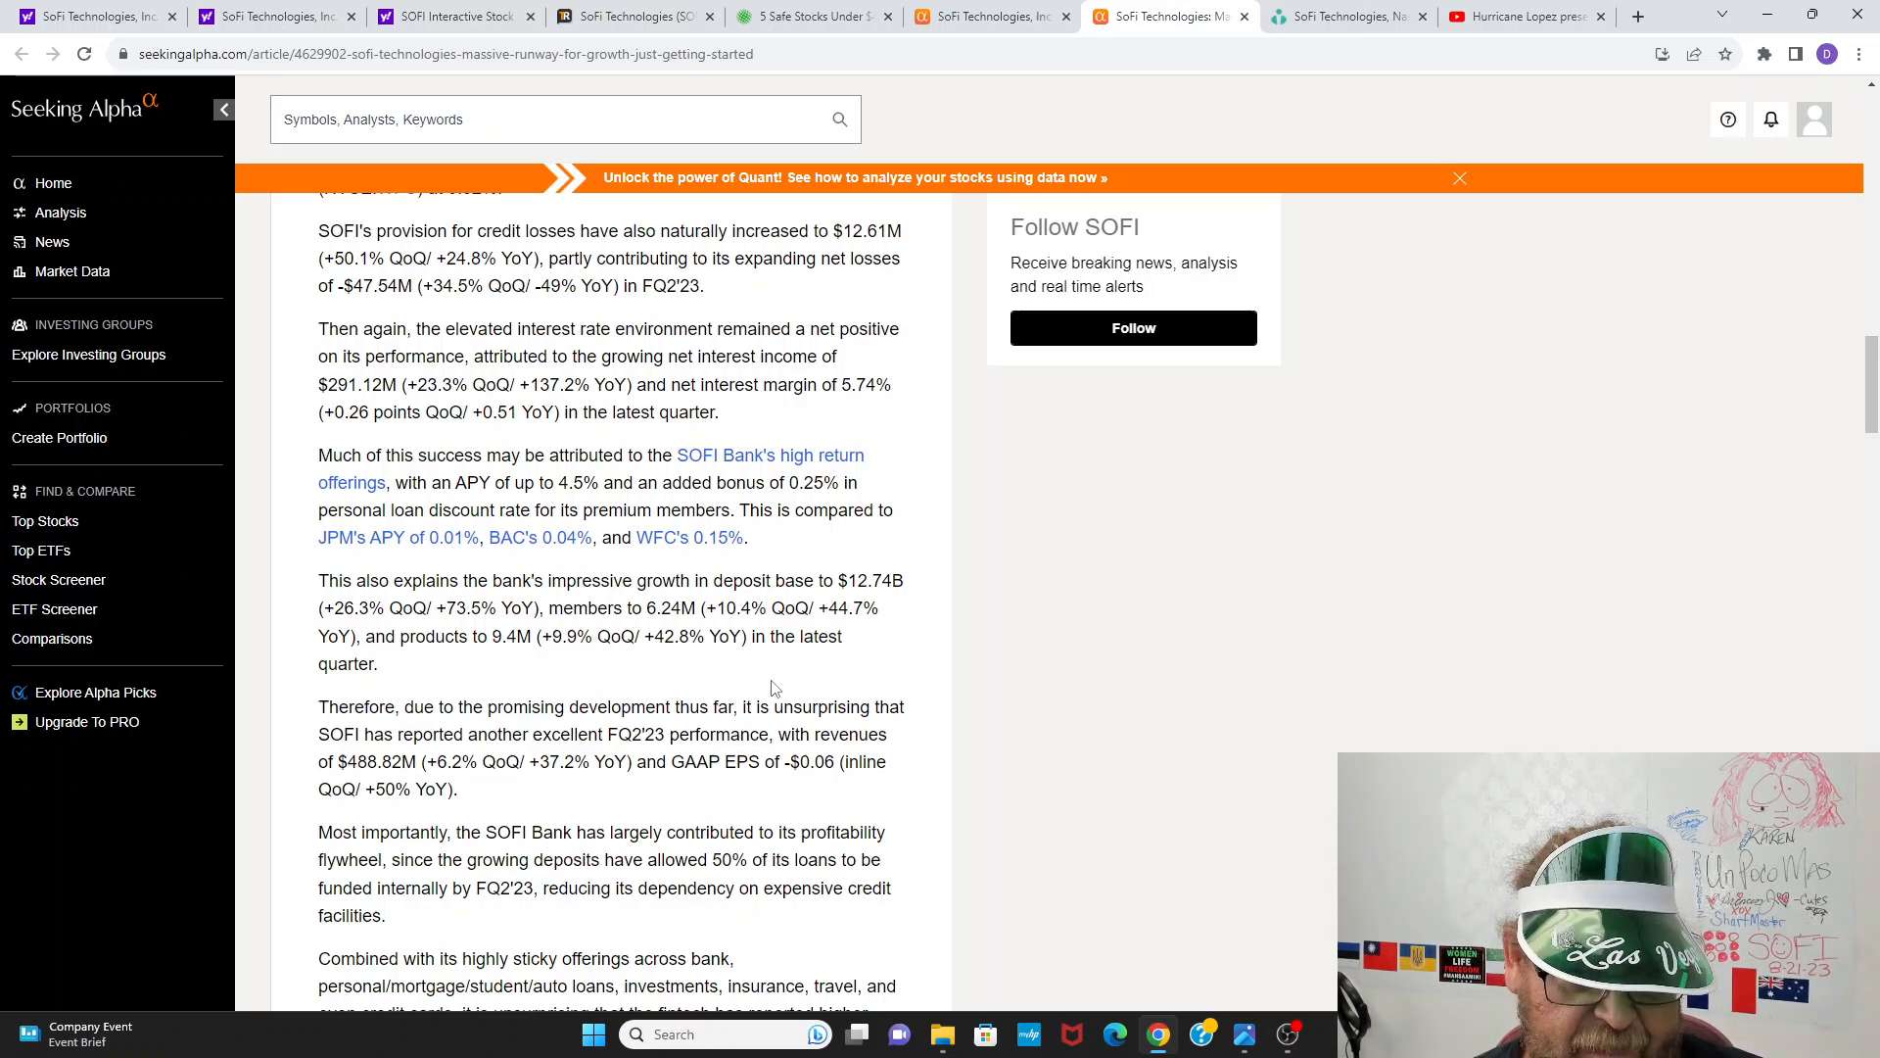
mouse_move(778, 687)
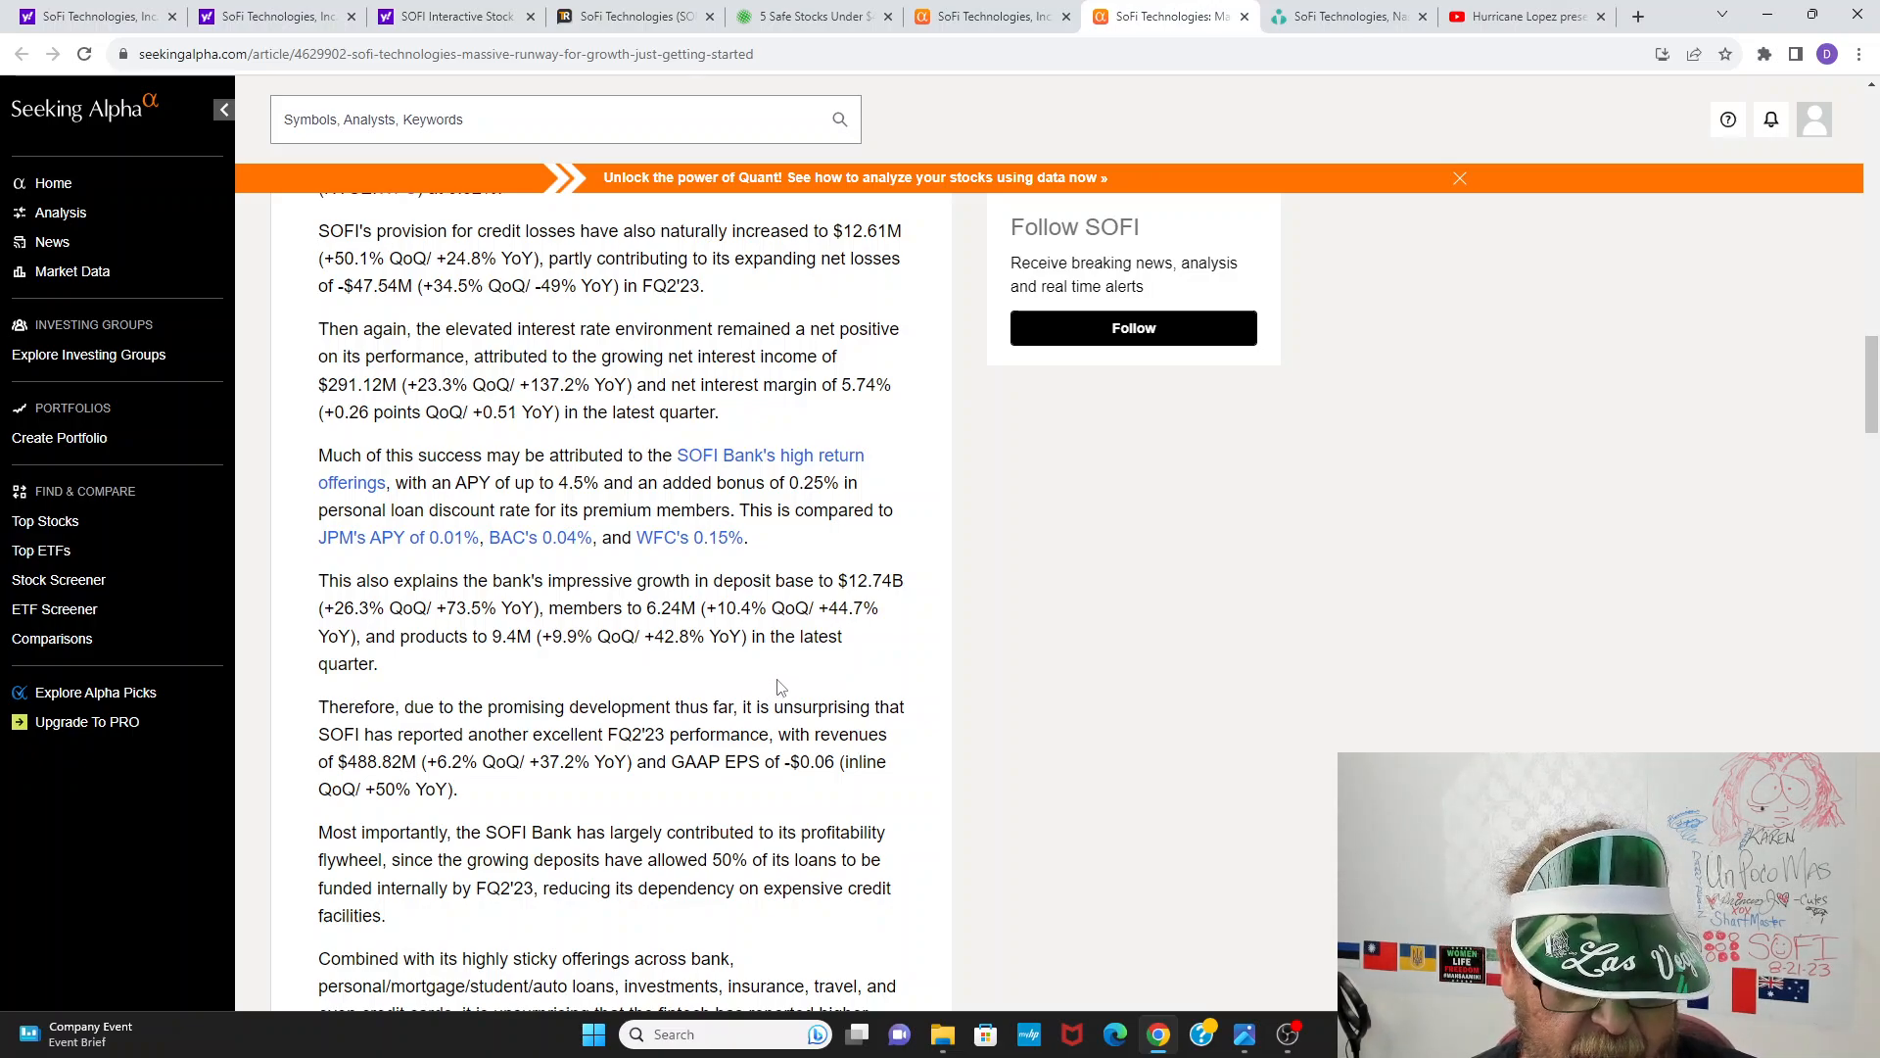
scroll("down", 3)
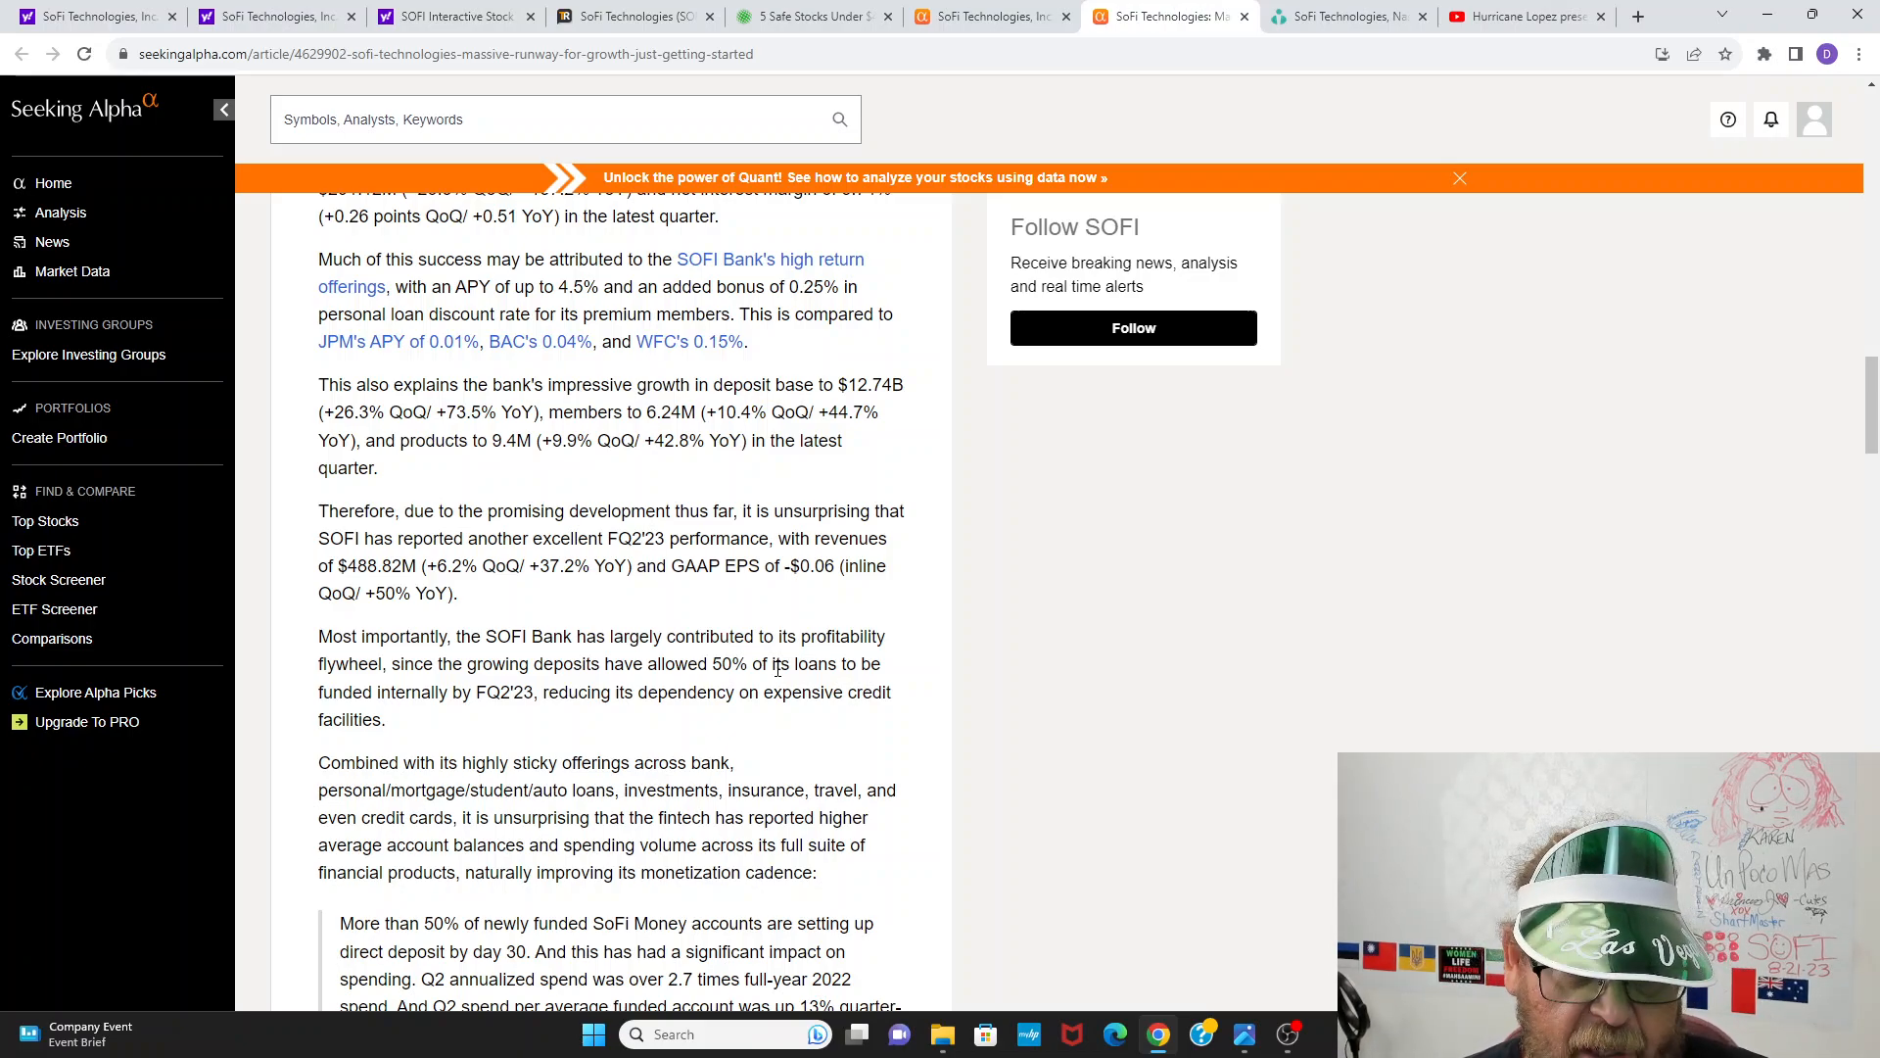
scroll("down", 3)
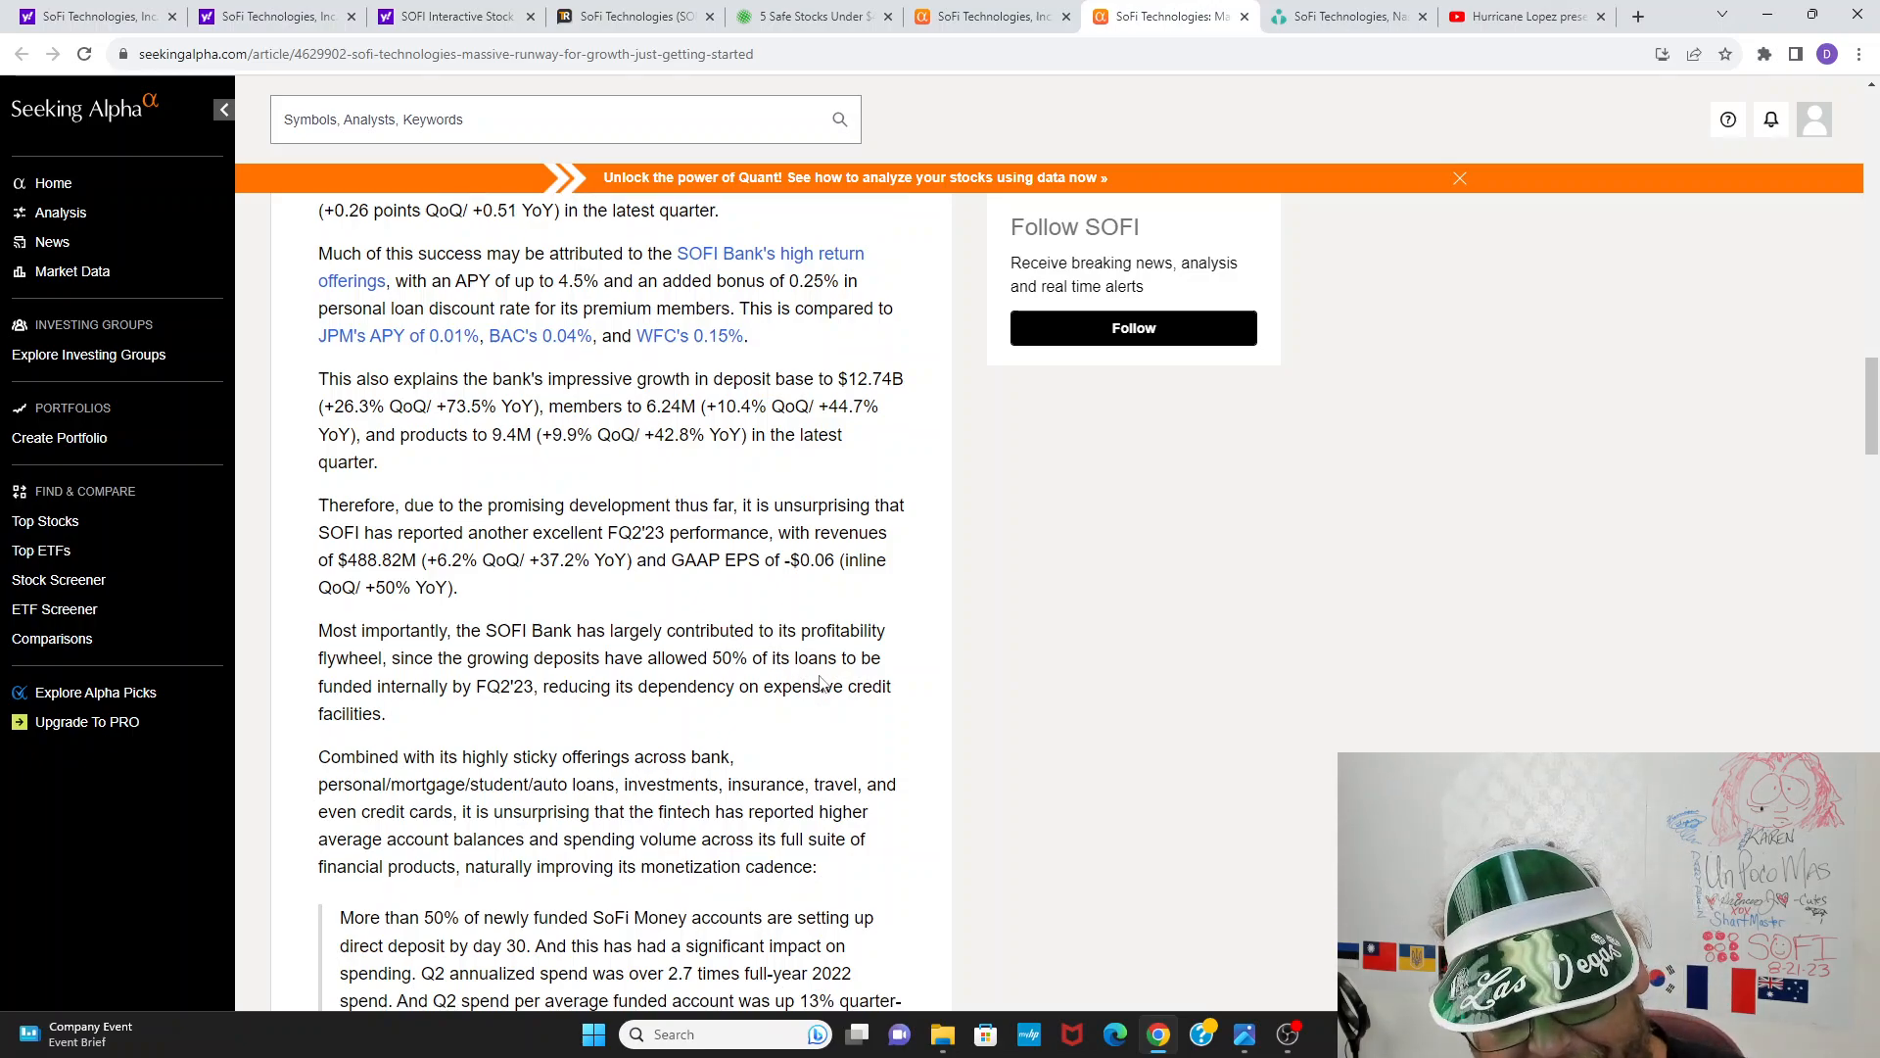
scroll("down", 3)
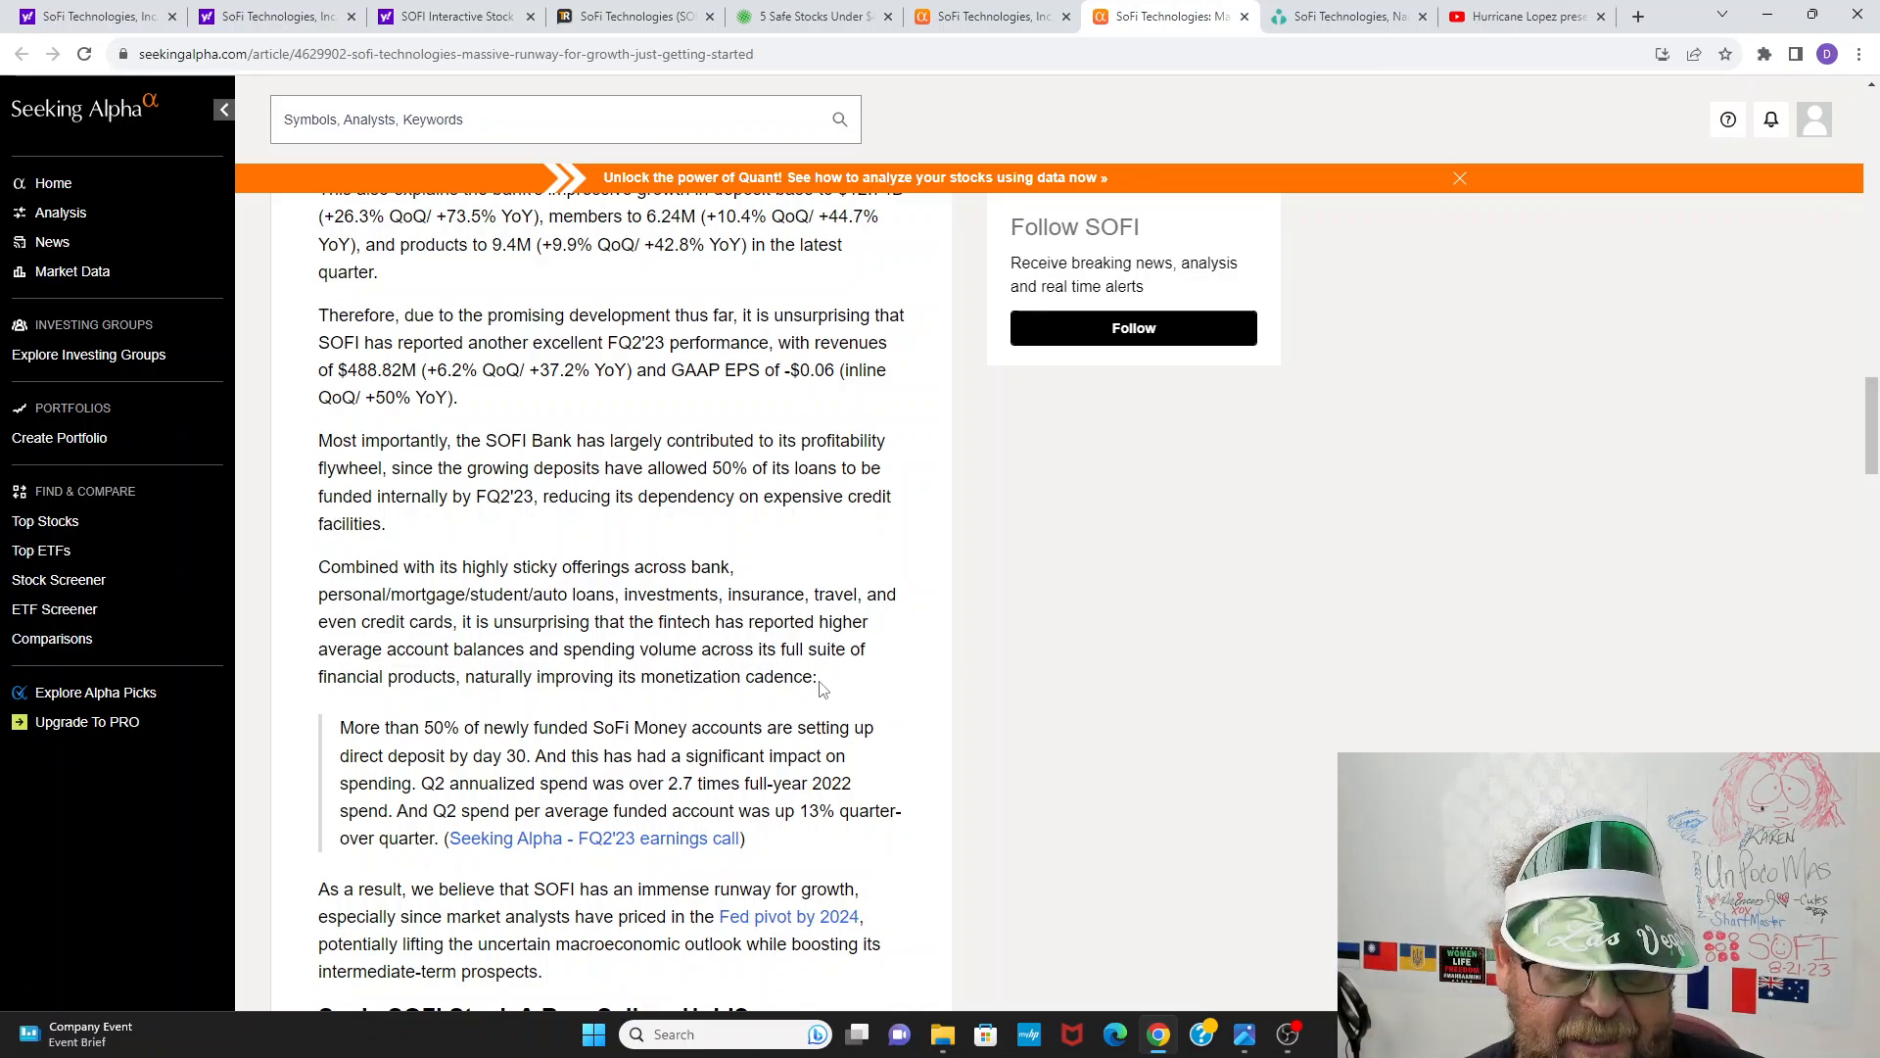
mouse_move(815, 685)
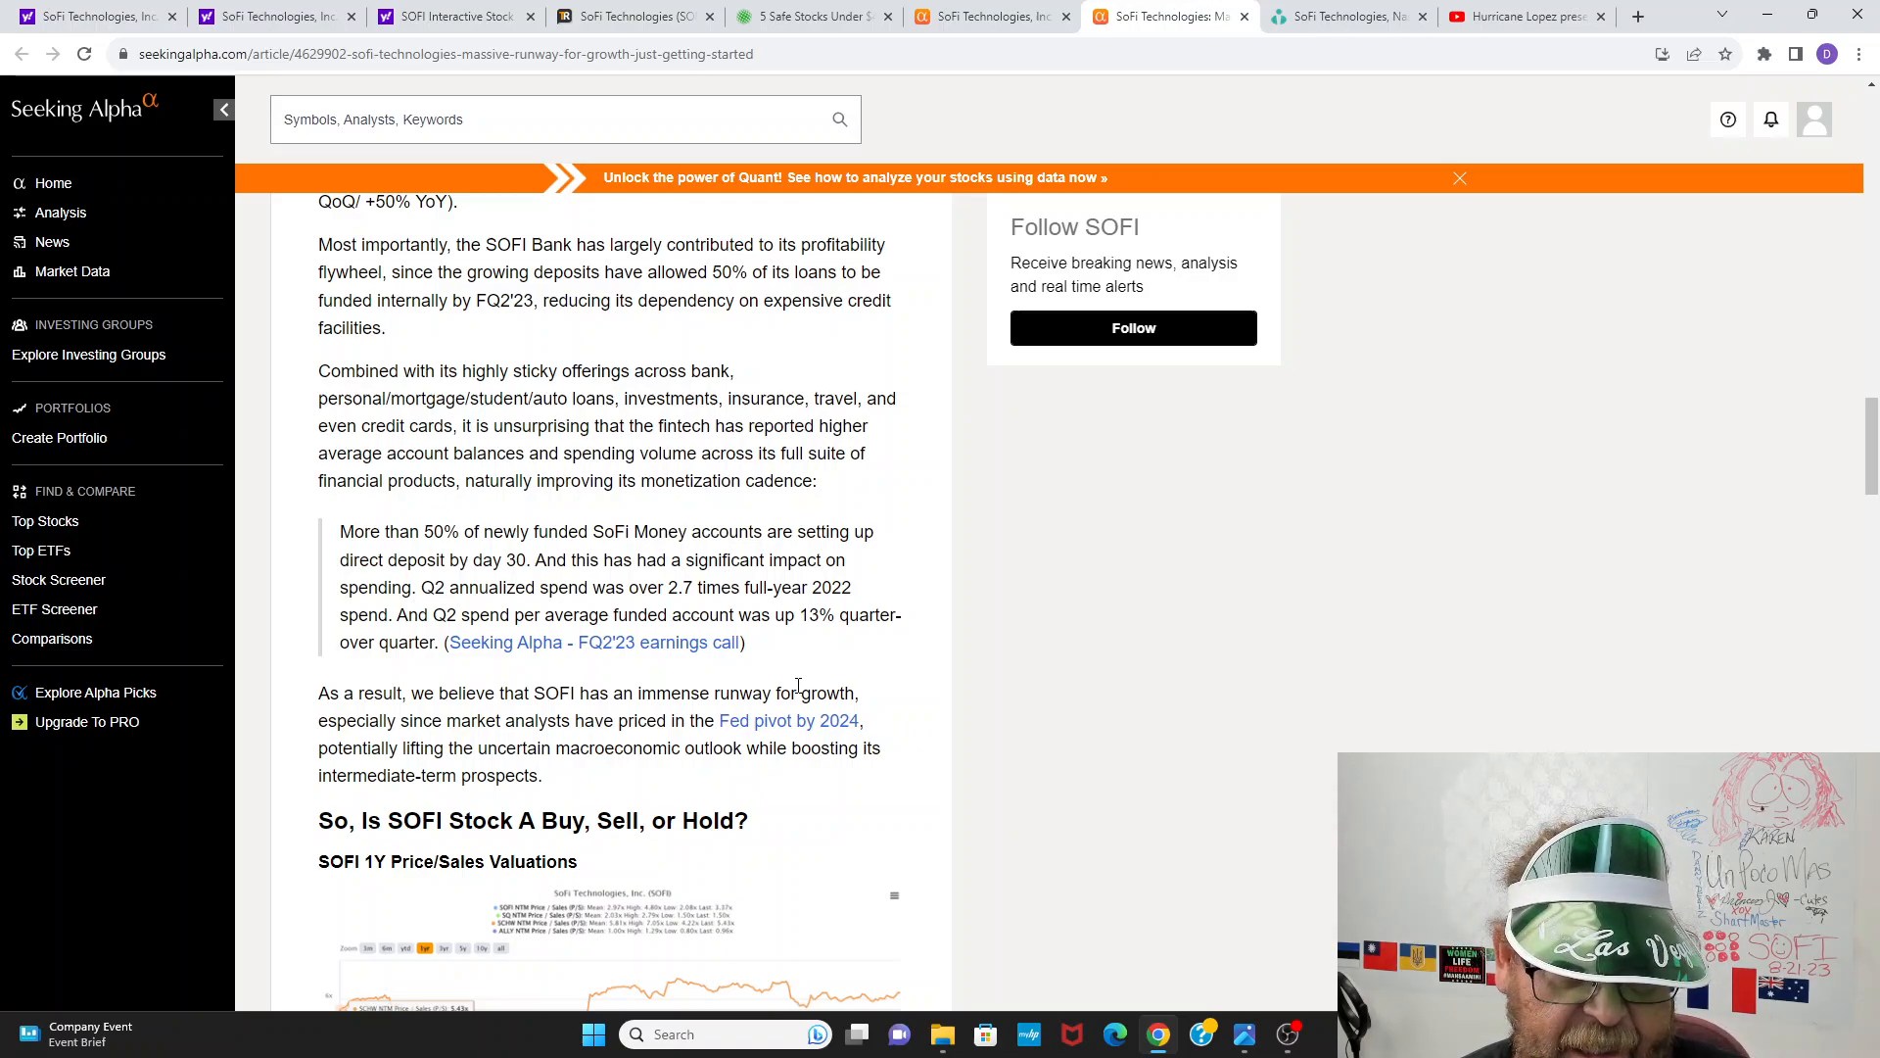
scroll("down", 3)
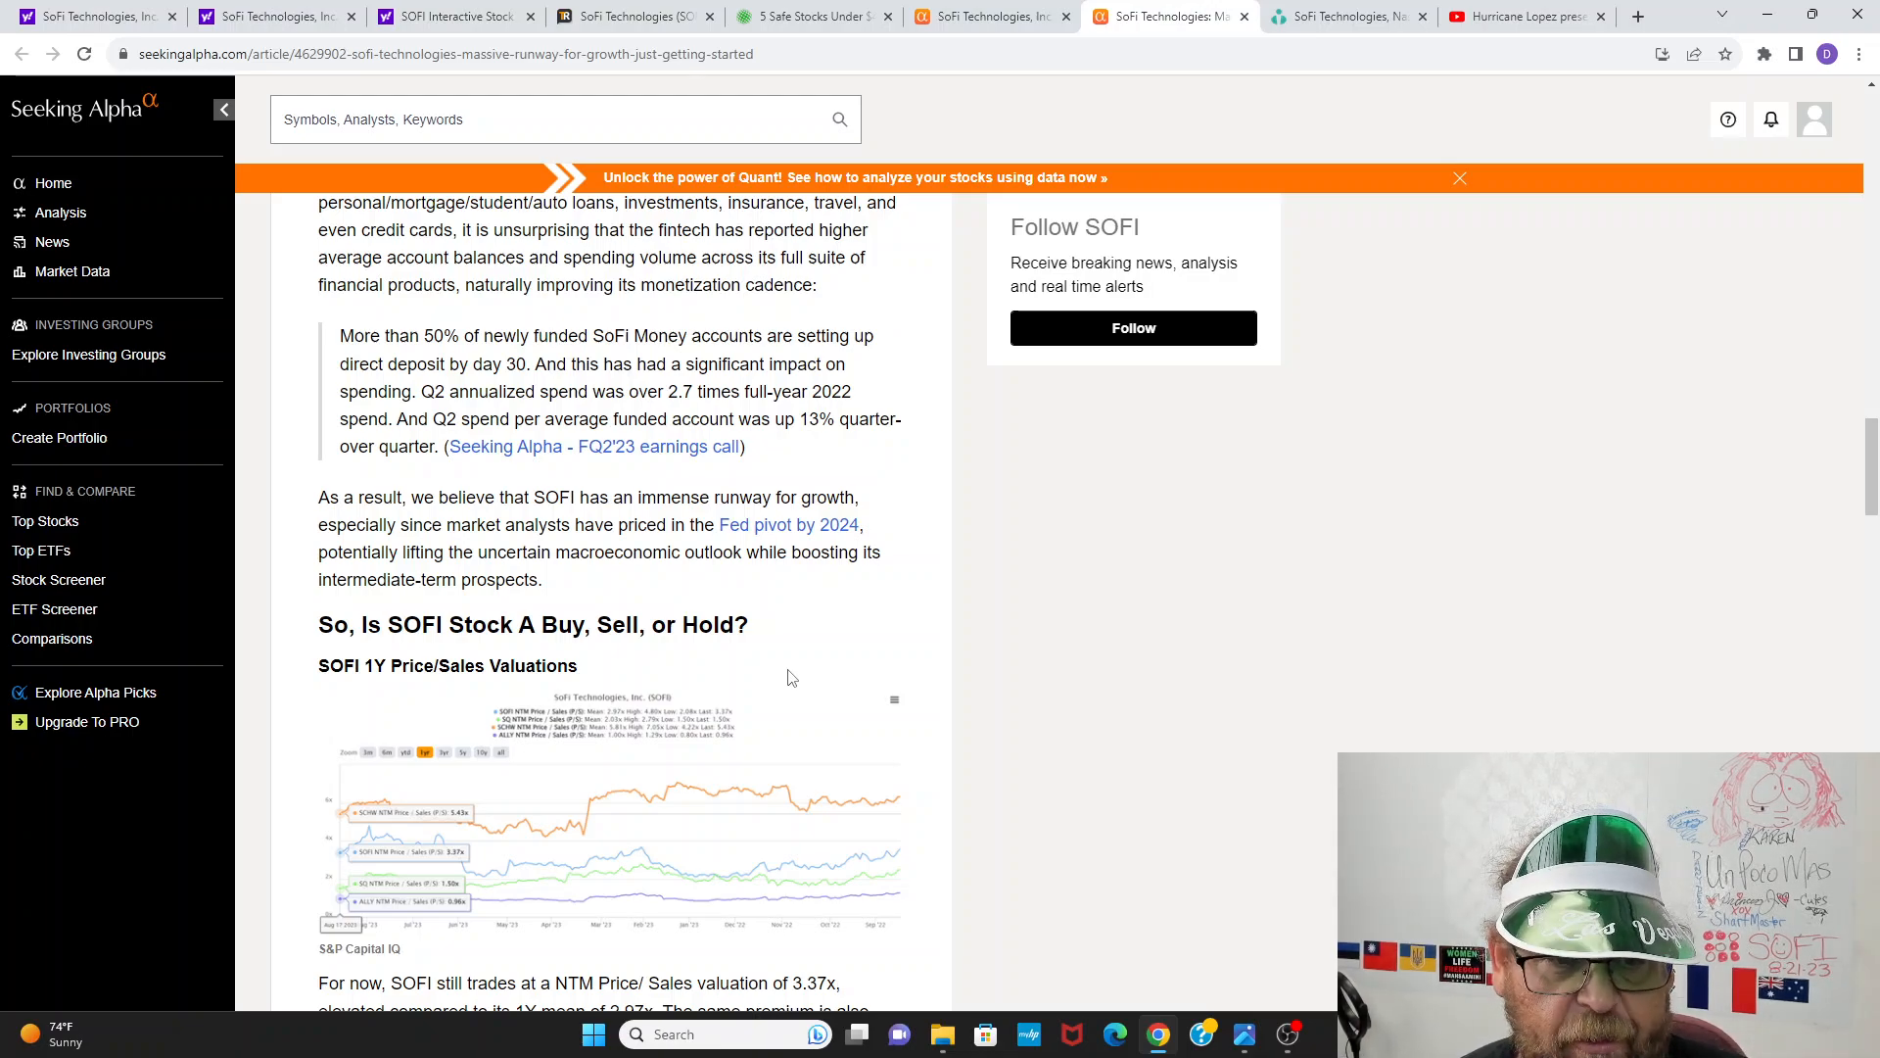
scroll("down", 3)
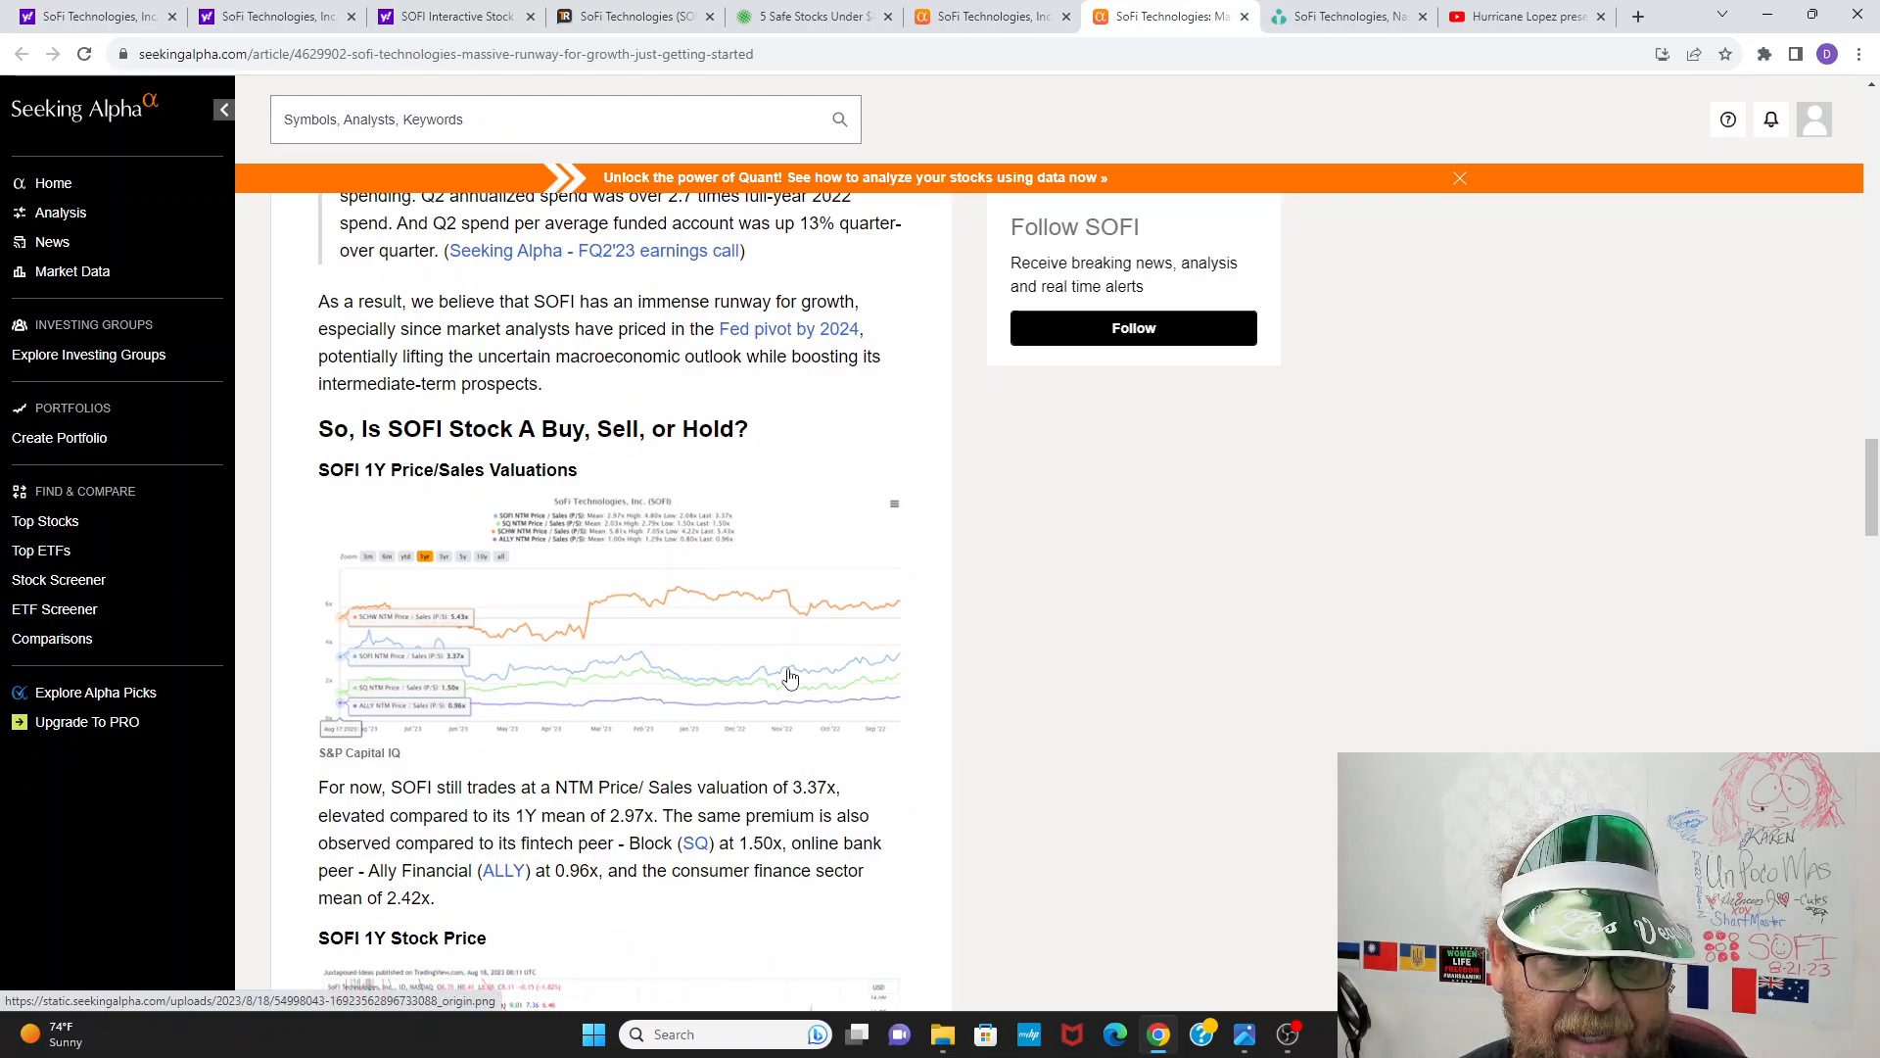
Step: Scroll past the Google Search Trend chart to the SOFI projections table through FY2026
scroll("down", 3)
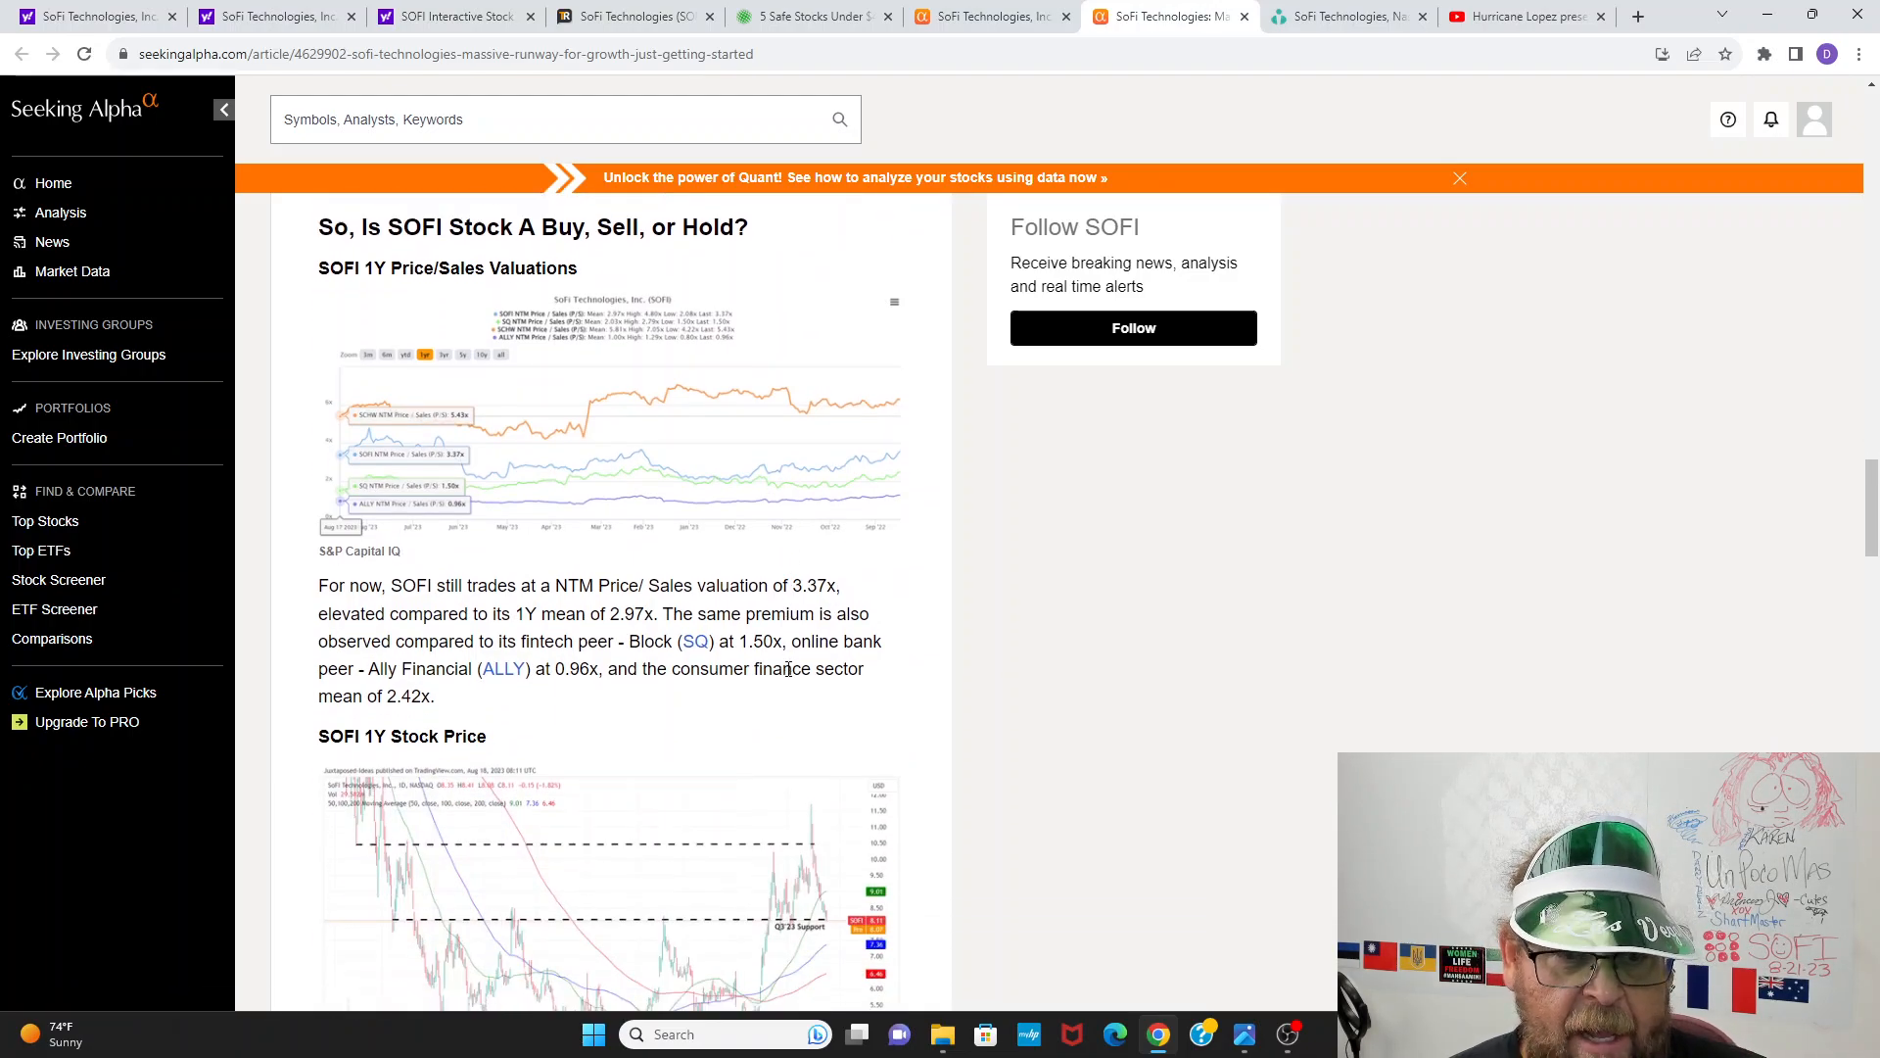
scroll("down", 3)
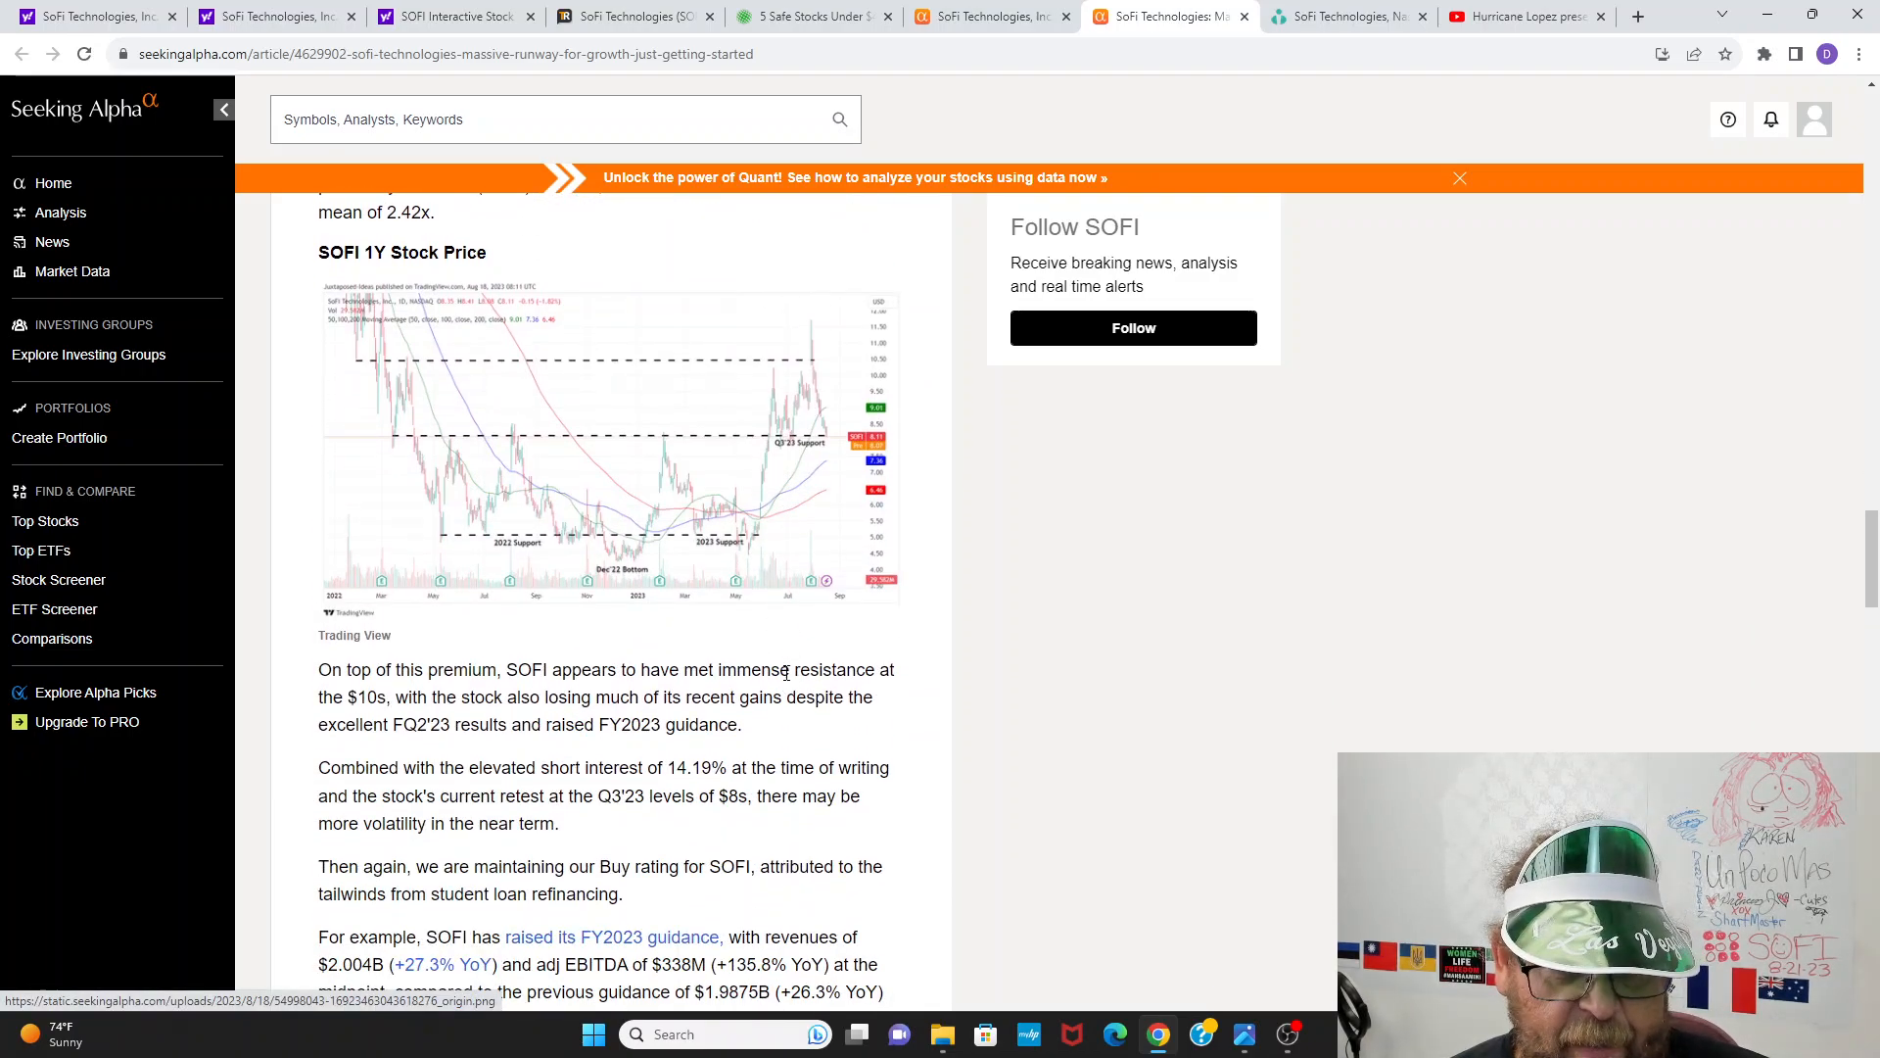
scroll("down", 3)
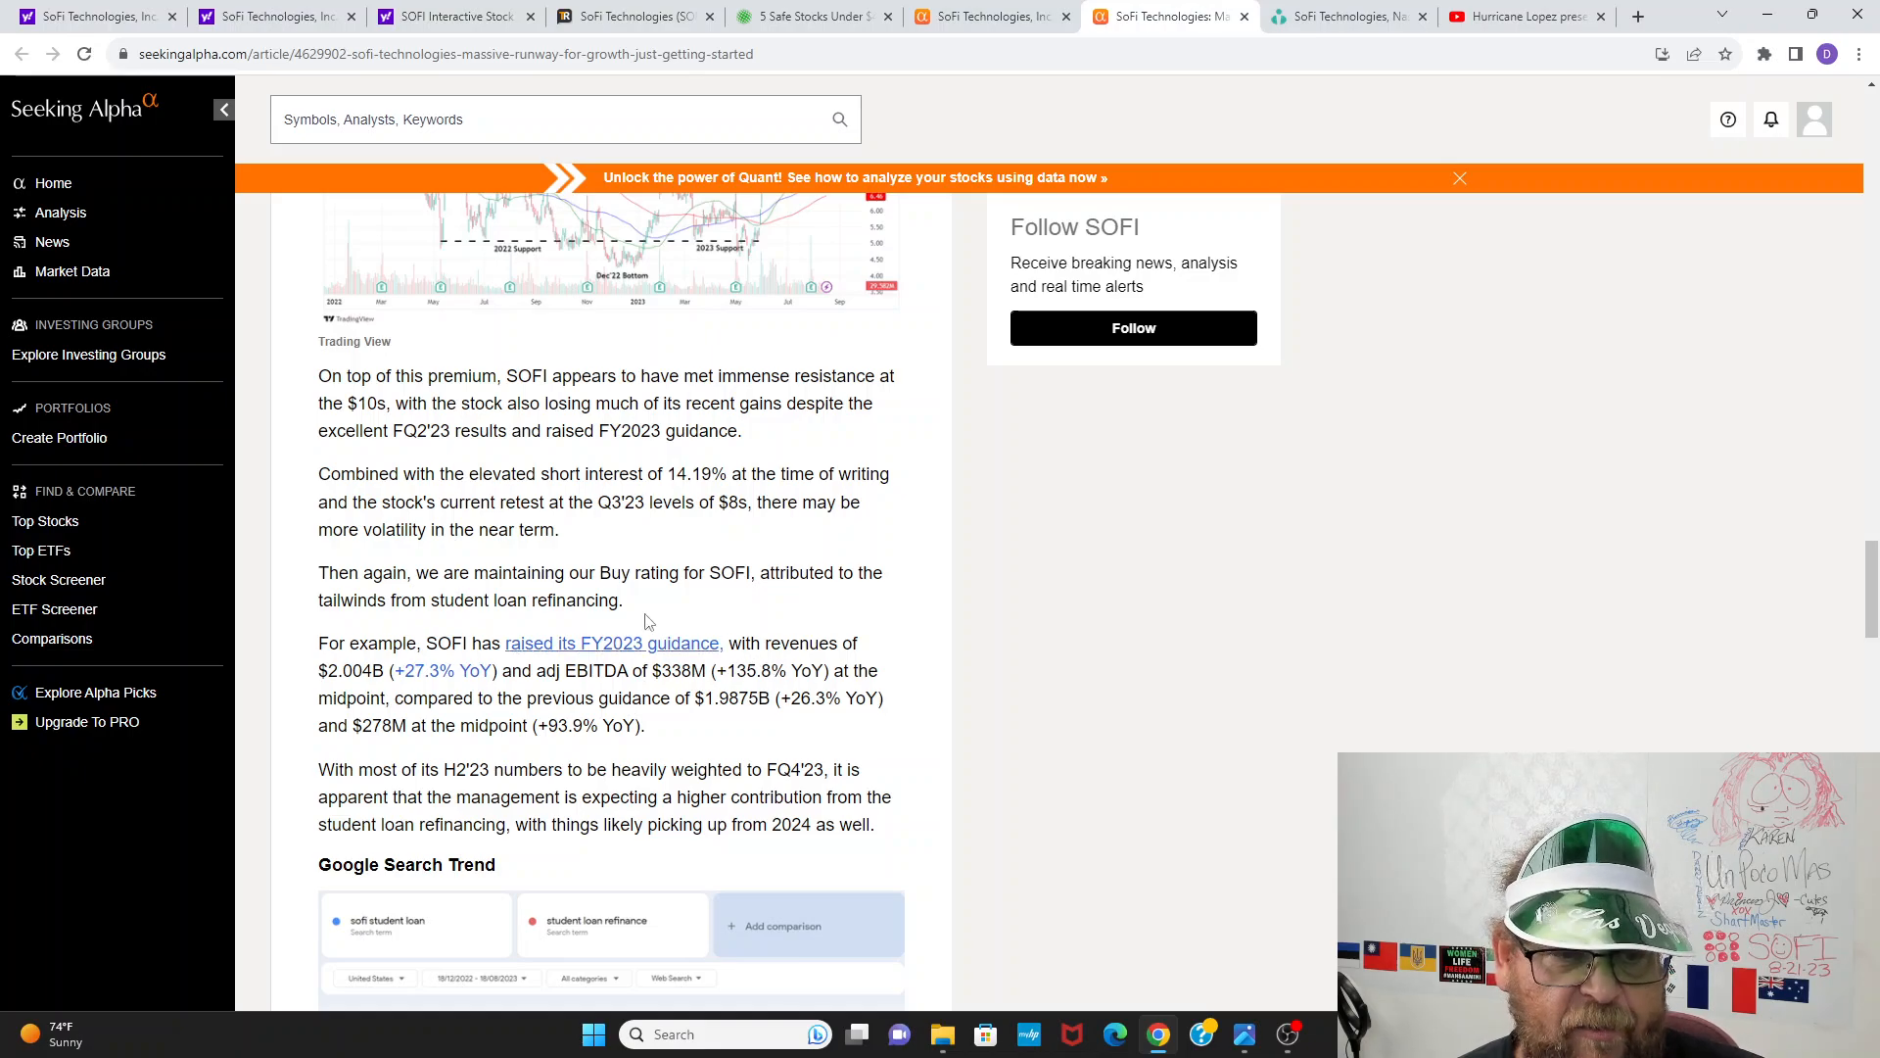
mouse_move(531, 520)
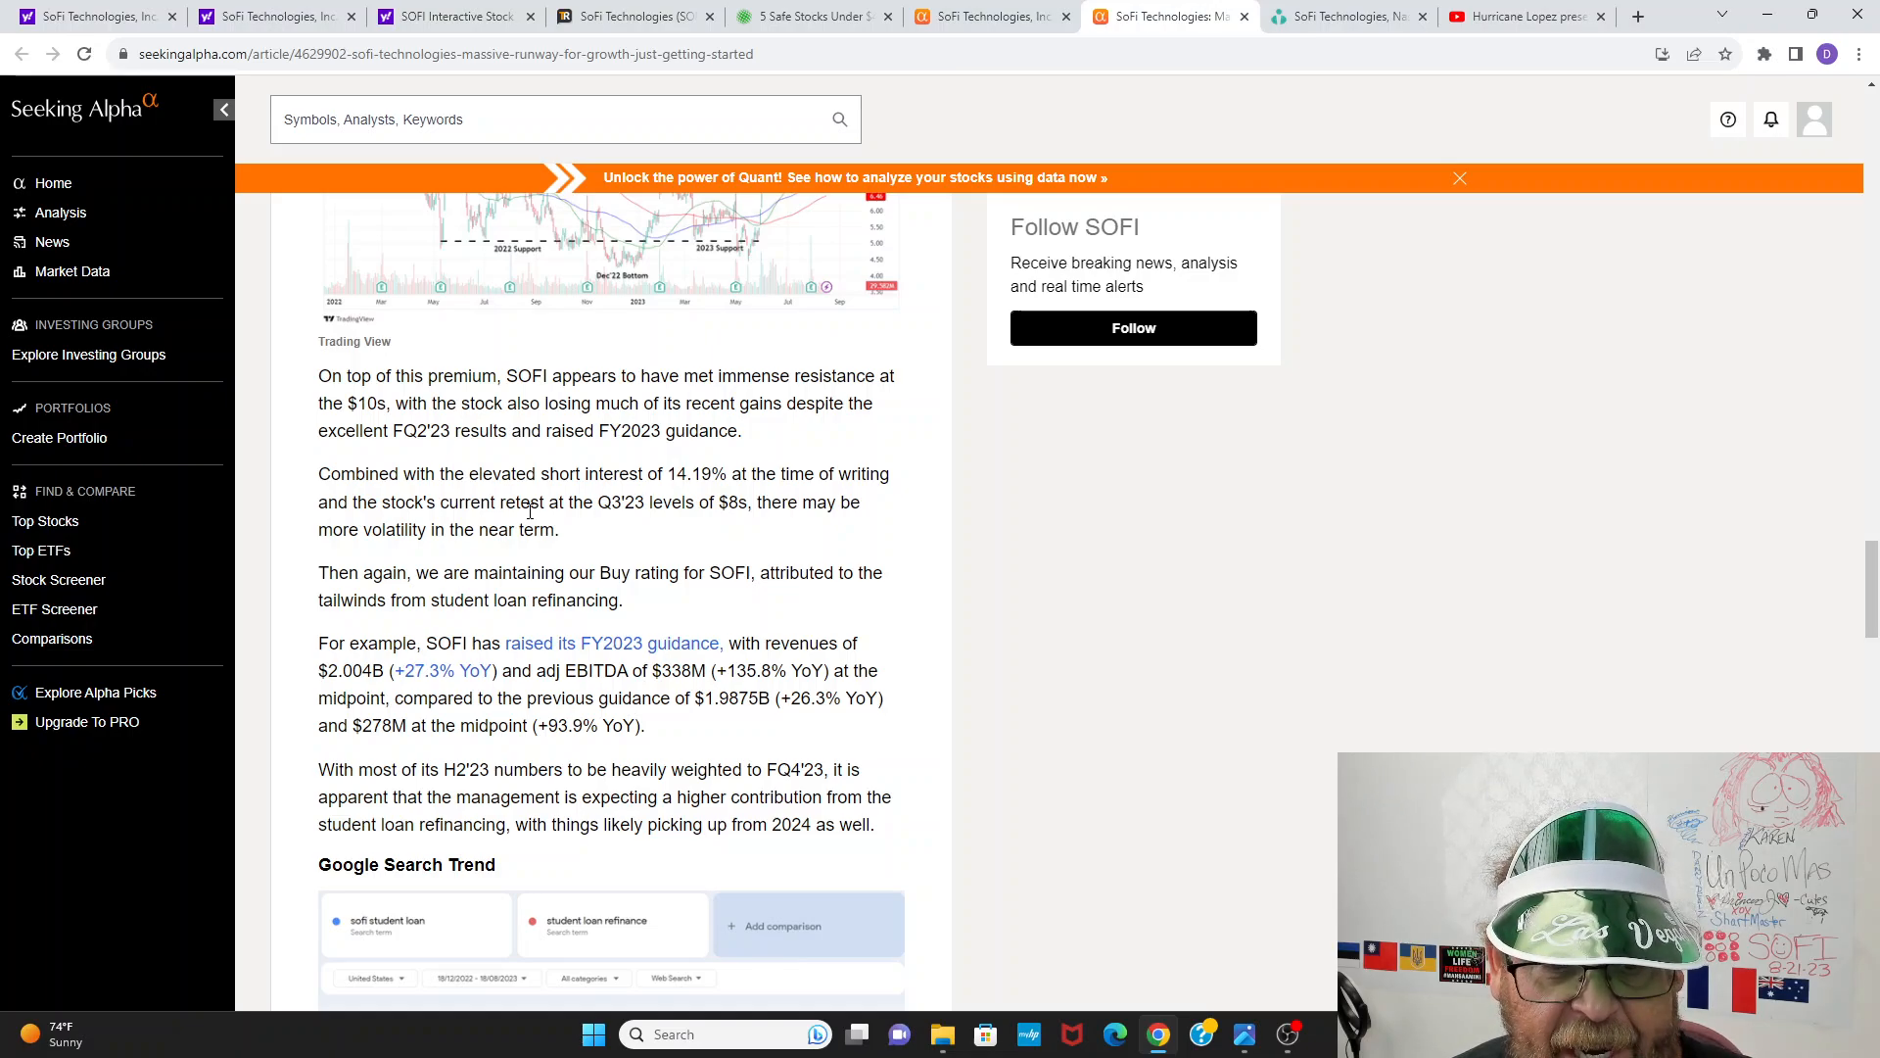
mouse_move(531, 515)
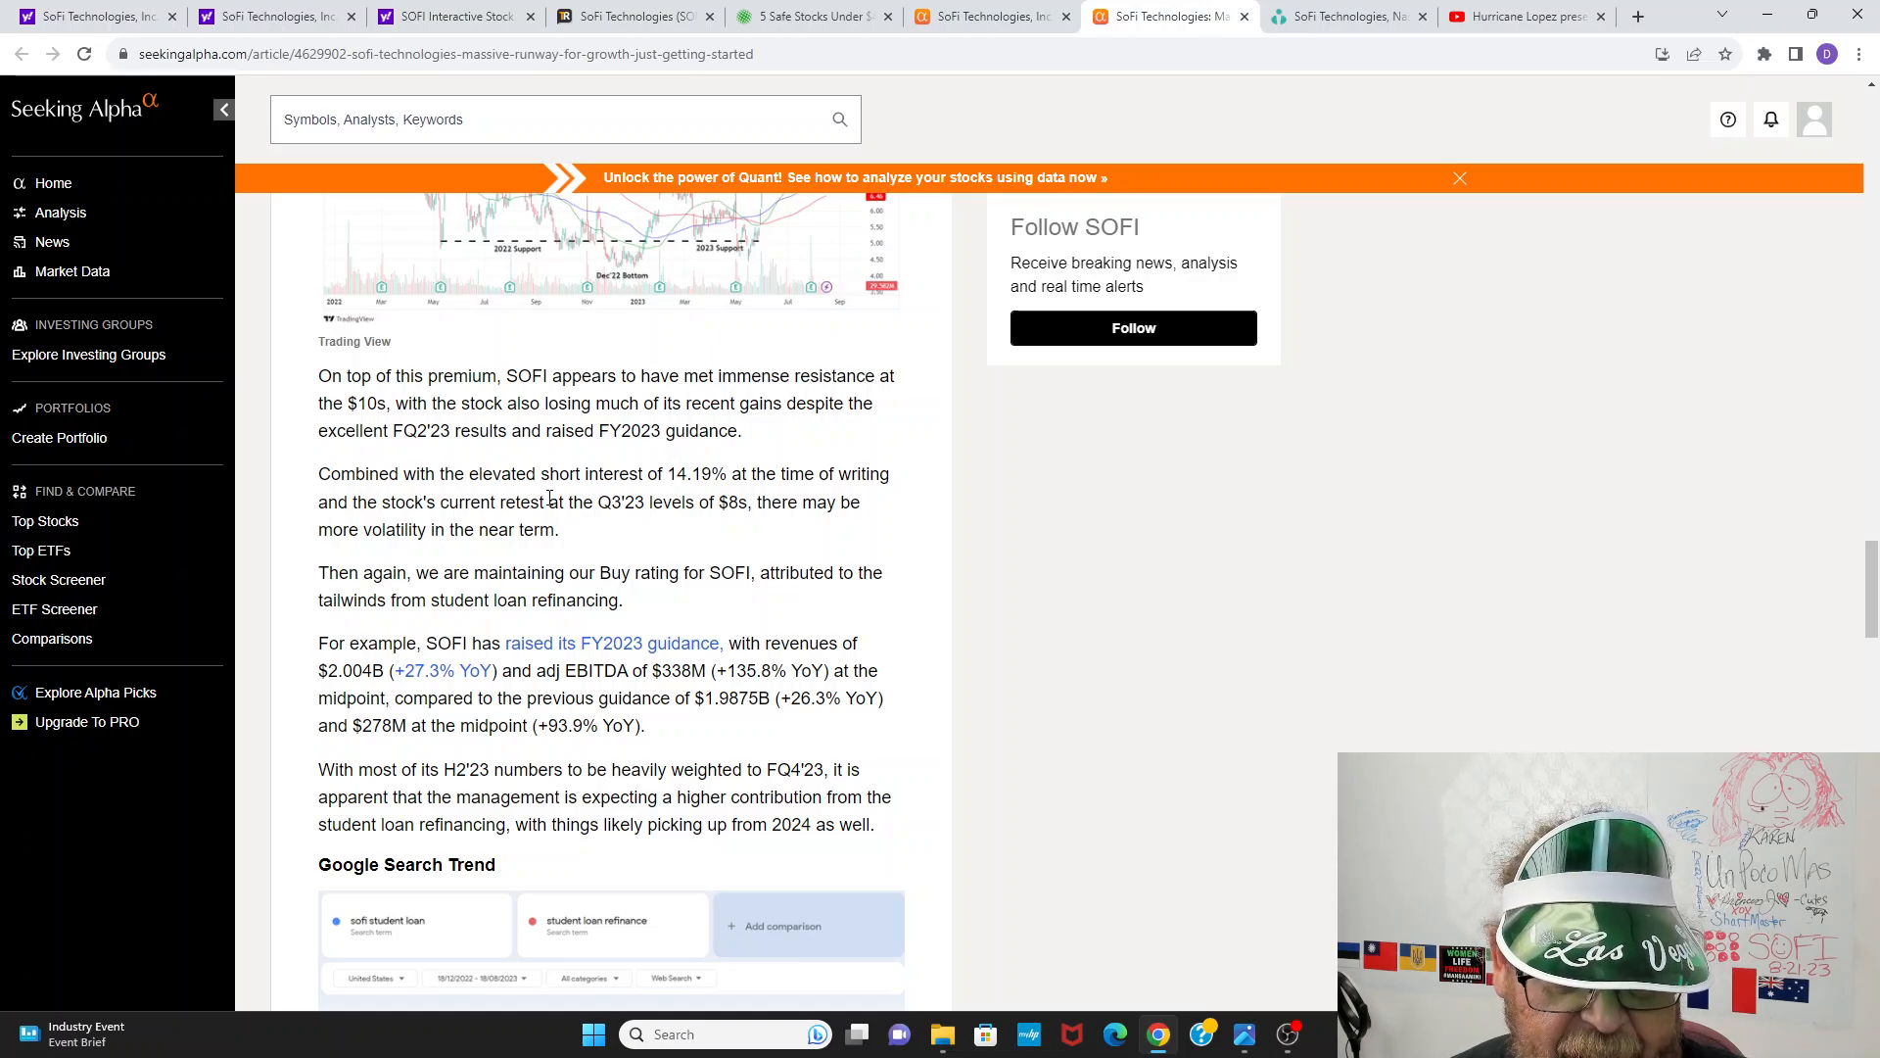
scroll("down", 3)
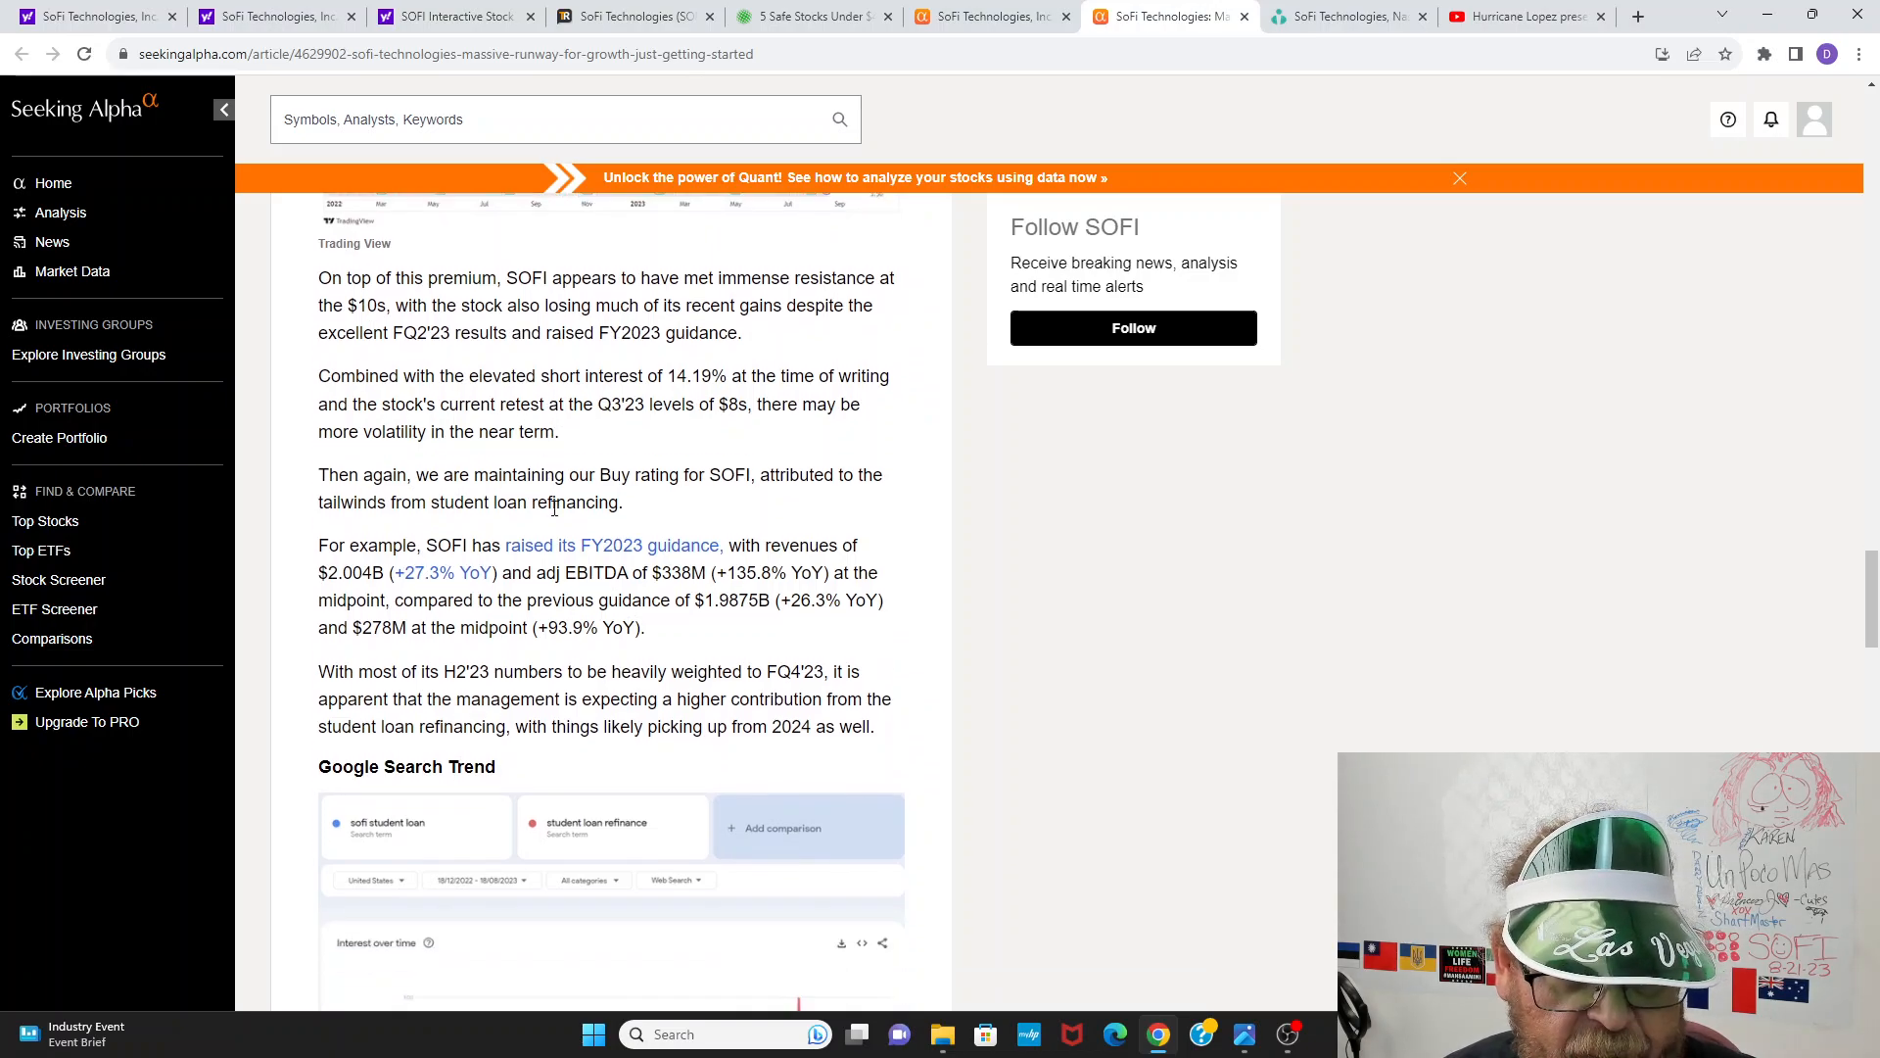
scroll("down", 3)
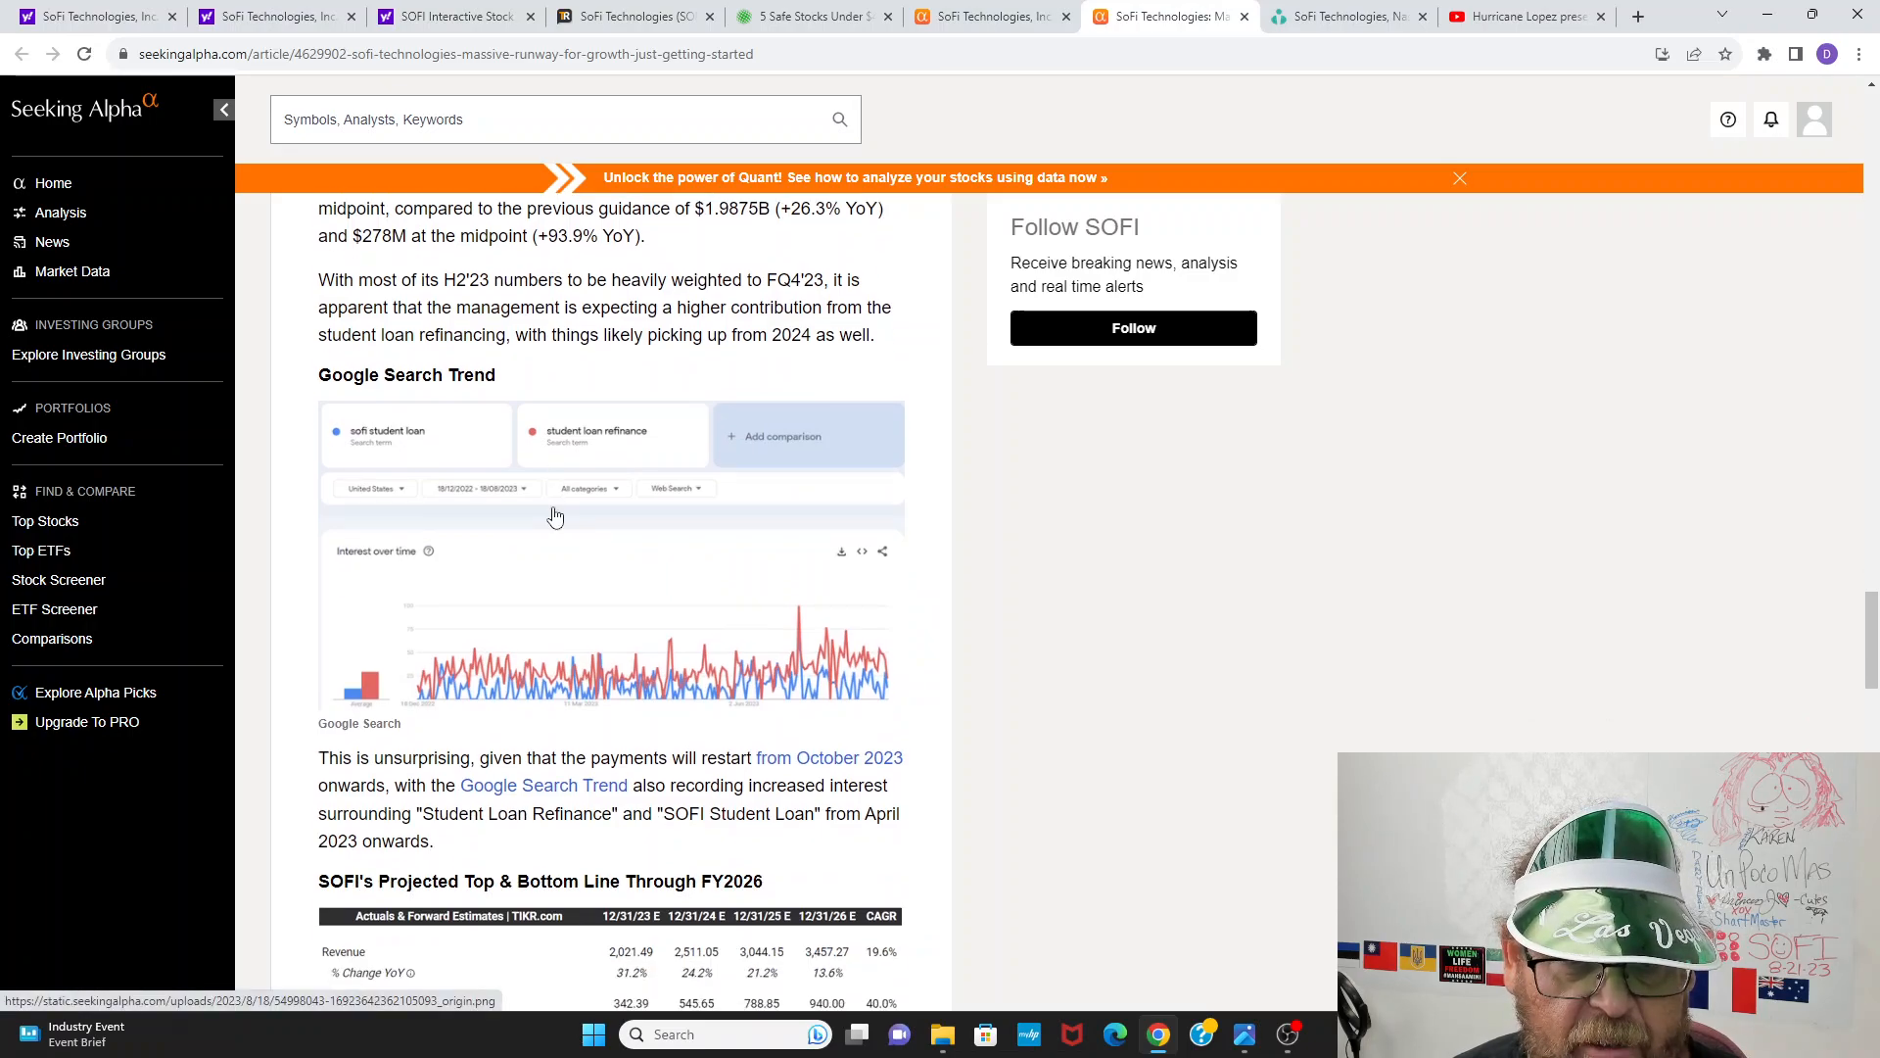
scroll("down", 3)
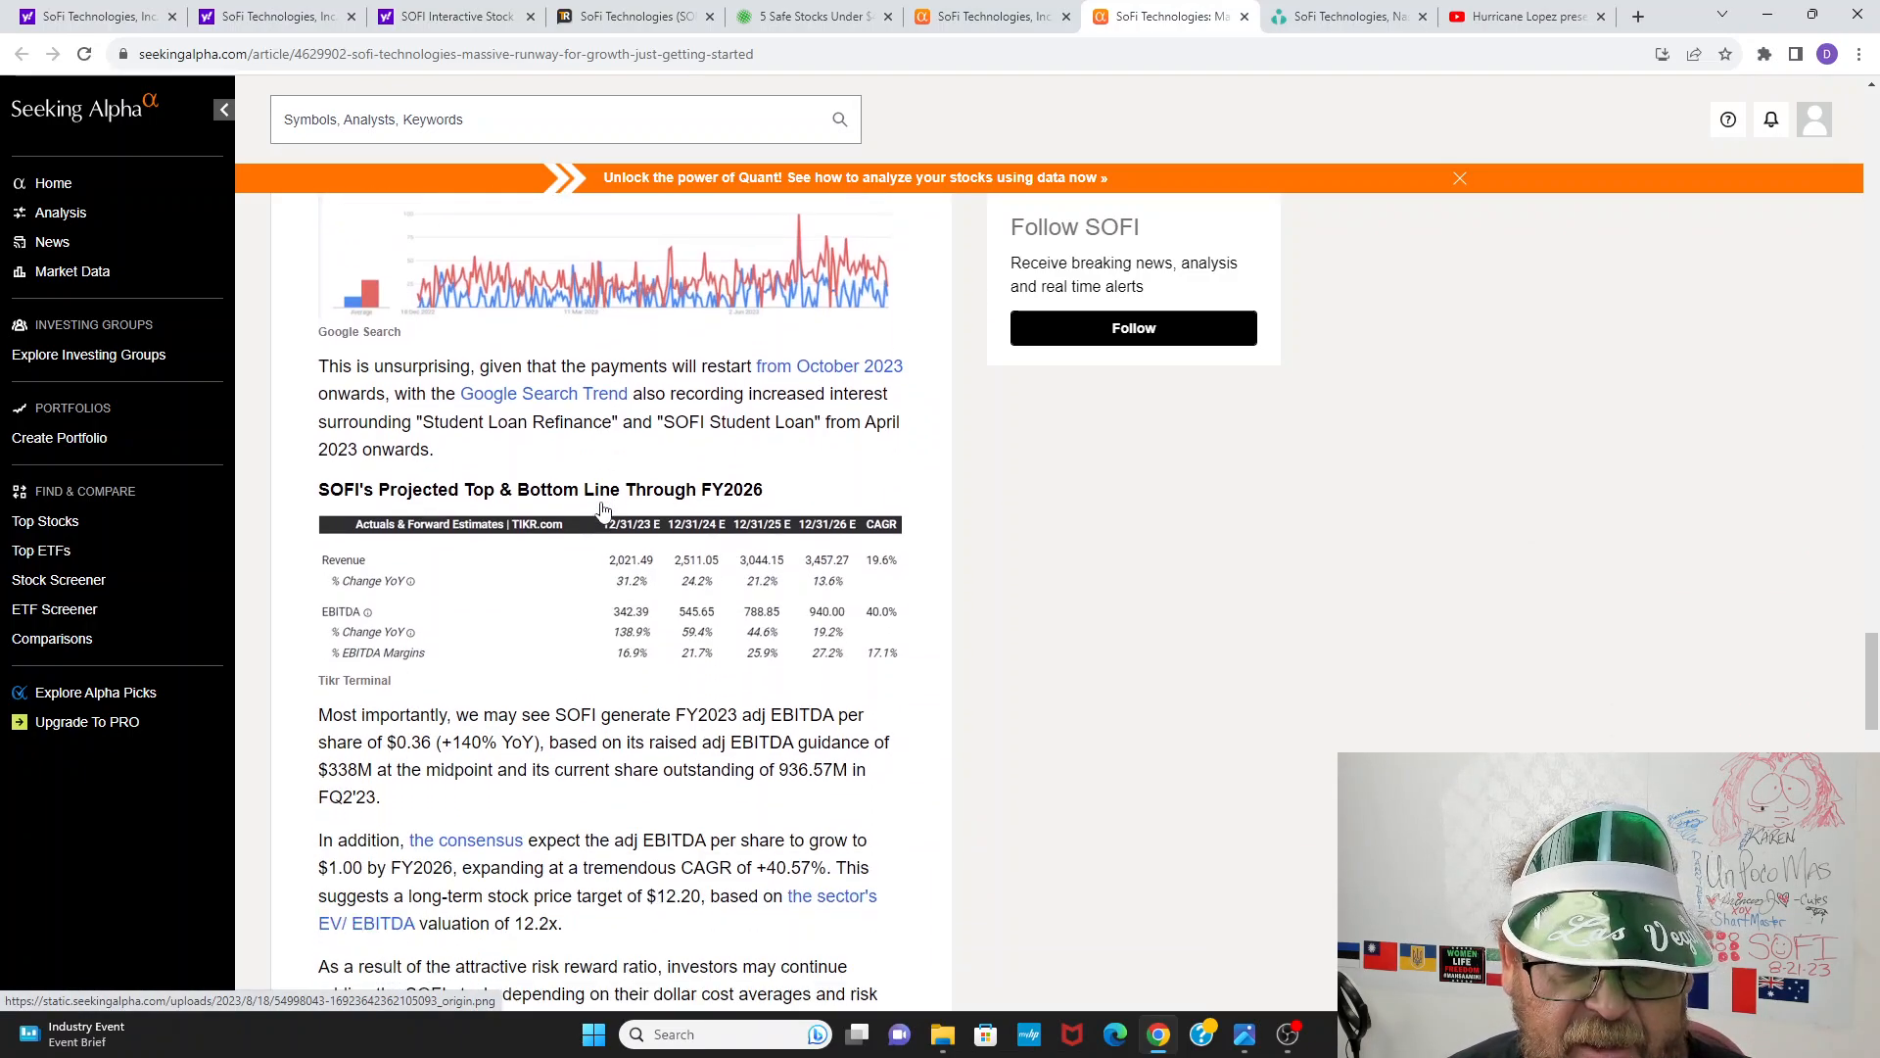
Step: Scroll to the article's conclusion with the $12.20 long-term price target and the author bio
scroll("down", 3)
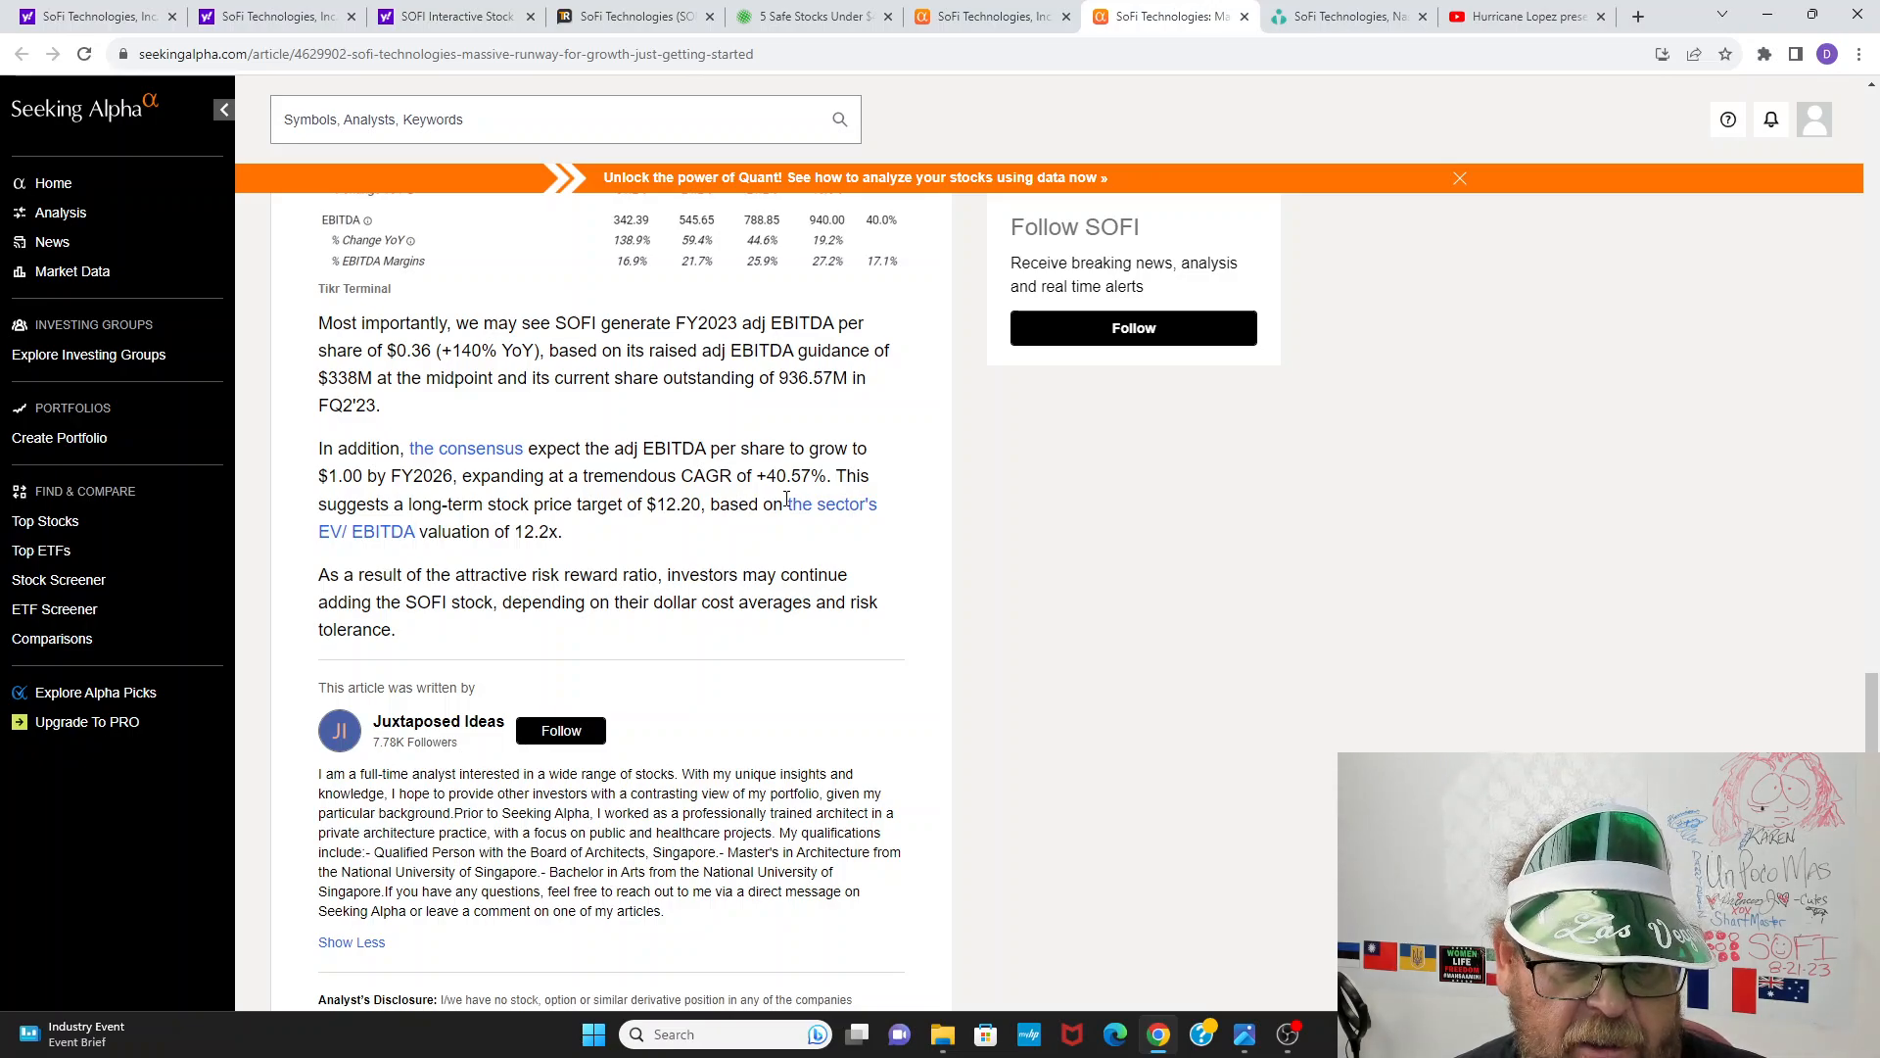
mouse_move(830, 503)
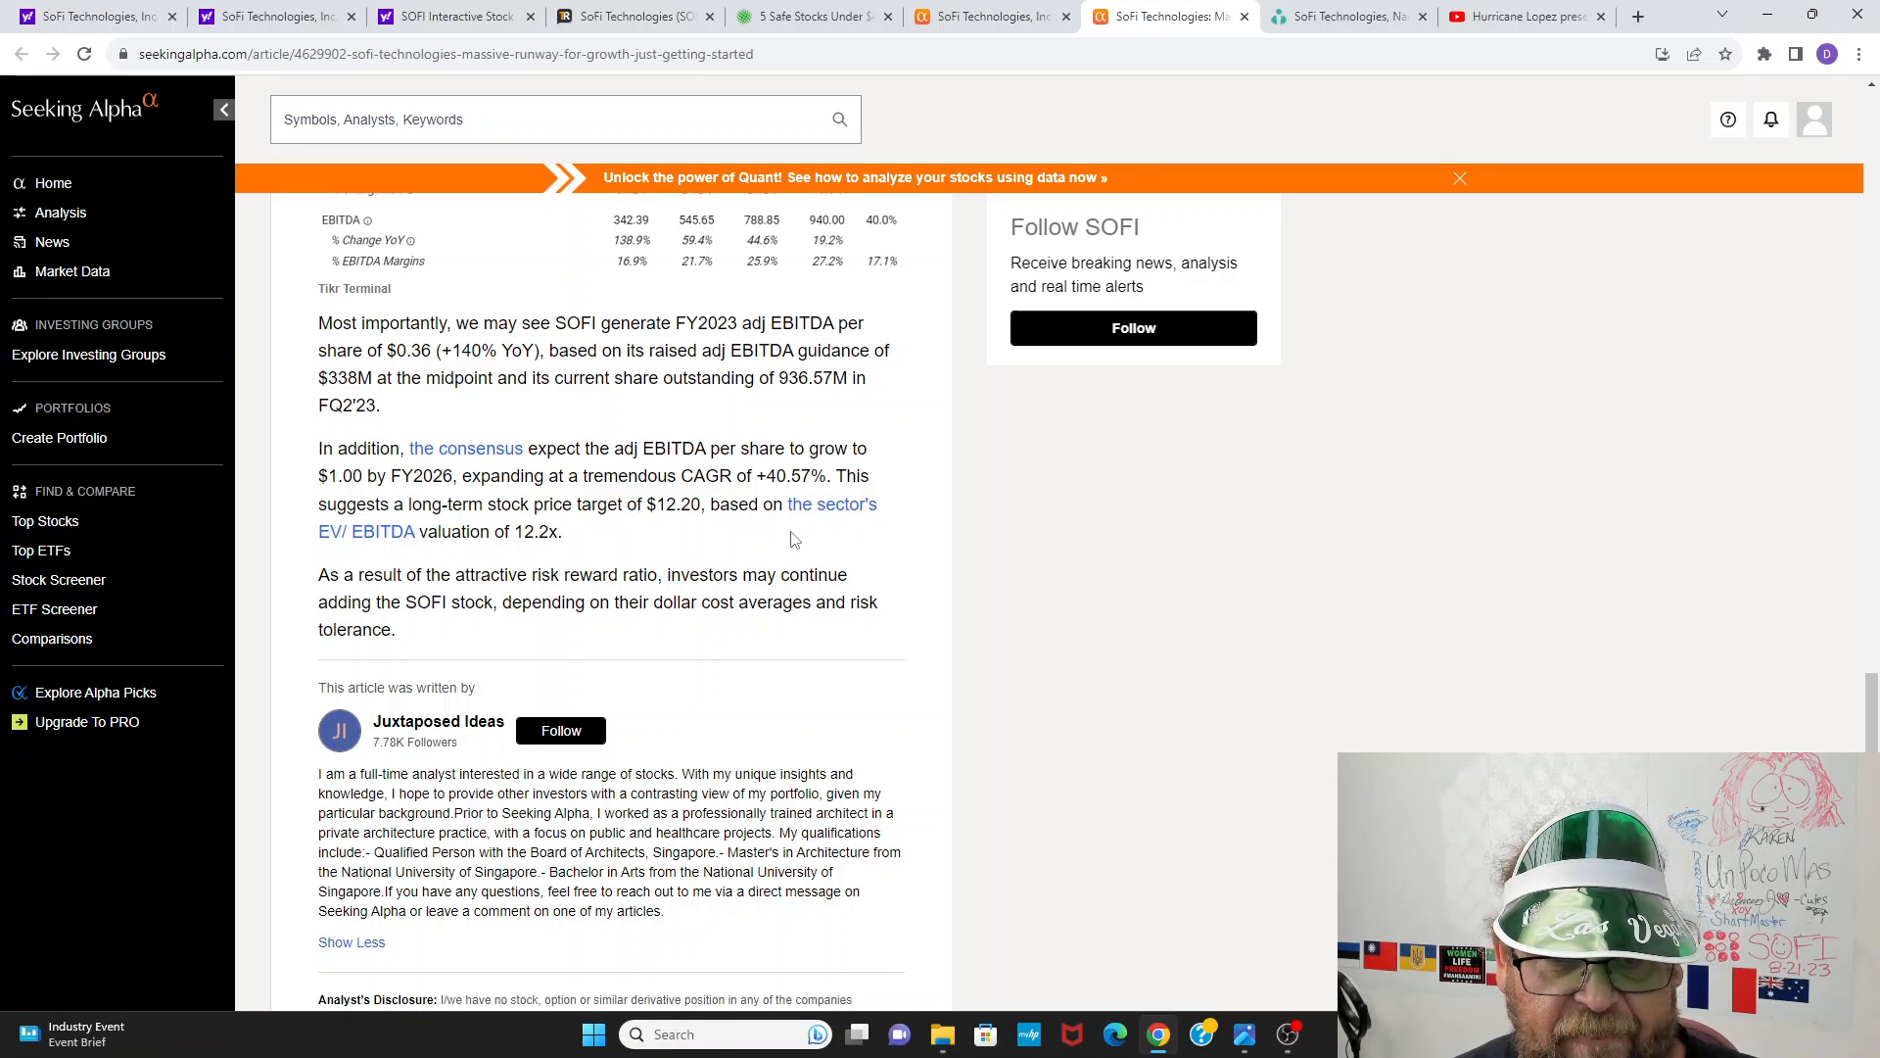
mouse_move(871, 399)
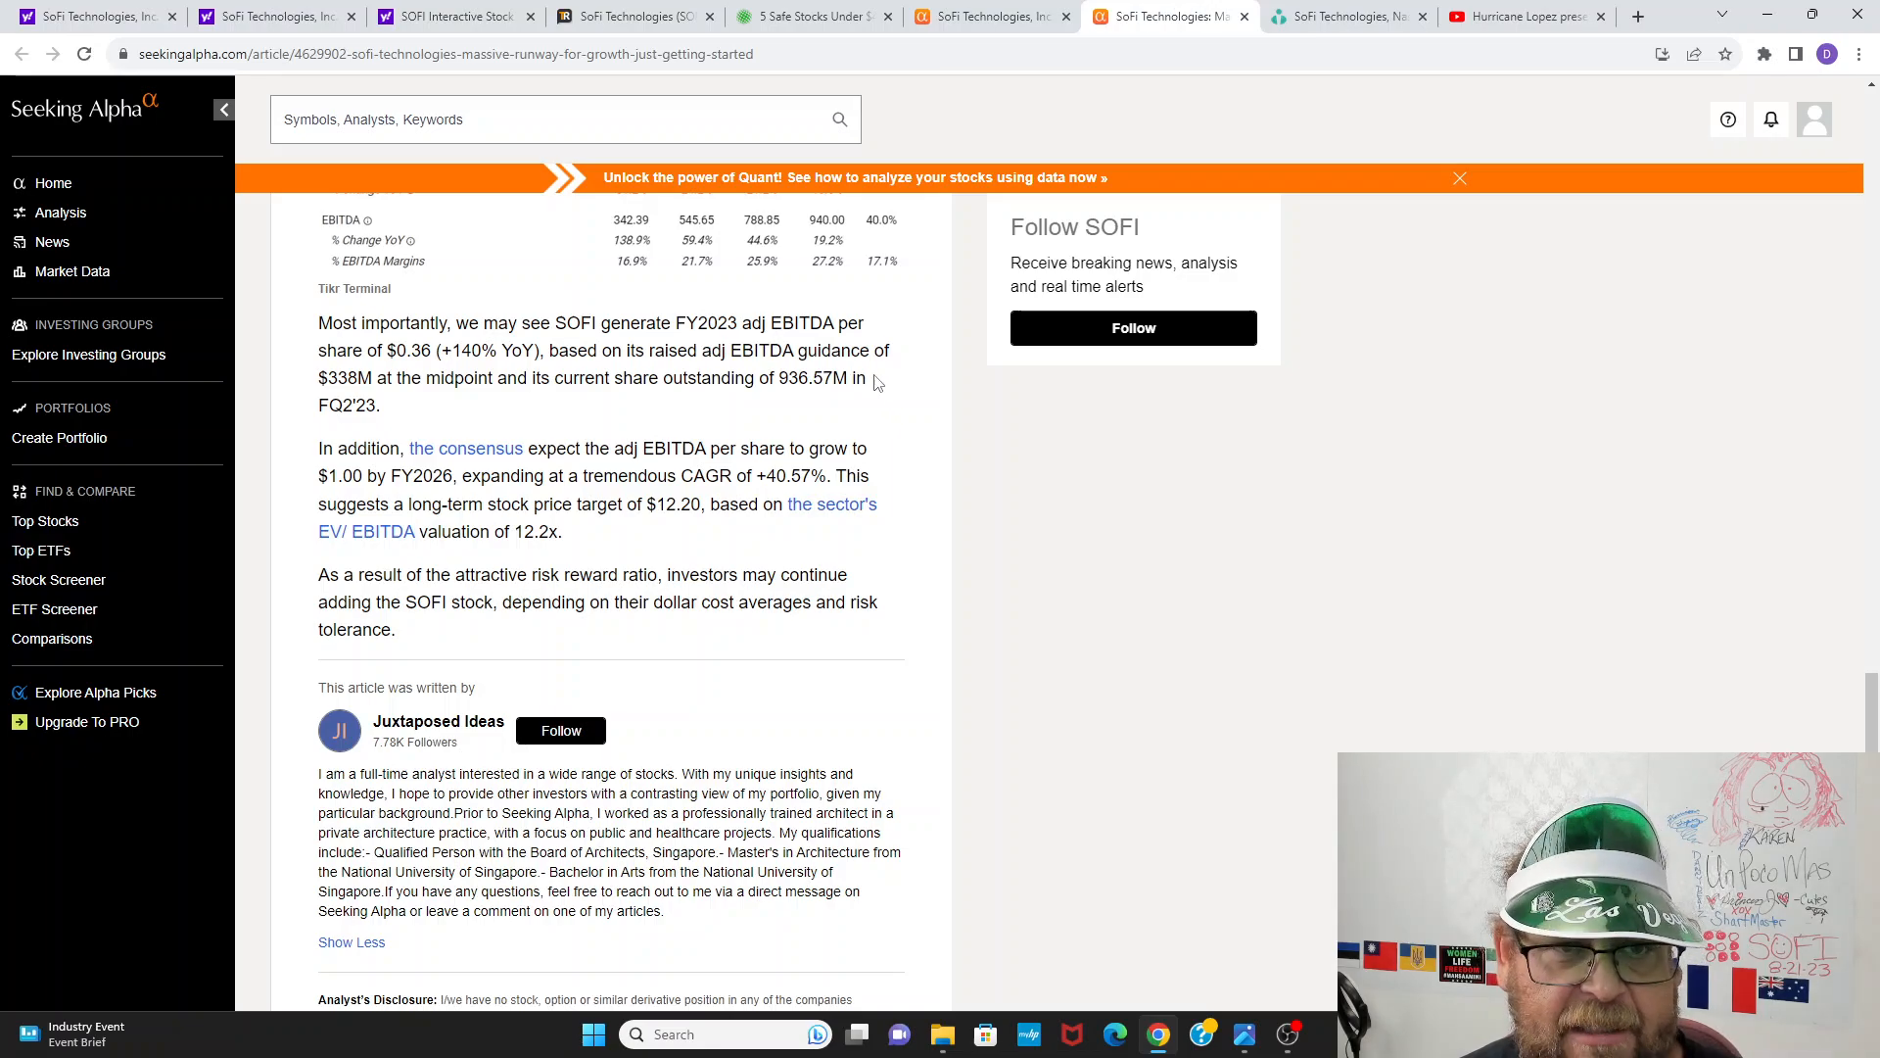
mouse_move(1038, 279)
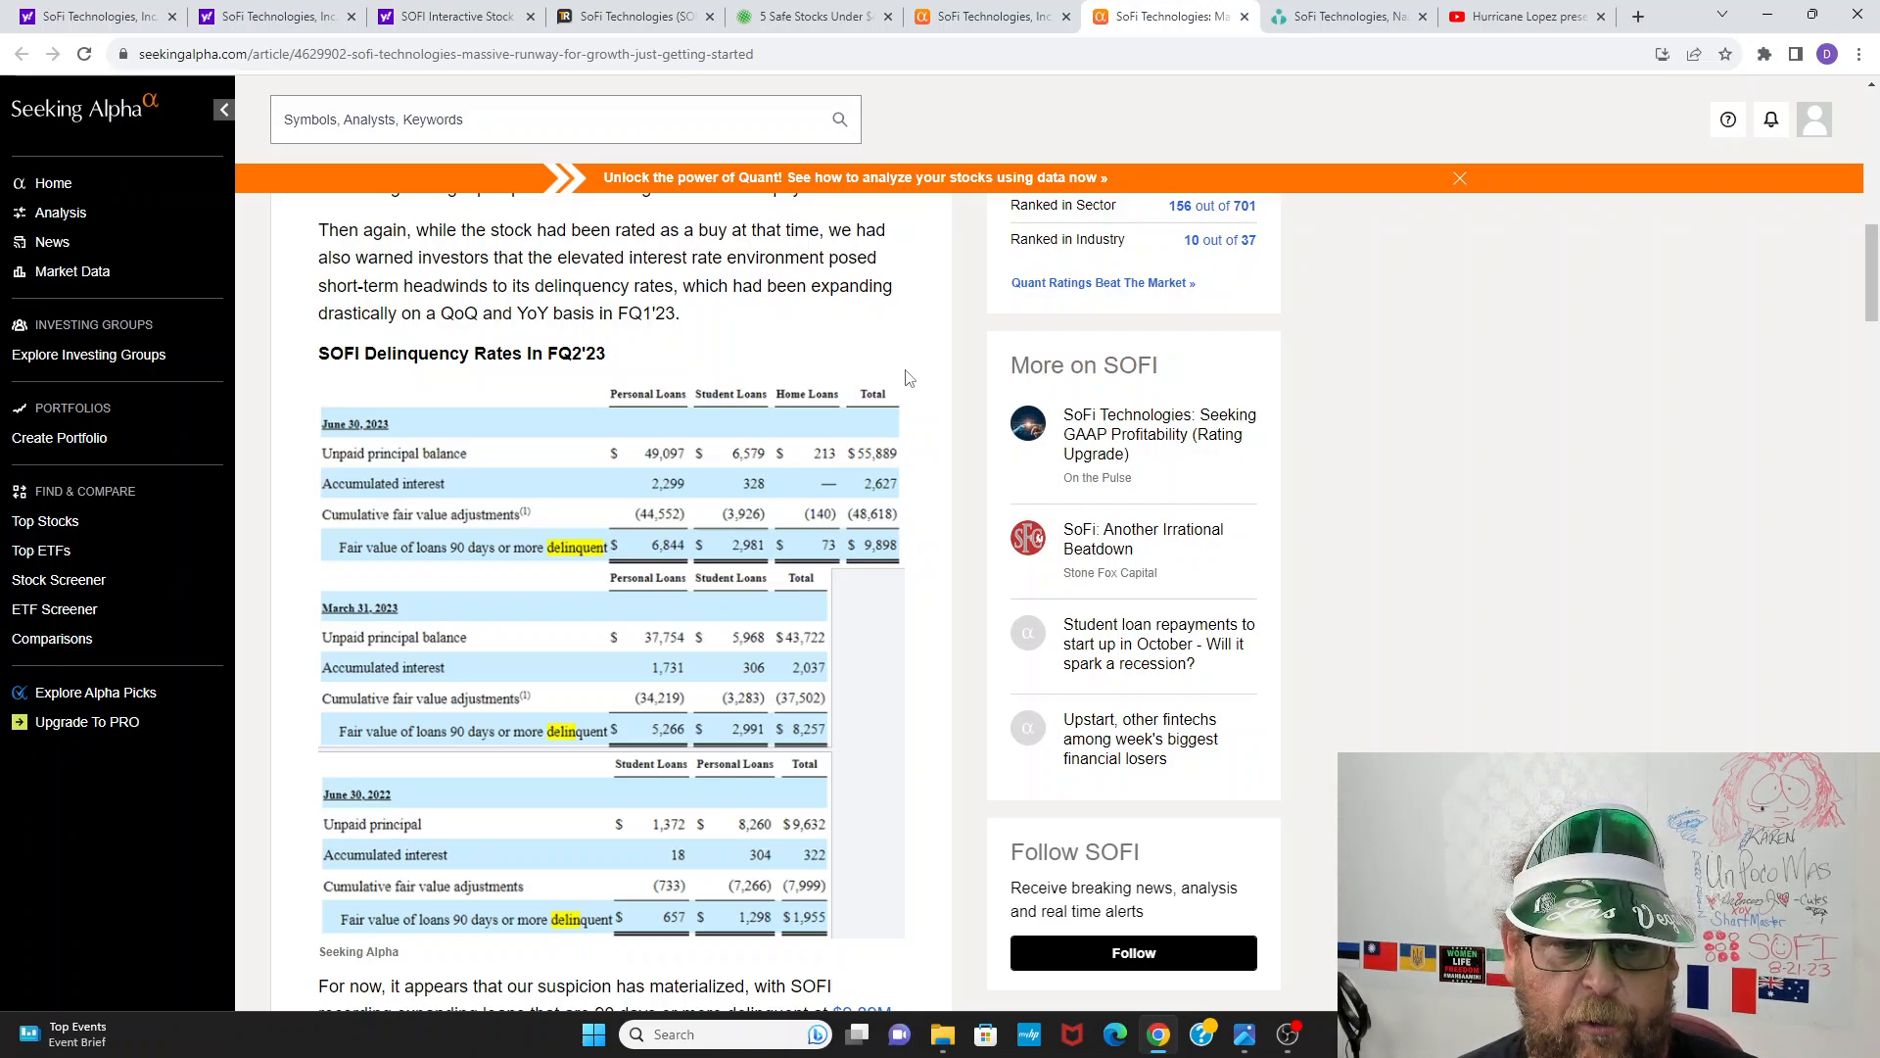
mouse_move(901, 383)
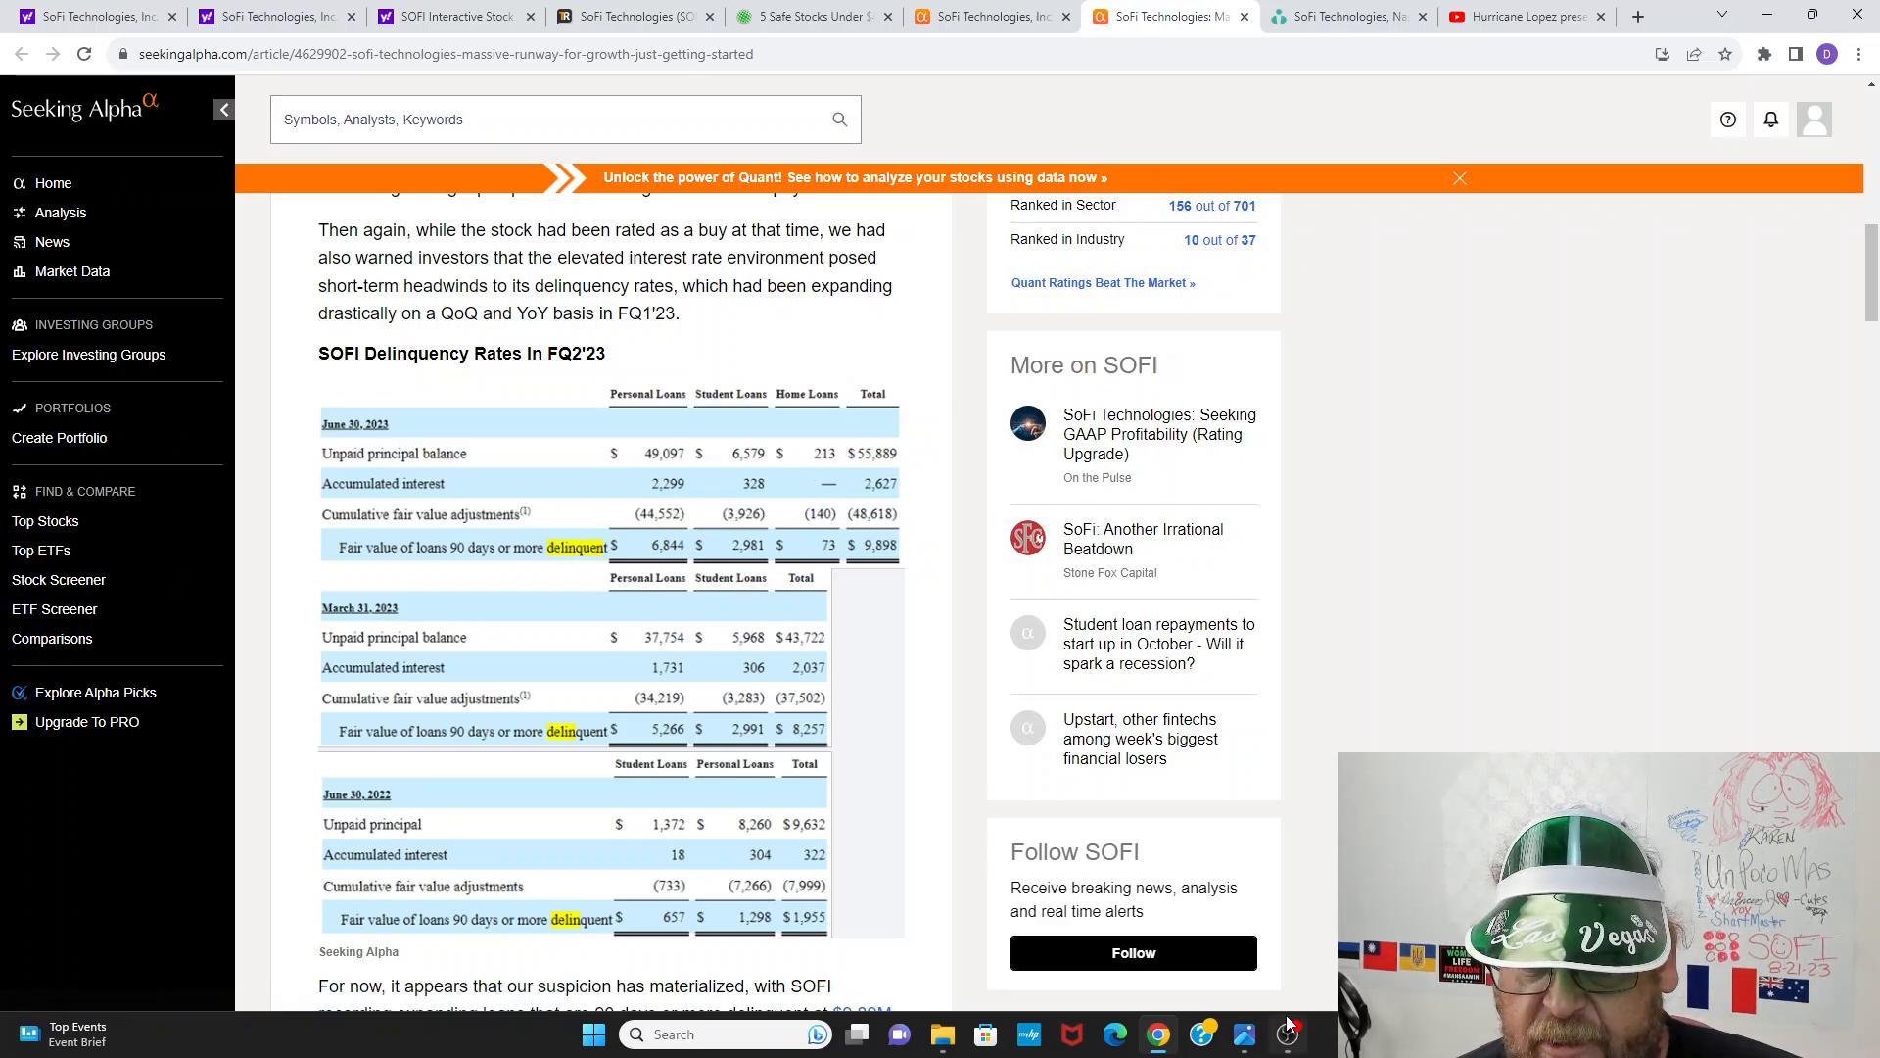
Step: Bring up Microsoft Photos showing the SOFI market buy-orders screenshot from the brokerage activity list
left_click(1243, 1034)
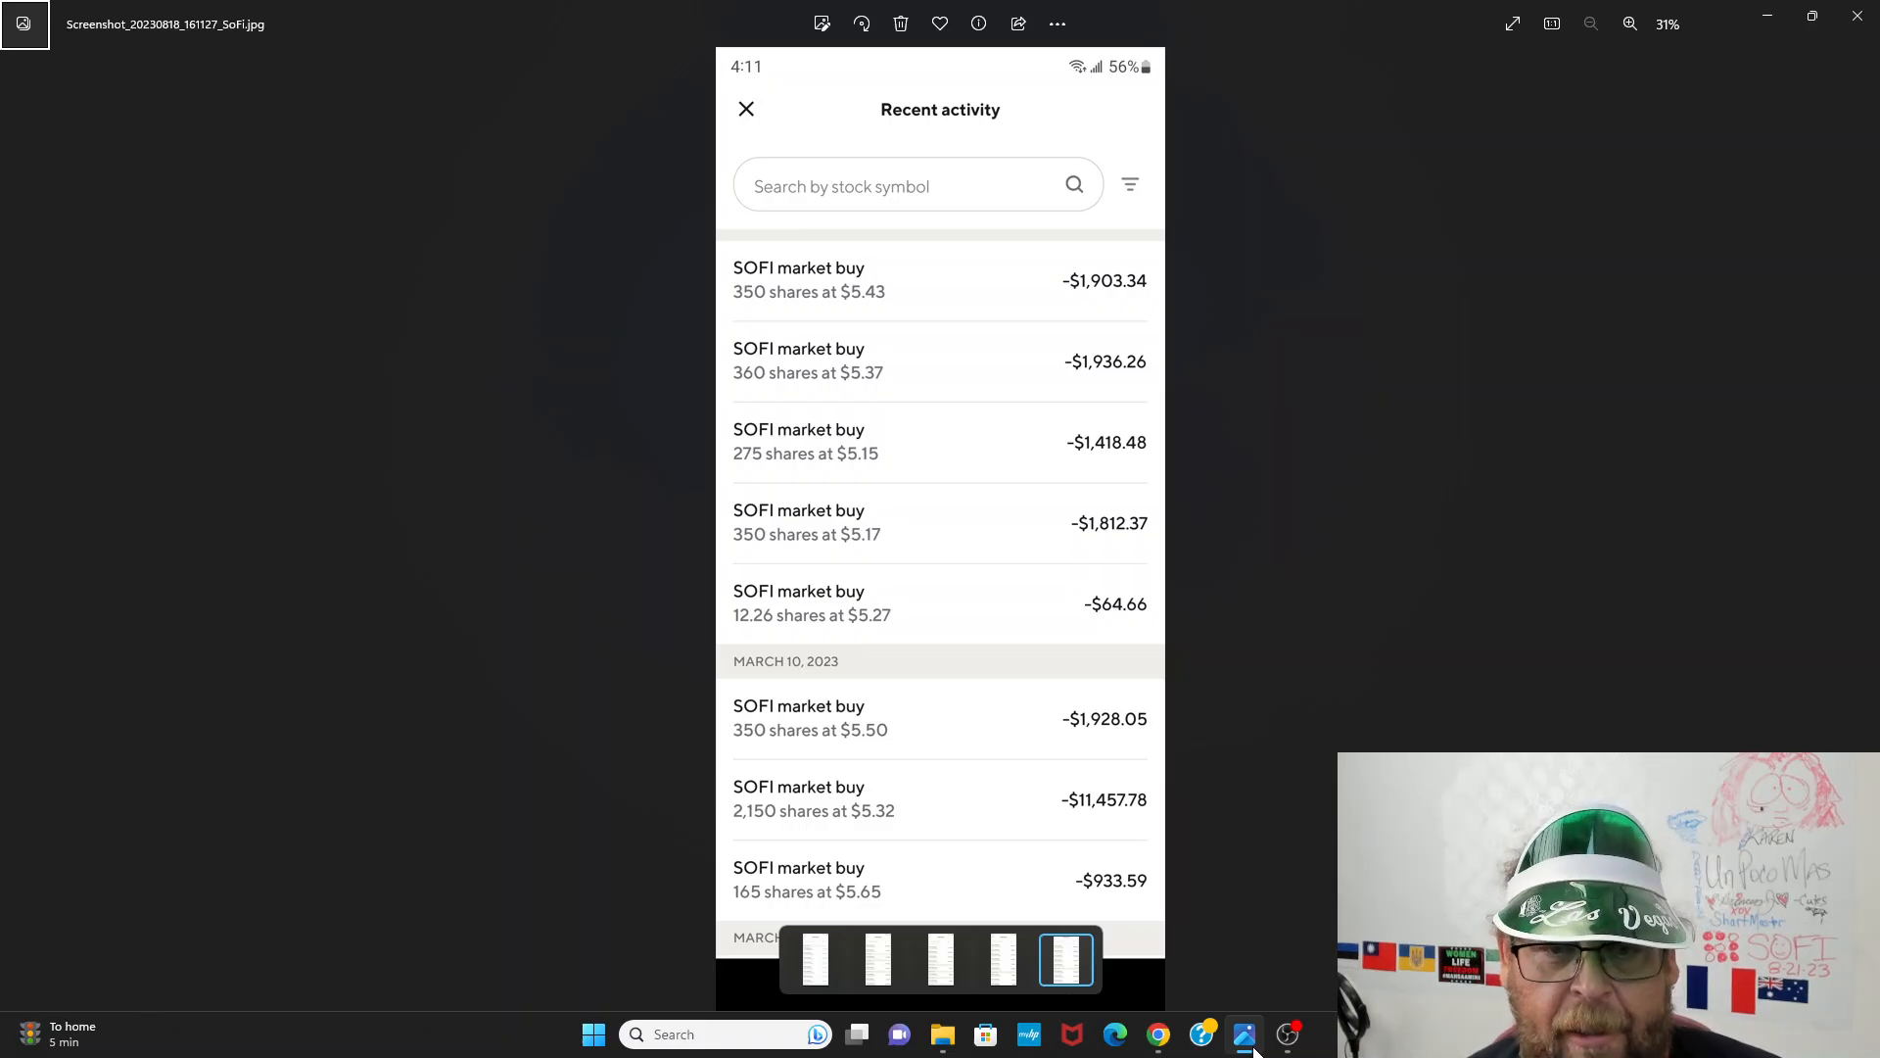
Step: Step back through earlier buy-order screenshots to the July 31, 2023 SOFI market sells of 1,000 shares each
left_click(1003, 959)
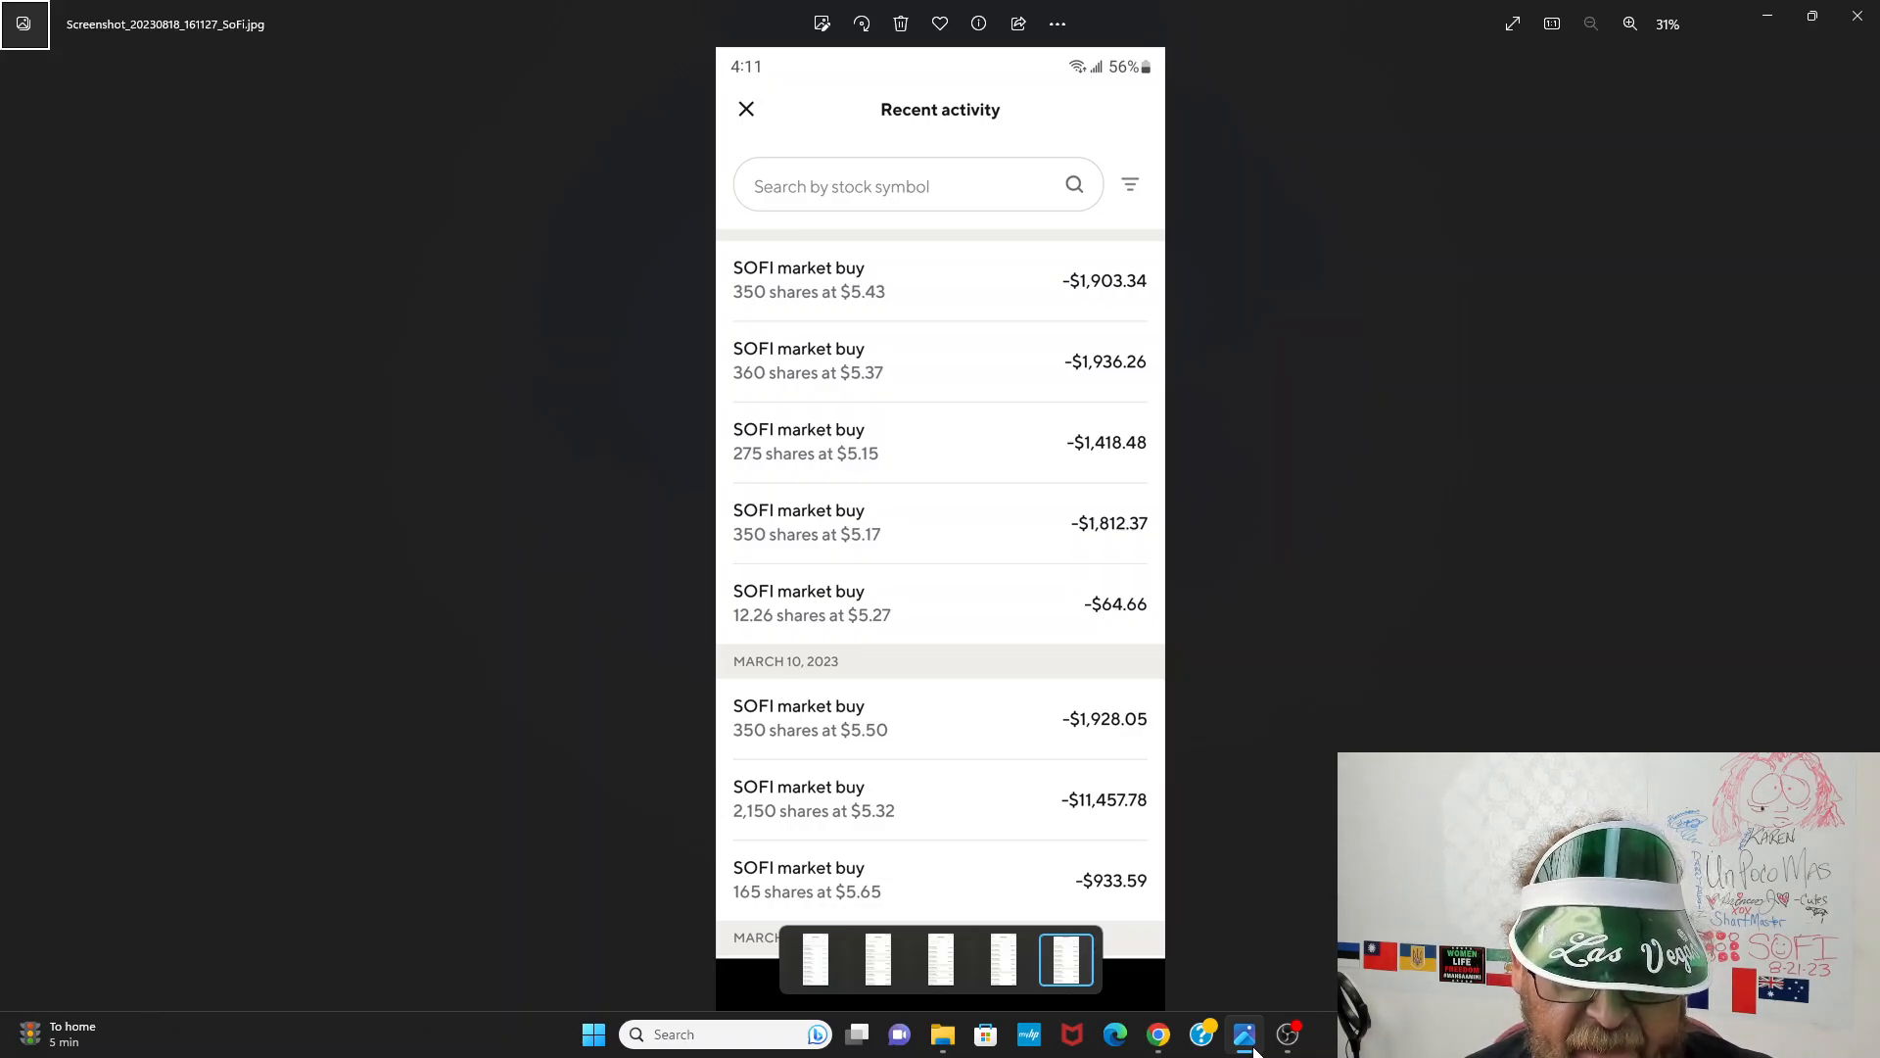
left_click(1002, 960)
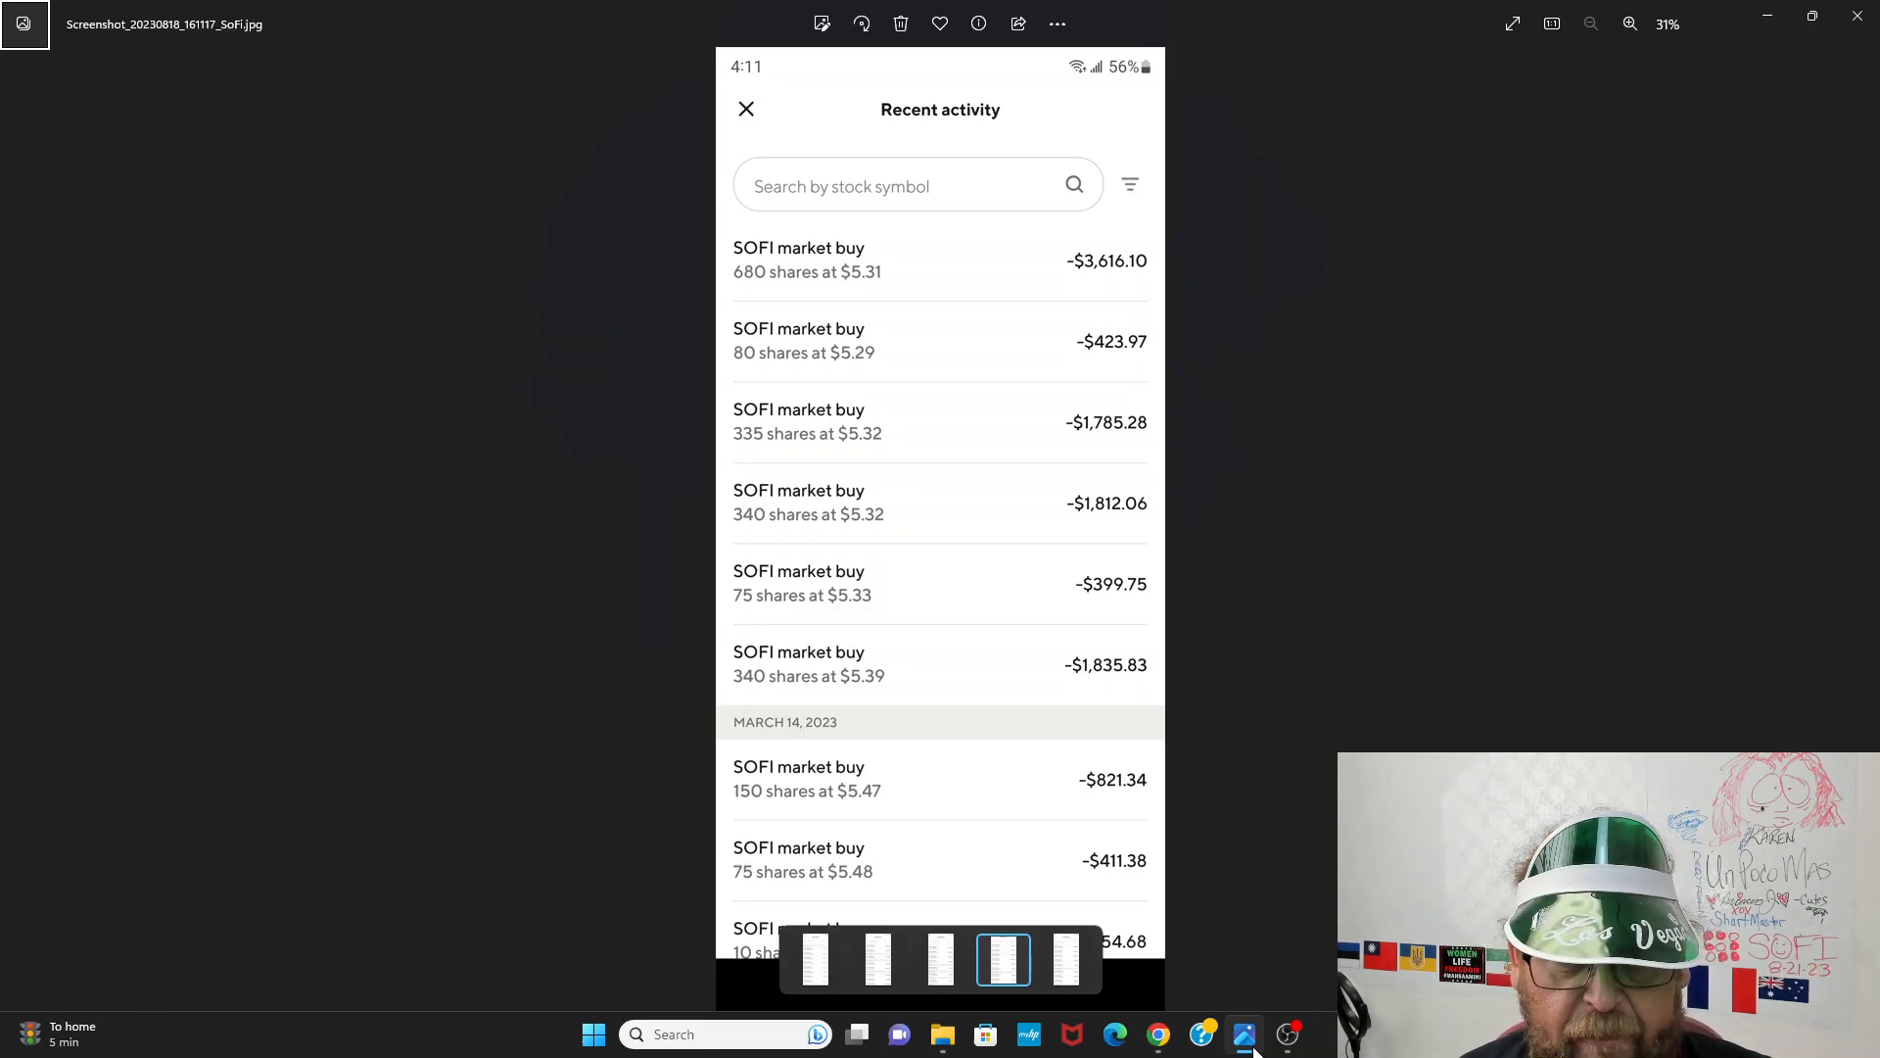
left_click(942, 958)
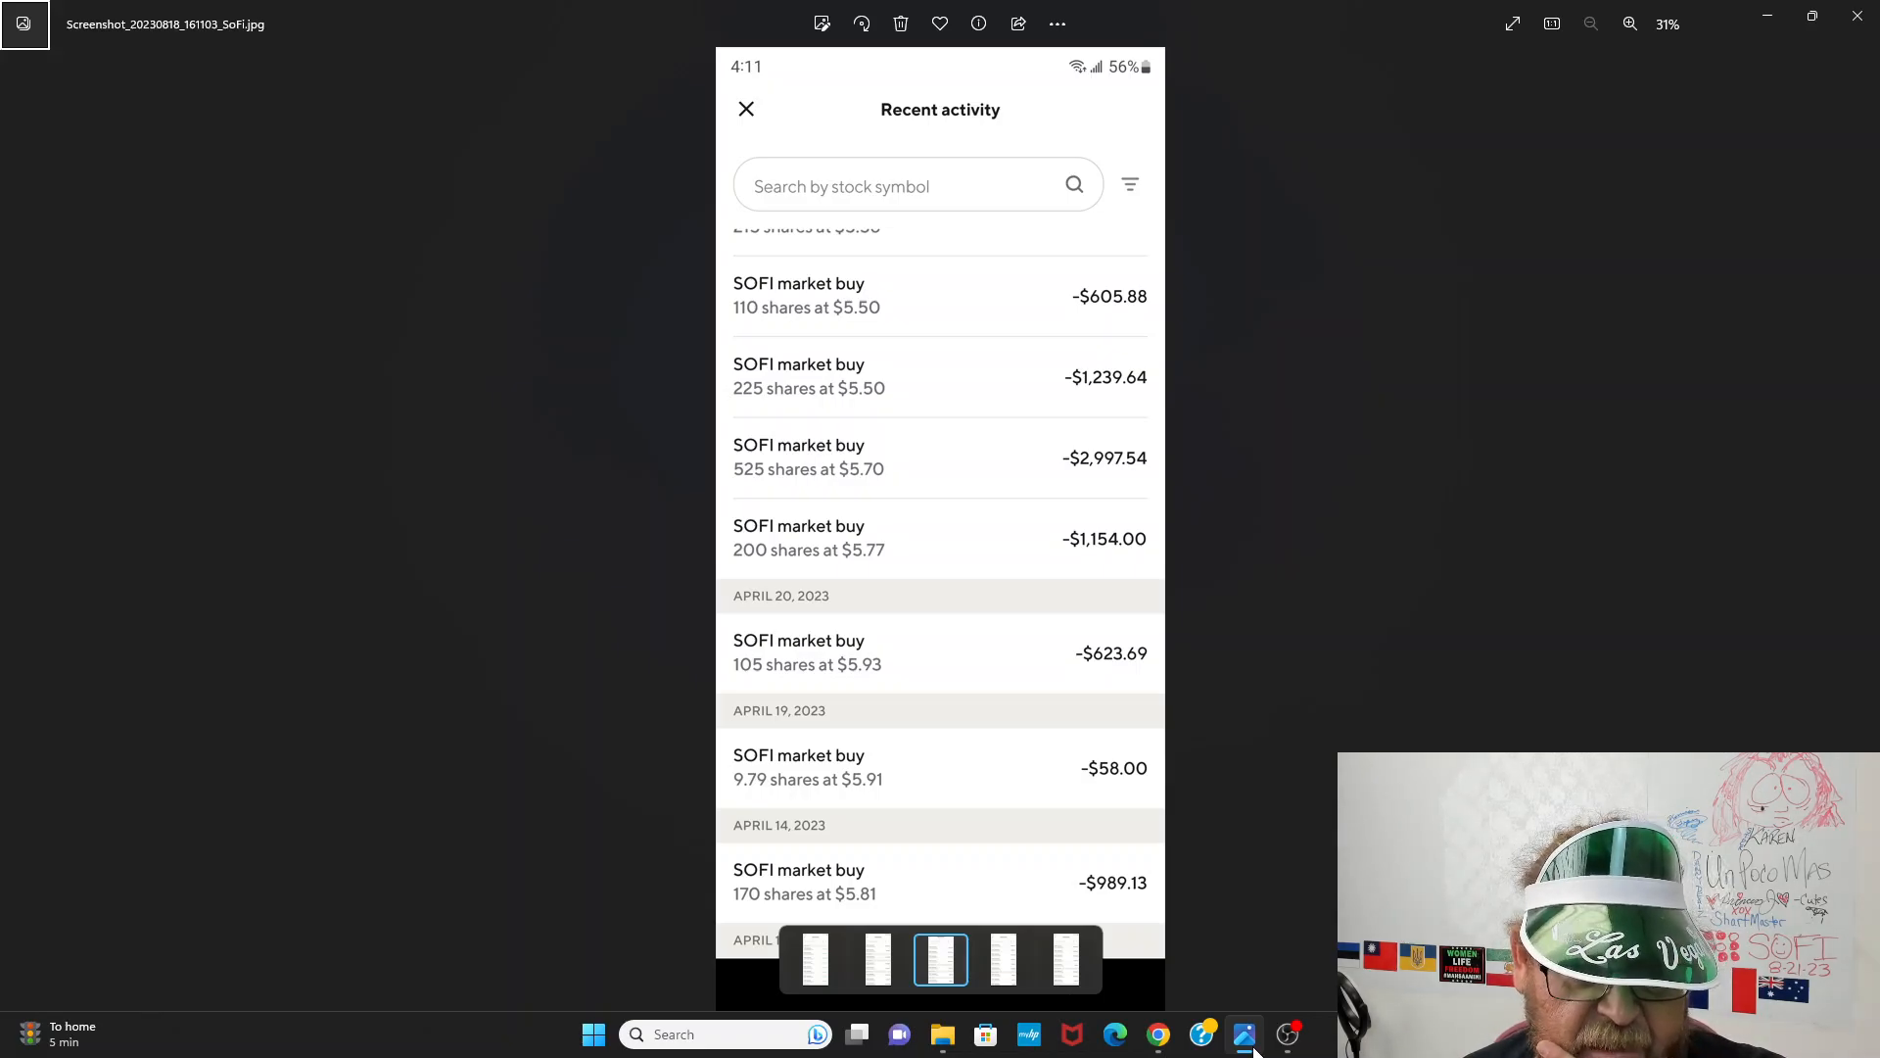
left_click(877, 957)
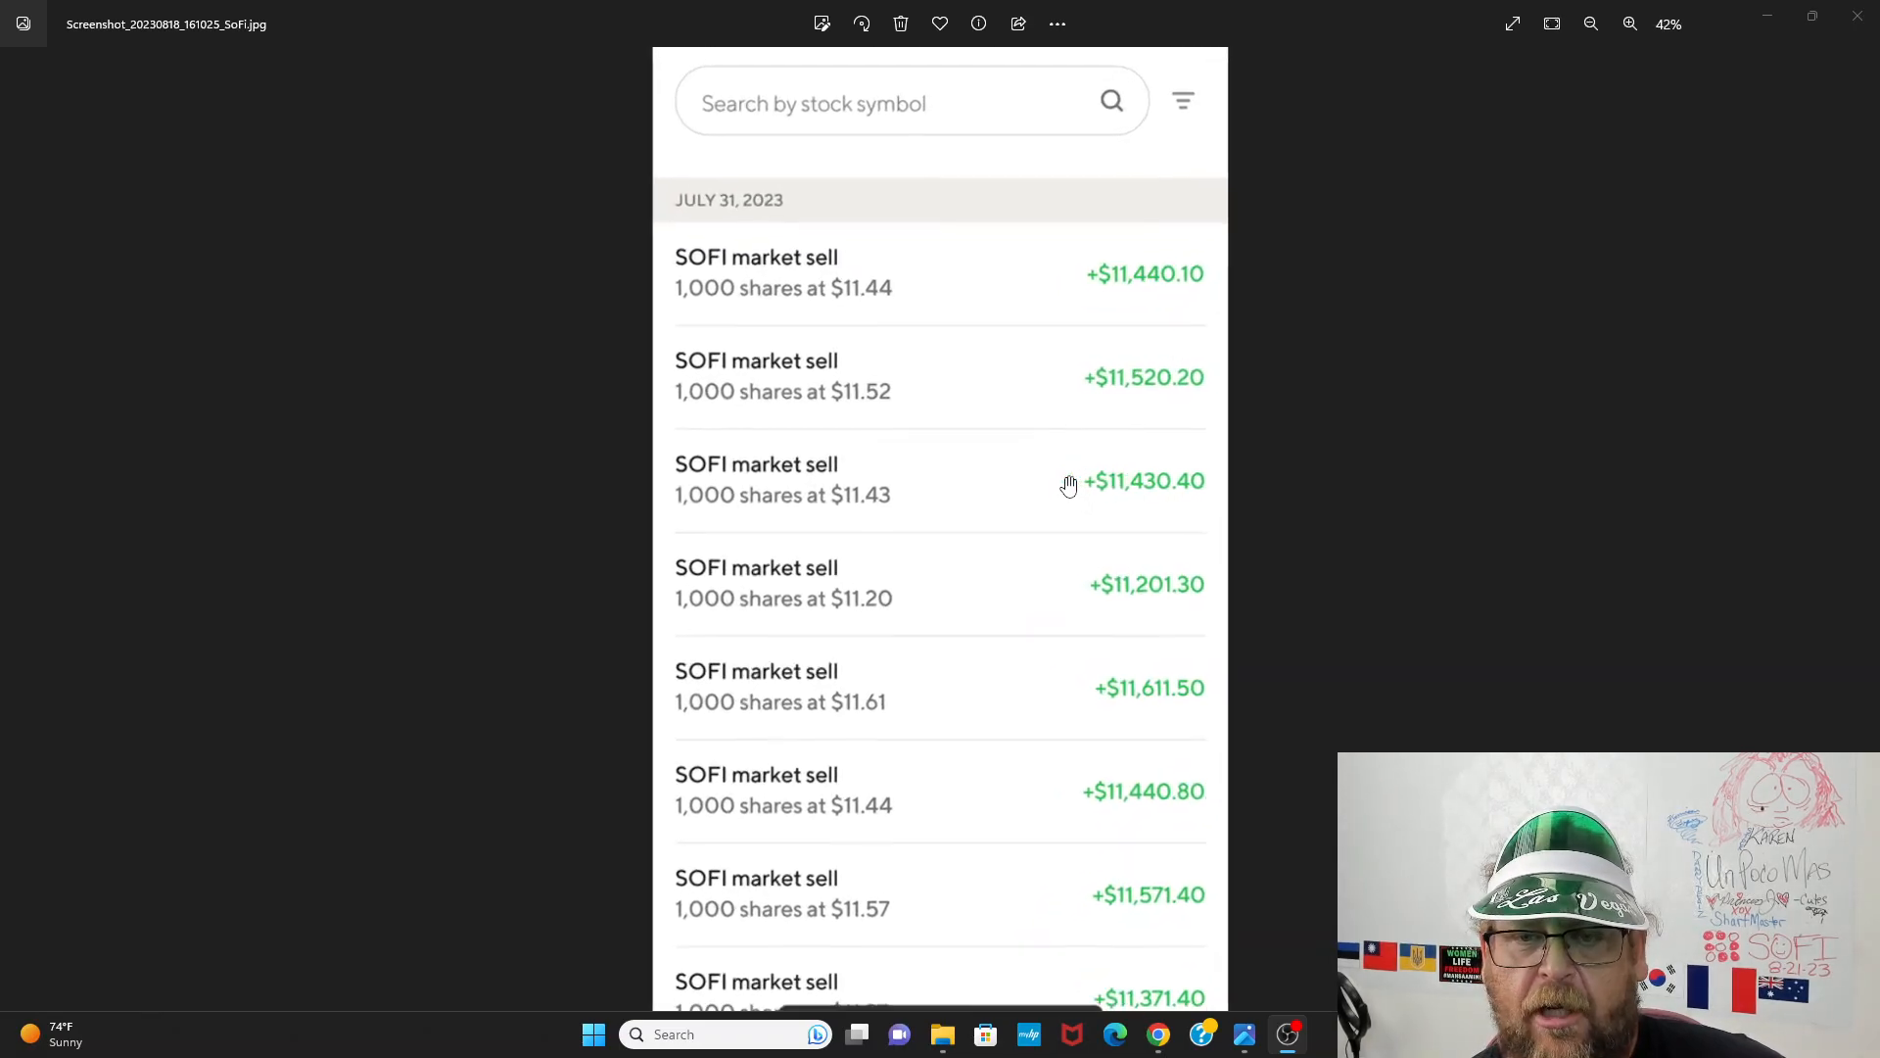
Step: Enlarge the sell-orders screenshot to 82% and scroll to the last sells, through 1,000 shares at $11.37
left_click(1629, 23)
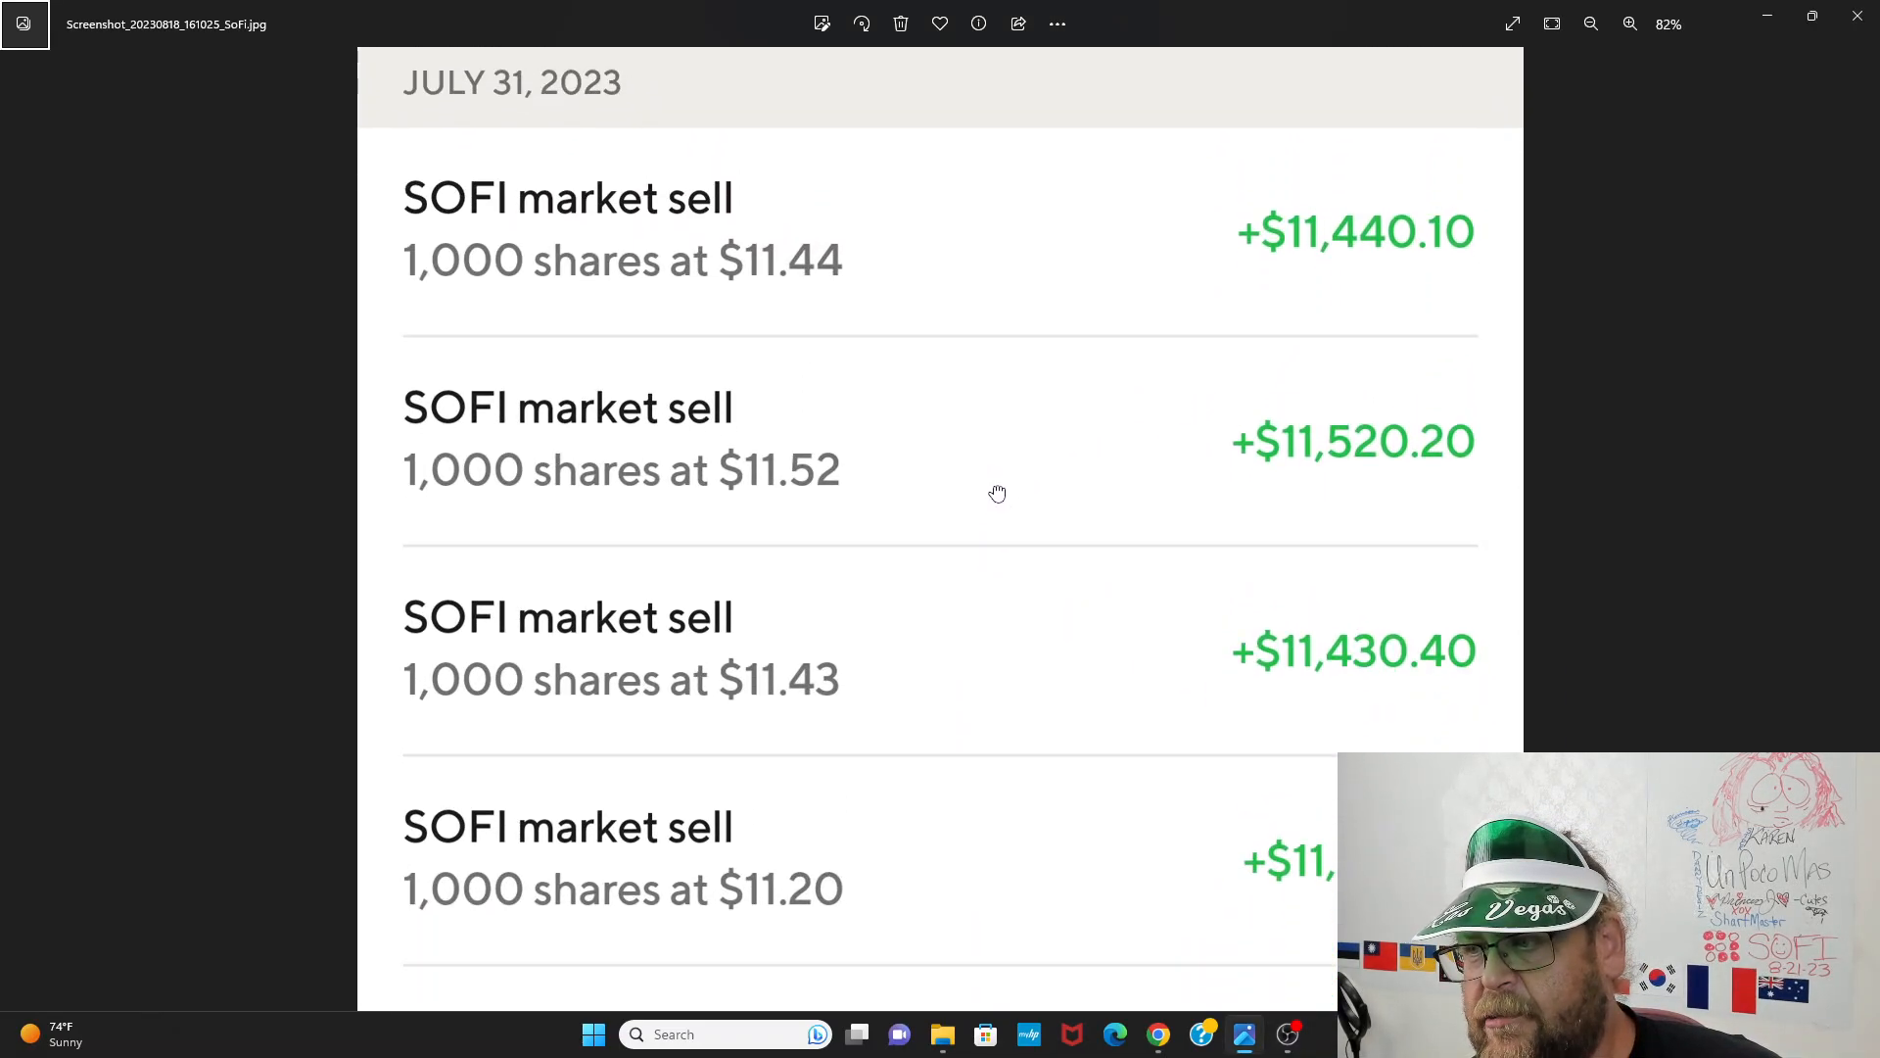
scroll("down", 3)
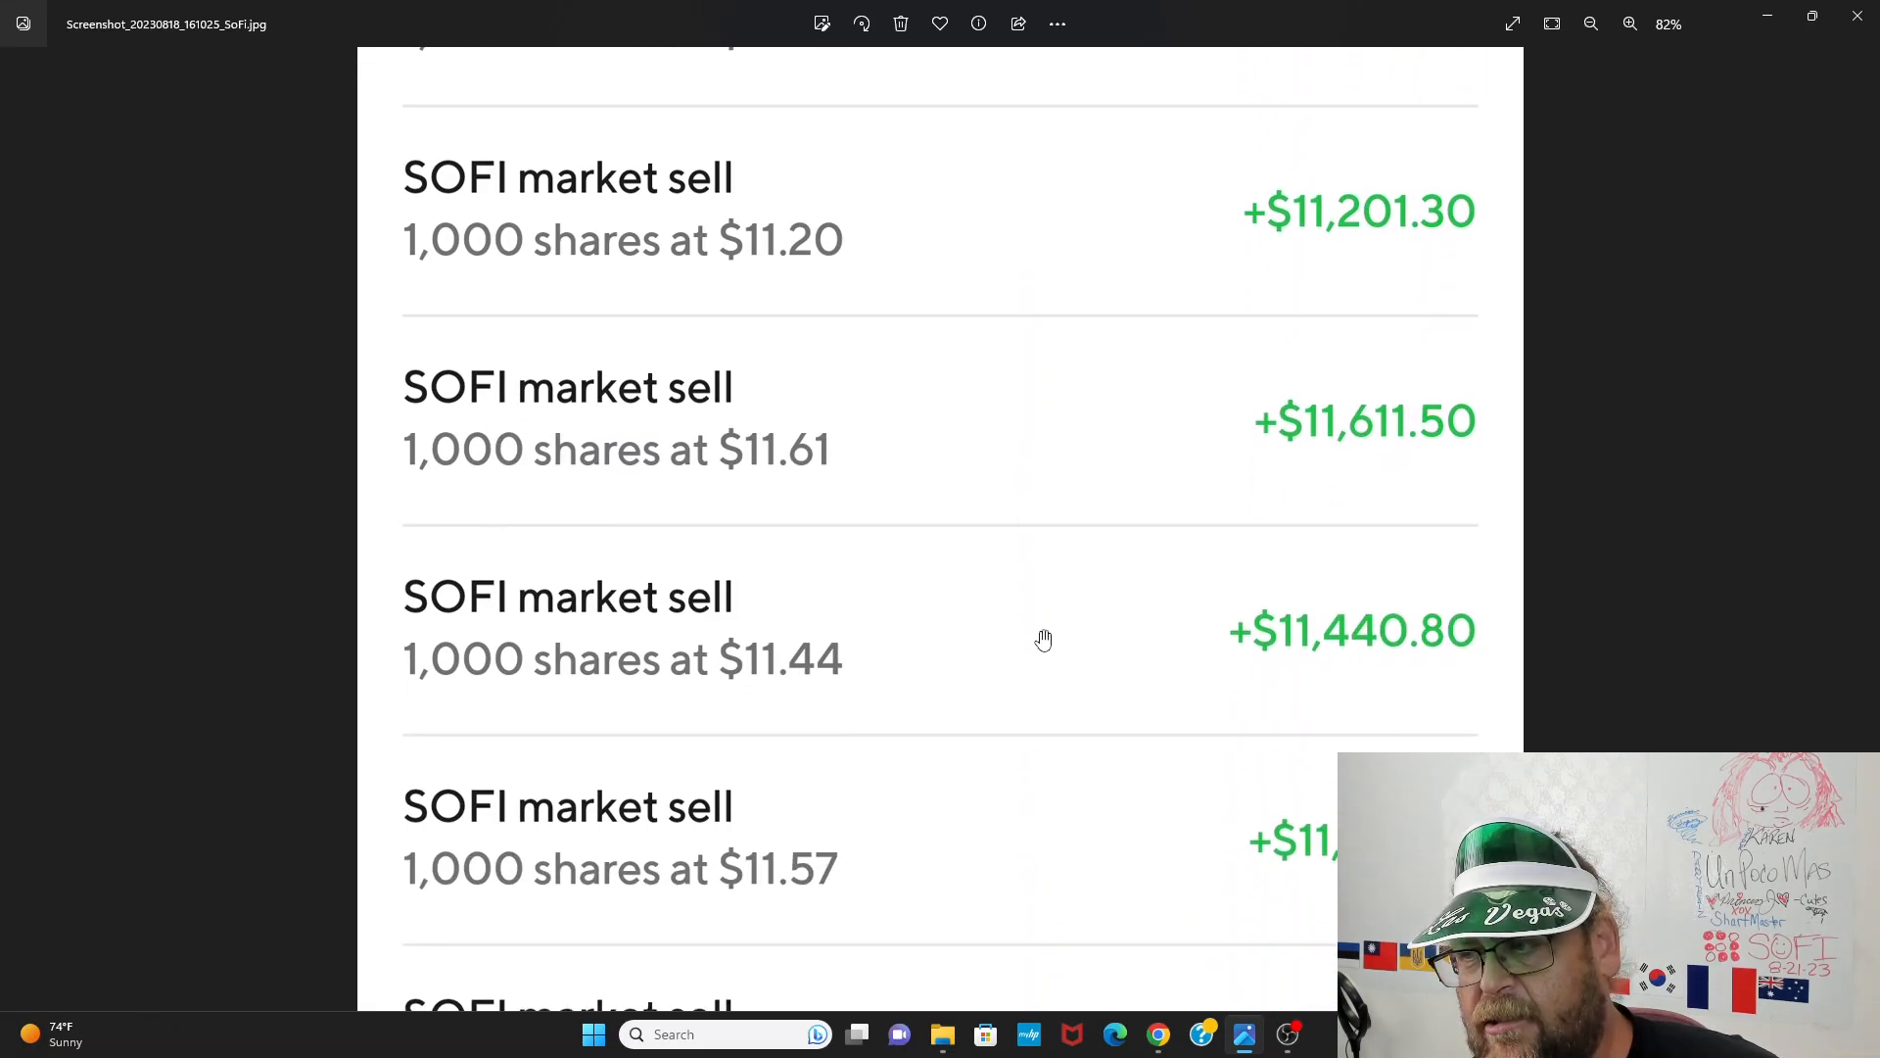
scroll("down", 3)
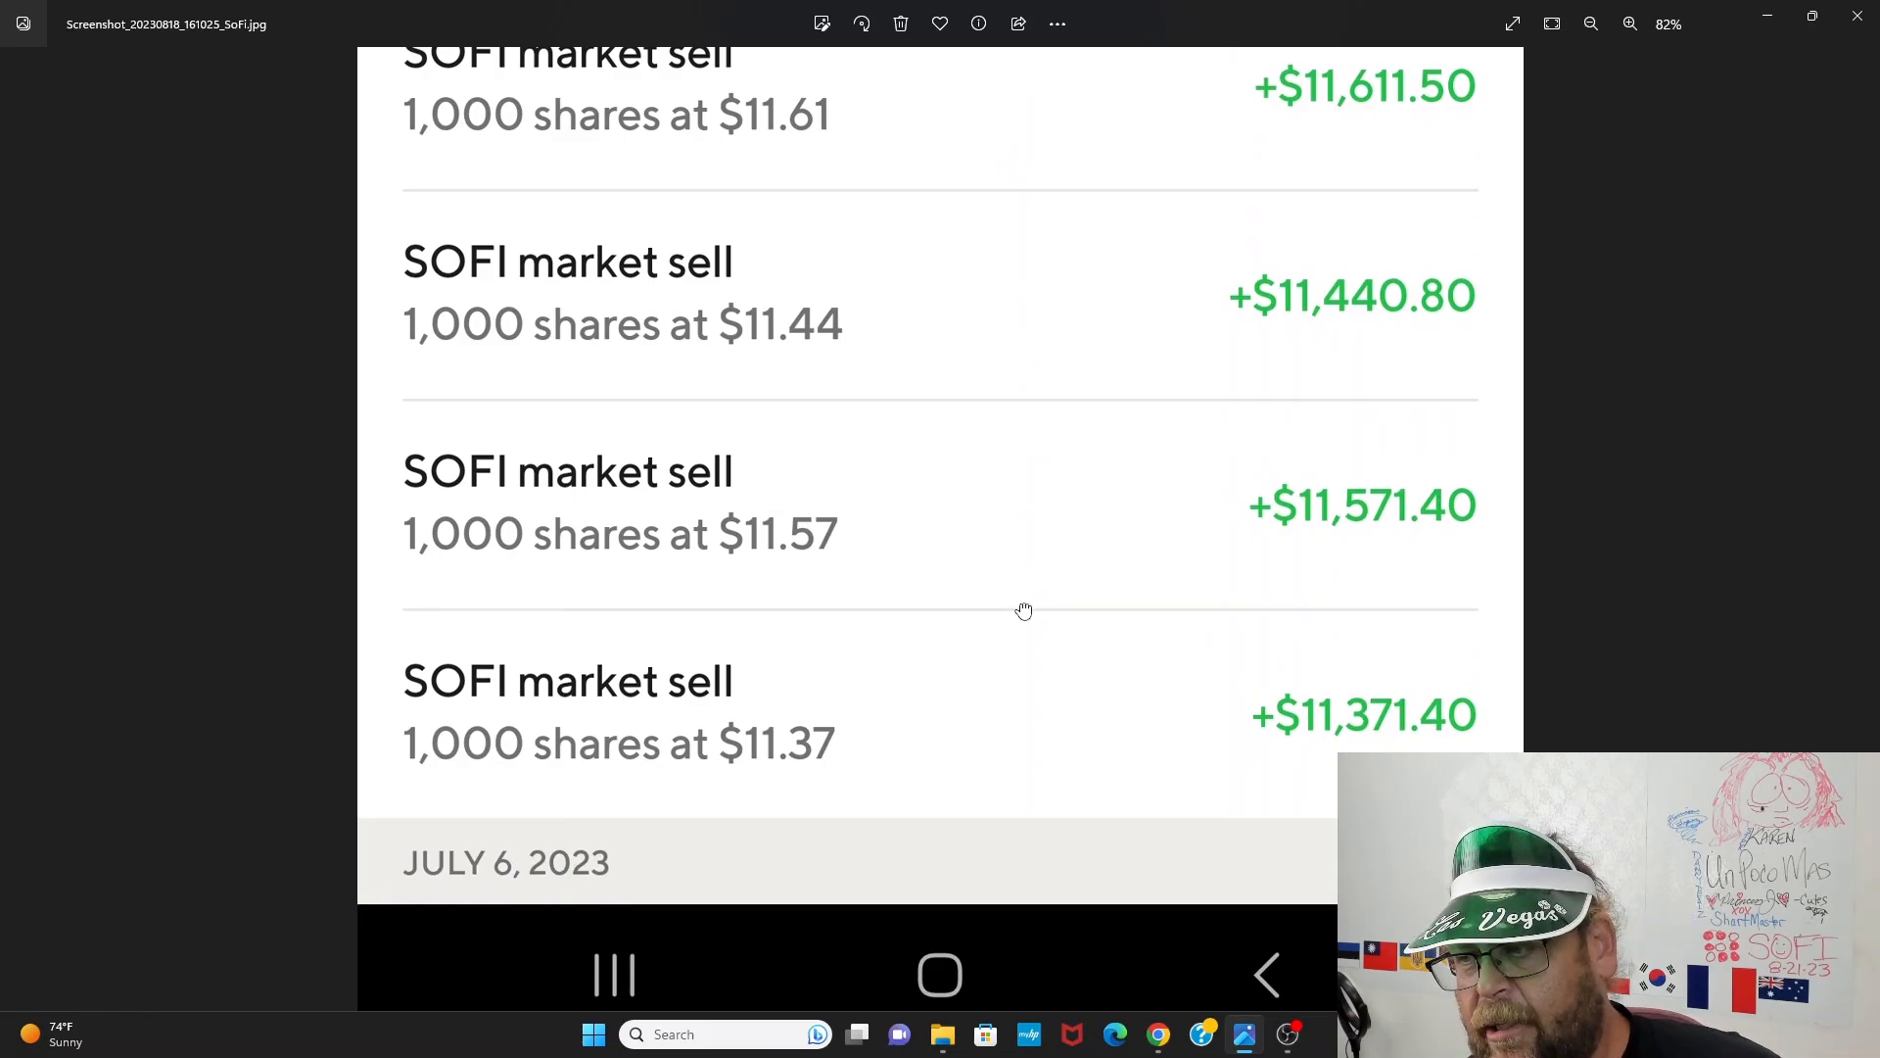